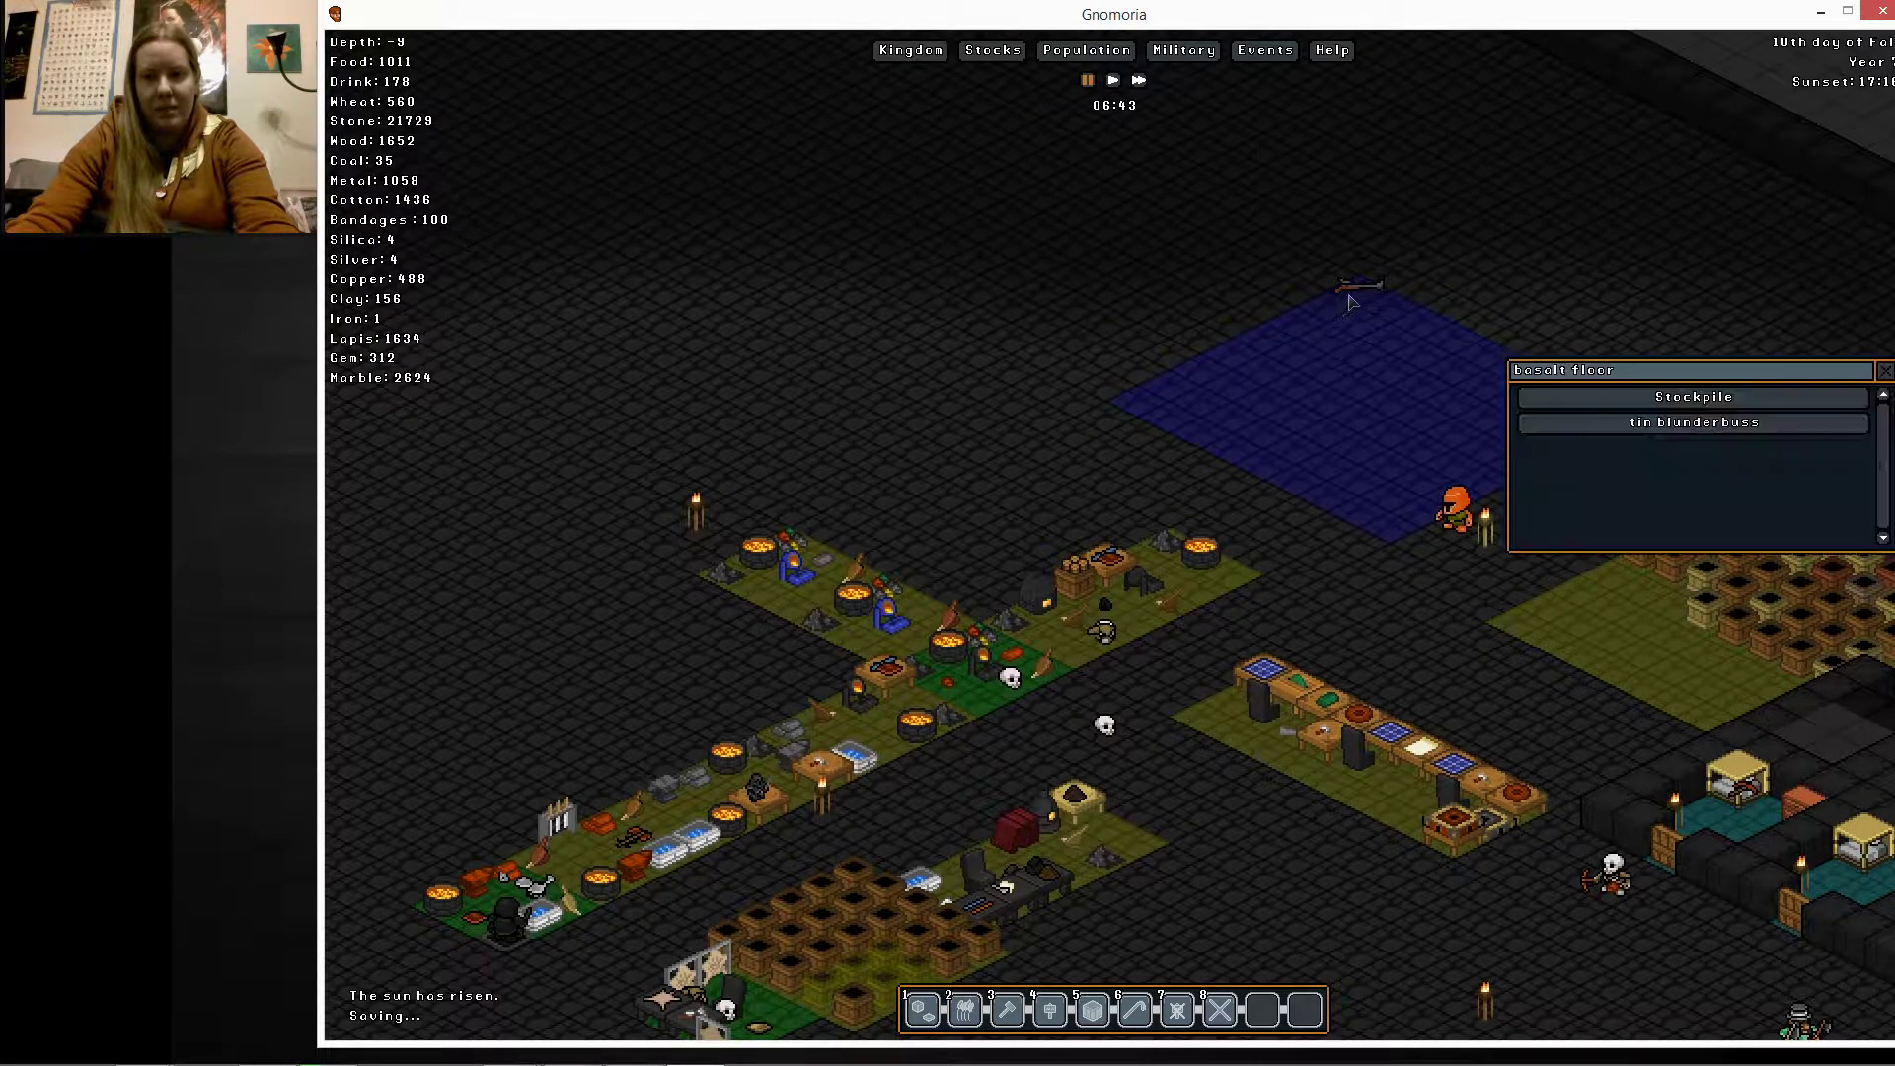
# Check the tin blunderbuss, then designate the deeper levels' rock walls for mining
pyautogui.click(1691, 421)
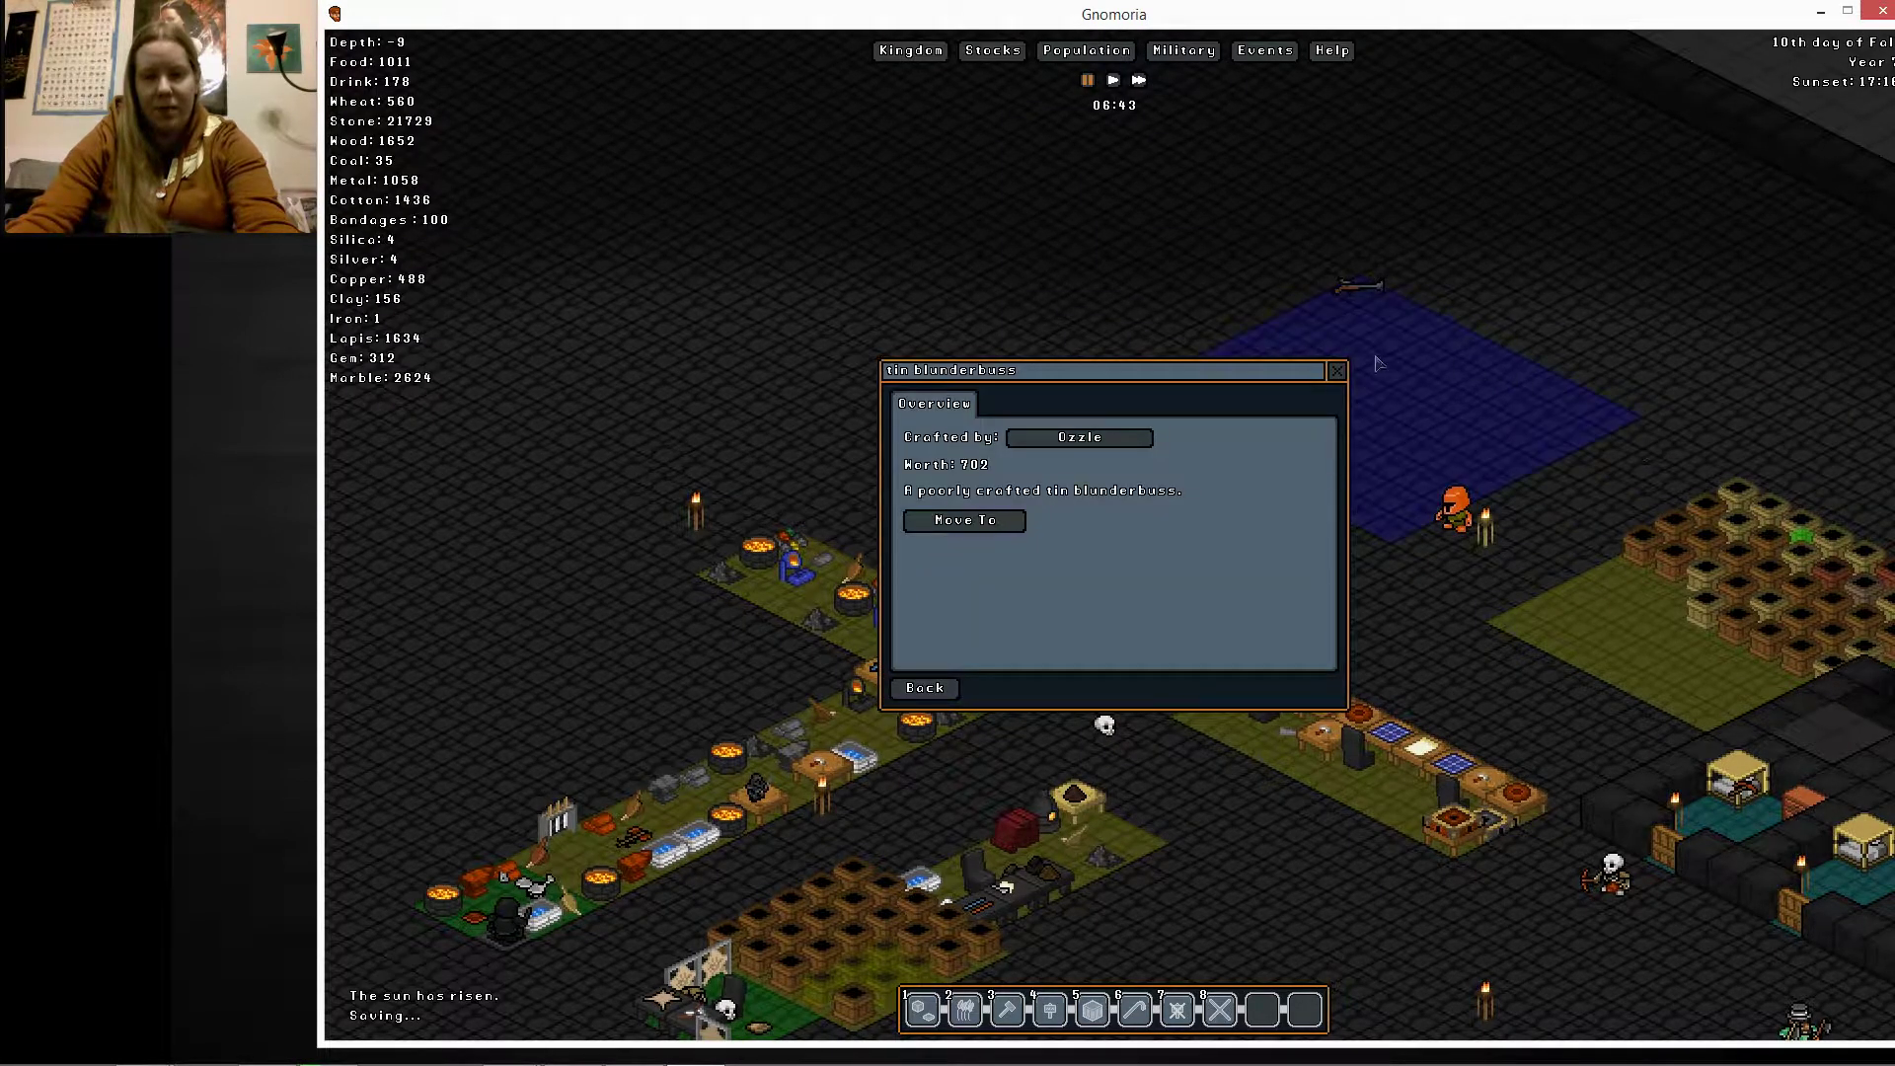
pyautogui.click(1338, 371)
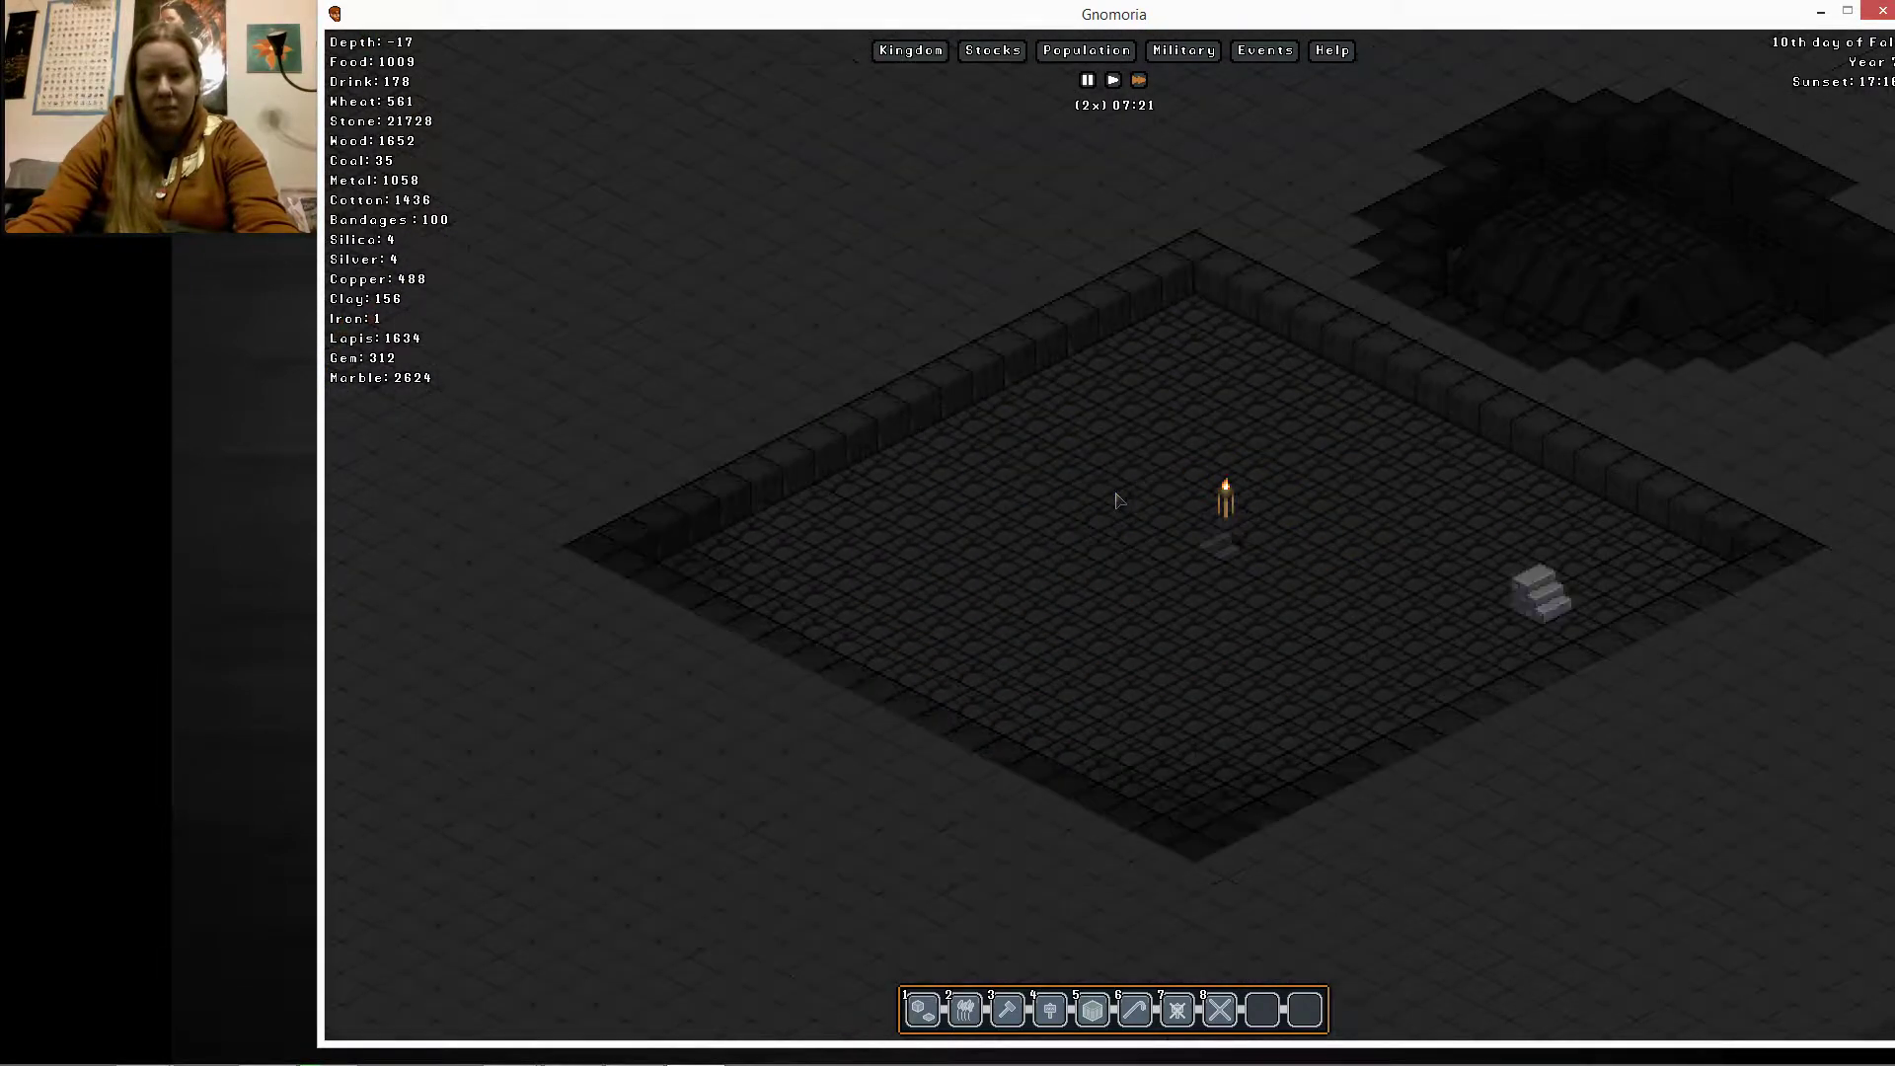
pyautogui.scroll(-3)
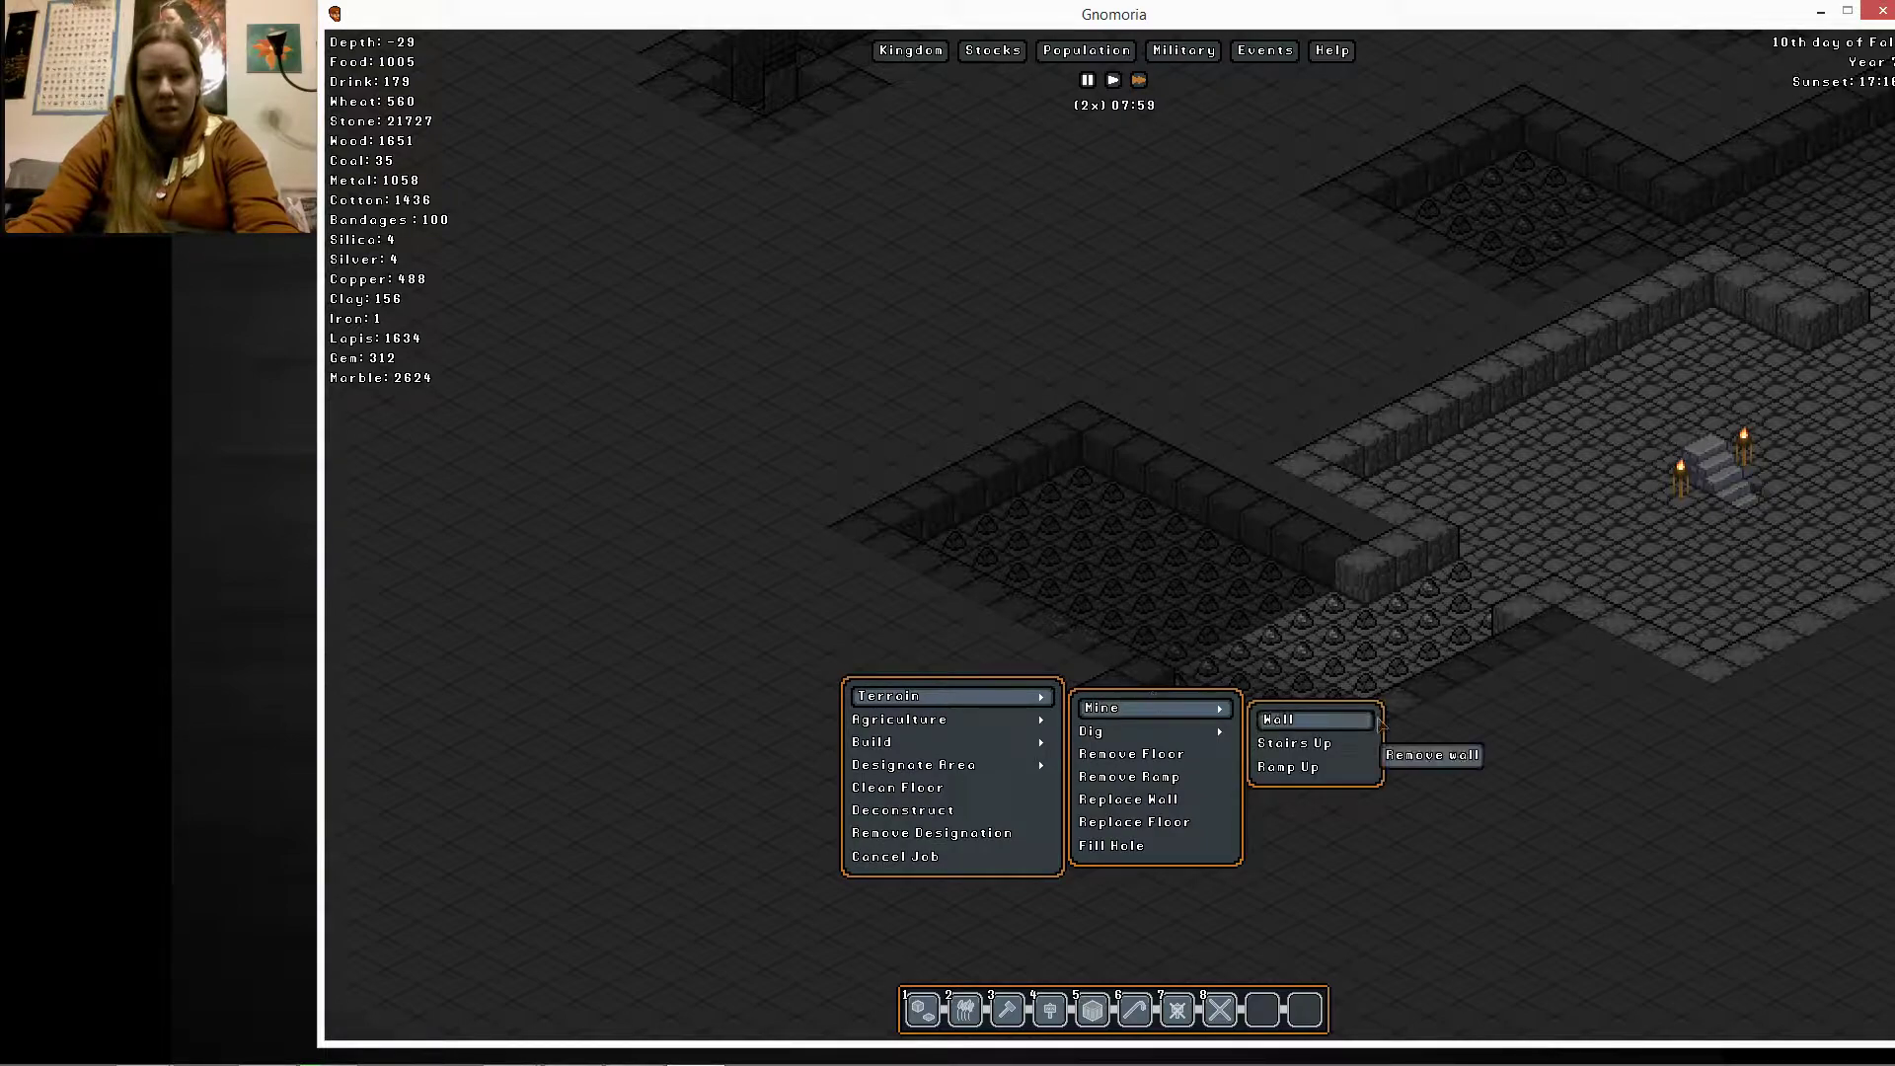
pyautogui.click(1276, 718)
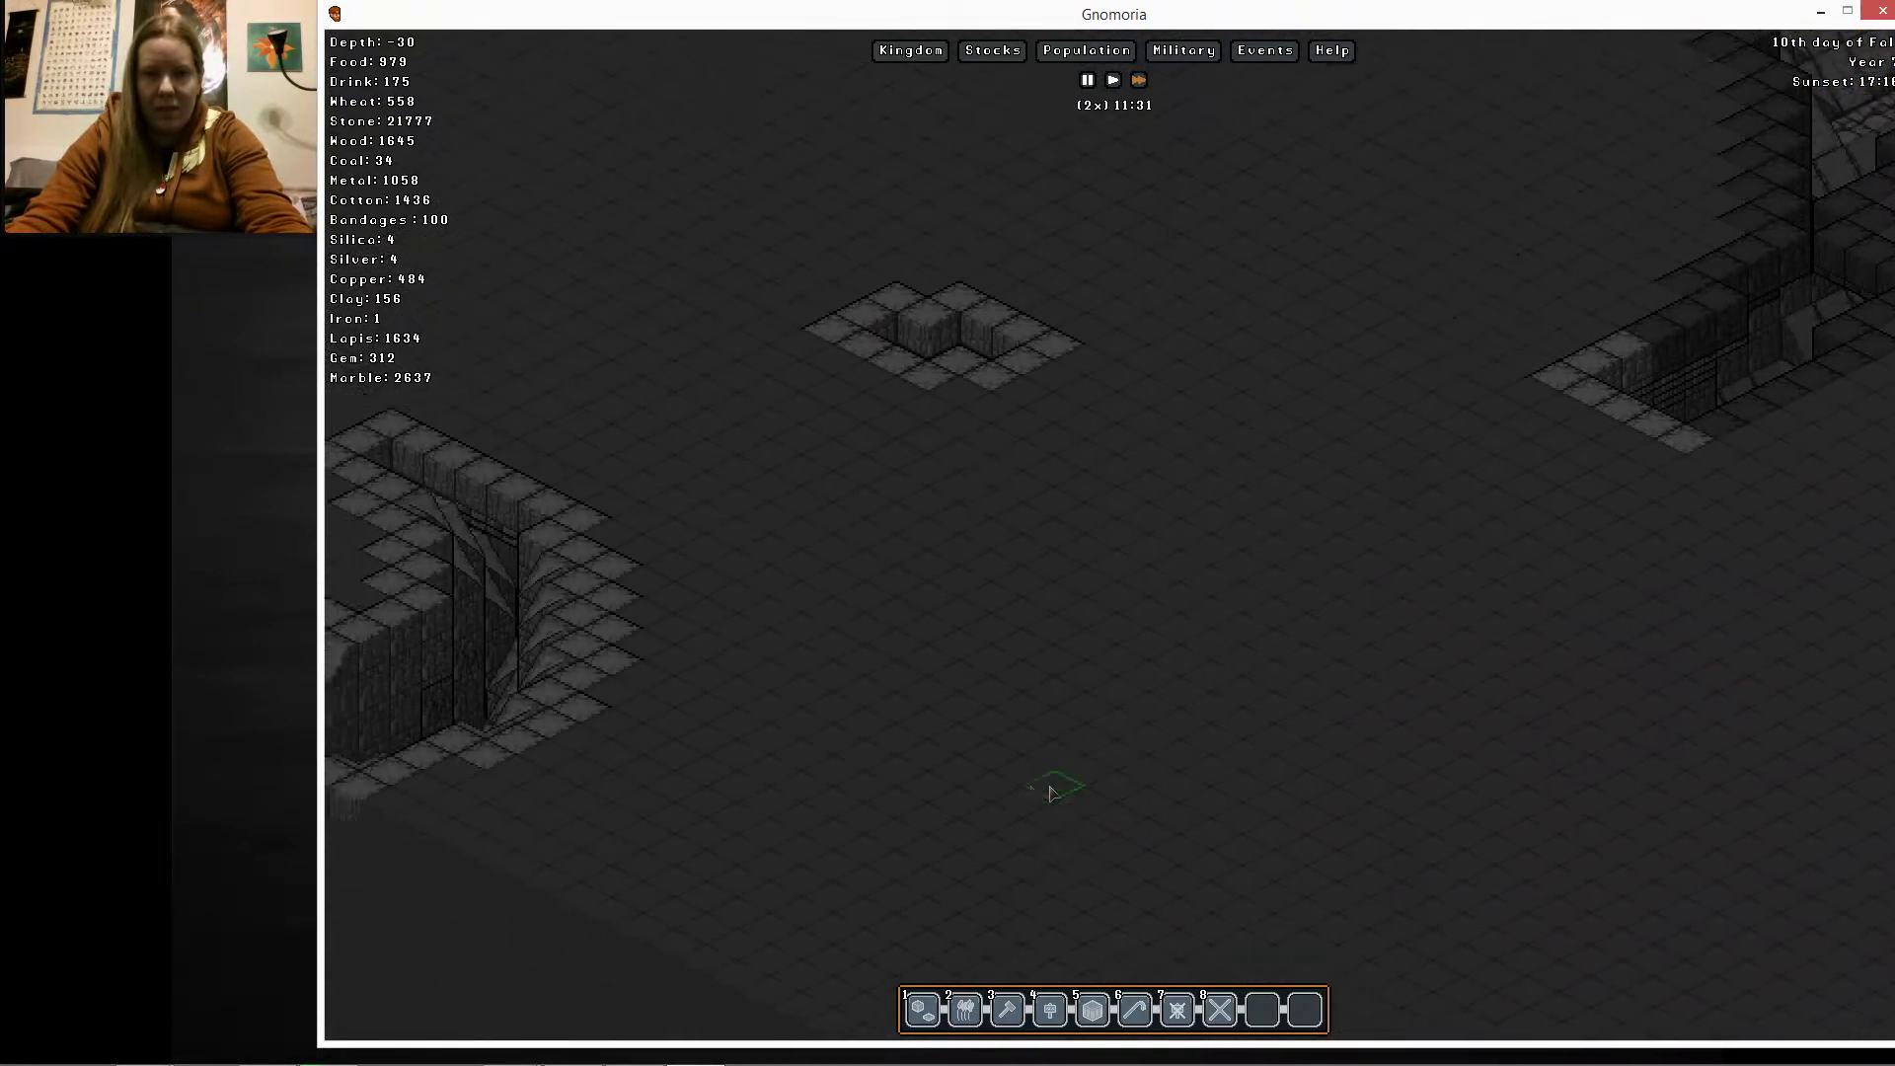
pyautogui.scroll(-3)
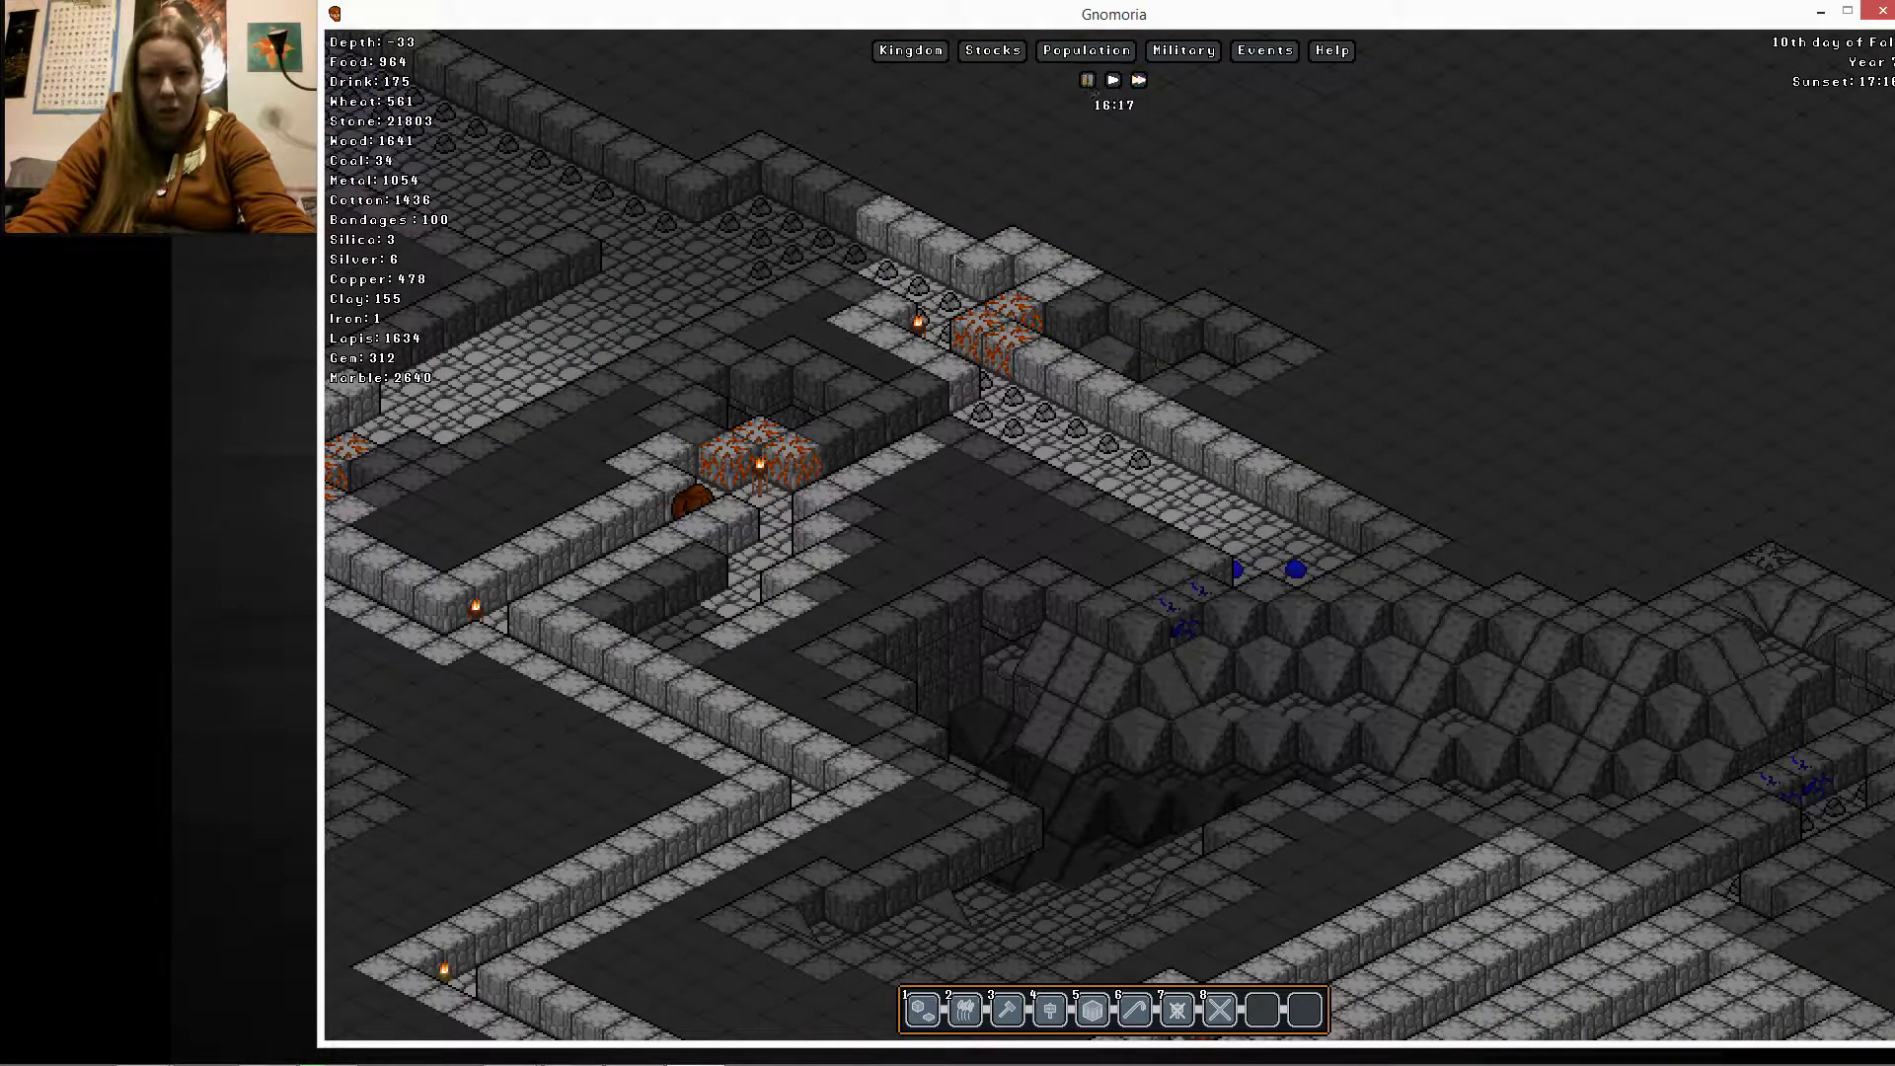
# Order All Squads to attack the copper golem found on the marble floor tile
pyautogui.click(698, 517)
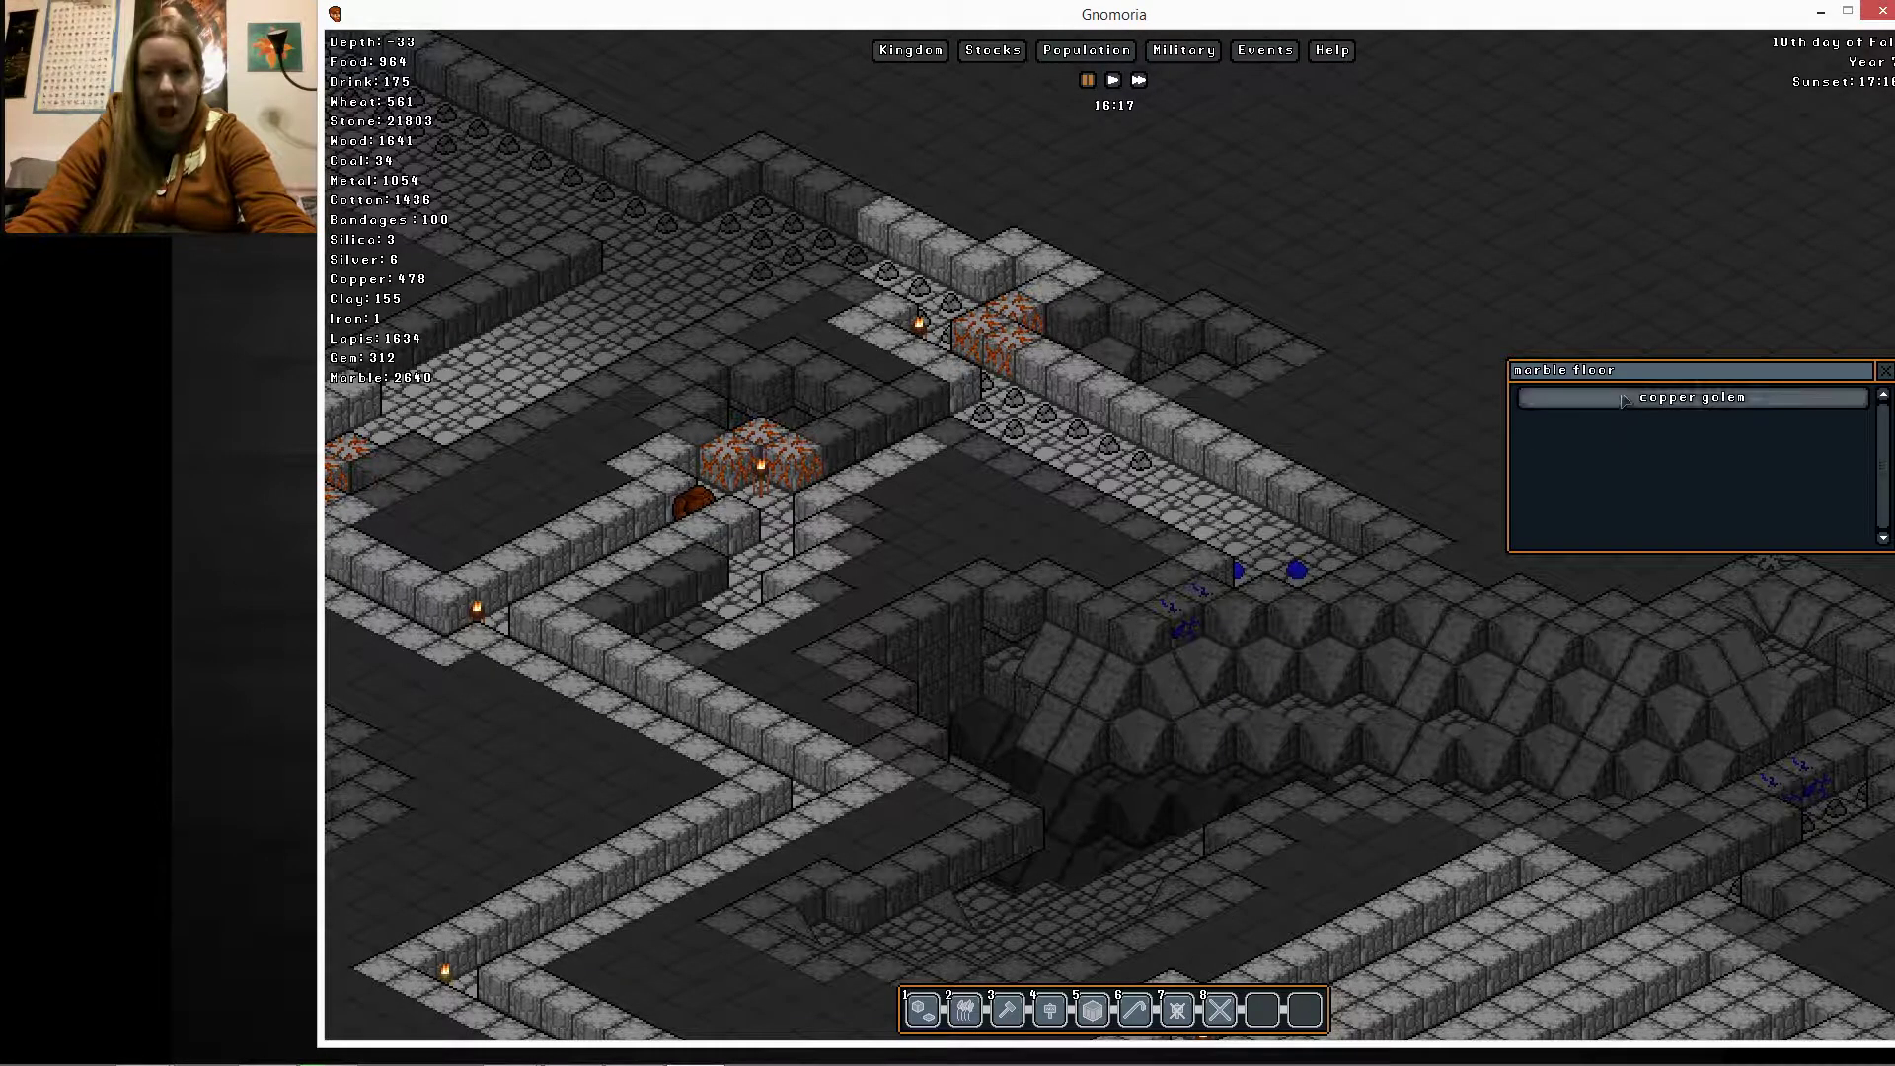
pyautogui.click(1687, 398)
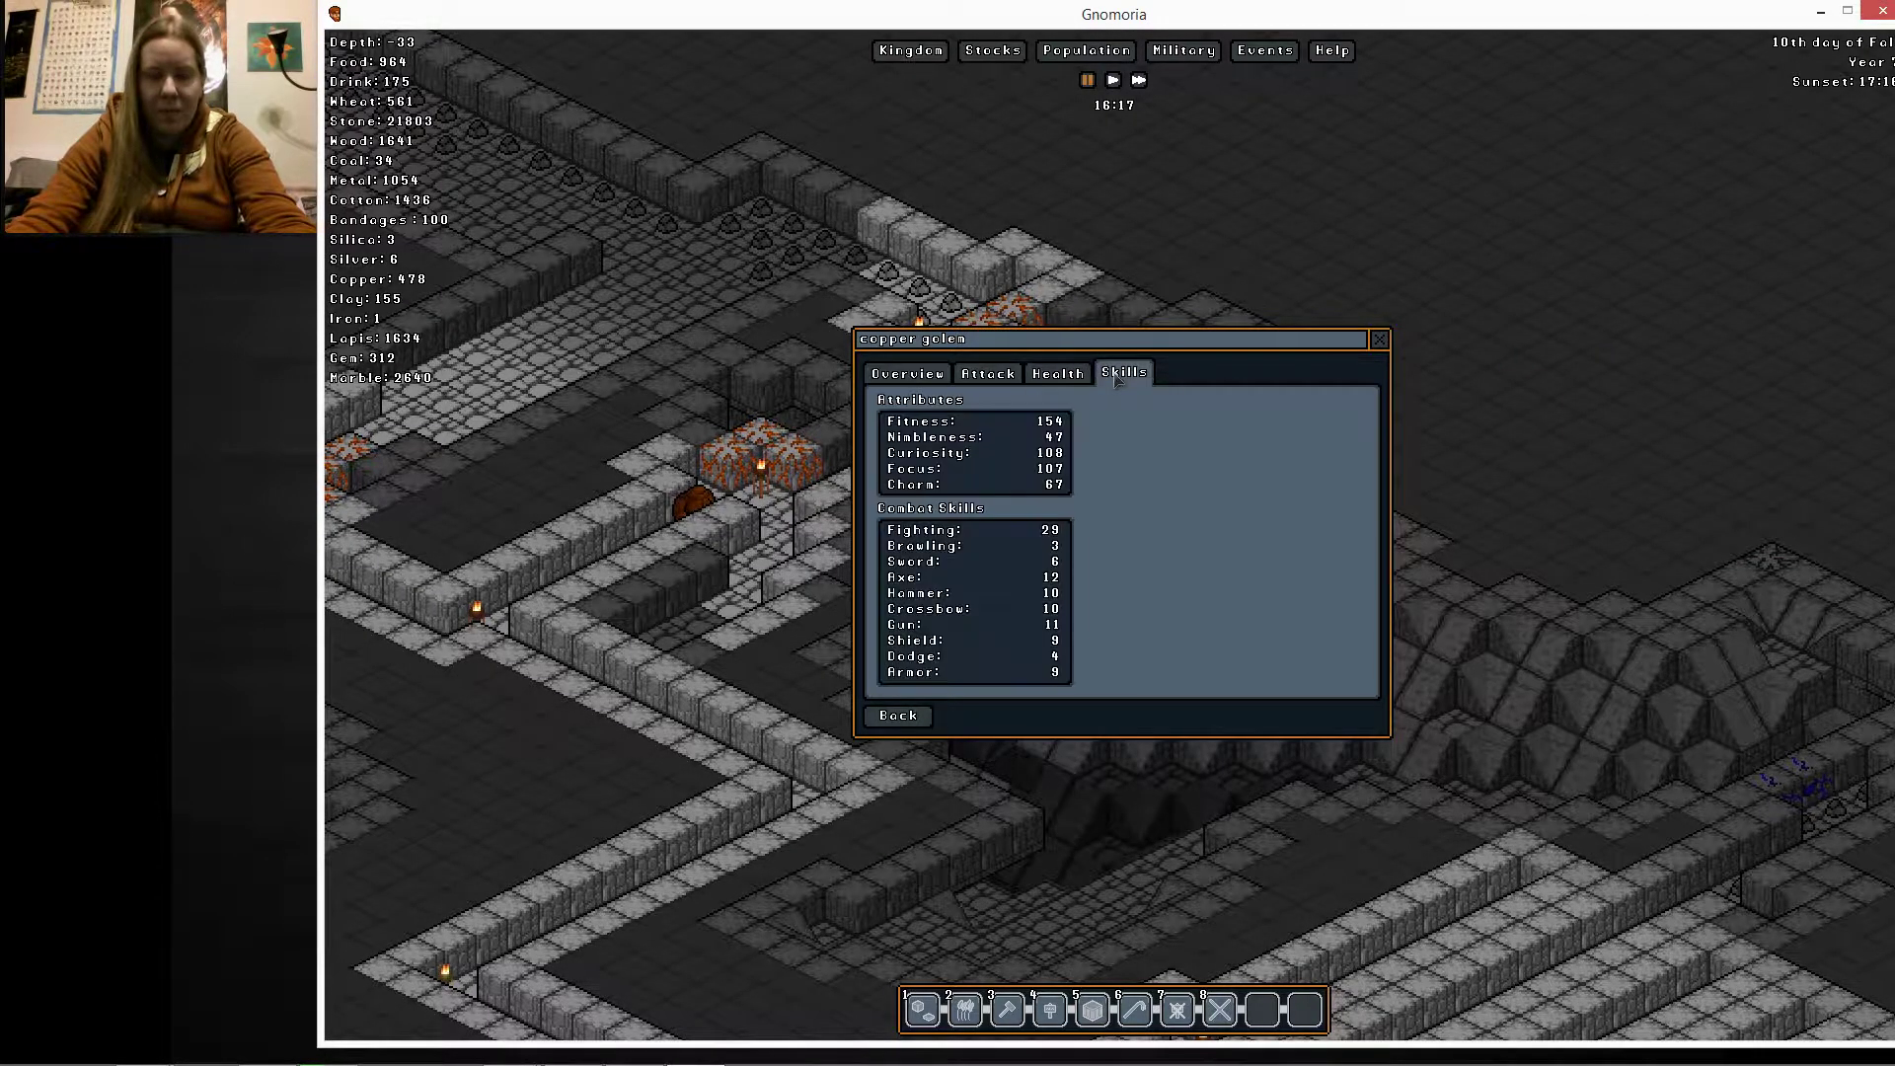
pyautogui.click(985, 372)
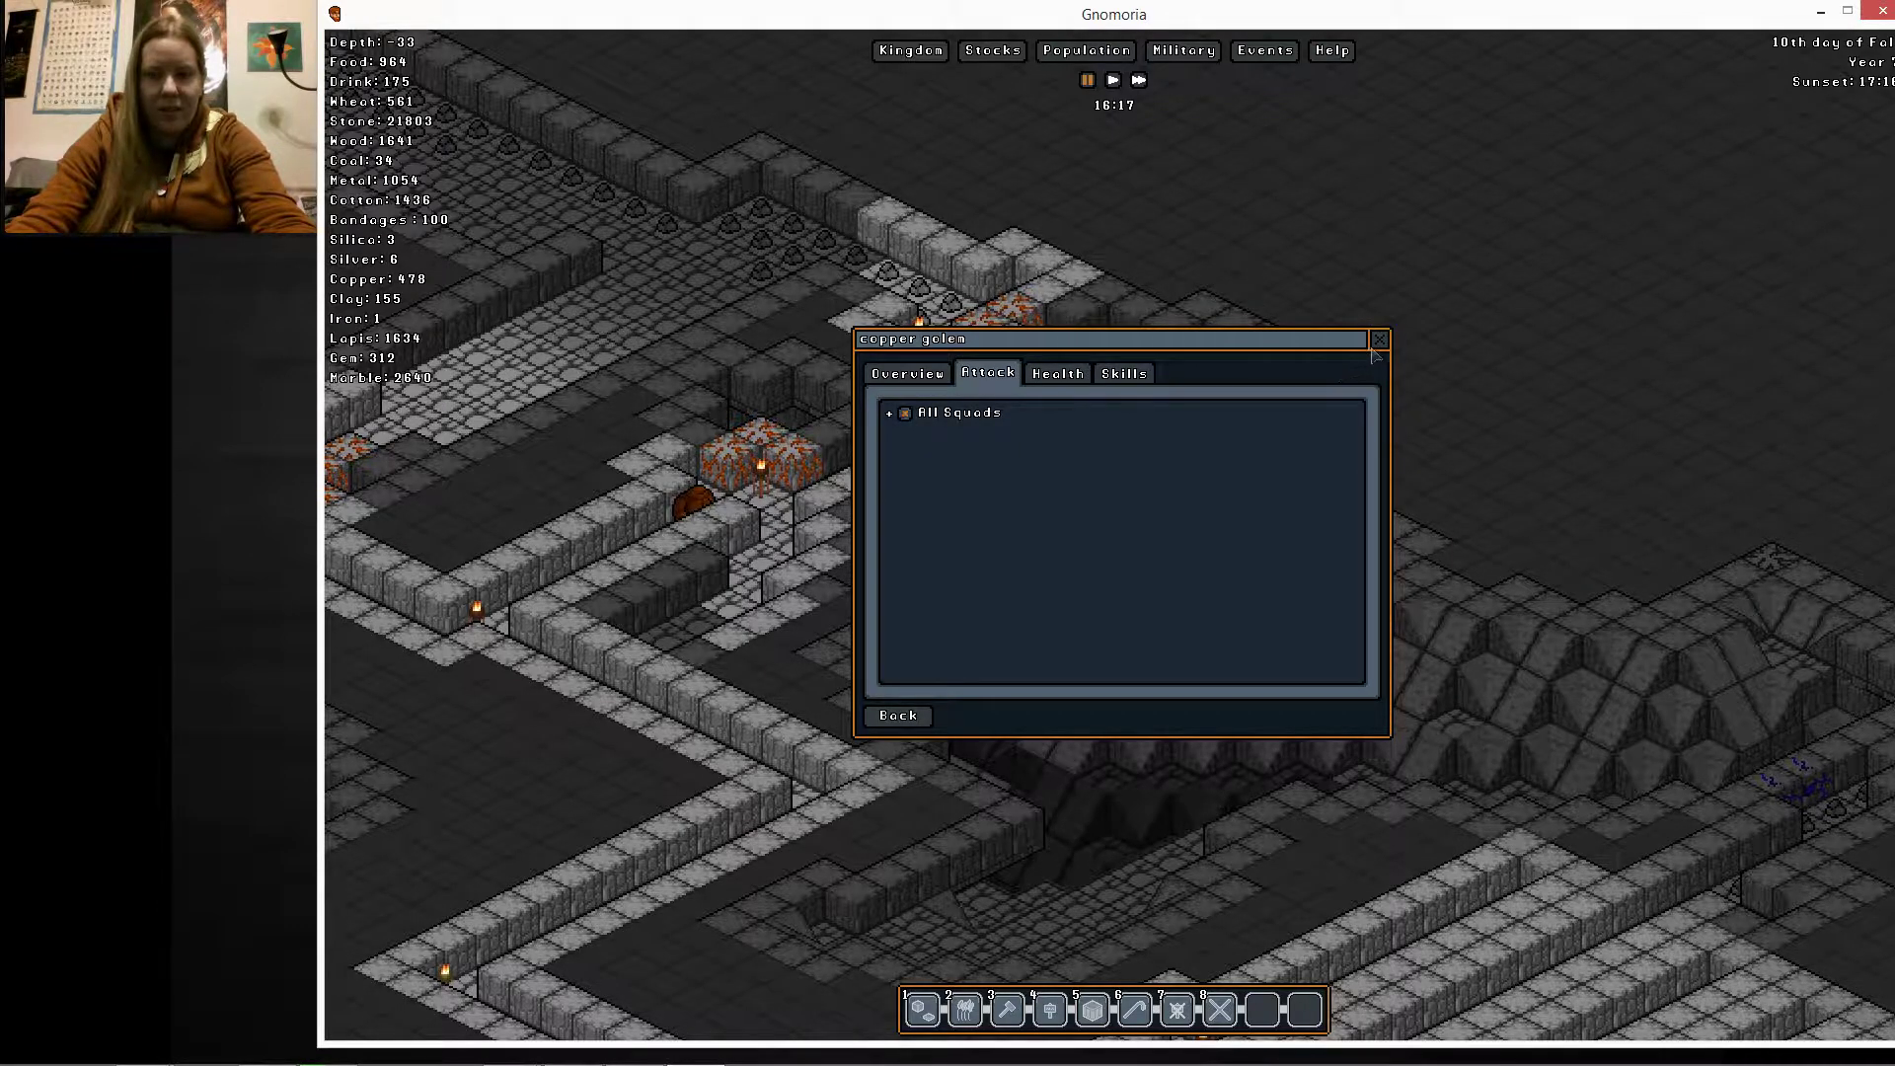
pyautogui.click(1376, 339)
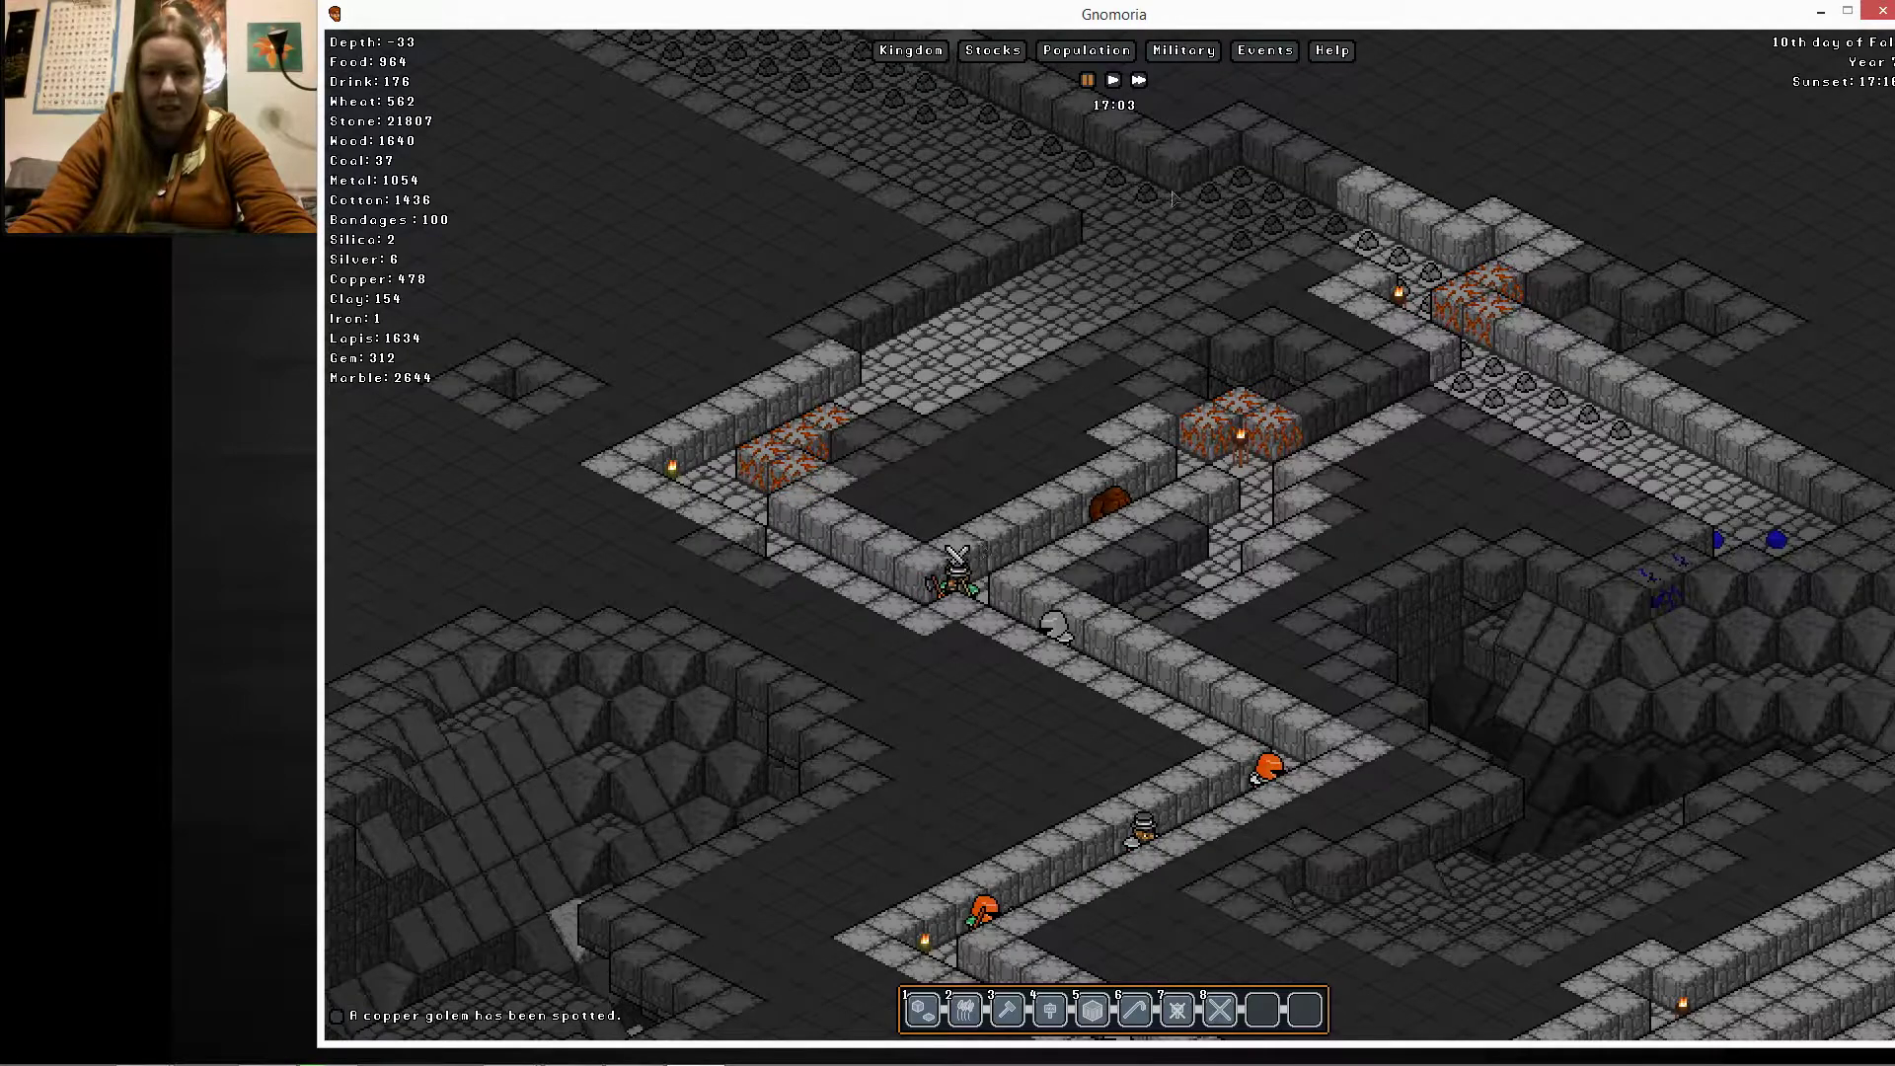
pyautogui.click(1136, 80)
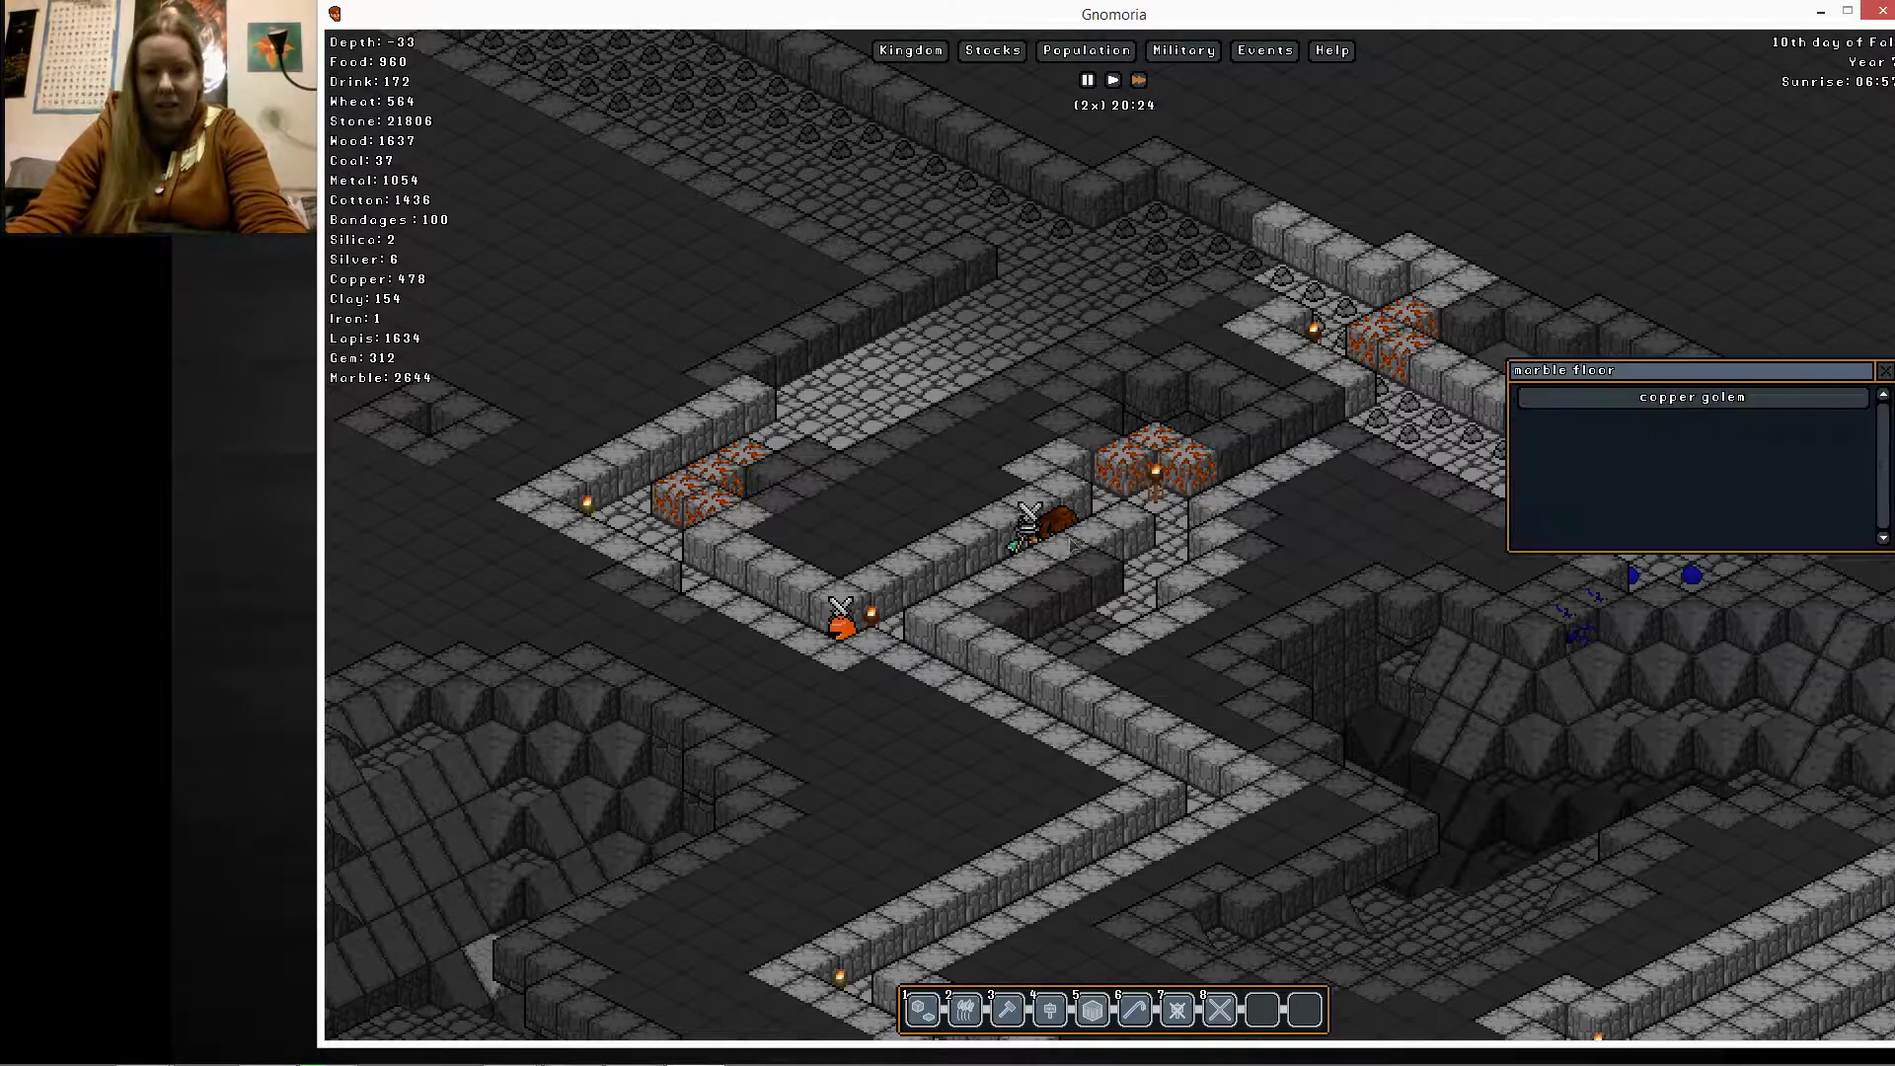
pyautogui.click(1688, 397)
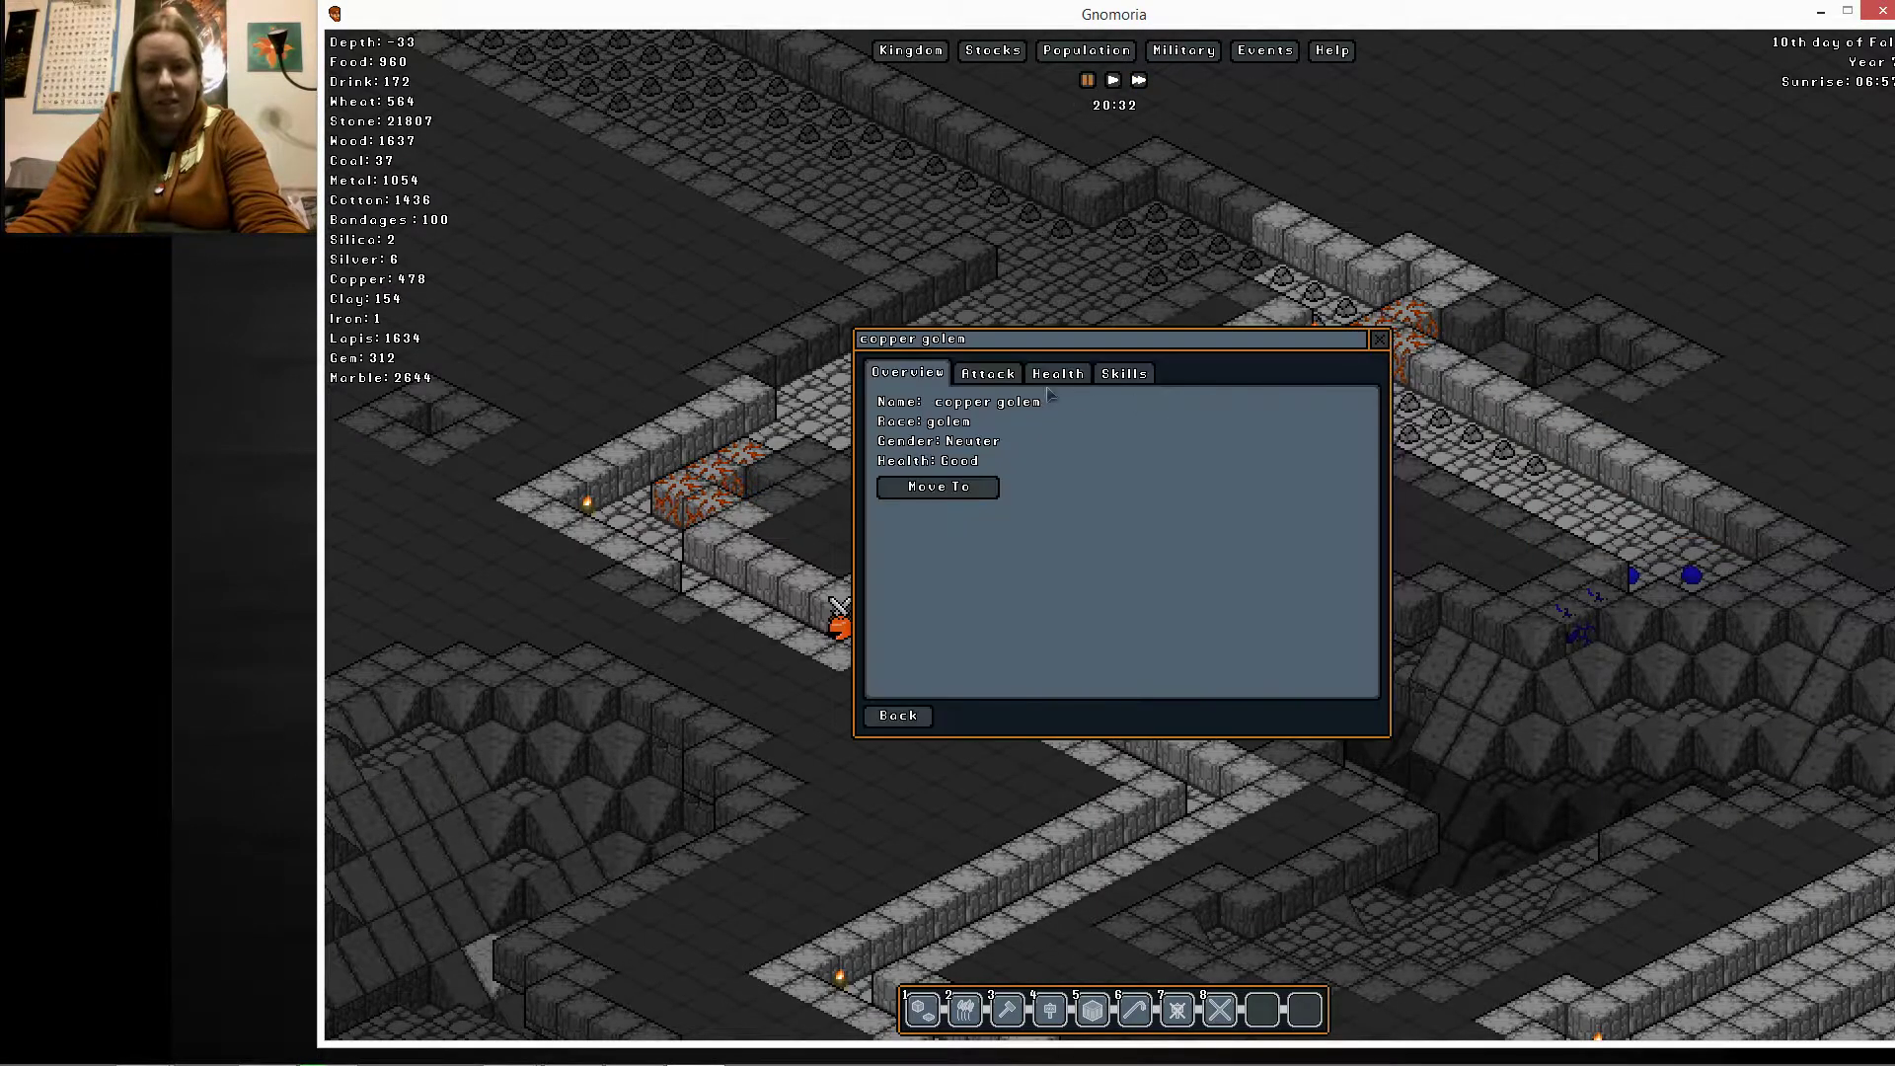
pyautogui.click(1056, 372)
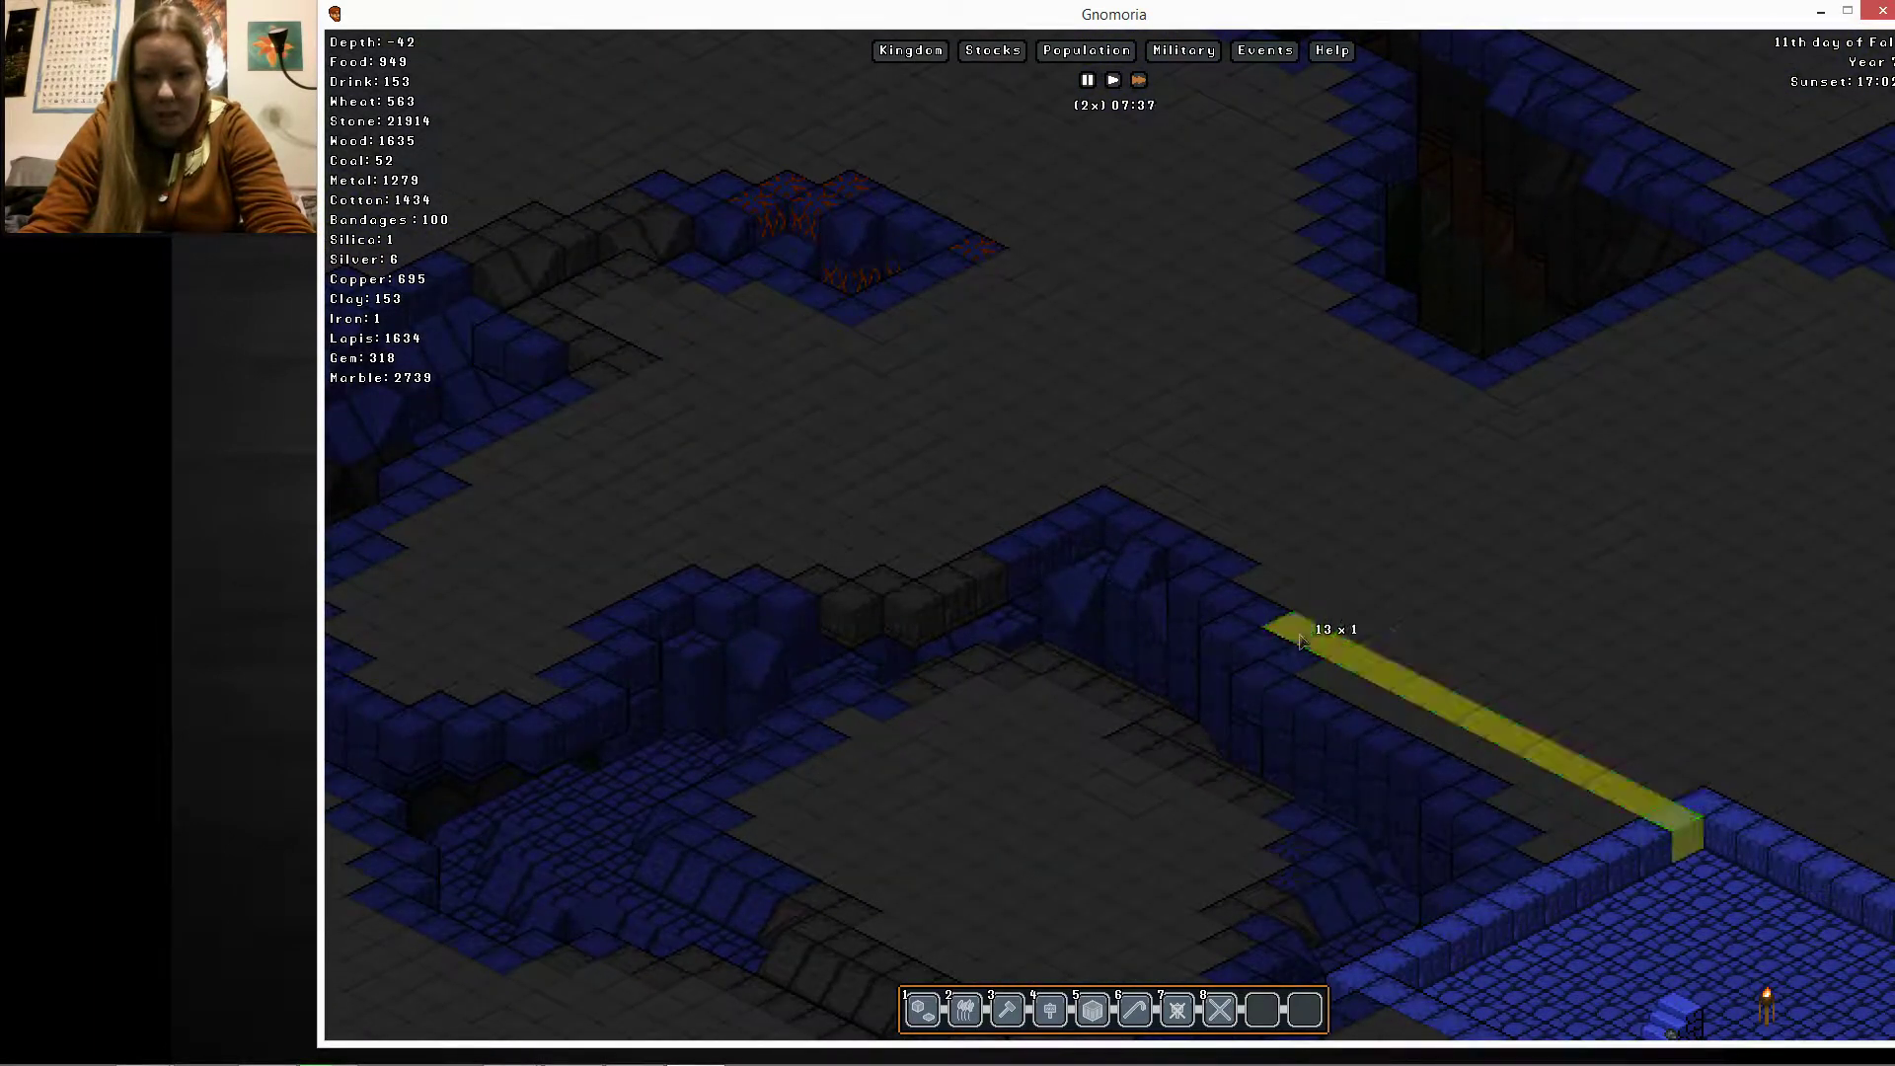
# Mark a 13-tile strip, then move through the levels to the depth-8 market stalls
pyautogui.moveTo(1298, 640); pyautogui.dragTo(1484, 541)
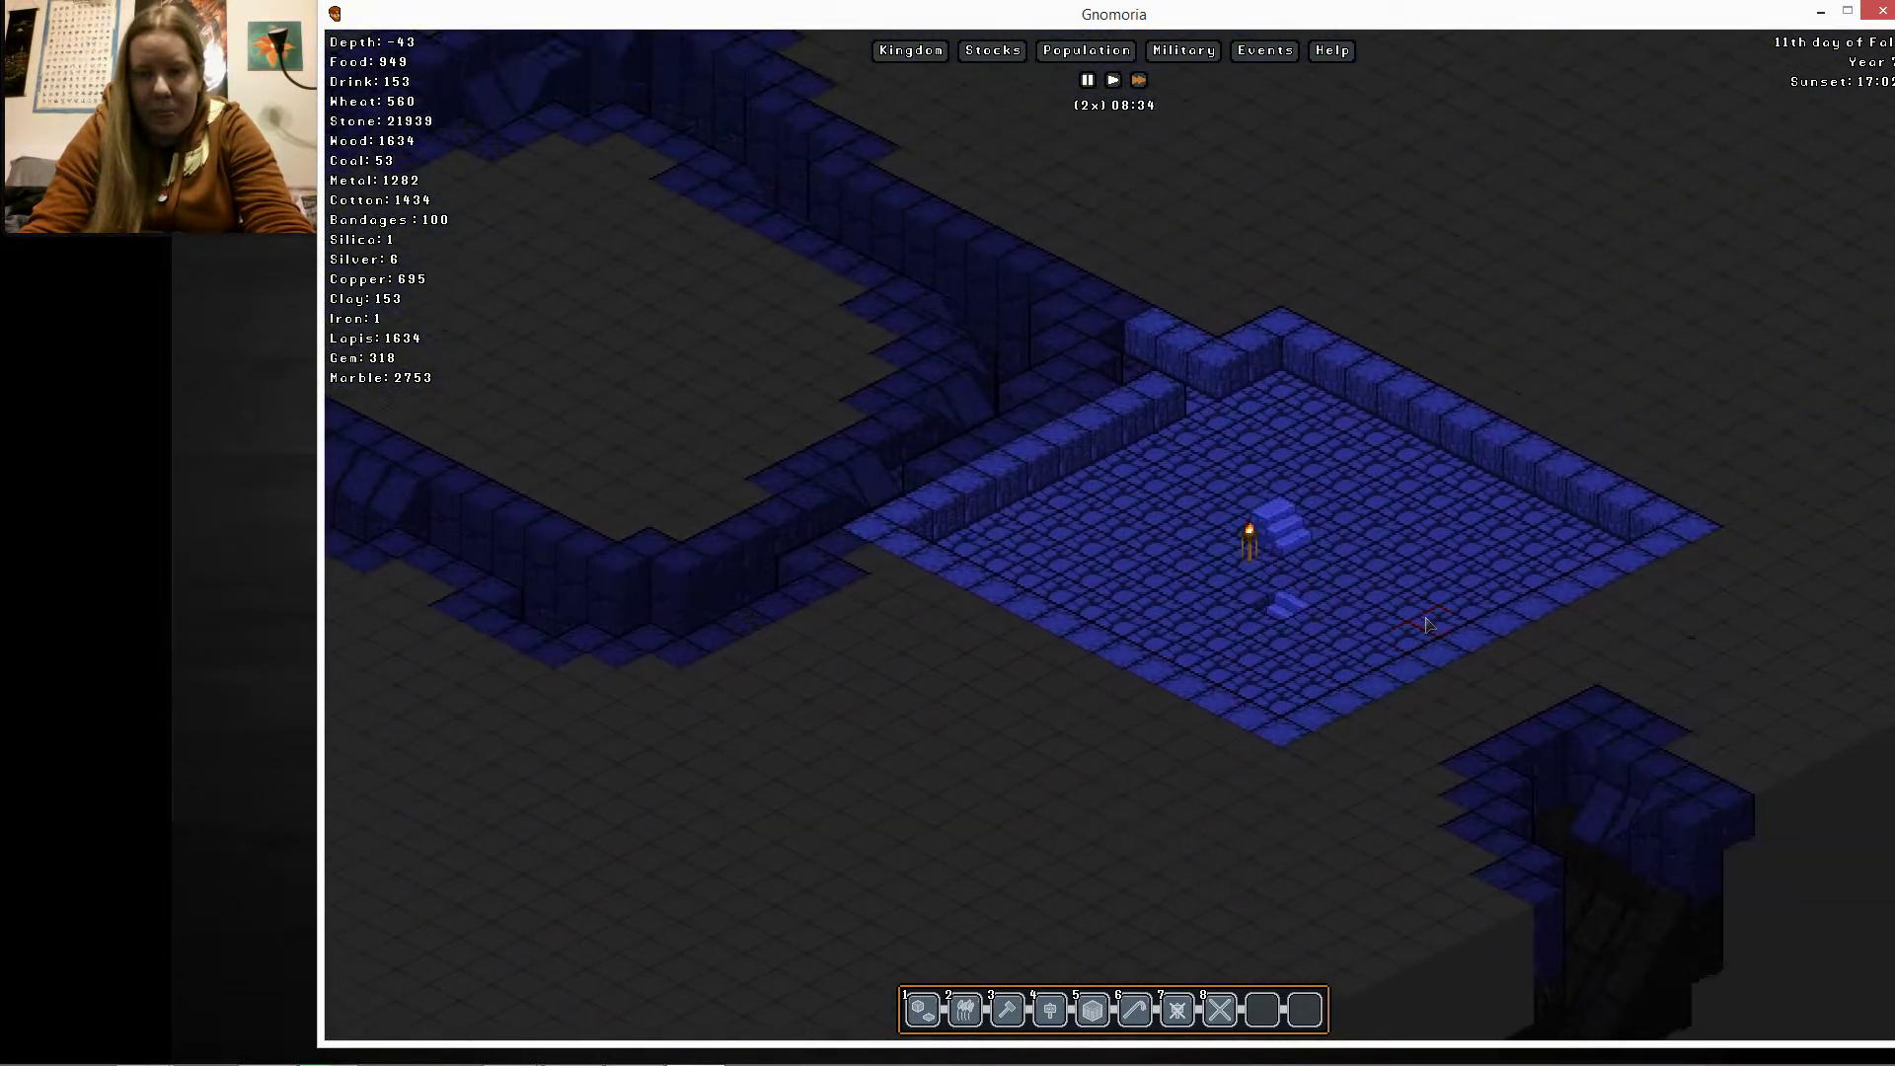
pyautogui.scroll(-3)
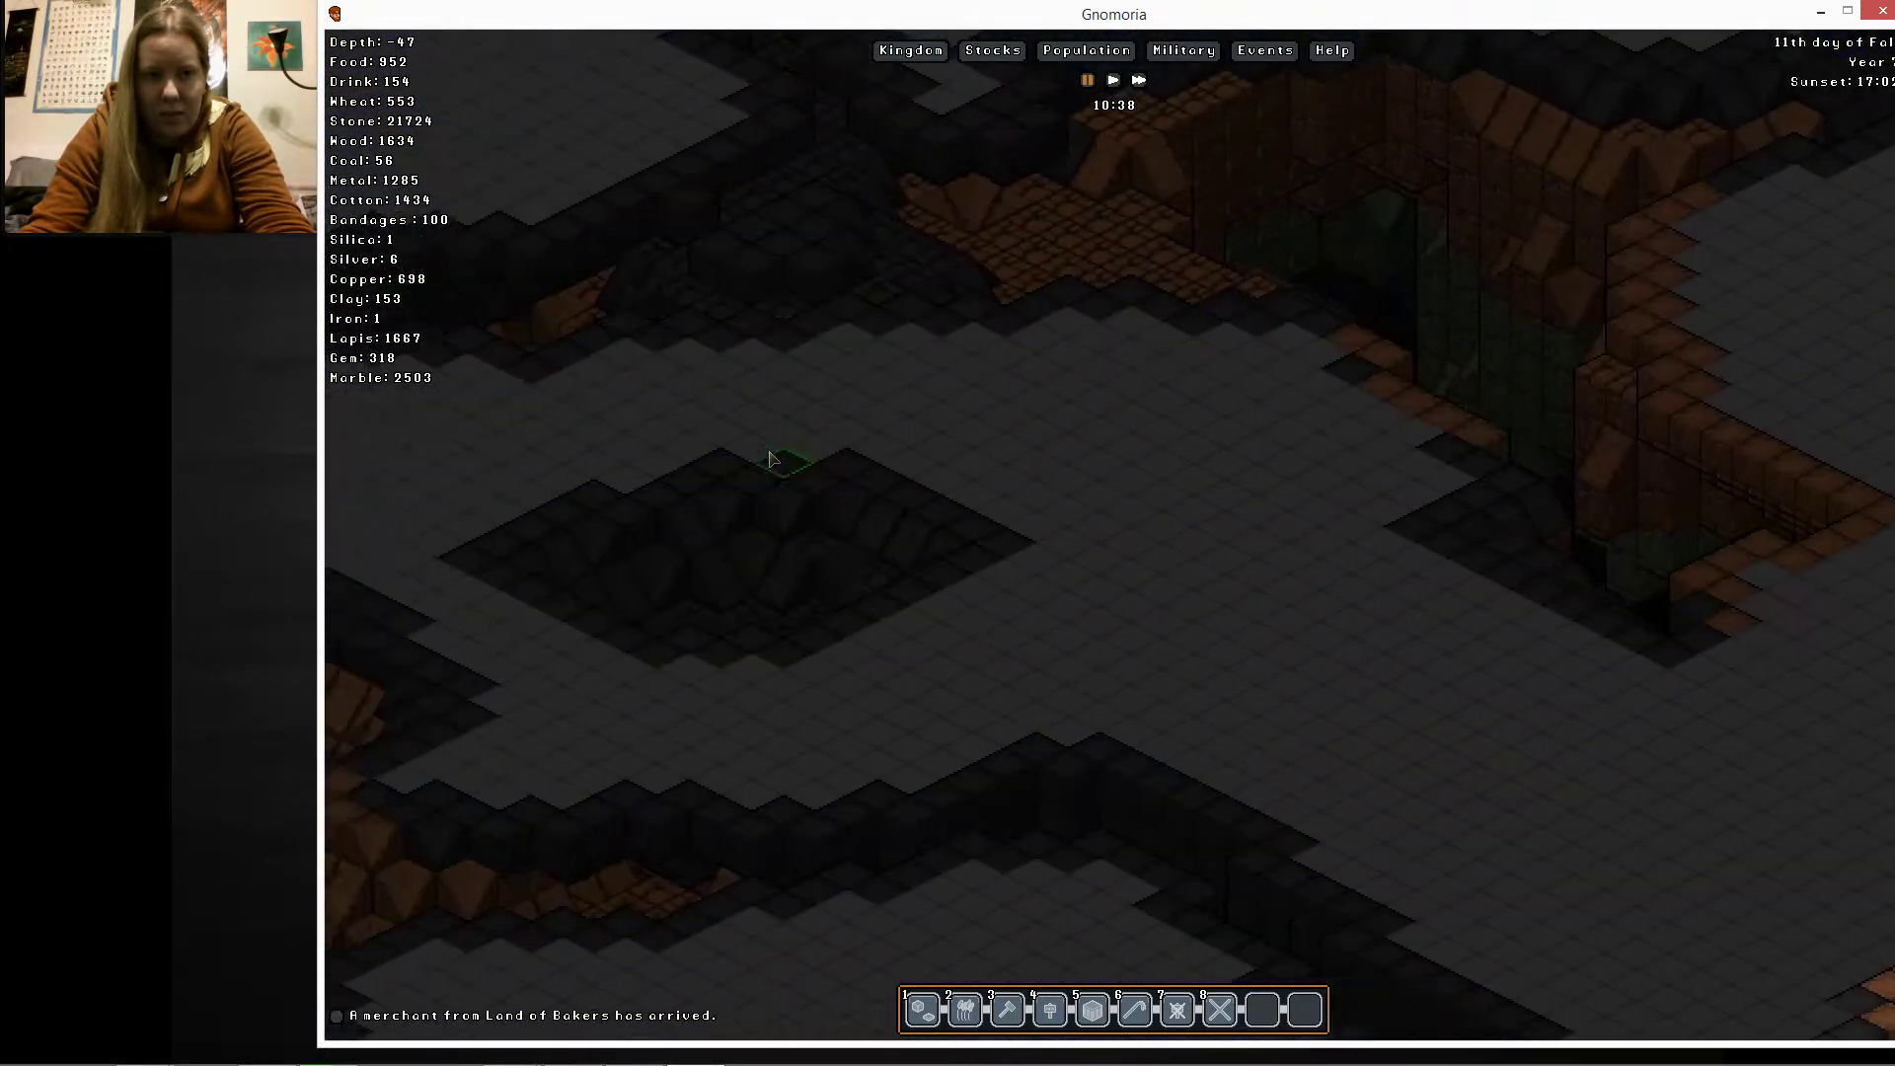
pyautogui.scroll(-3)
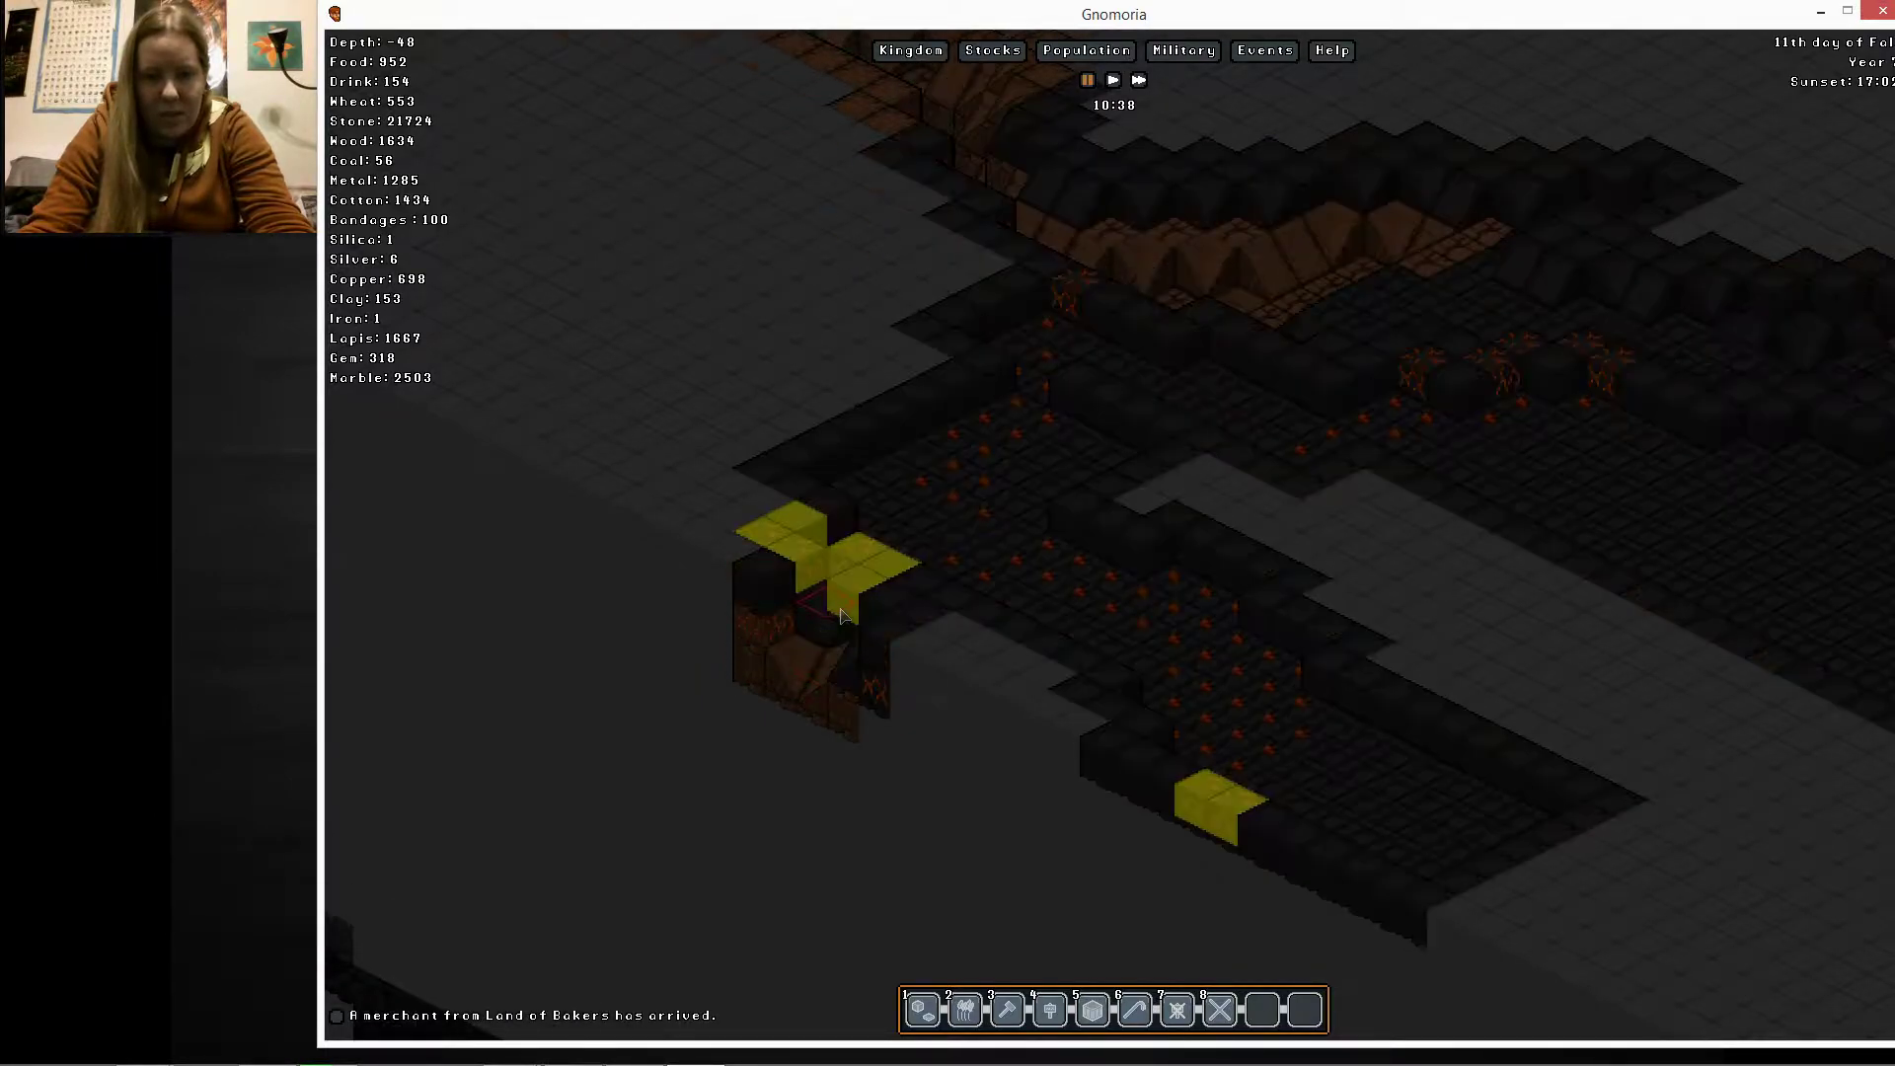
pyautogui.scroll(-3)
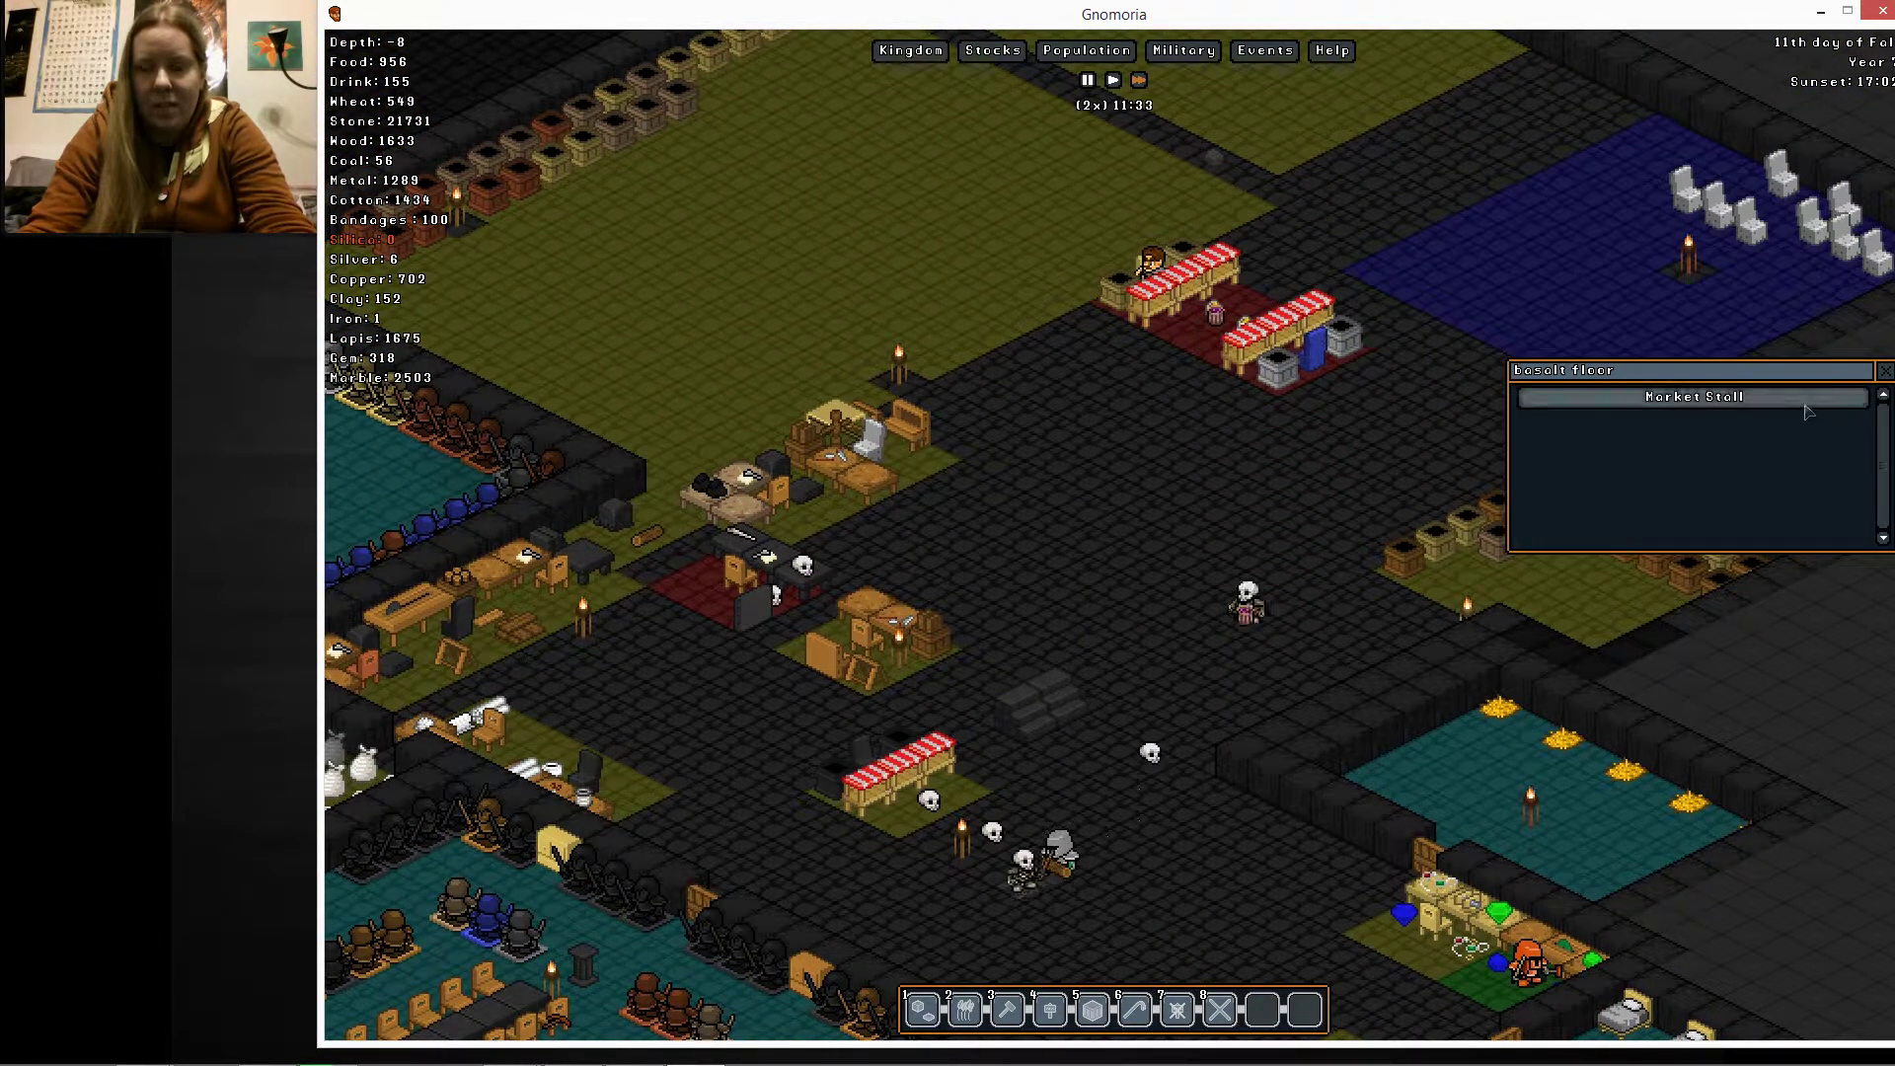
# Buy the merchant's pine, birch, apple and orange logs with two sapphire rings, raising wood to 1894
pyautogui.click(1688, 396)
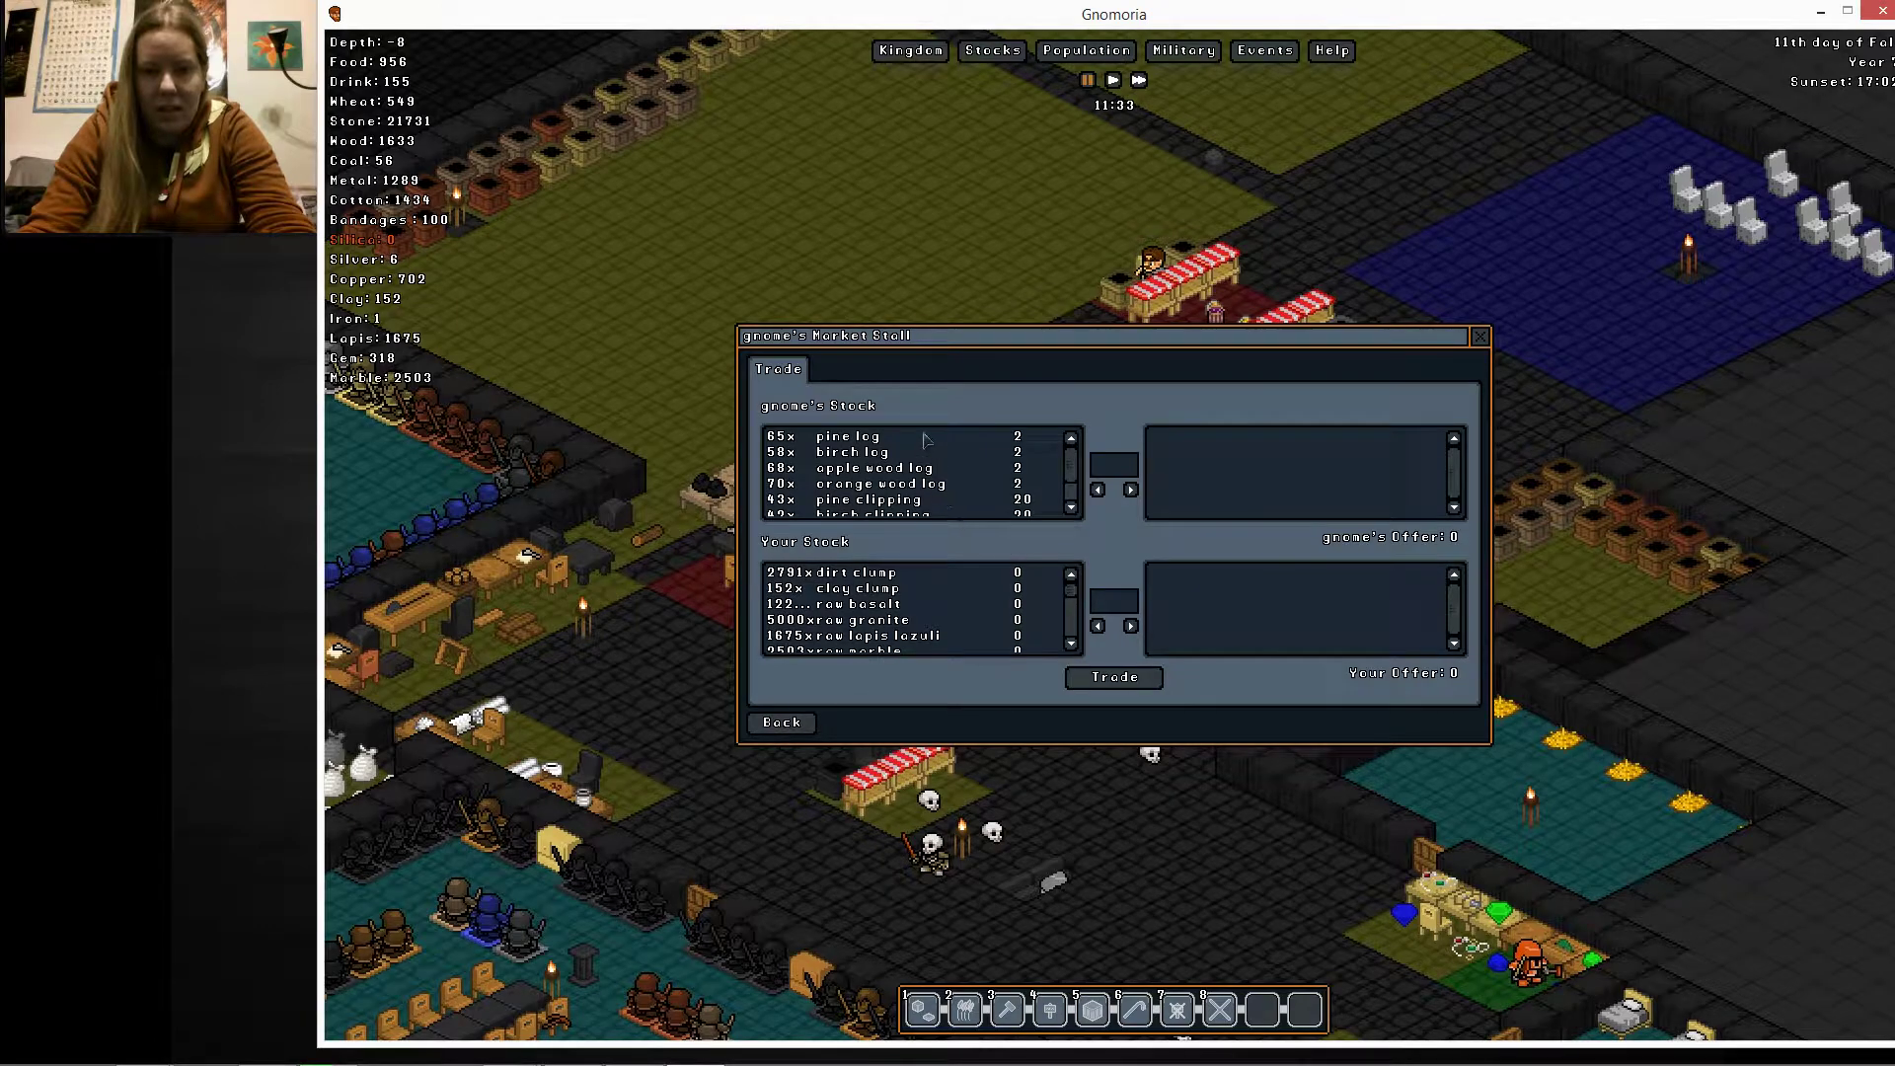
pyautogui.click(1130, 489)
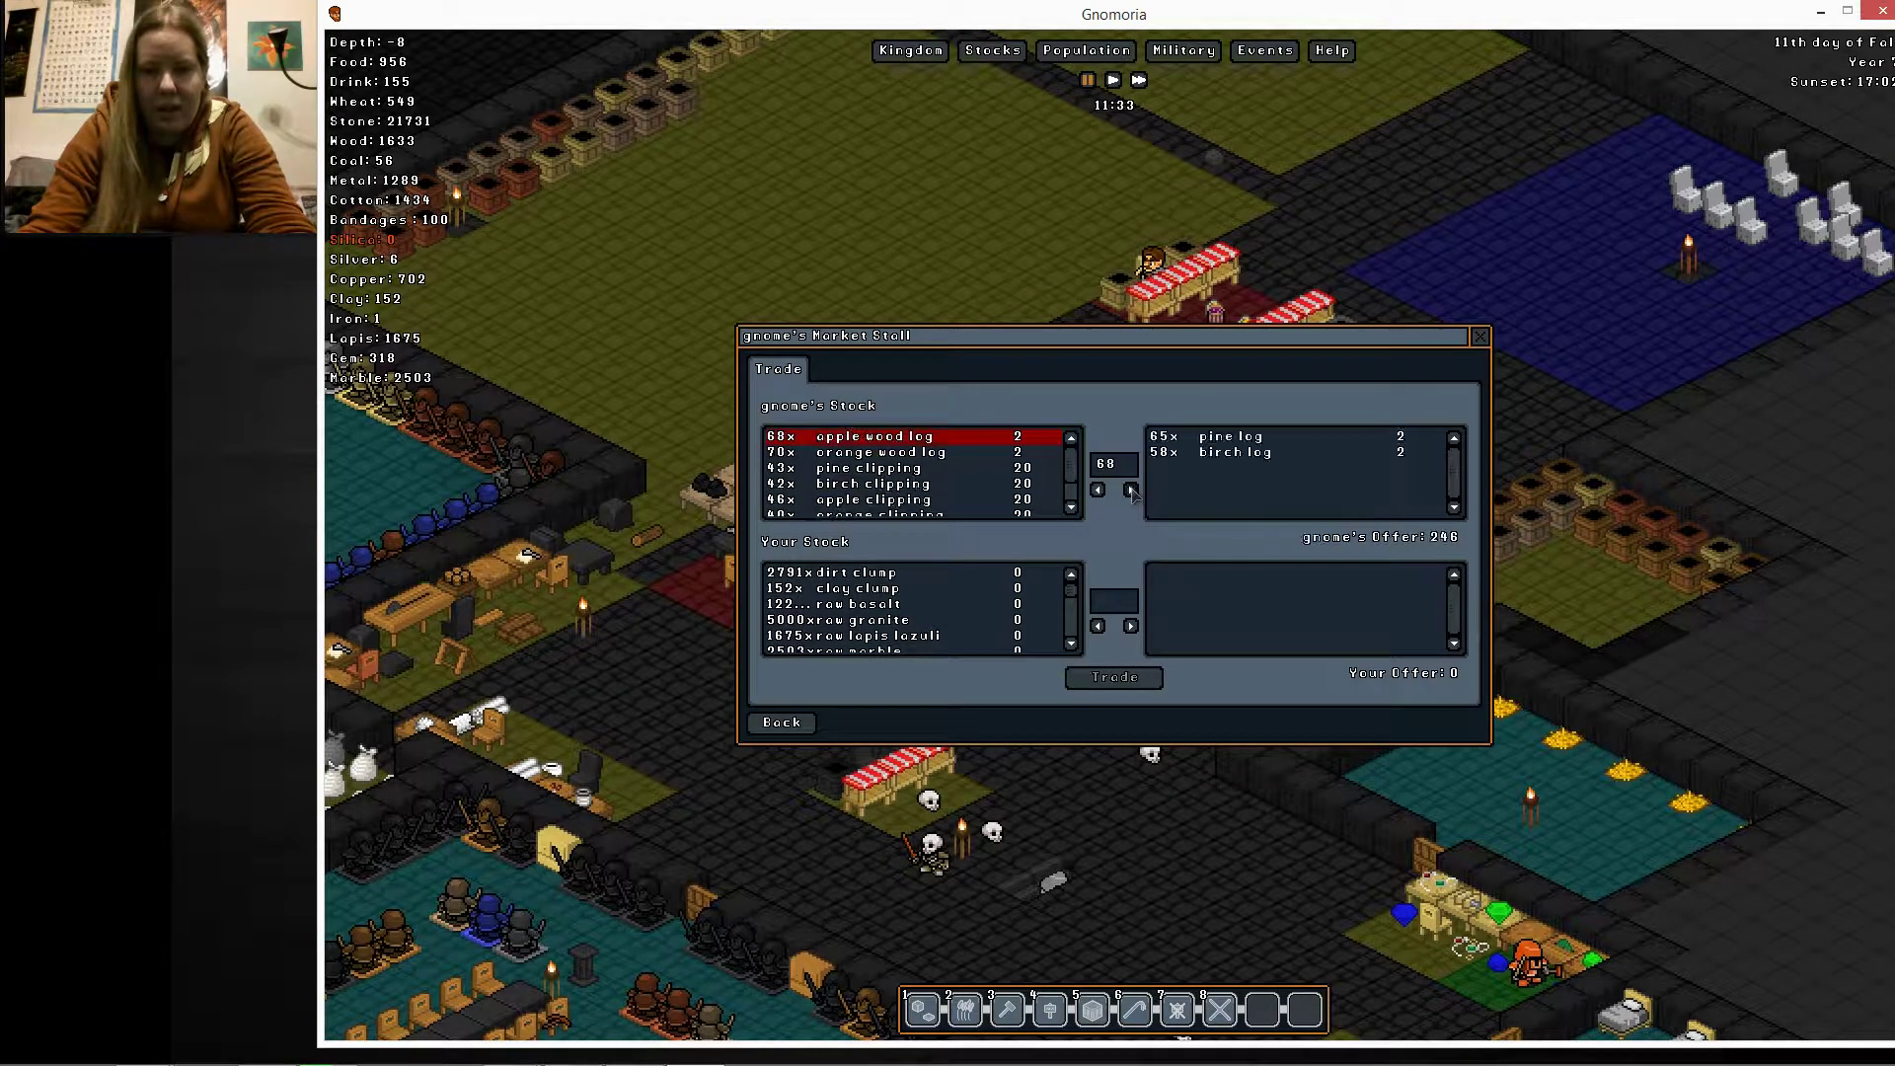
pyautogui.click(1130, 489)
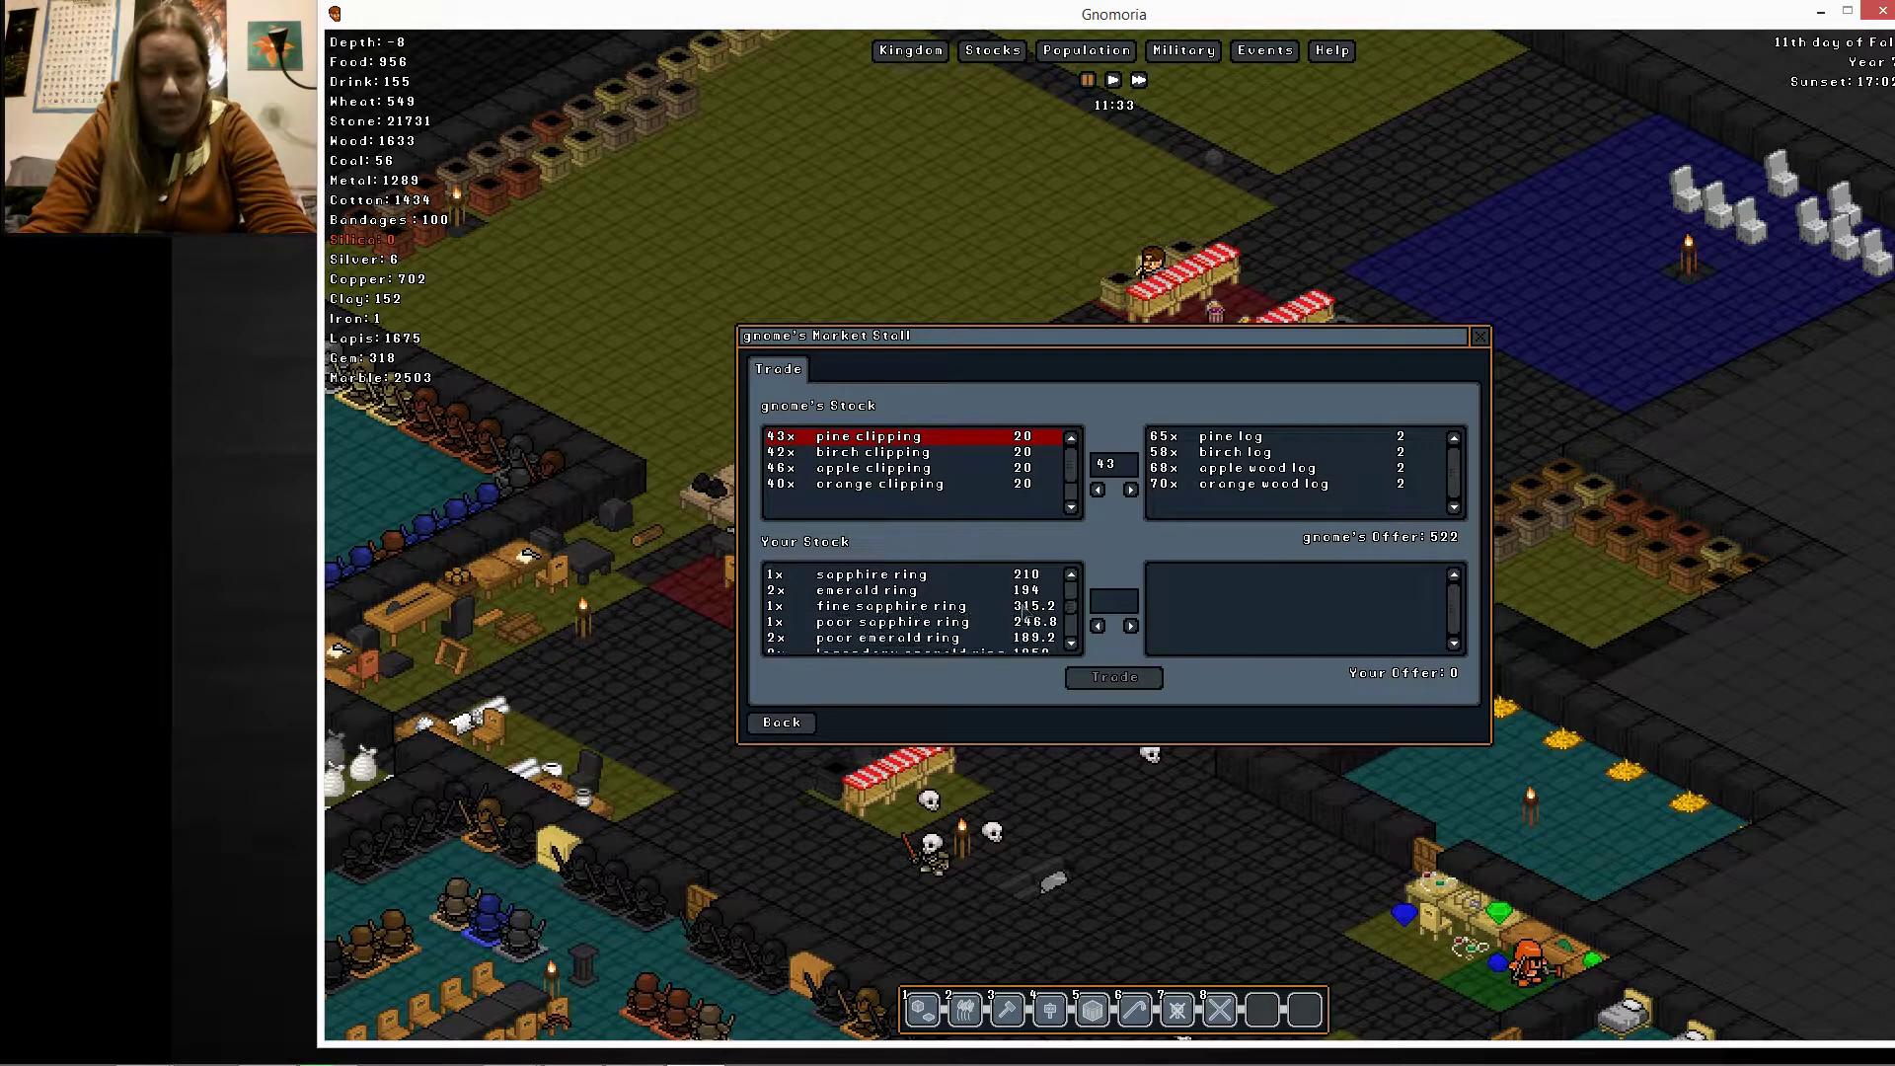
pyautogui.click(892, 605)
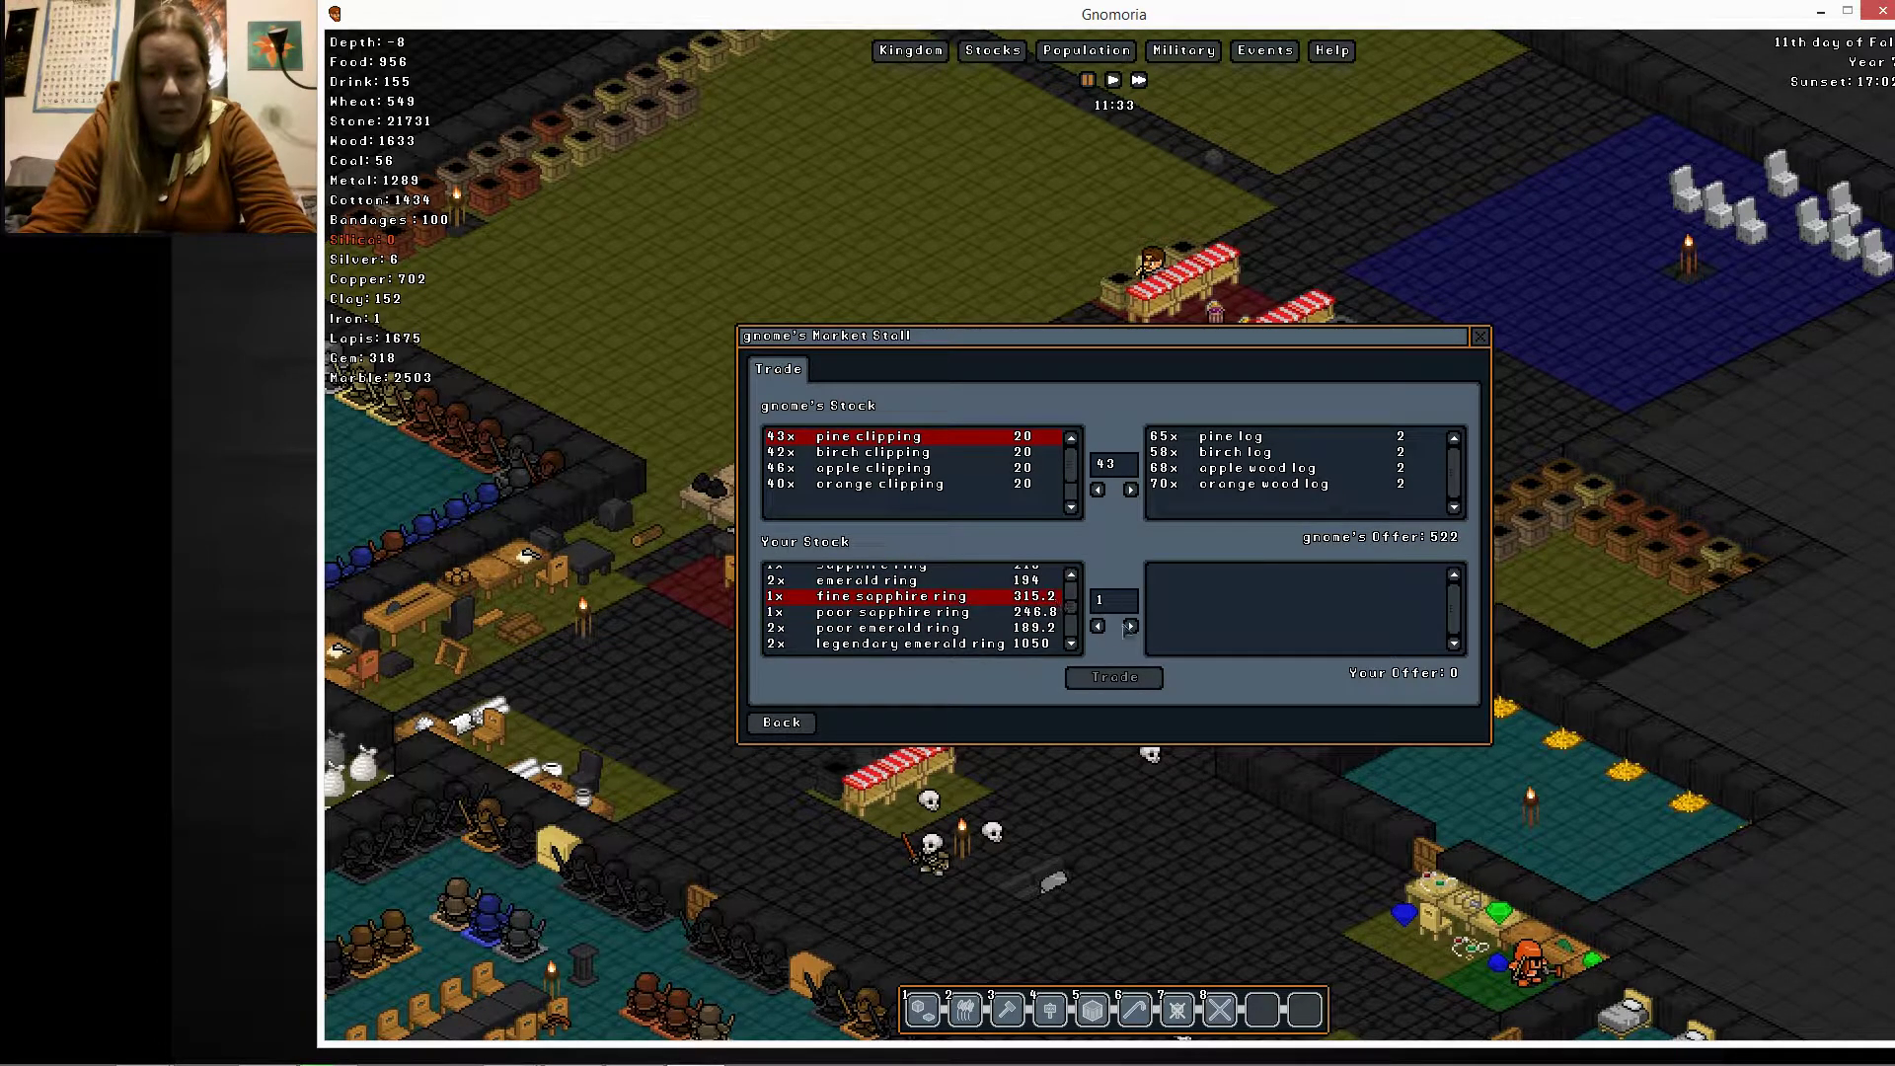
pyautogui.click(1128, 626)
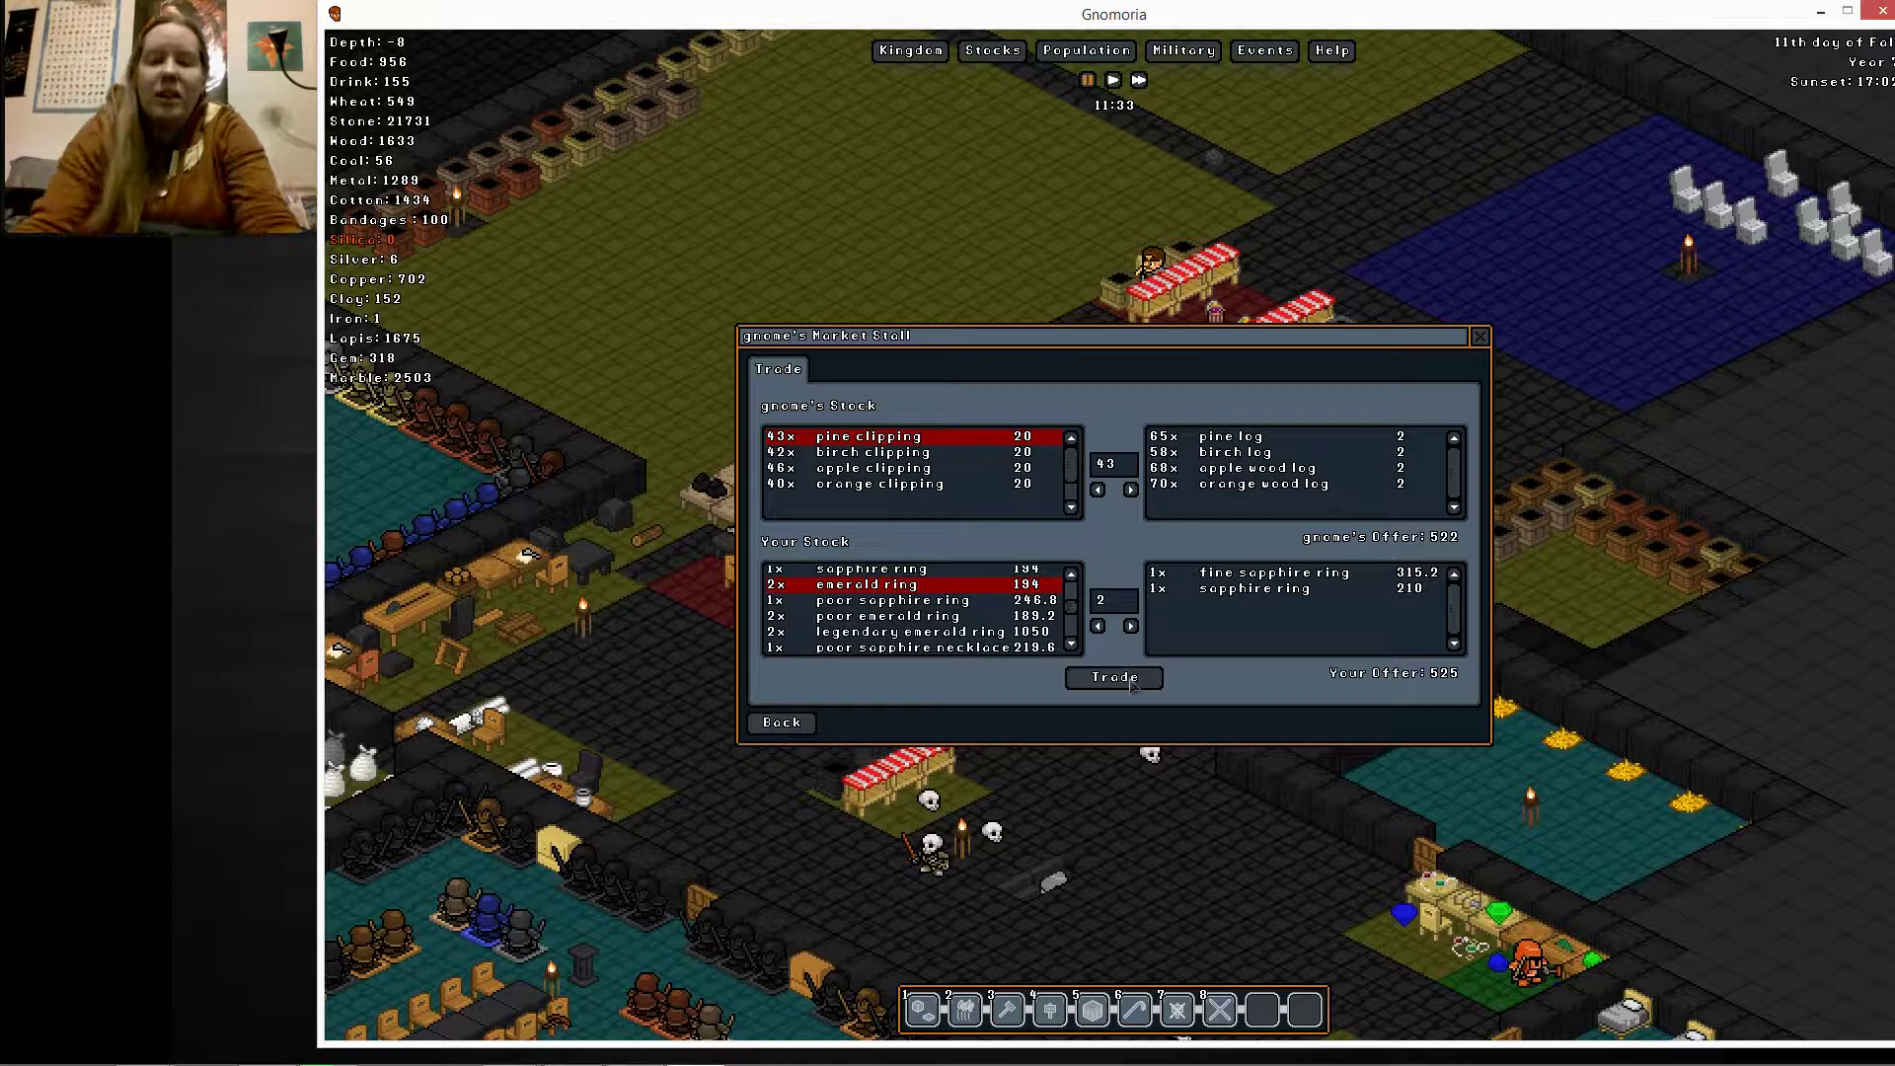
pyautogui.click(1110, 677)
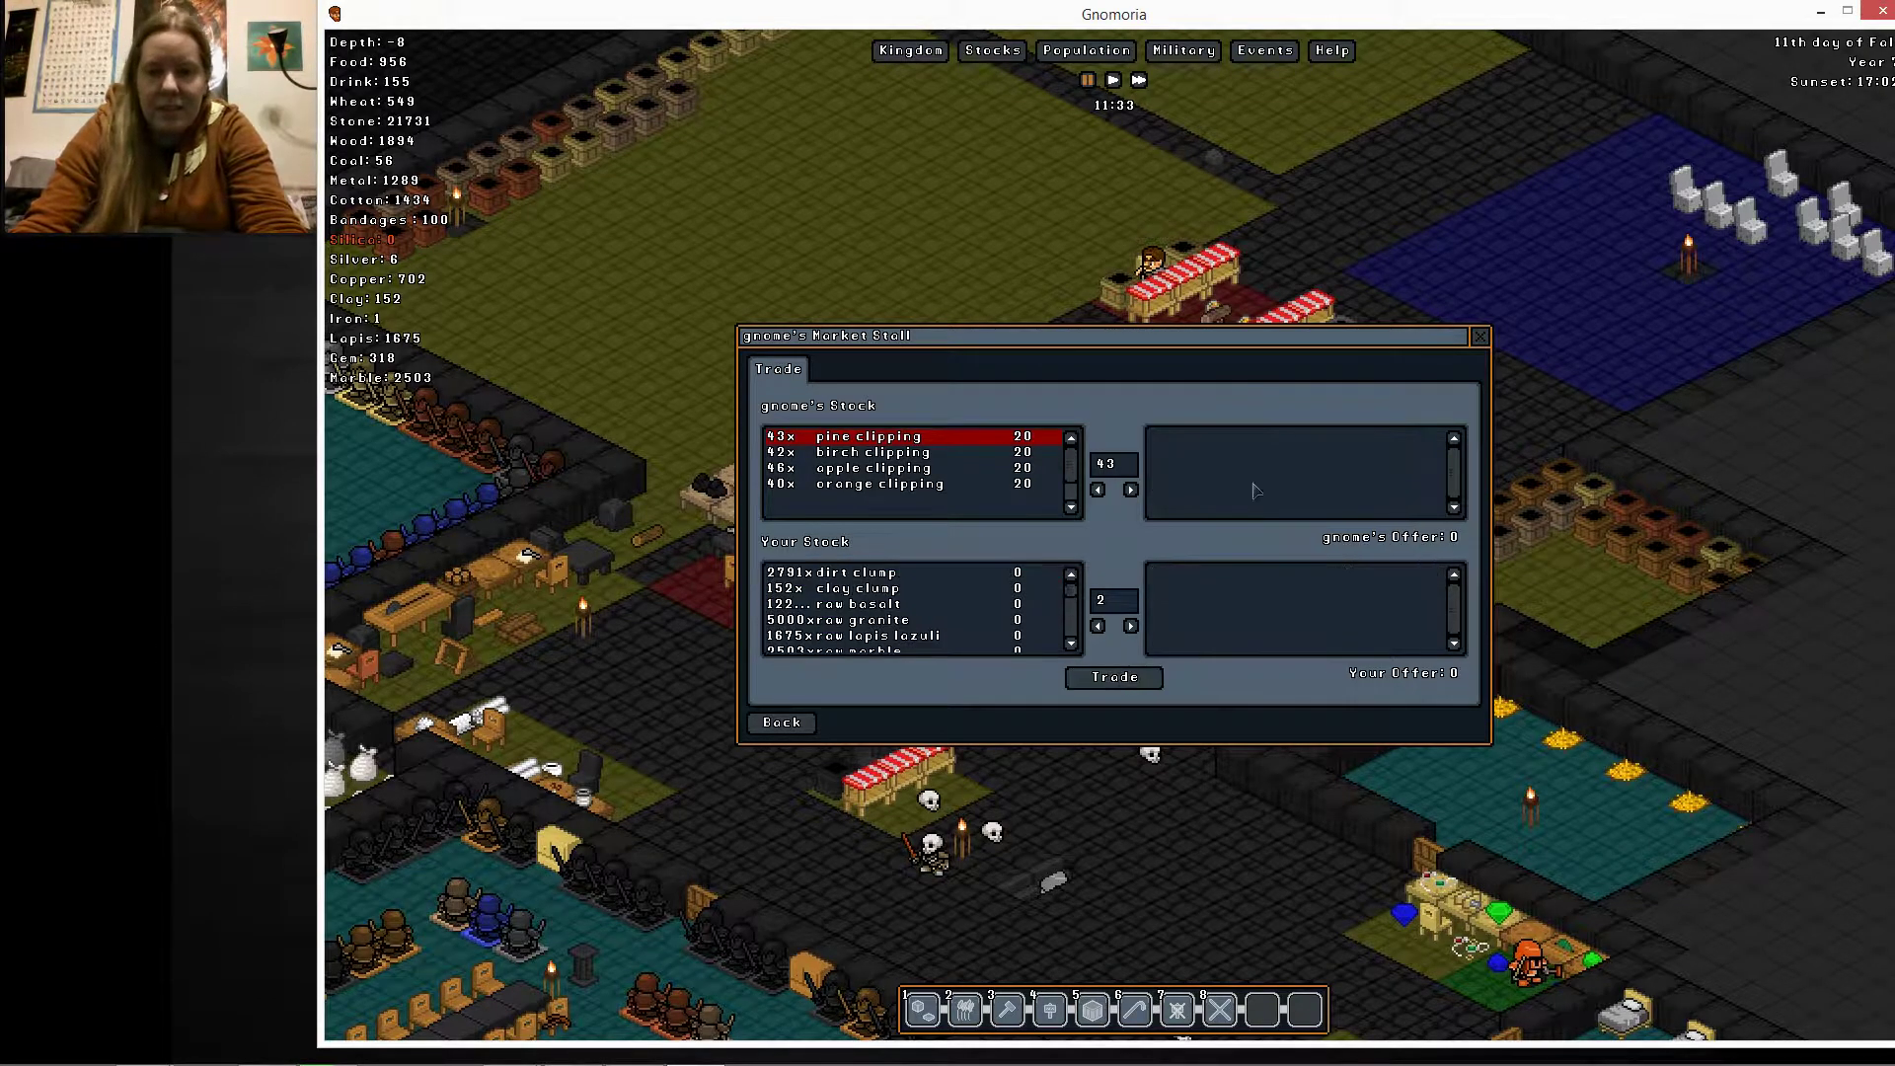
pyautogui.click(781, 721)
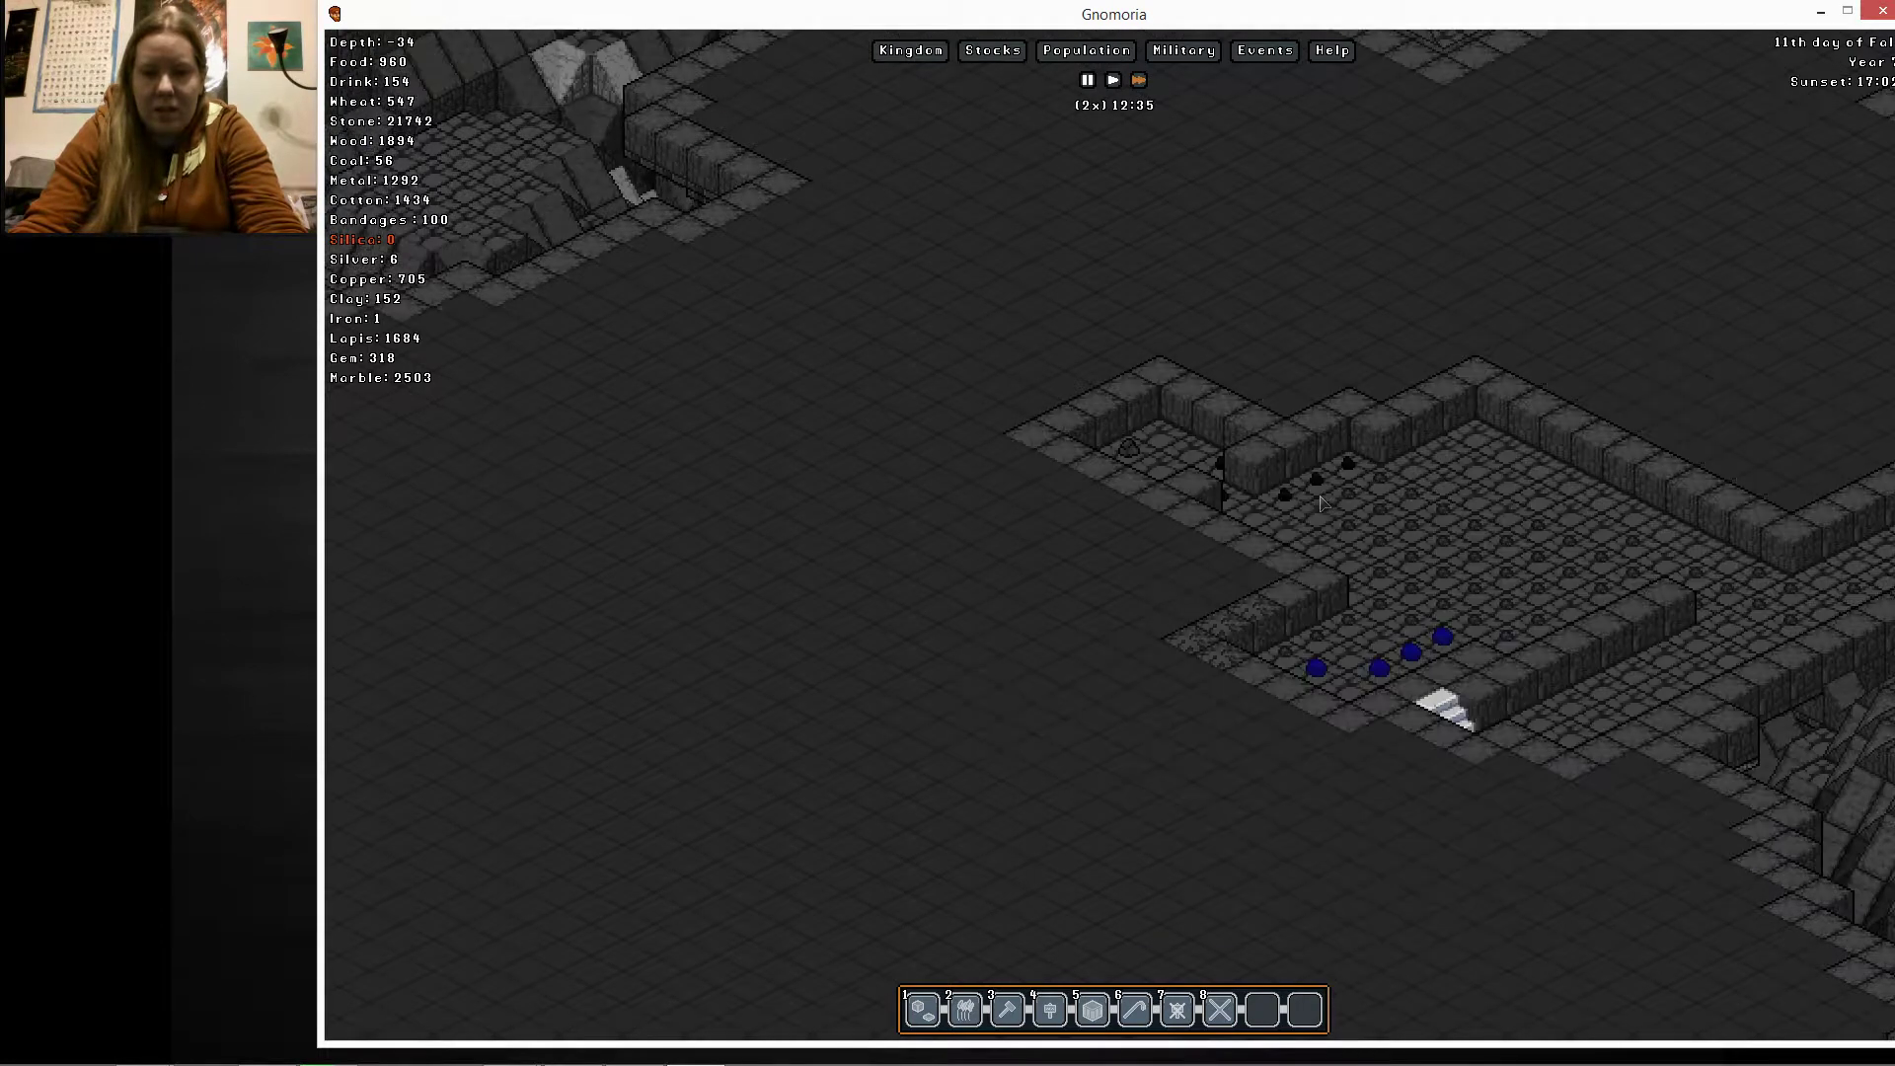
# Designate an L-shaped hole-digging area beside the stone chamber at depth 34
pyautogui.rightClick(1317, 504)
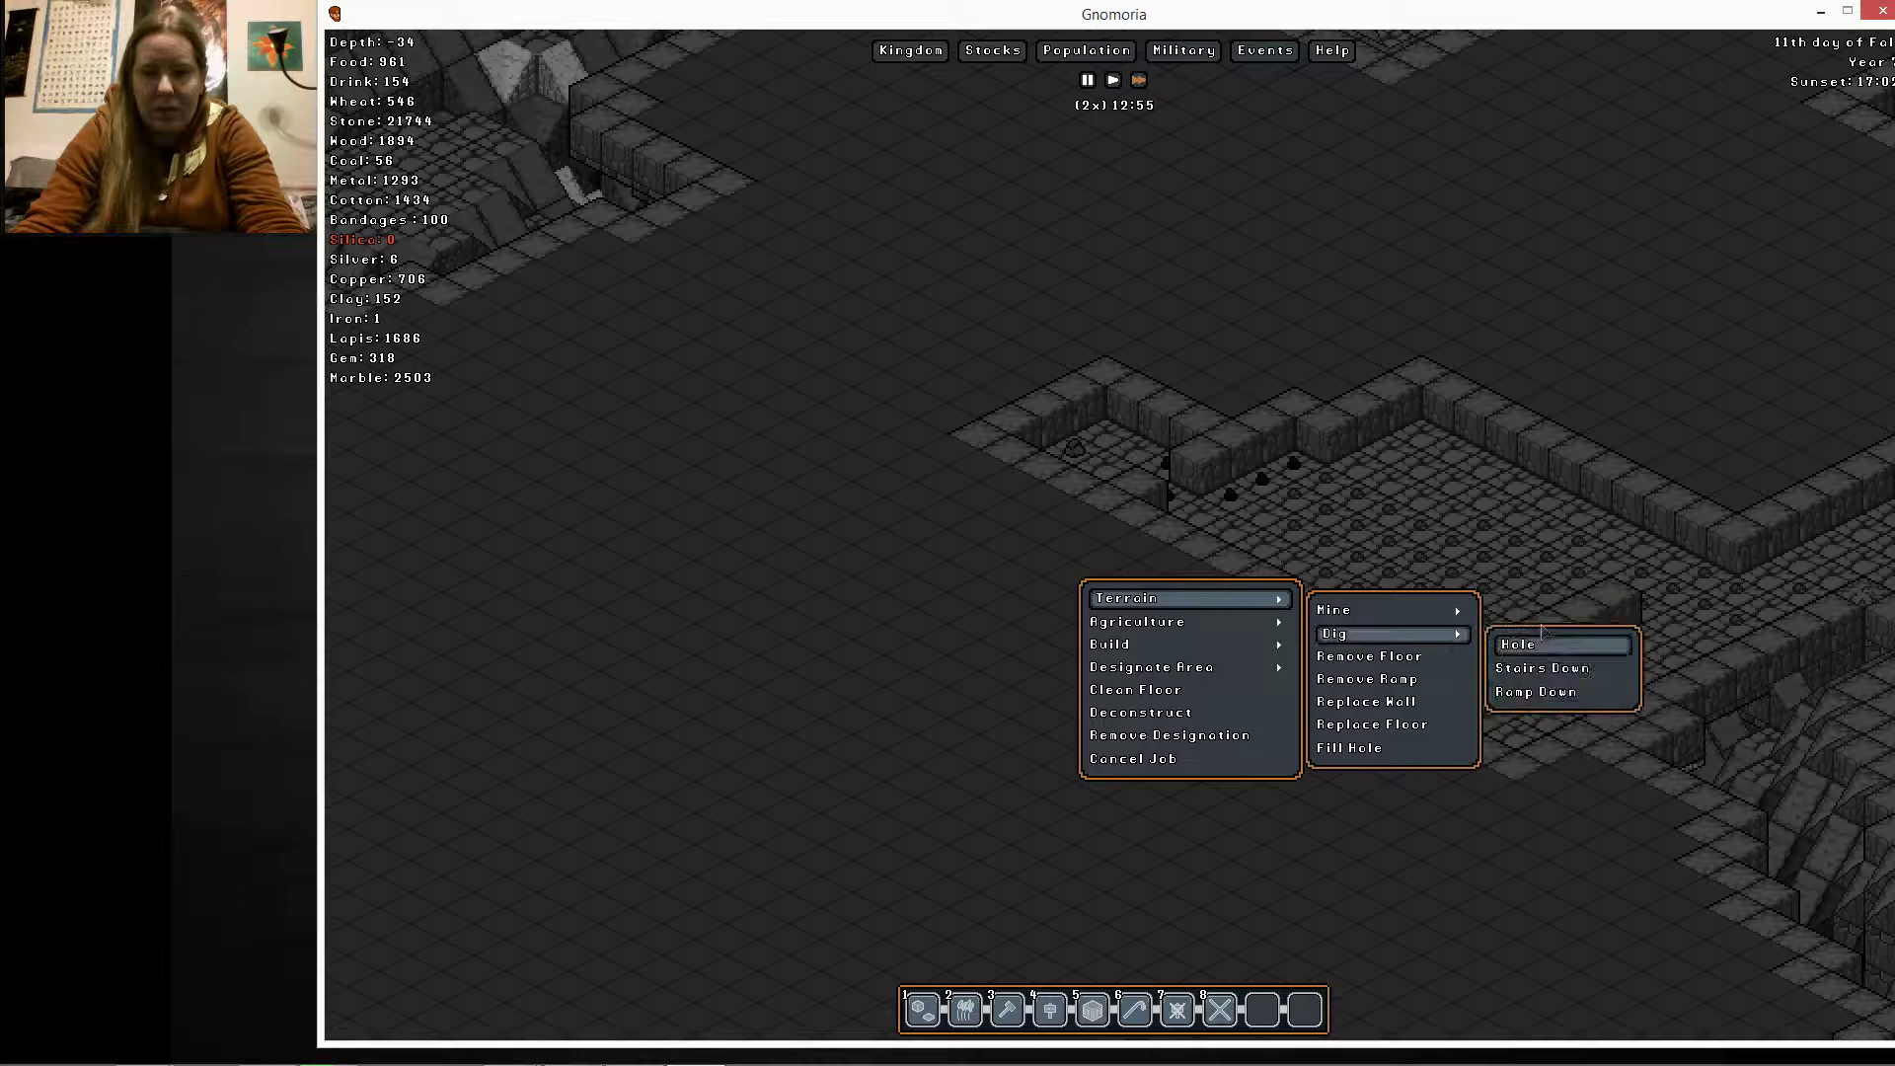
pyautogui.click(1517, 642)
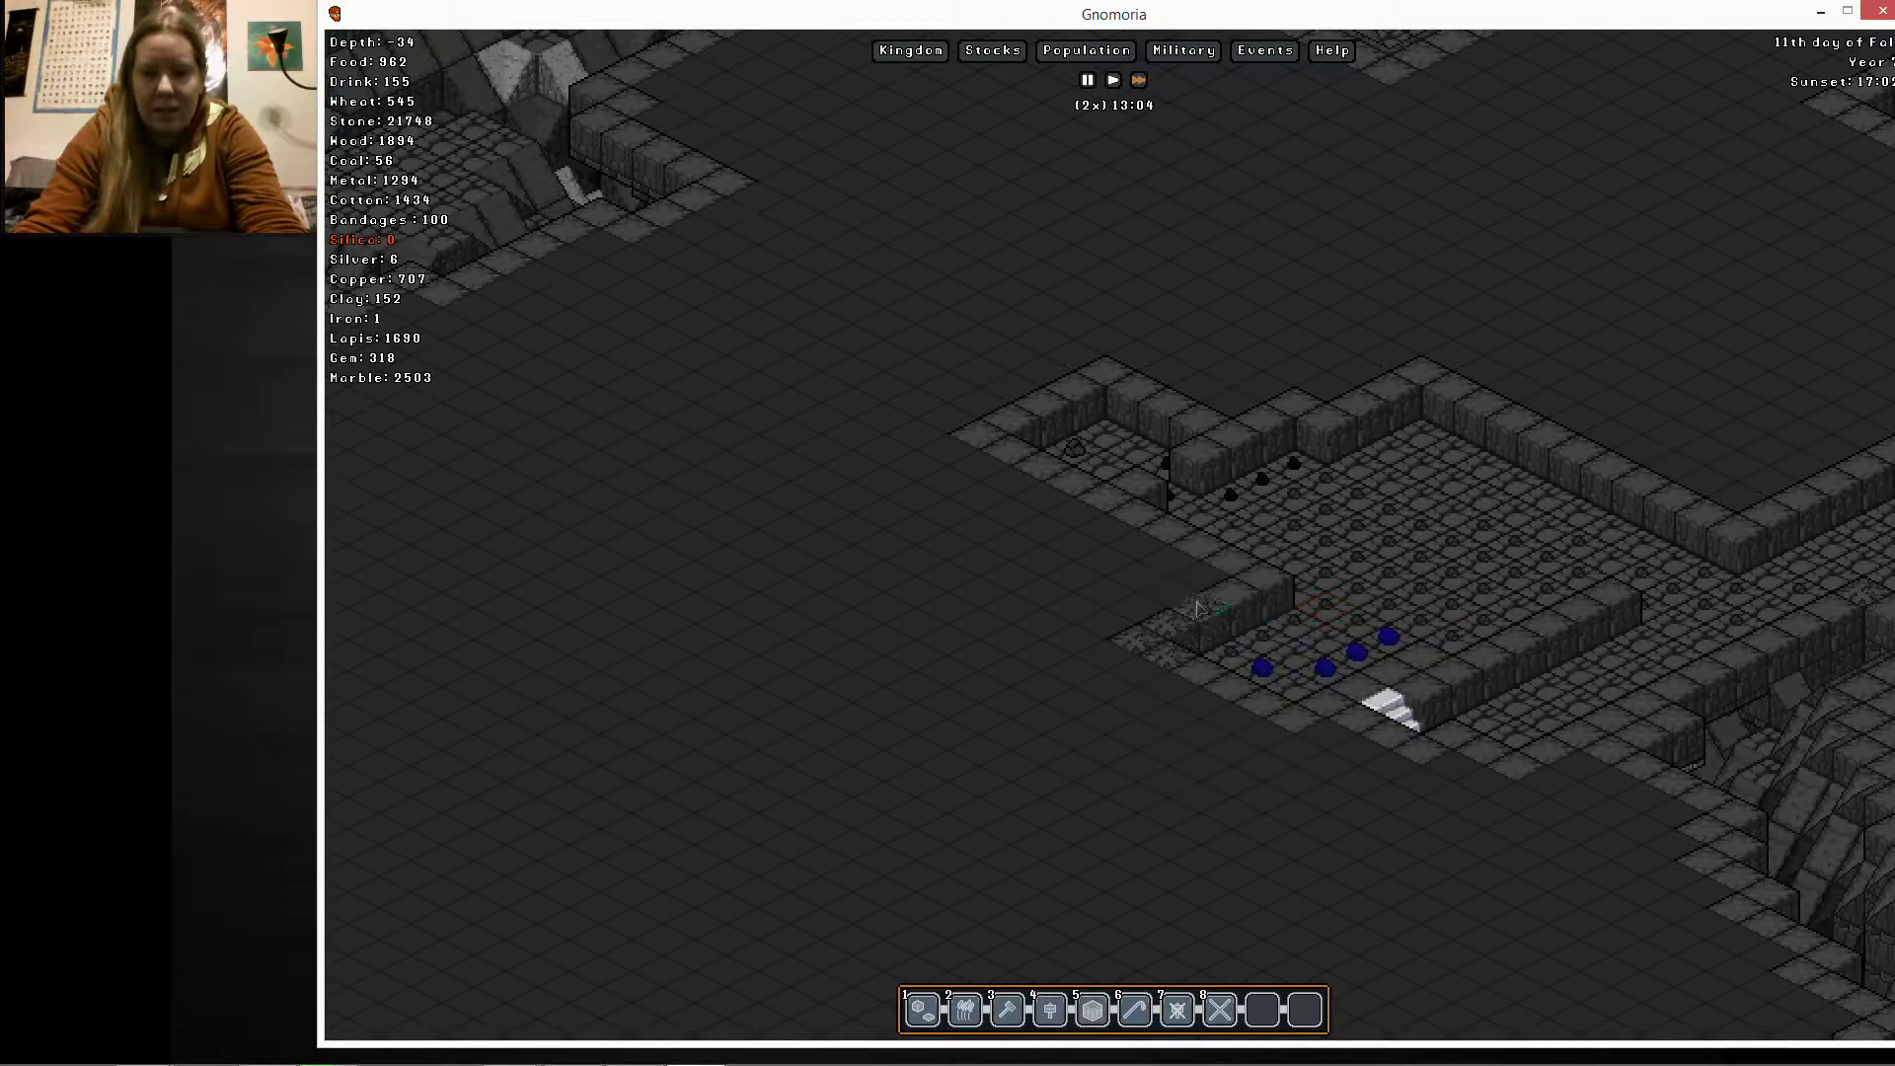
pyautogui.moveTo(1196, 610); pyautogui.dragTo(1233, 719)
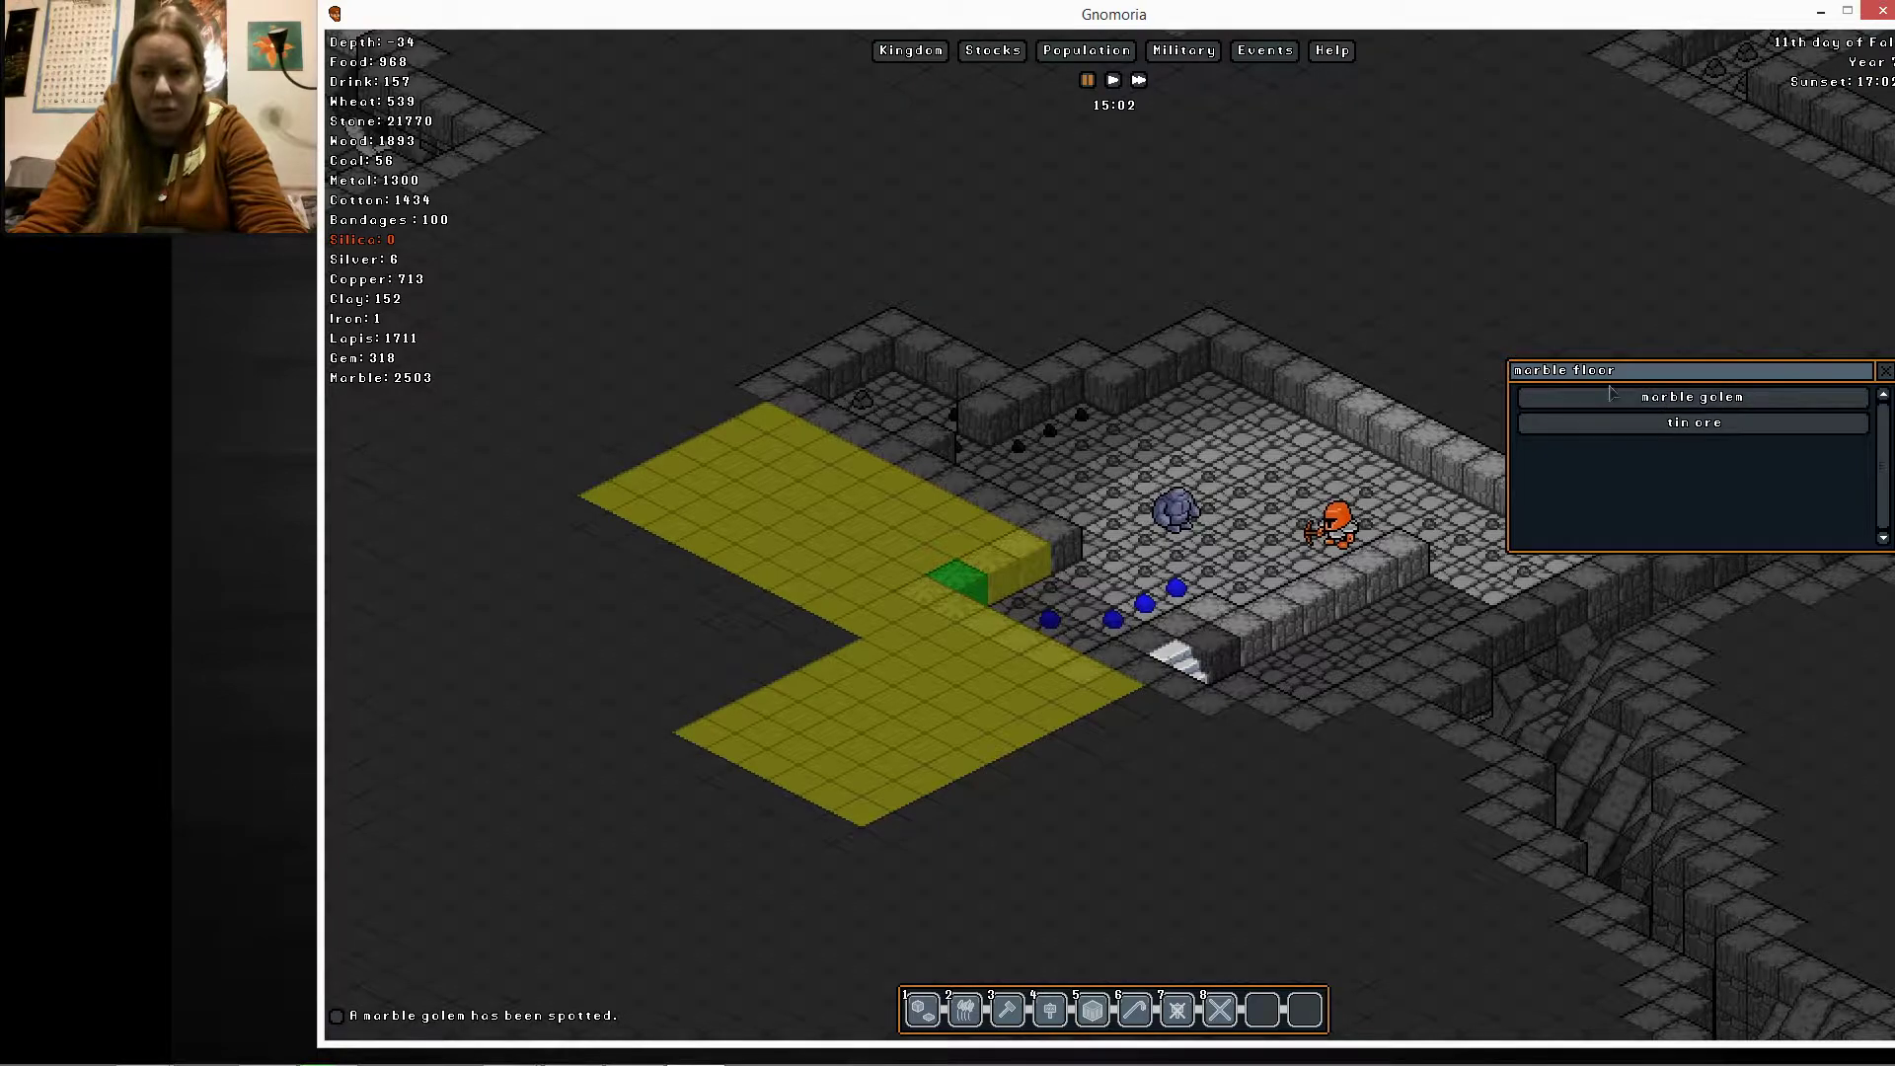
# Inspect the marble and basalt golems, run time at 2x, and return to the Great Hall
pyautogui.click(1690, 397)
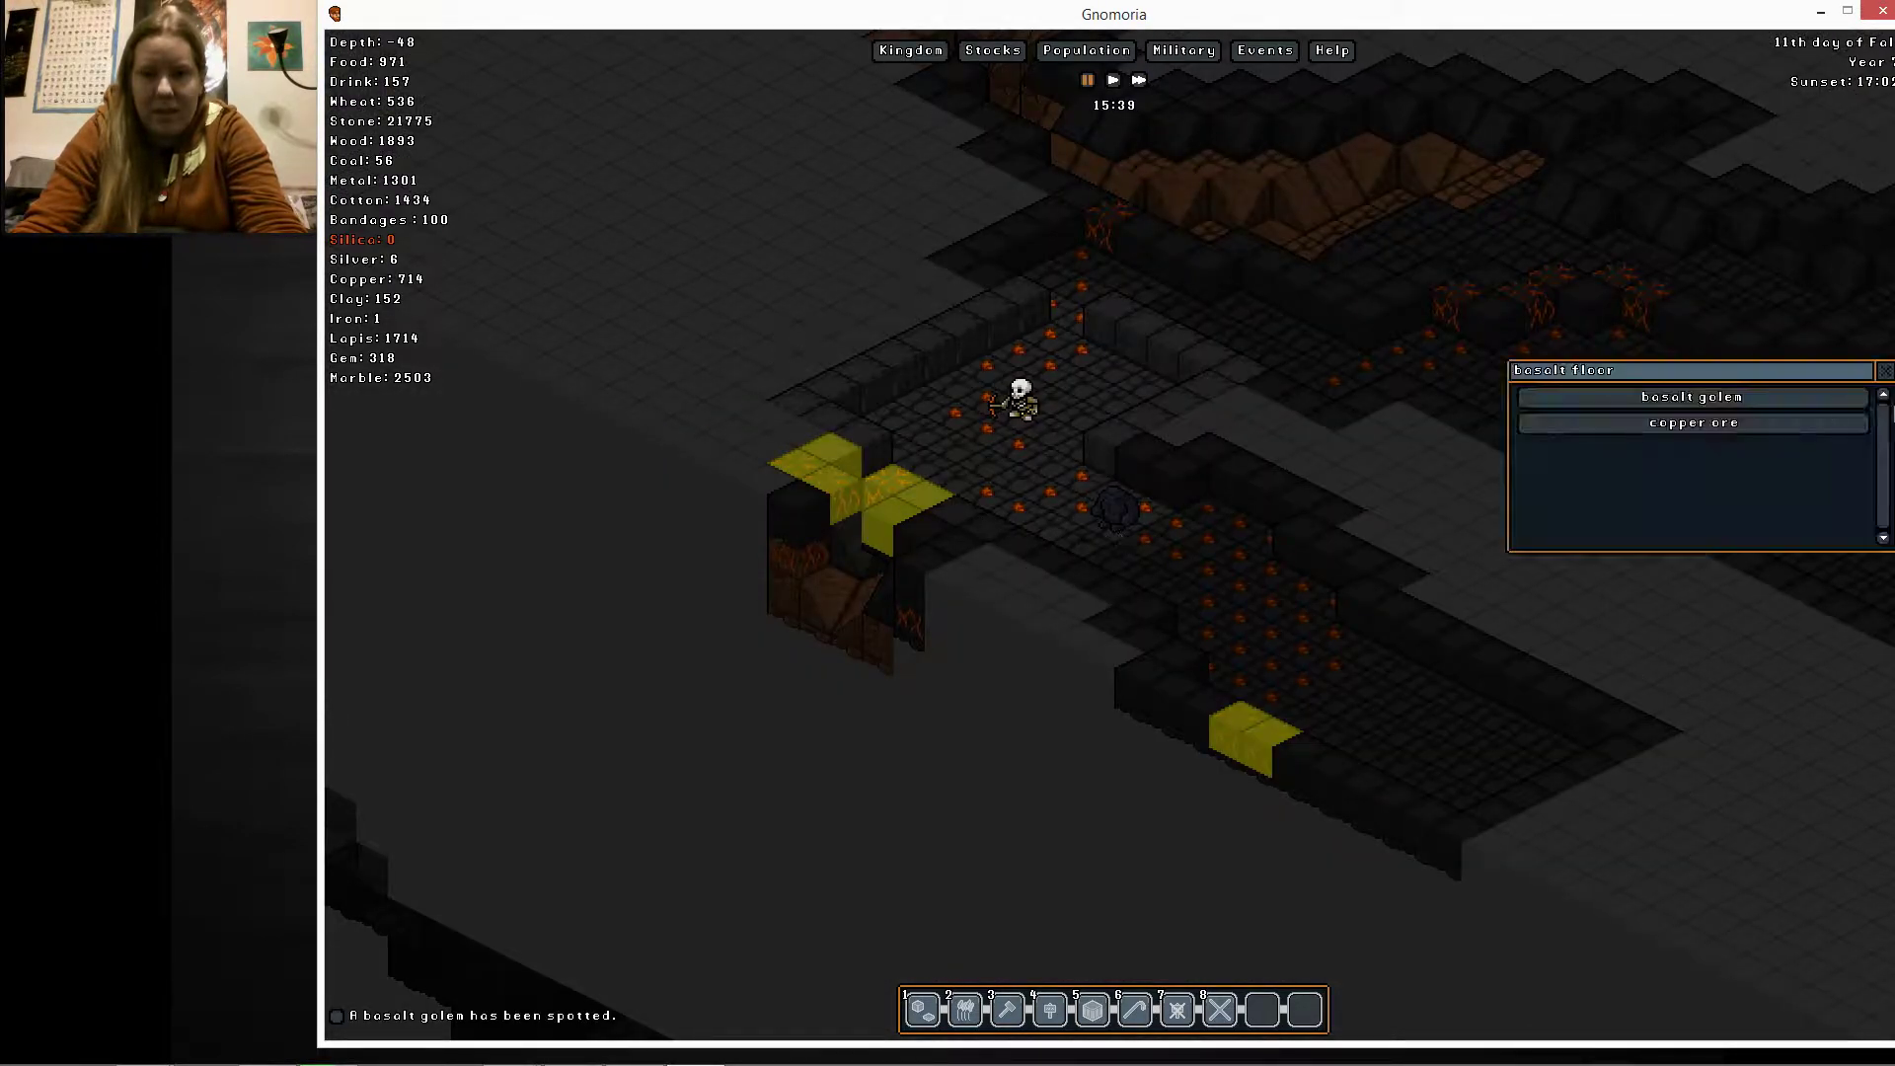
pyautogui.click(1691, 396)
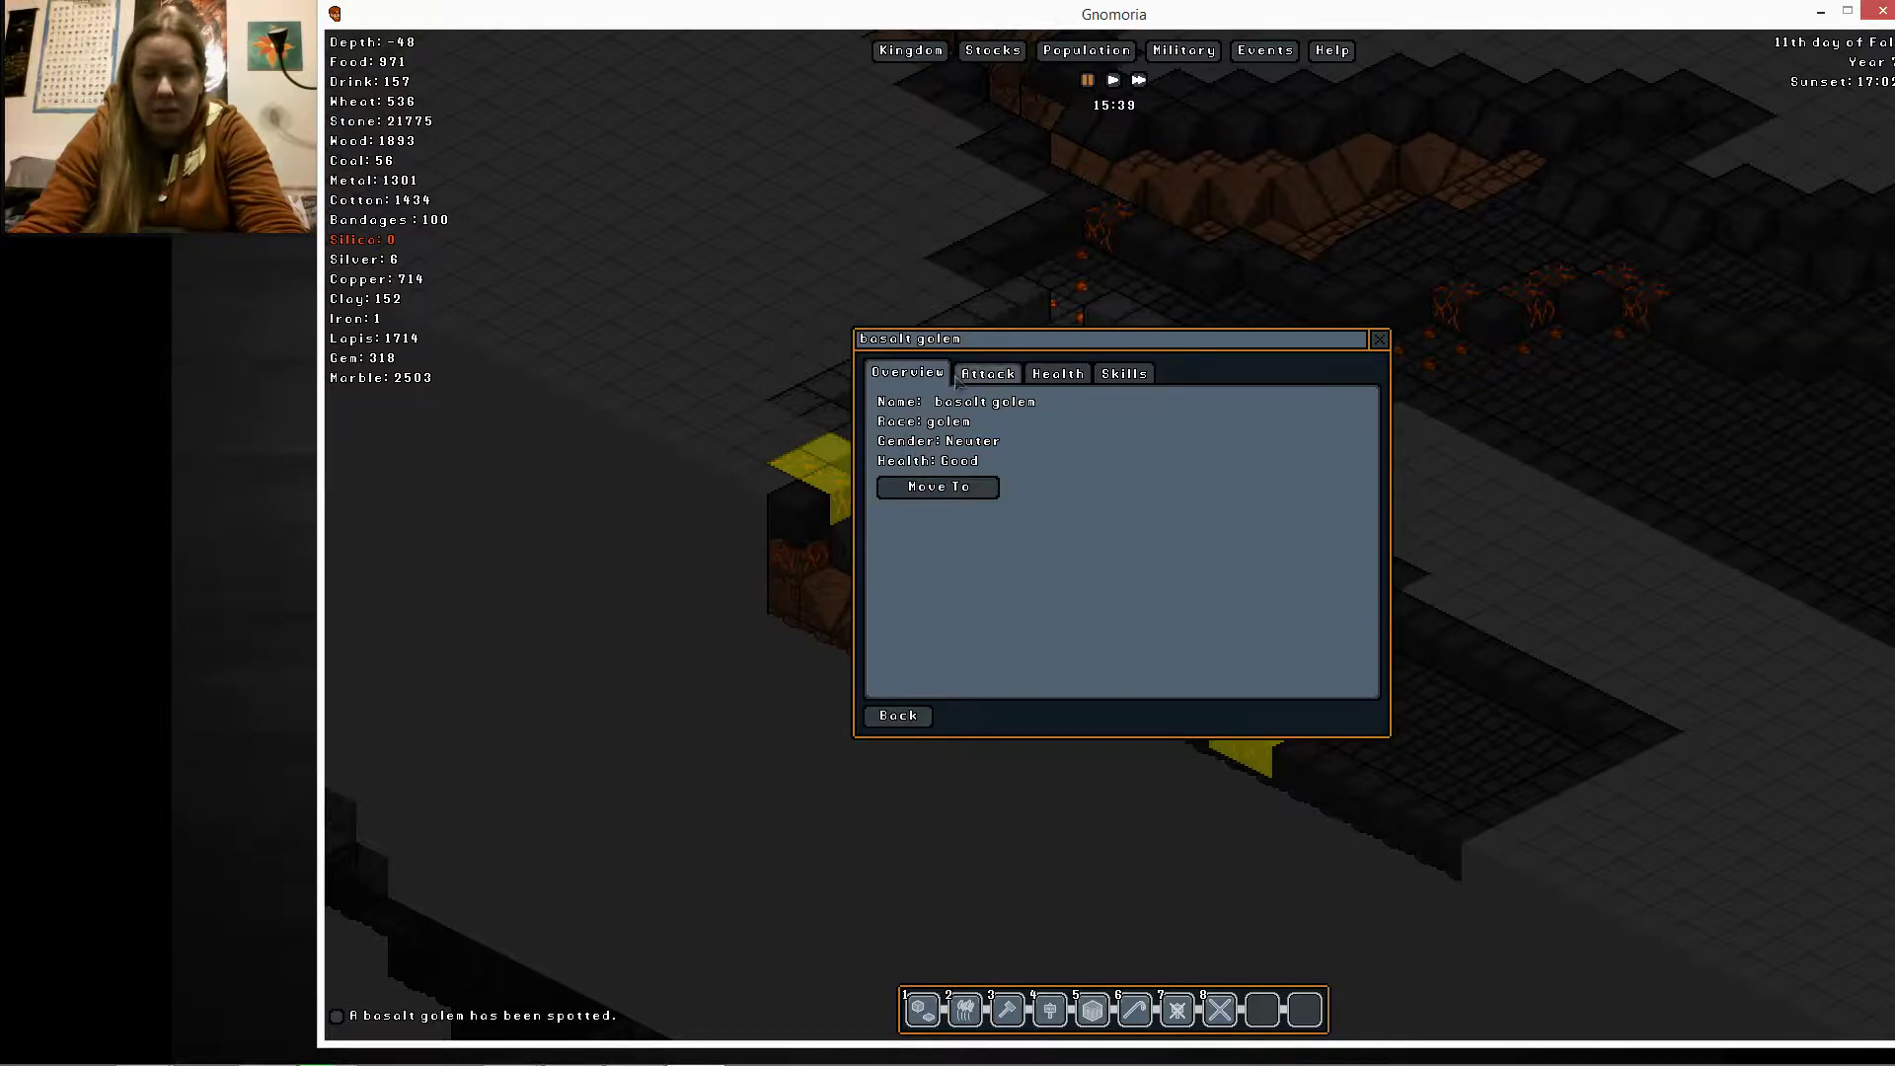
pyautogui.click(1377, 339)
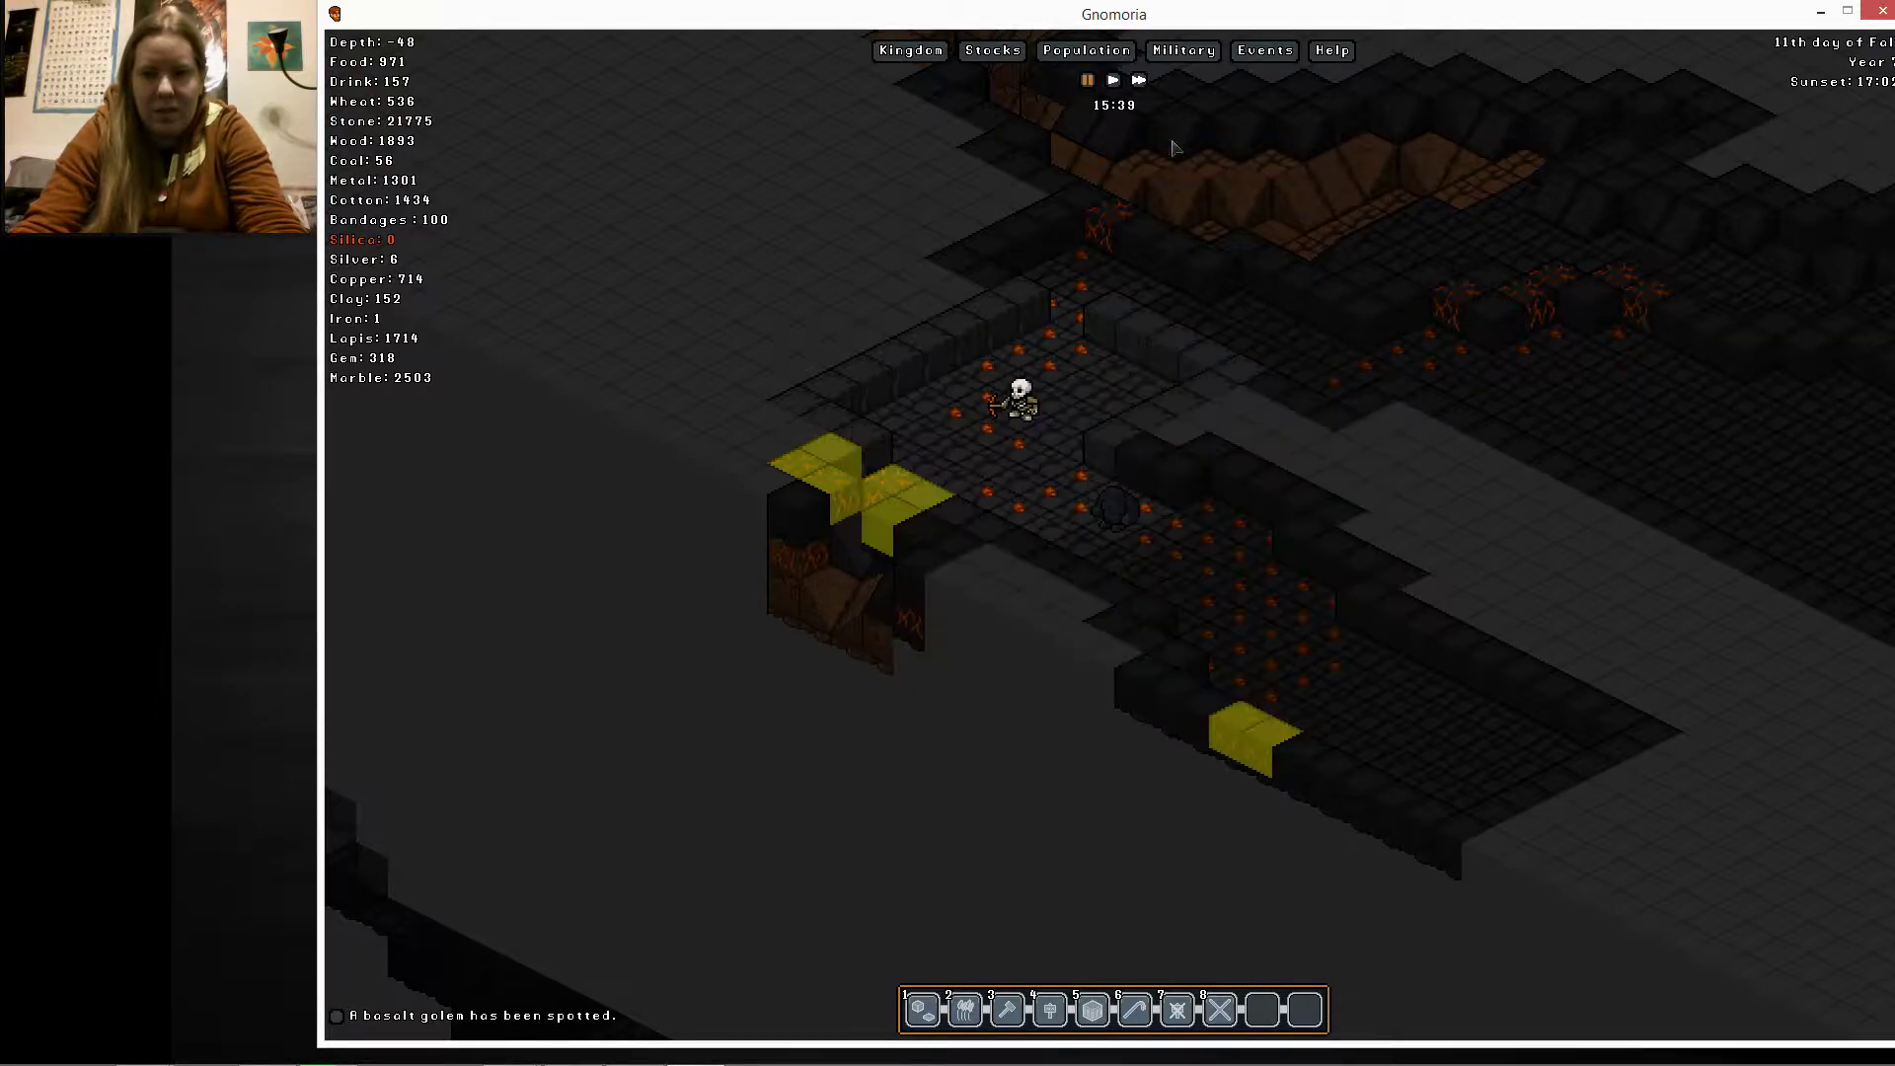
pyautogui.click(1135, 80)
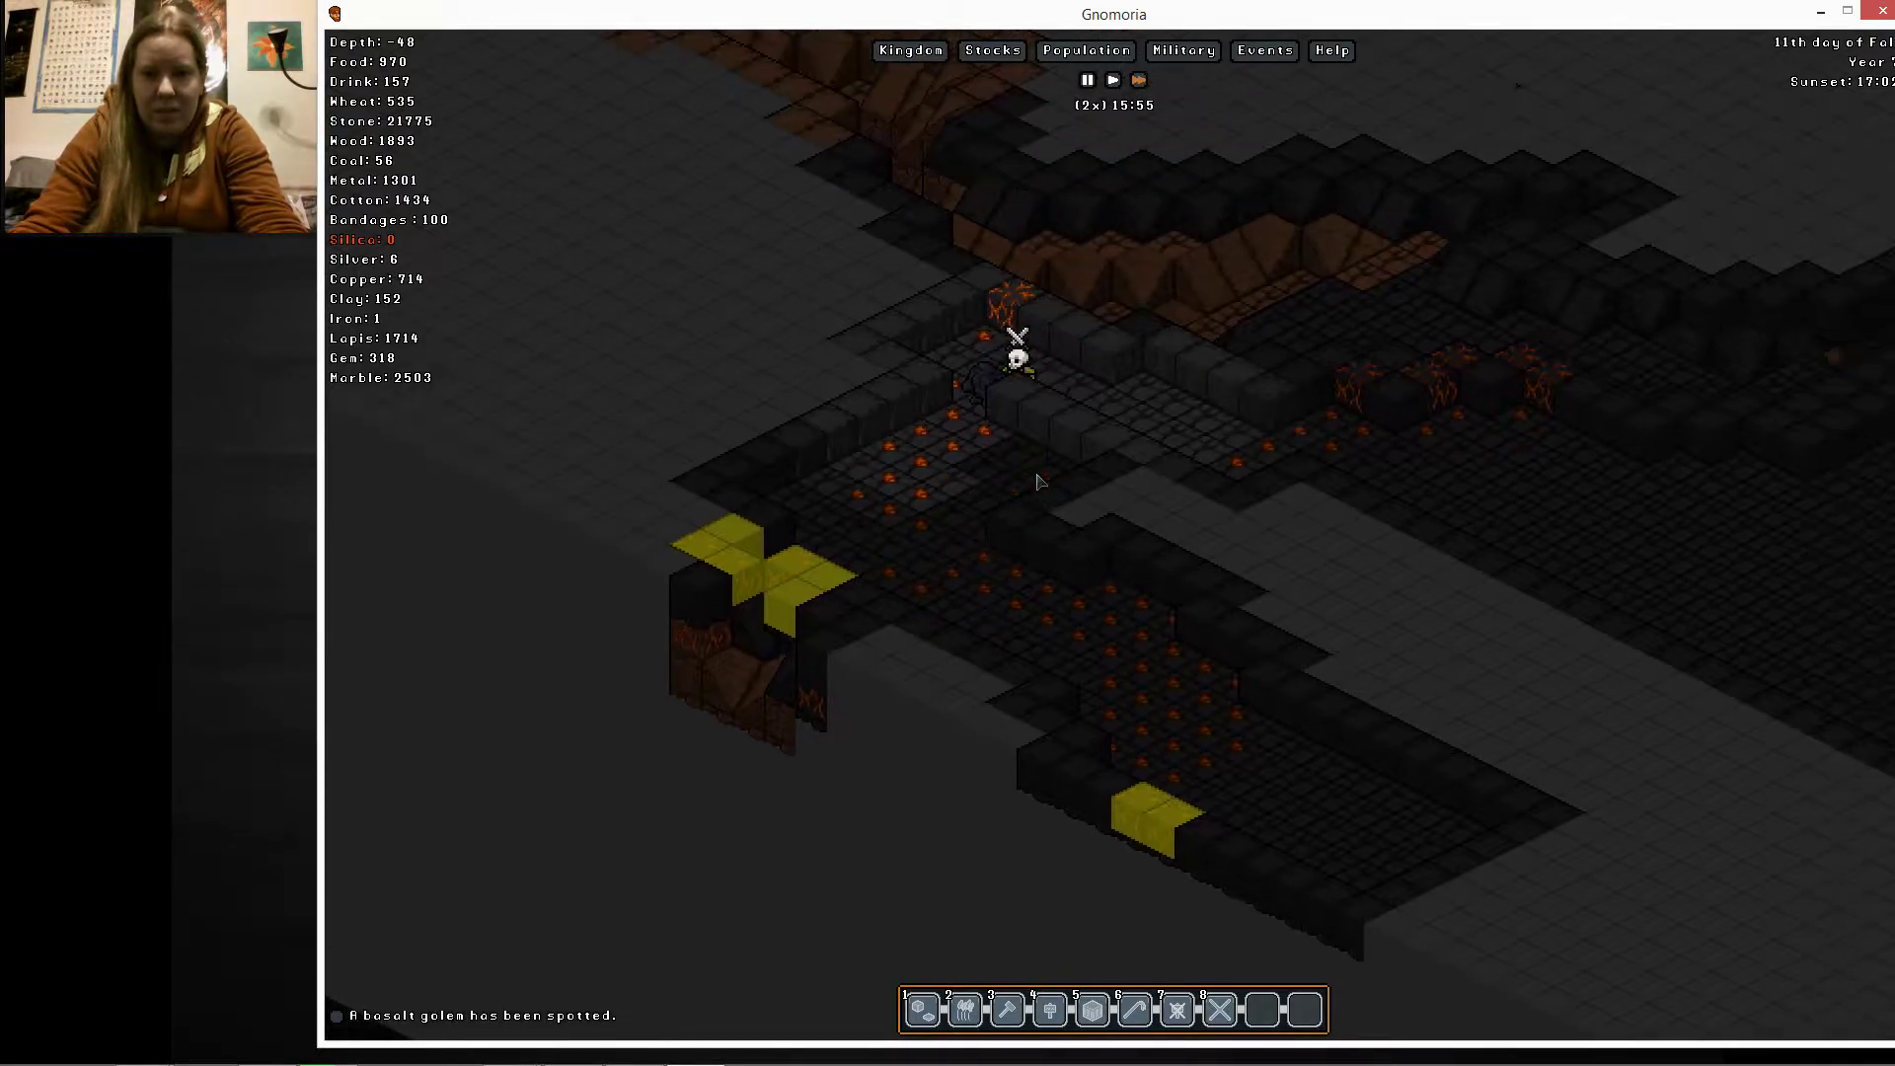
pyautogui.click(1086, 80)
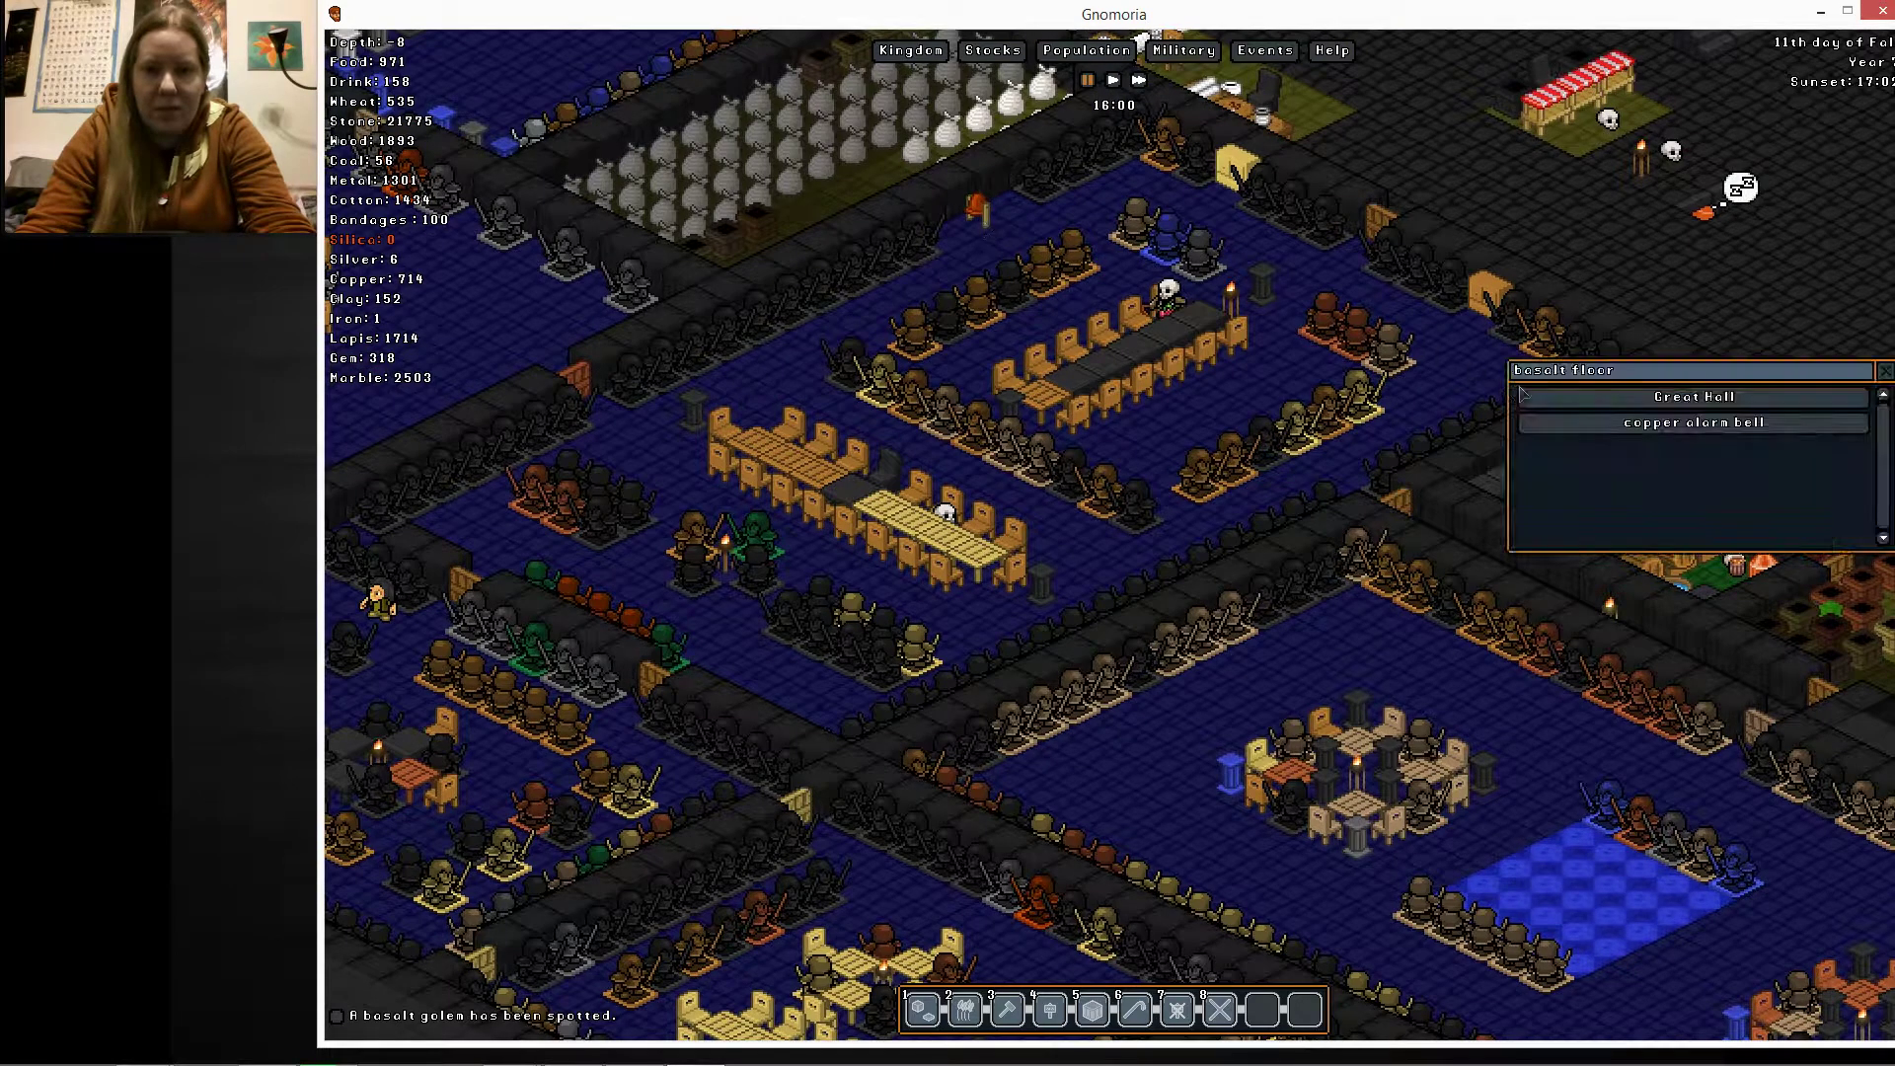
# Show the dead goblin soldier's equipment list of worn steel gear
pyautogui.click(1690, 421)
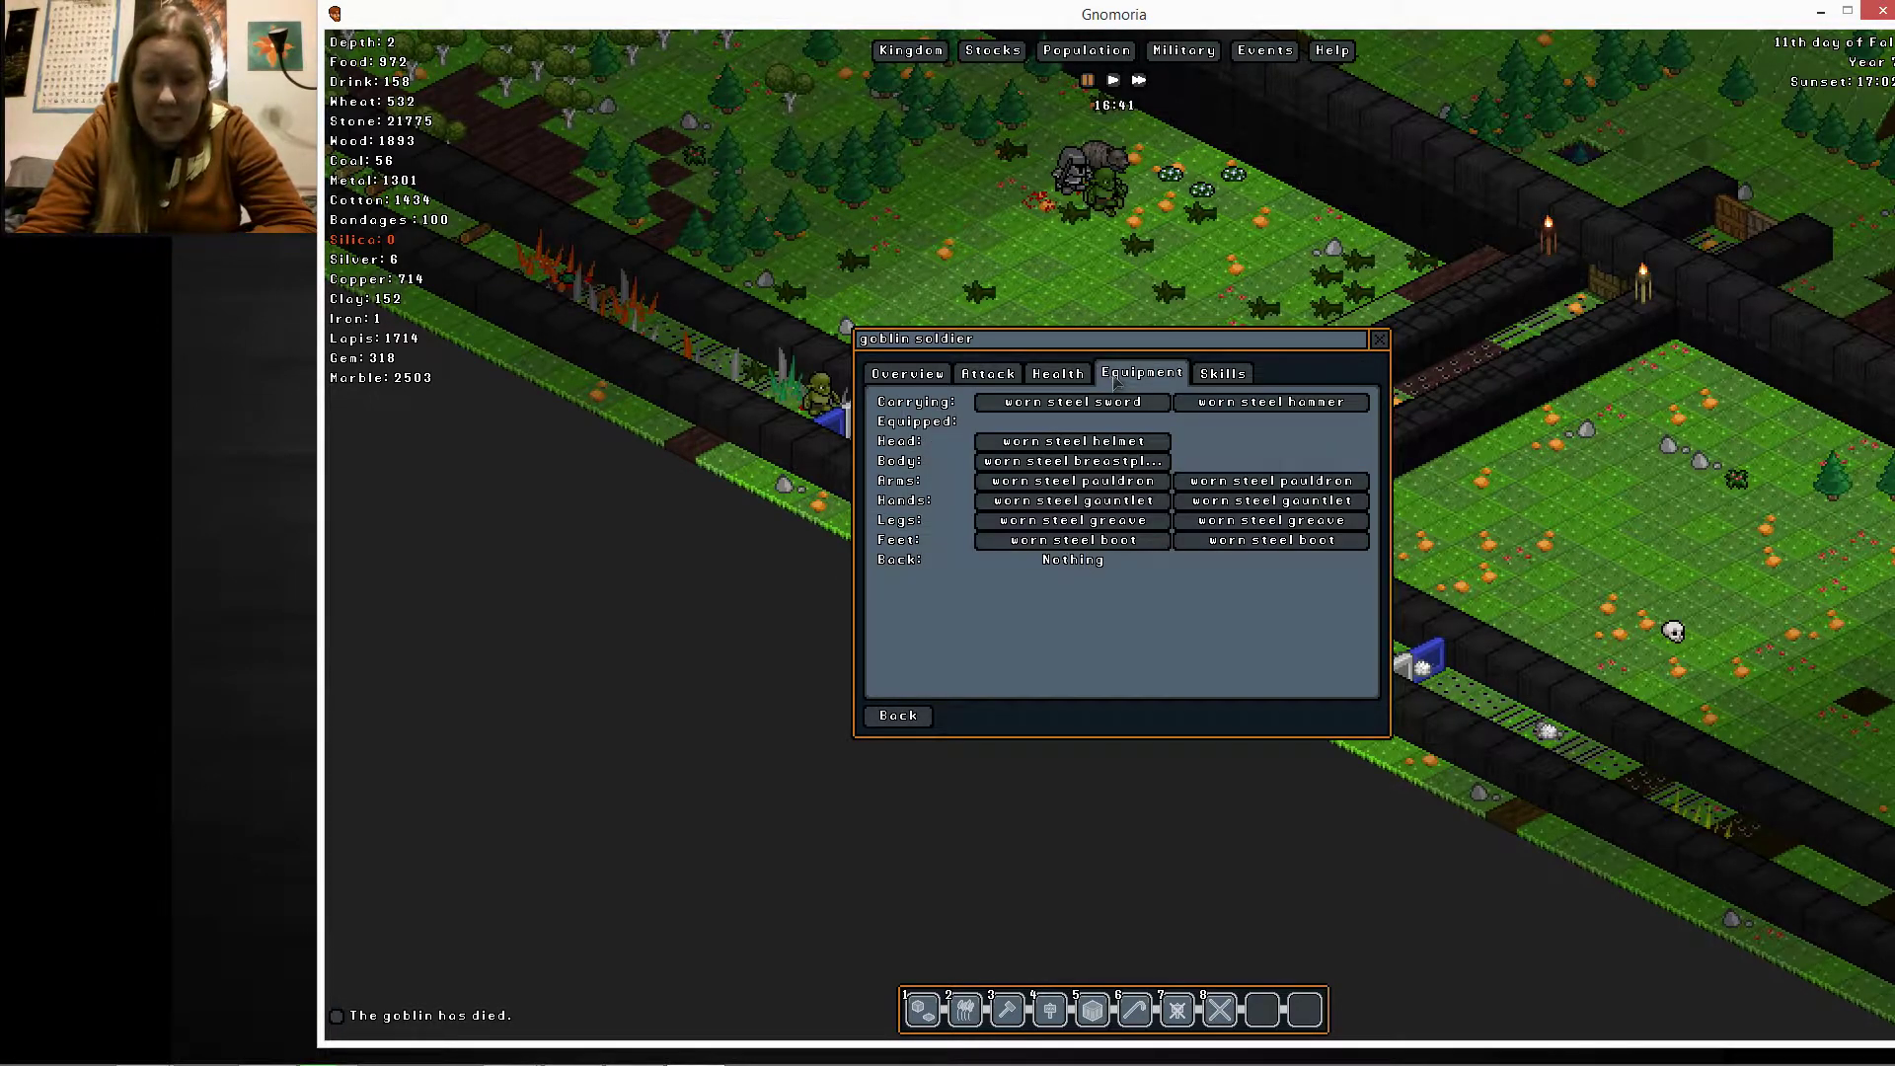
# Close the goblin's details, run time at 2x, then return to normal speed
pyautogui.click(897, 715)
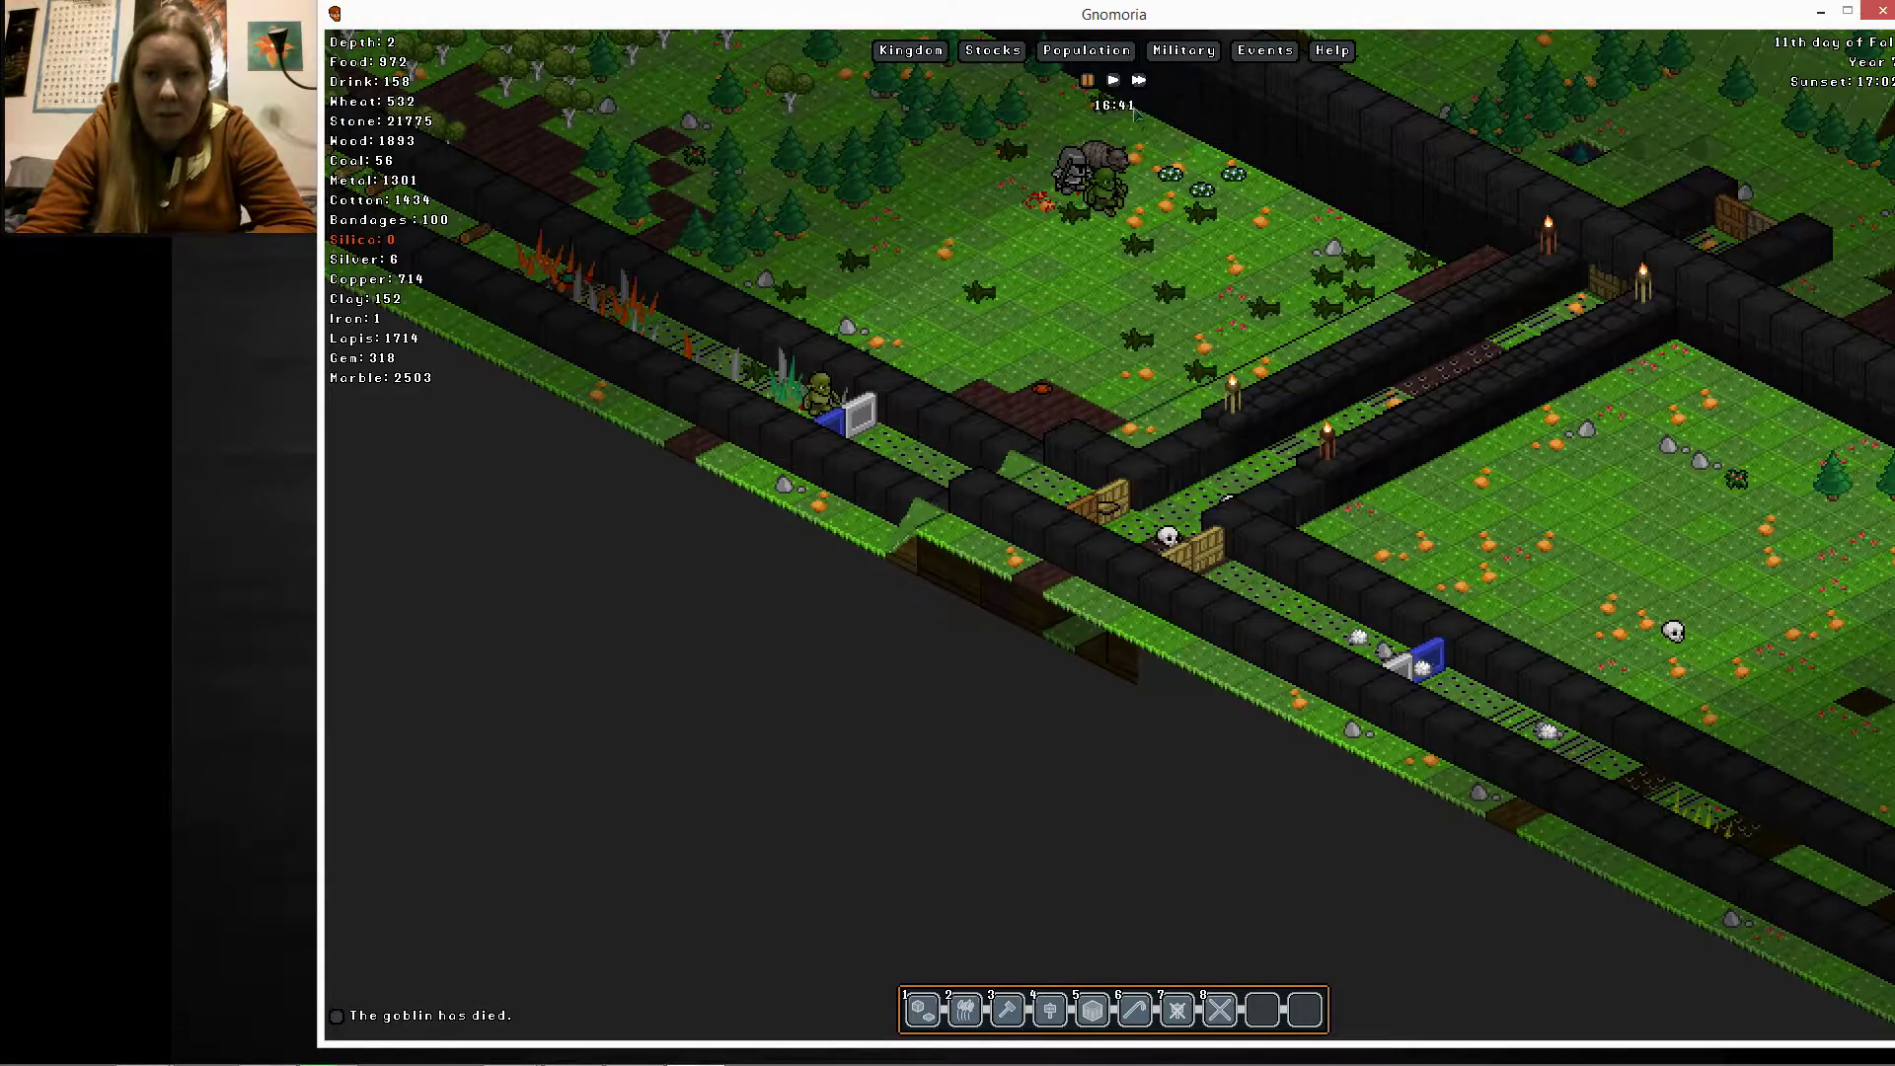
pyautogui.click(1136, 80)
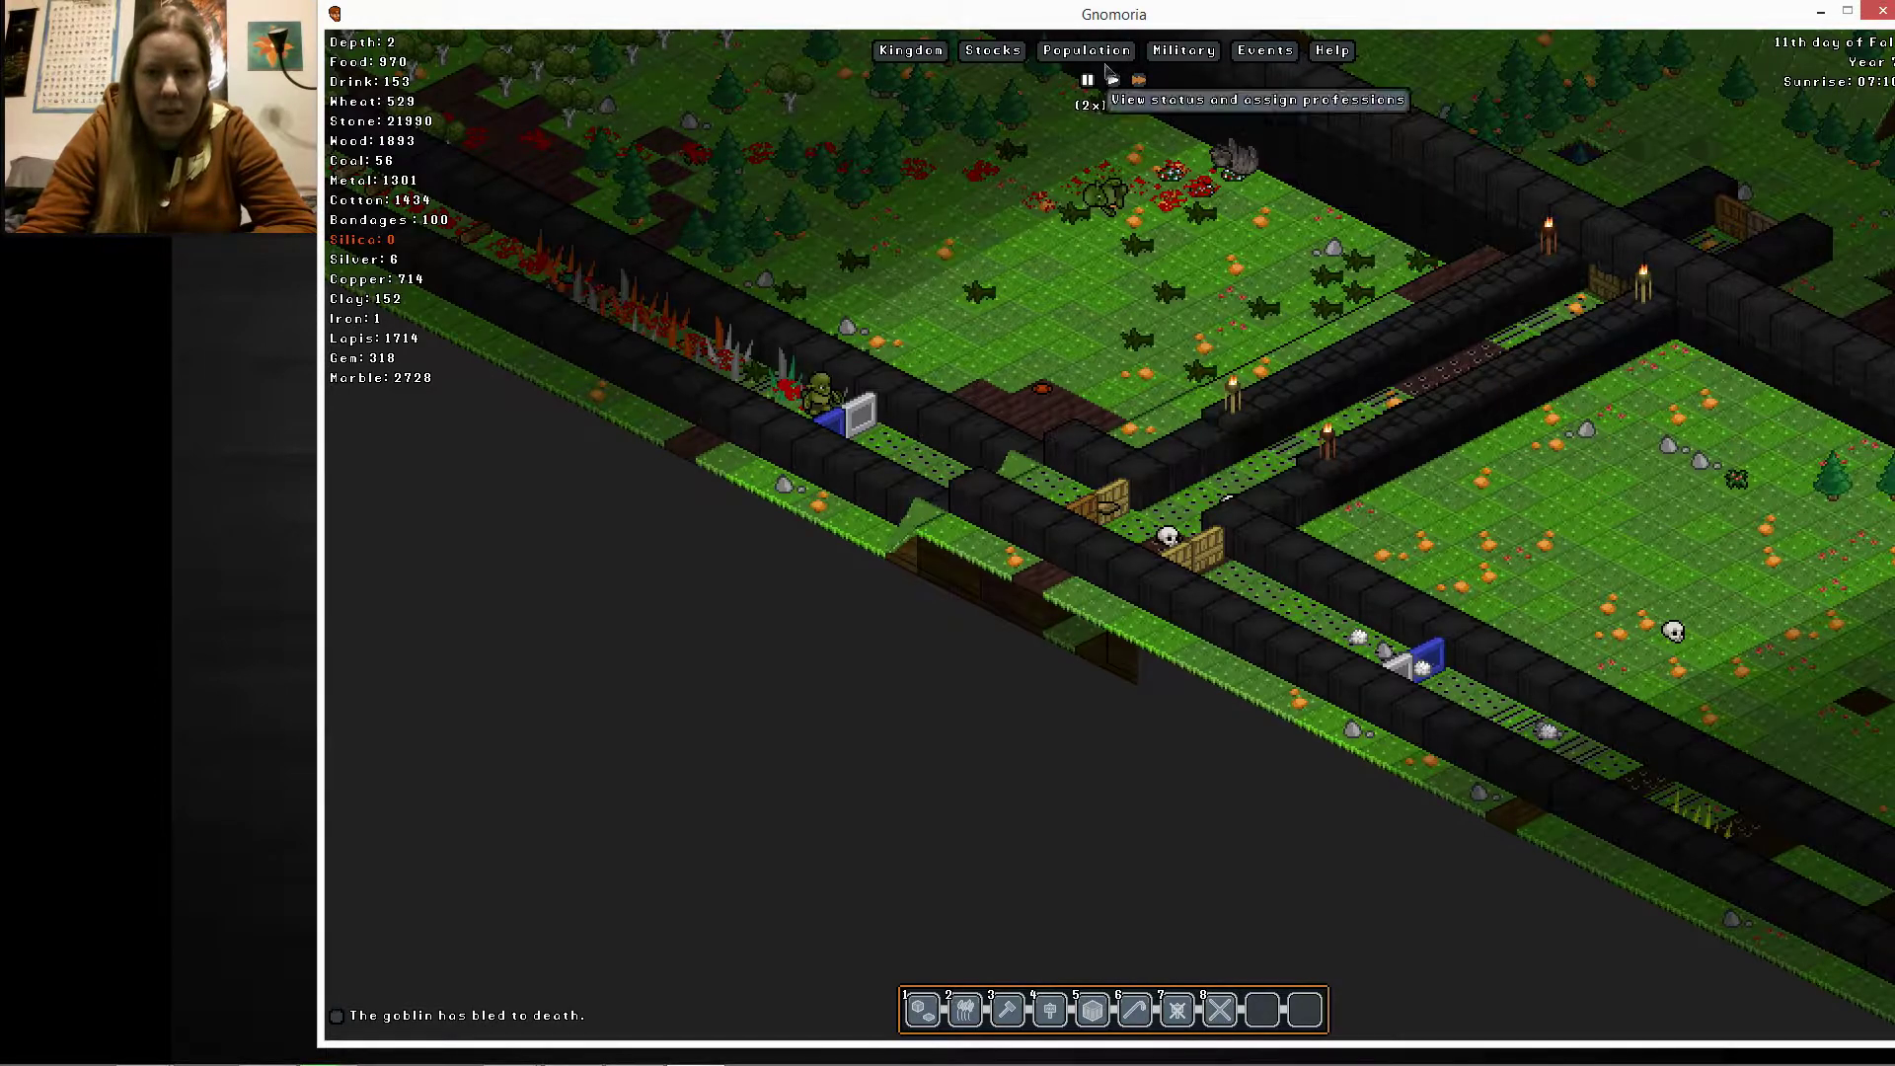
pyautogui.click(1084, 51)
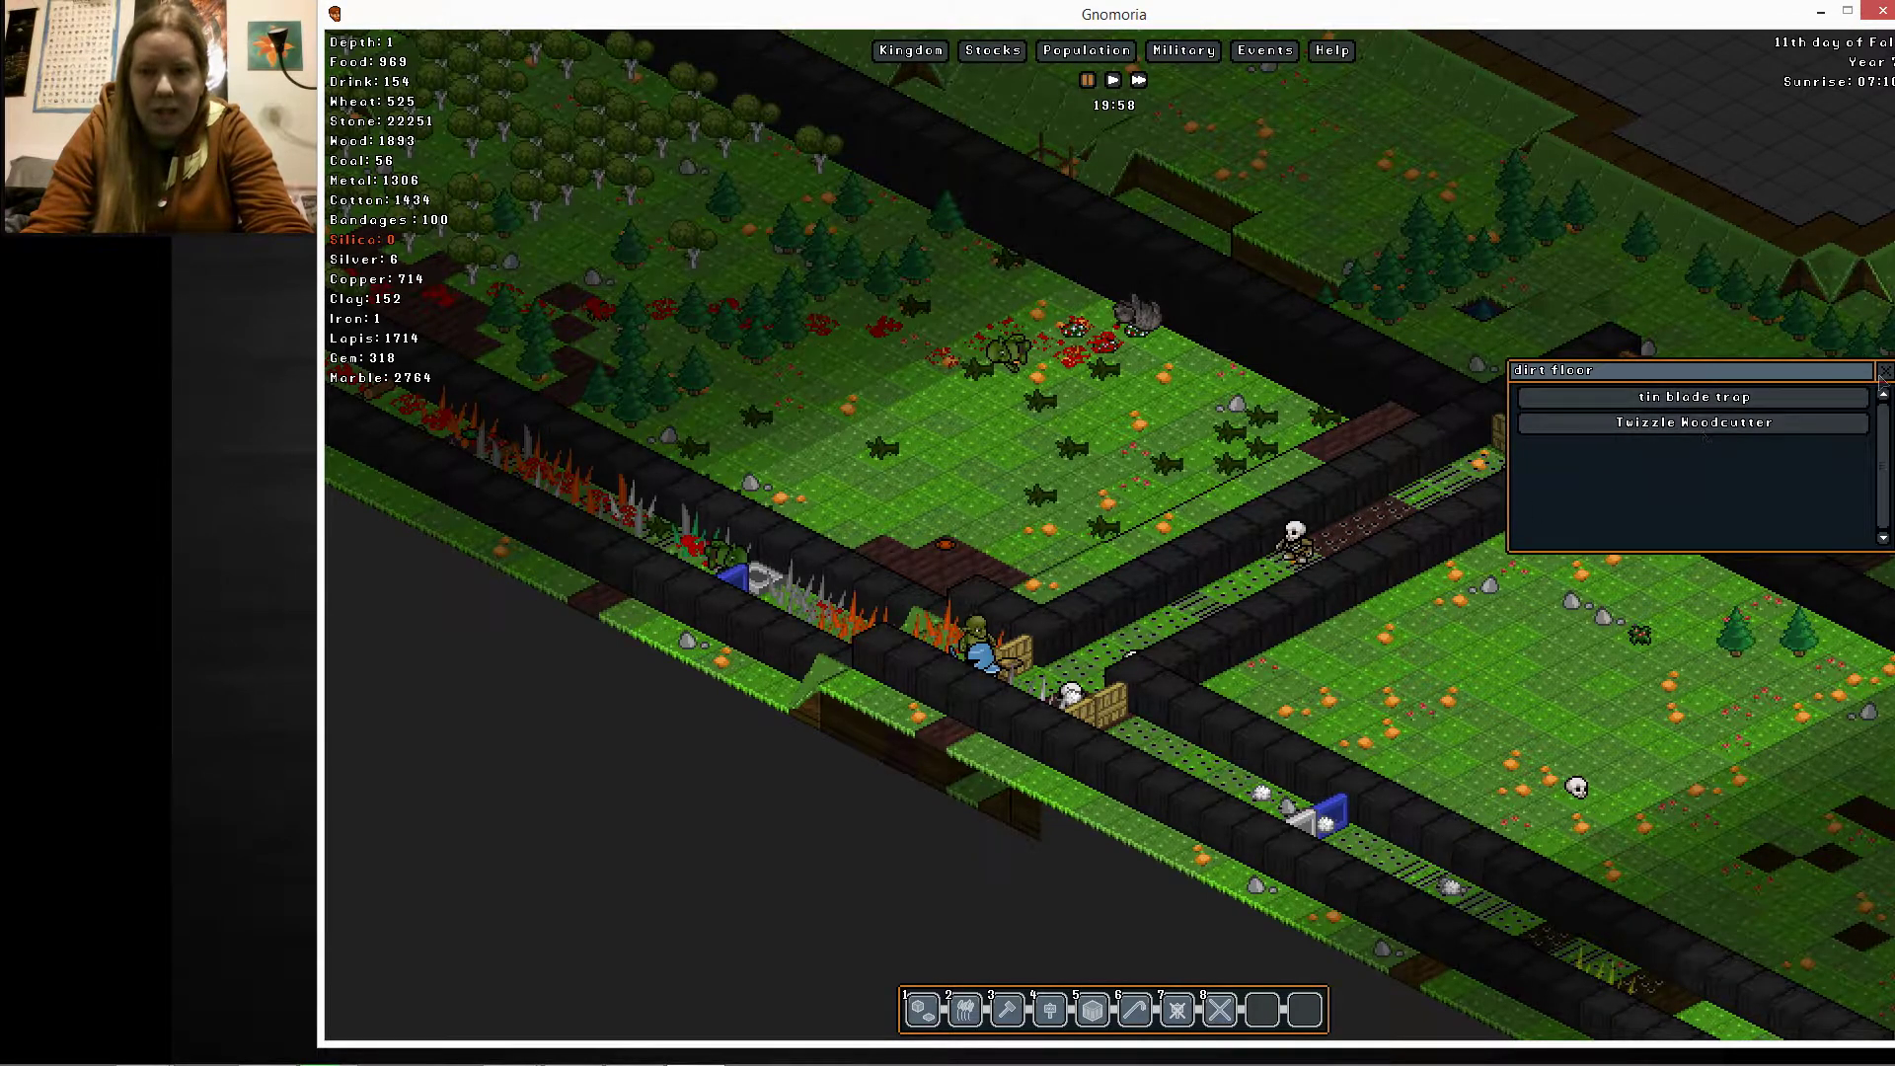
# Check the population overview, close the tile list, and resume 2x speed over the forest enclosure
pyautogui.click(1083, 50)
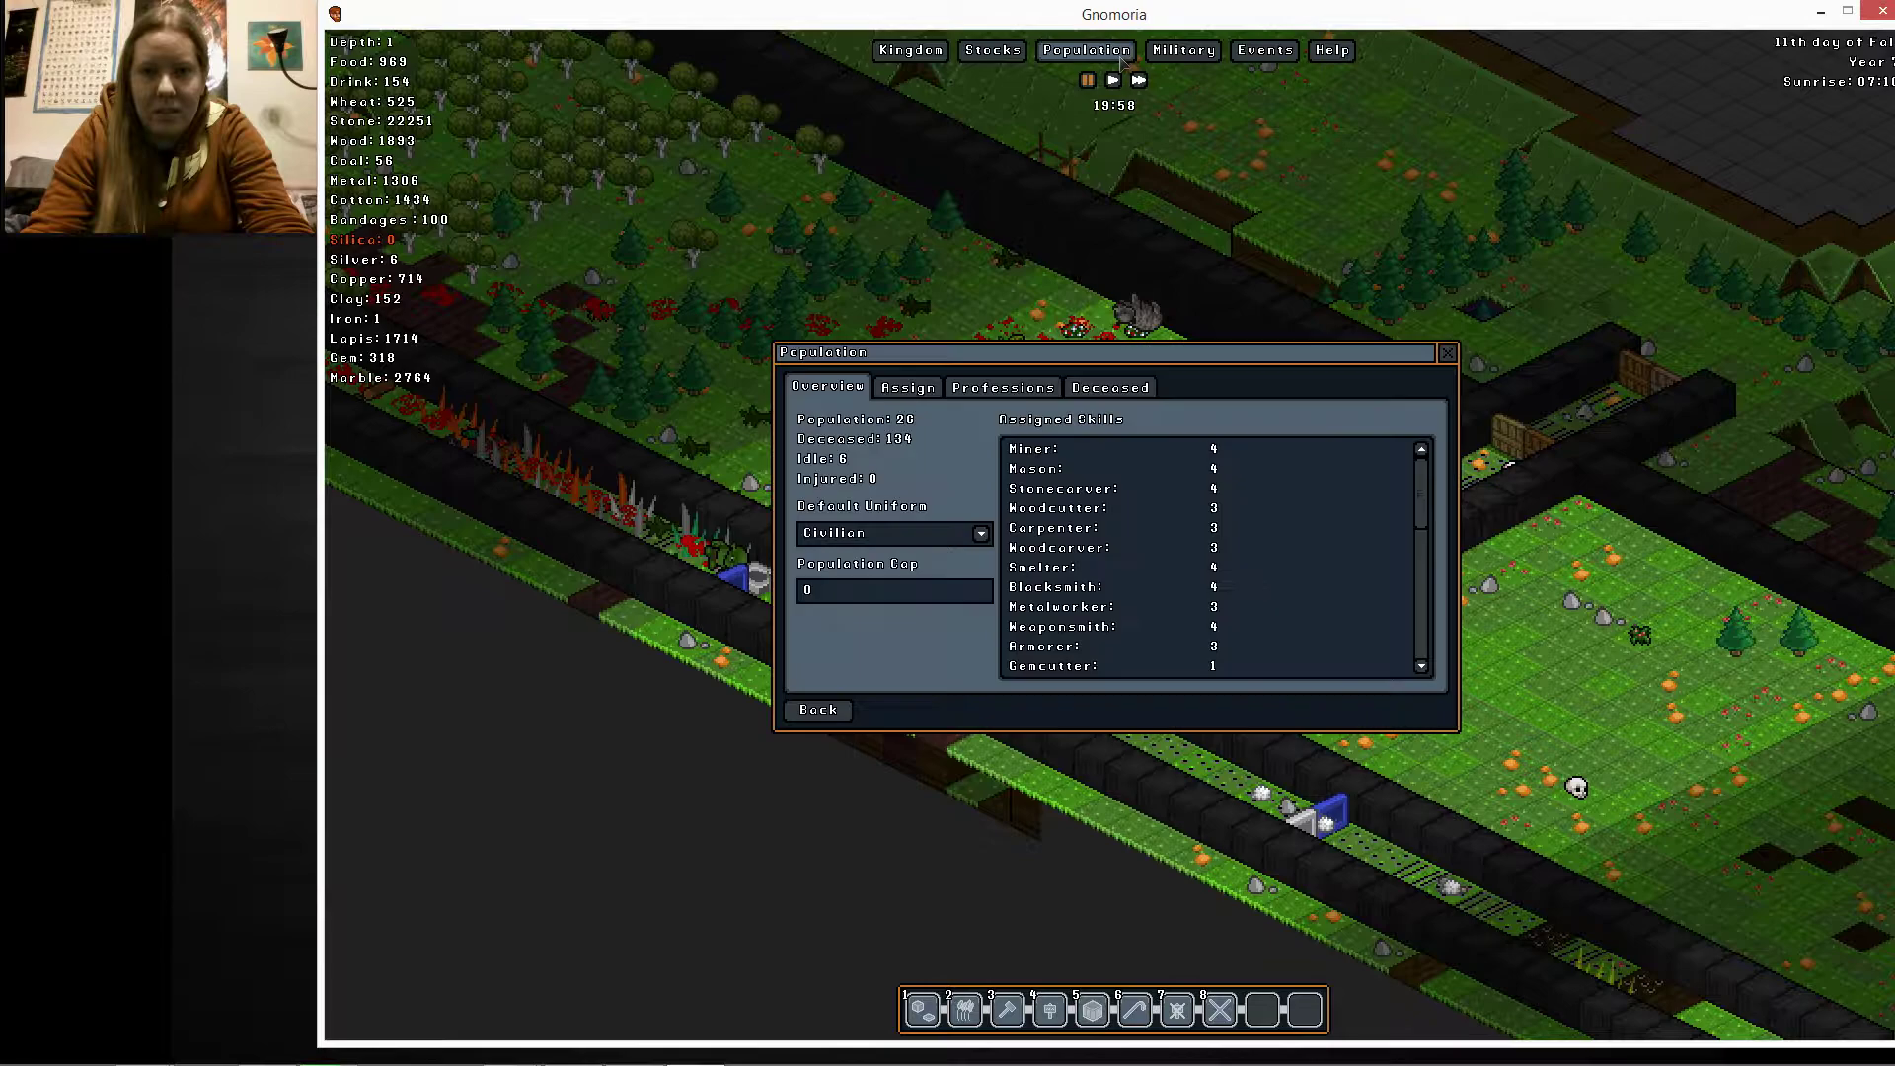
pyautogui.click(1137, 80)
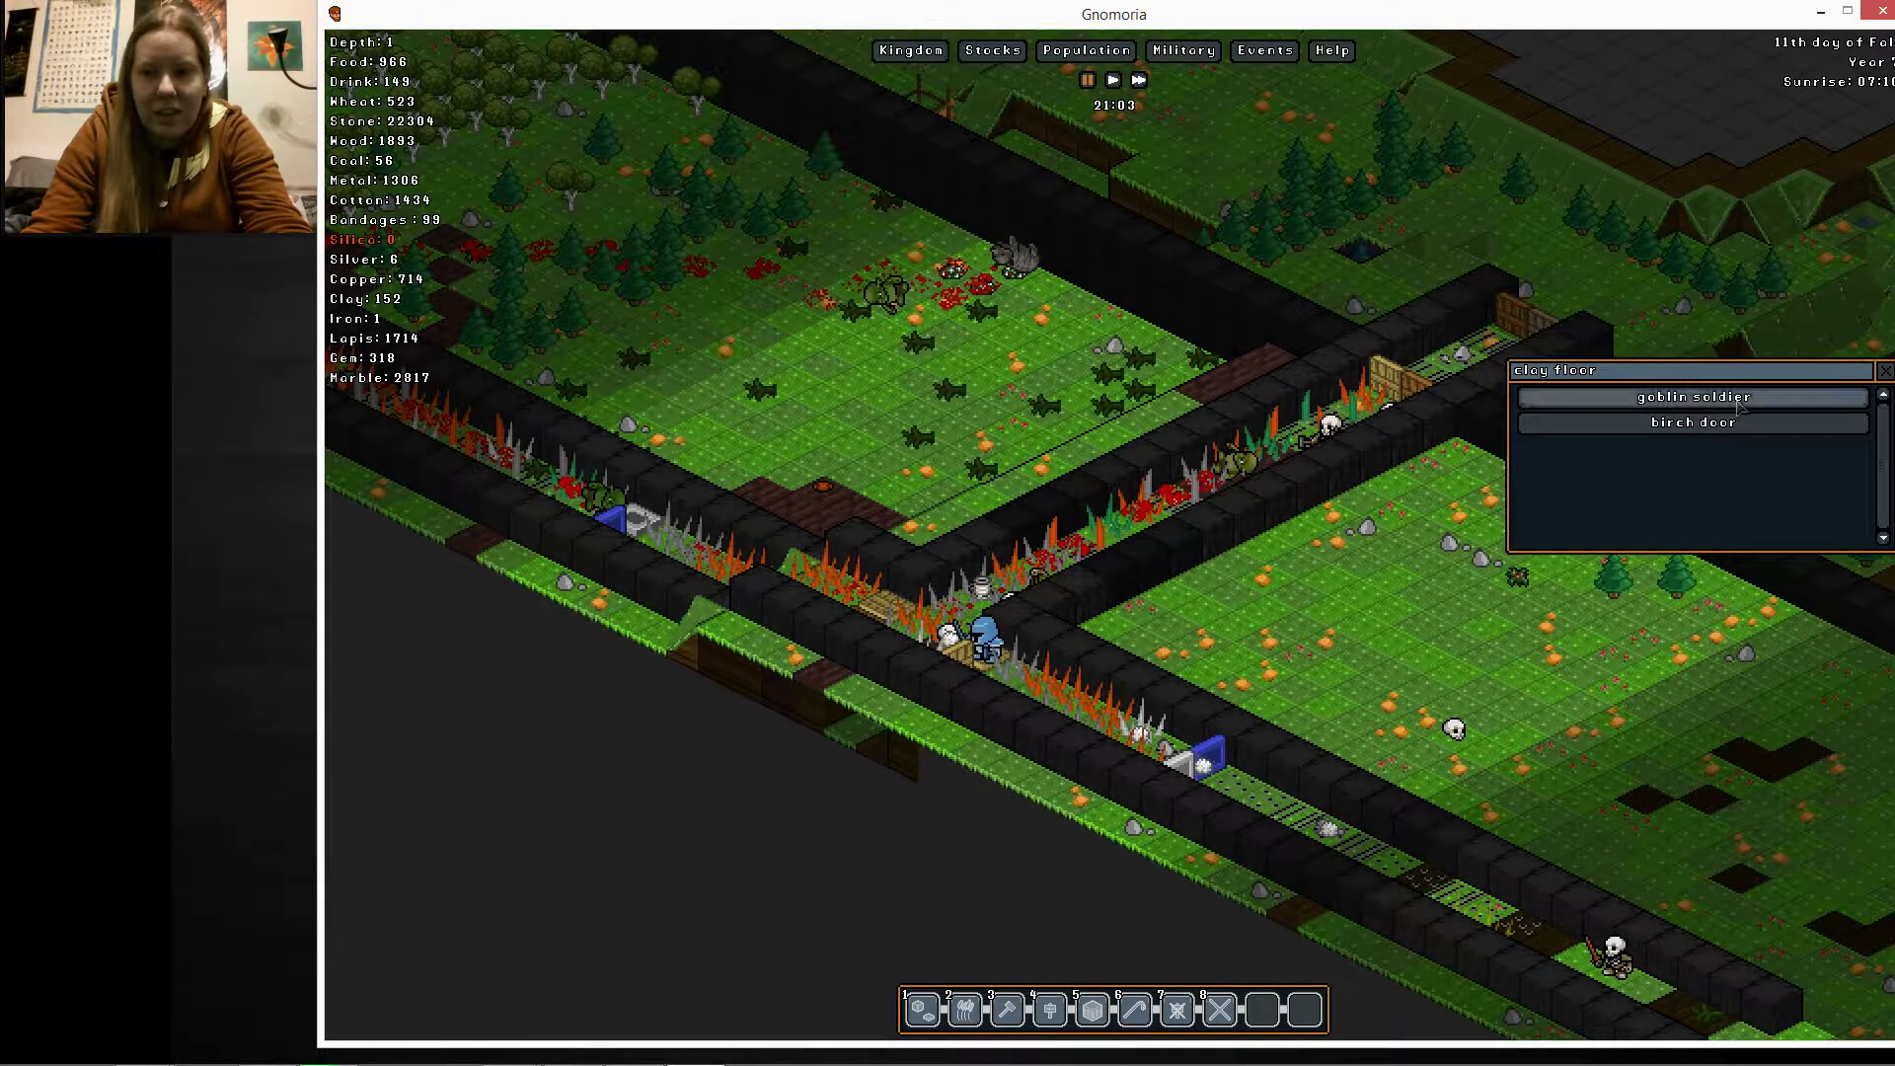
pyautogui.click(1882, 370)
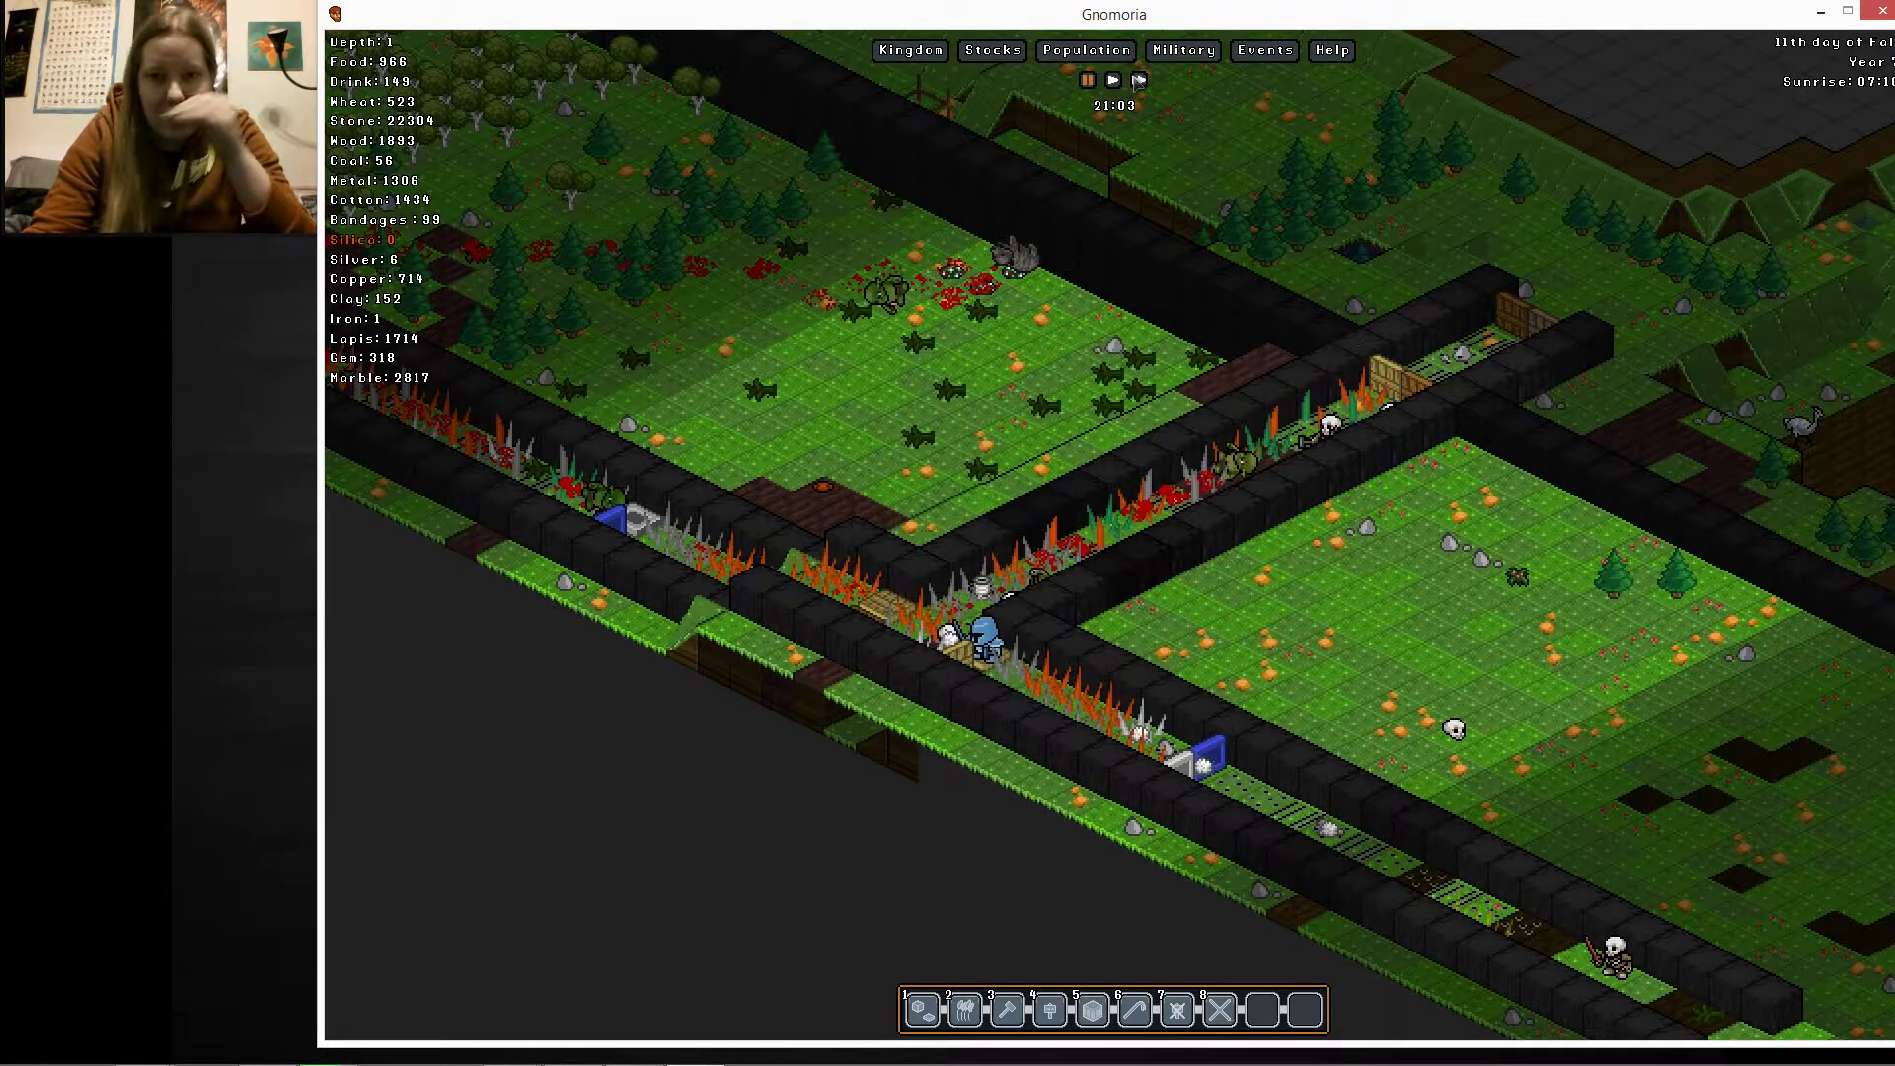
pyautogui.click(1136, 80)
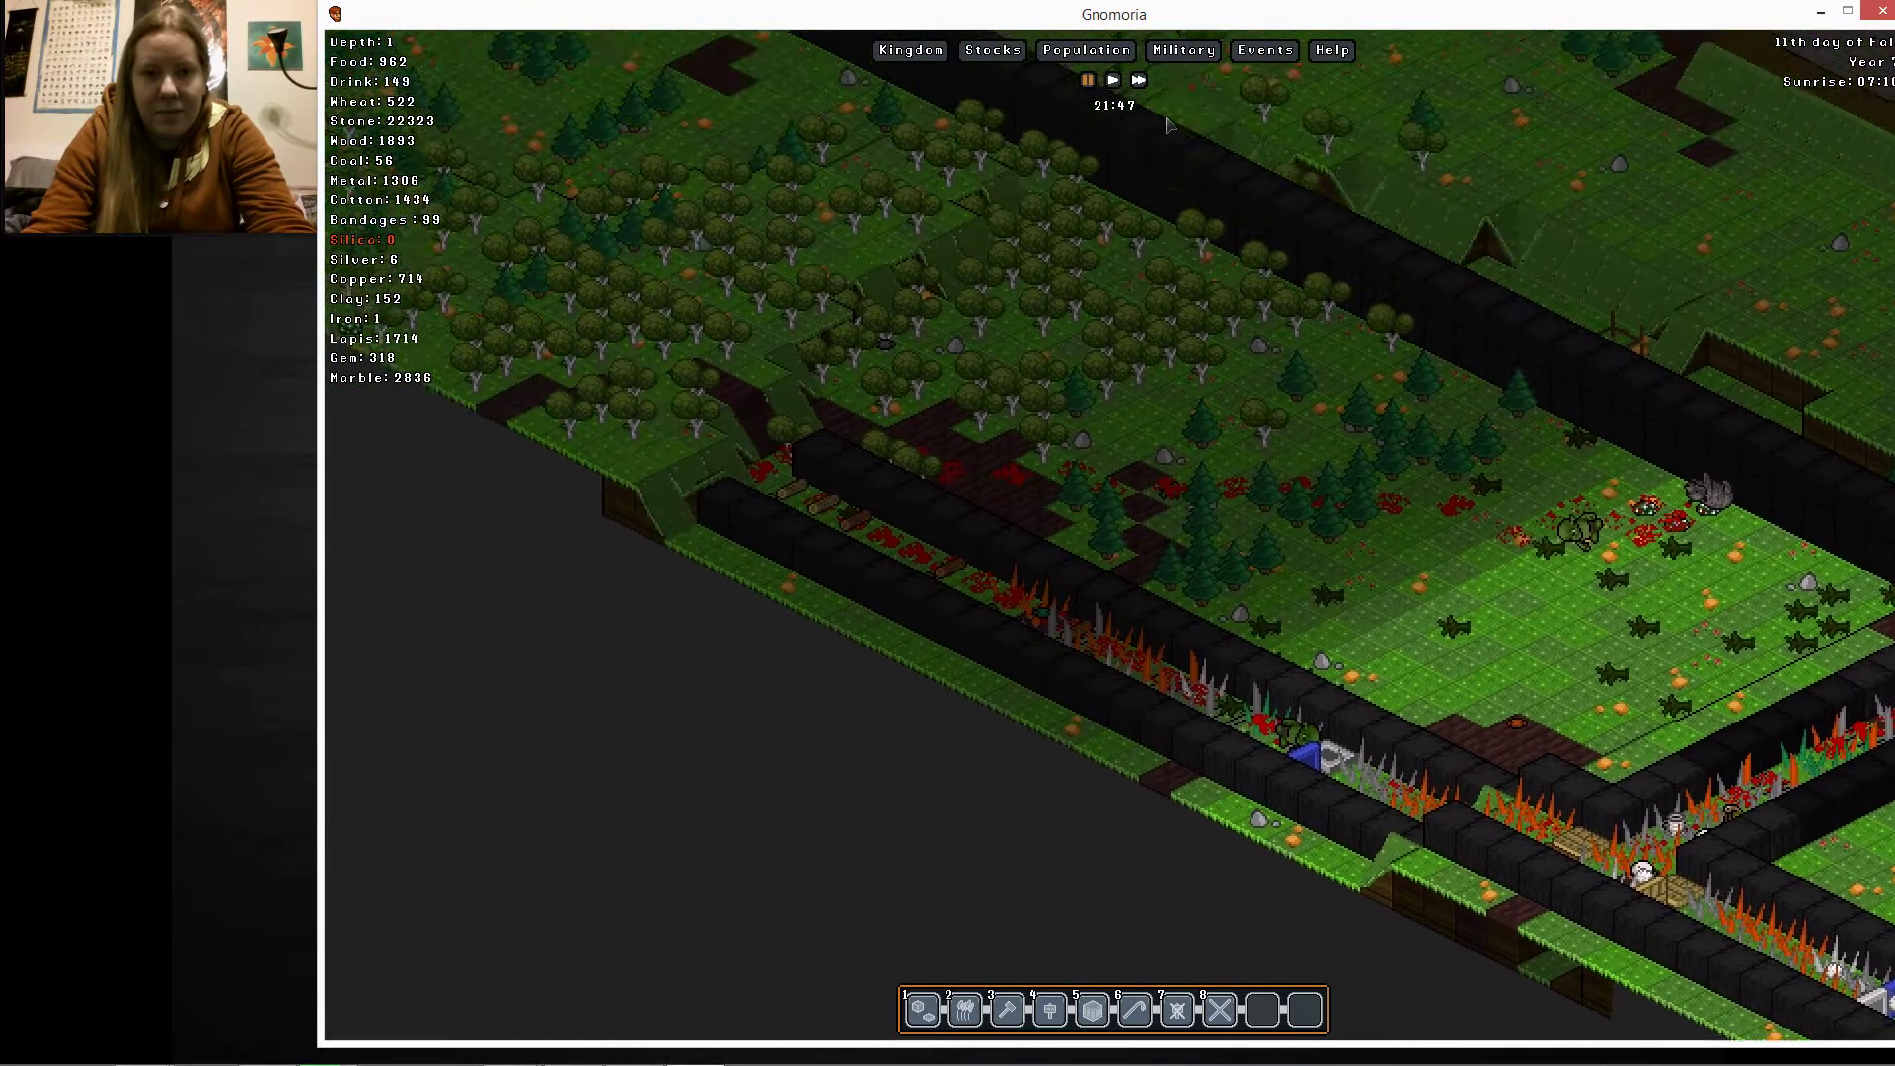
pyautogui.click(1136, 80)
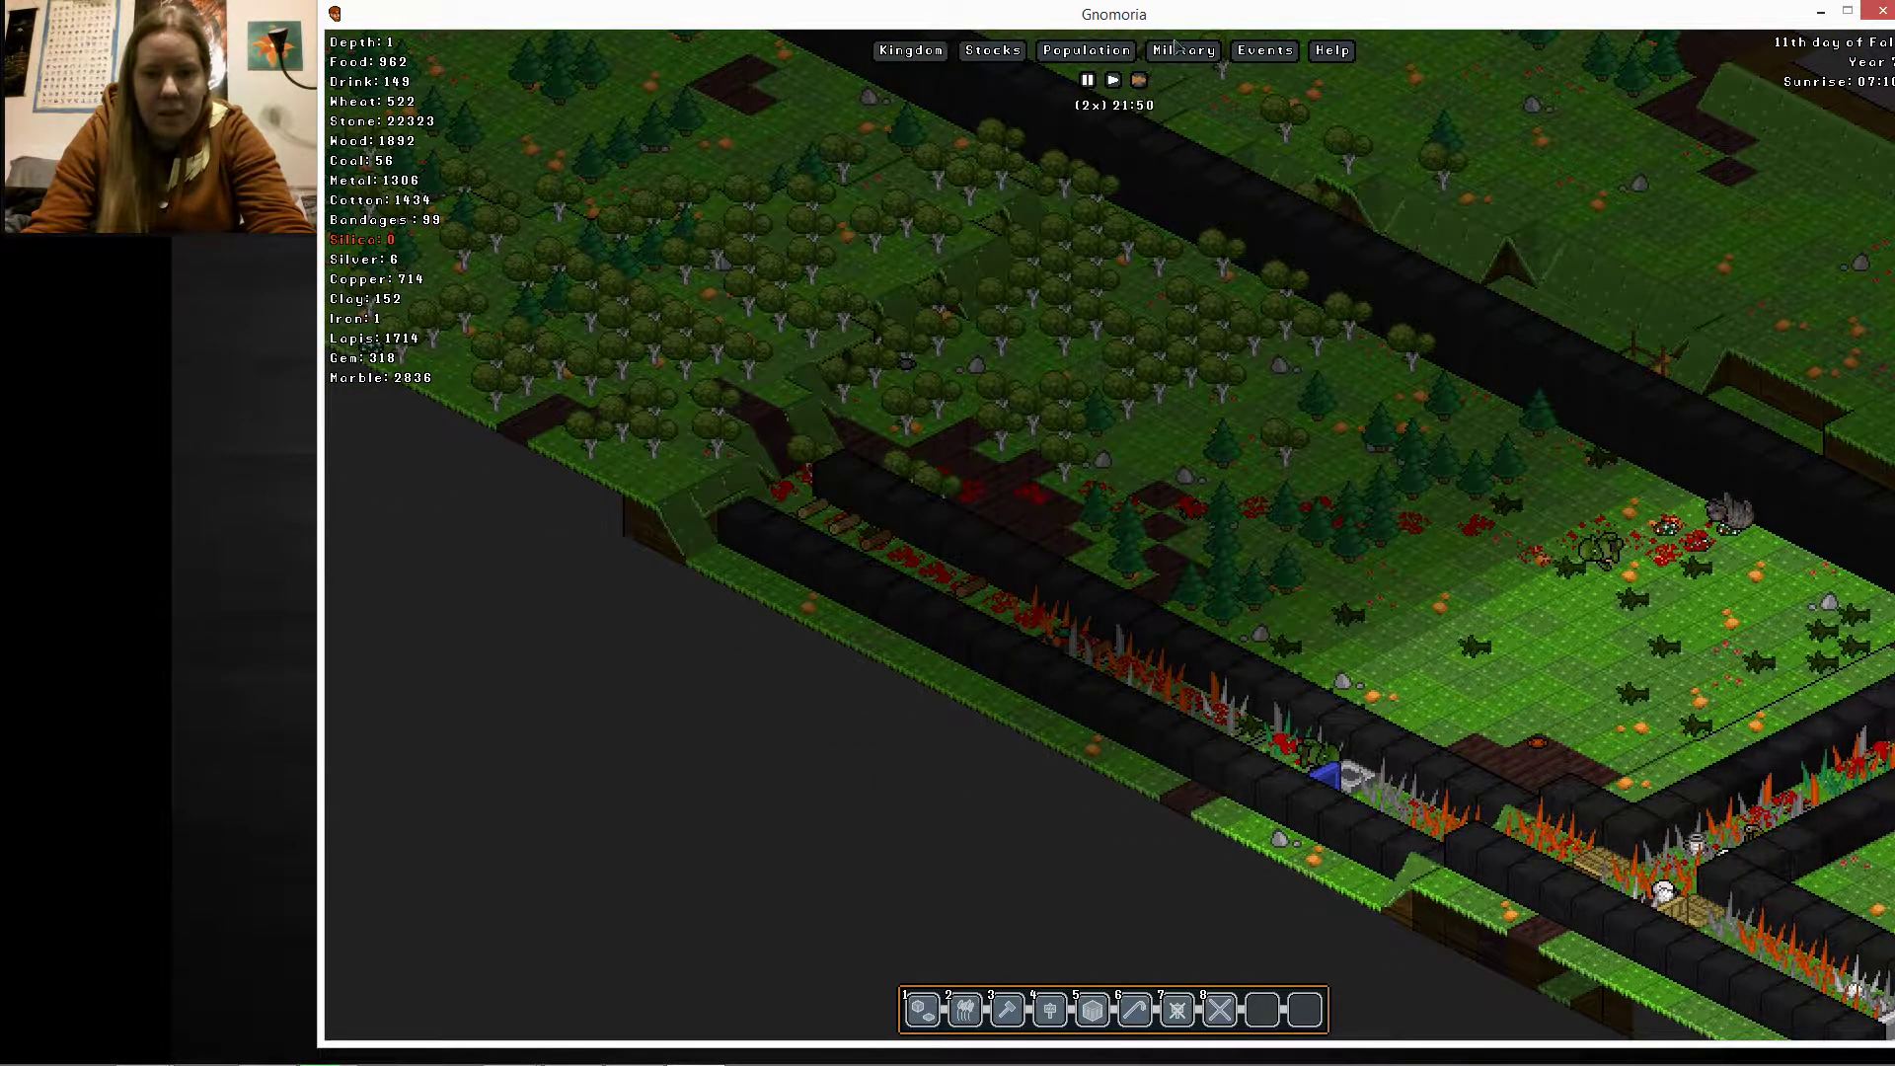
pyautogui.click(1182, 51)
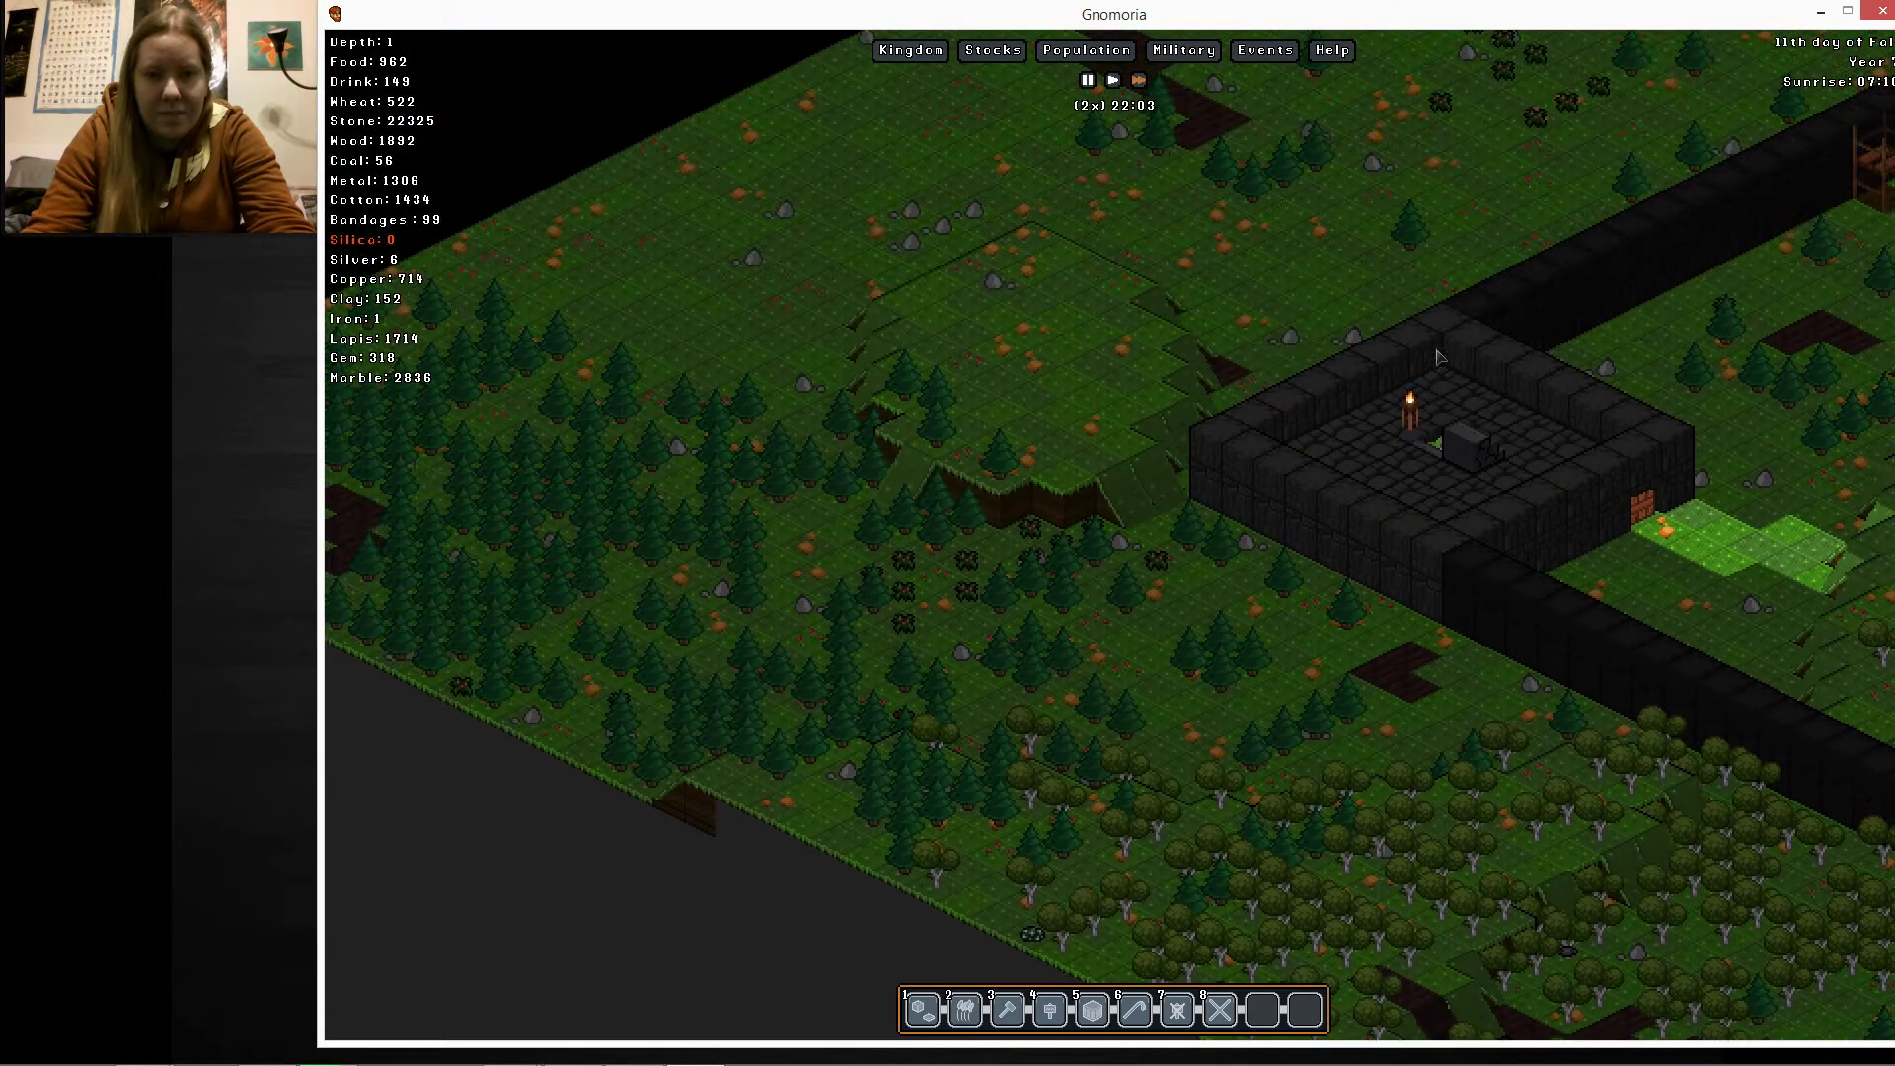
pyautogui.moveTo(1183, 50)
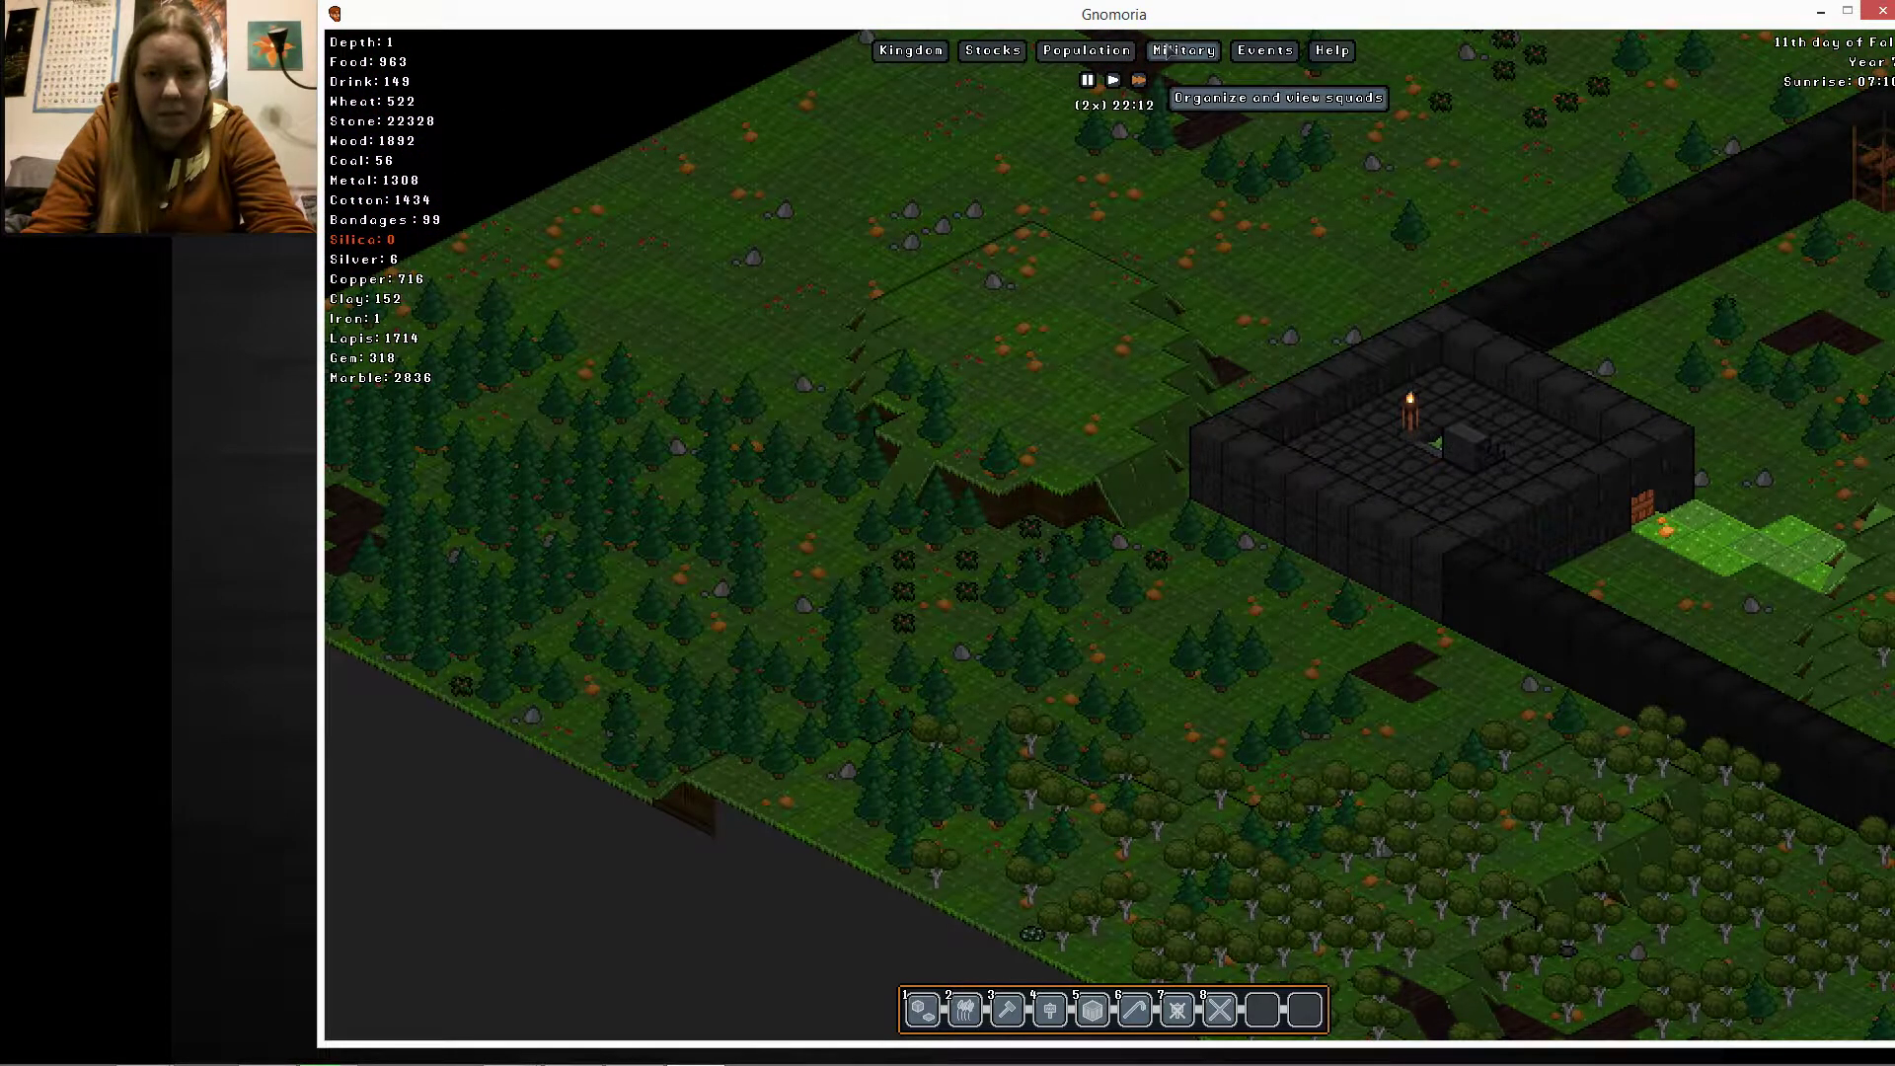
# Review the squads overview and Enemies list (three squads, ten soldiers, no enemies), then close it
pyautogui.click(1182, 50)
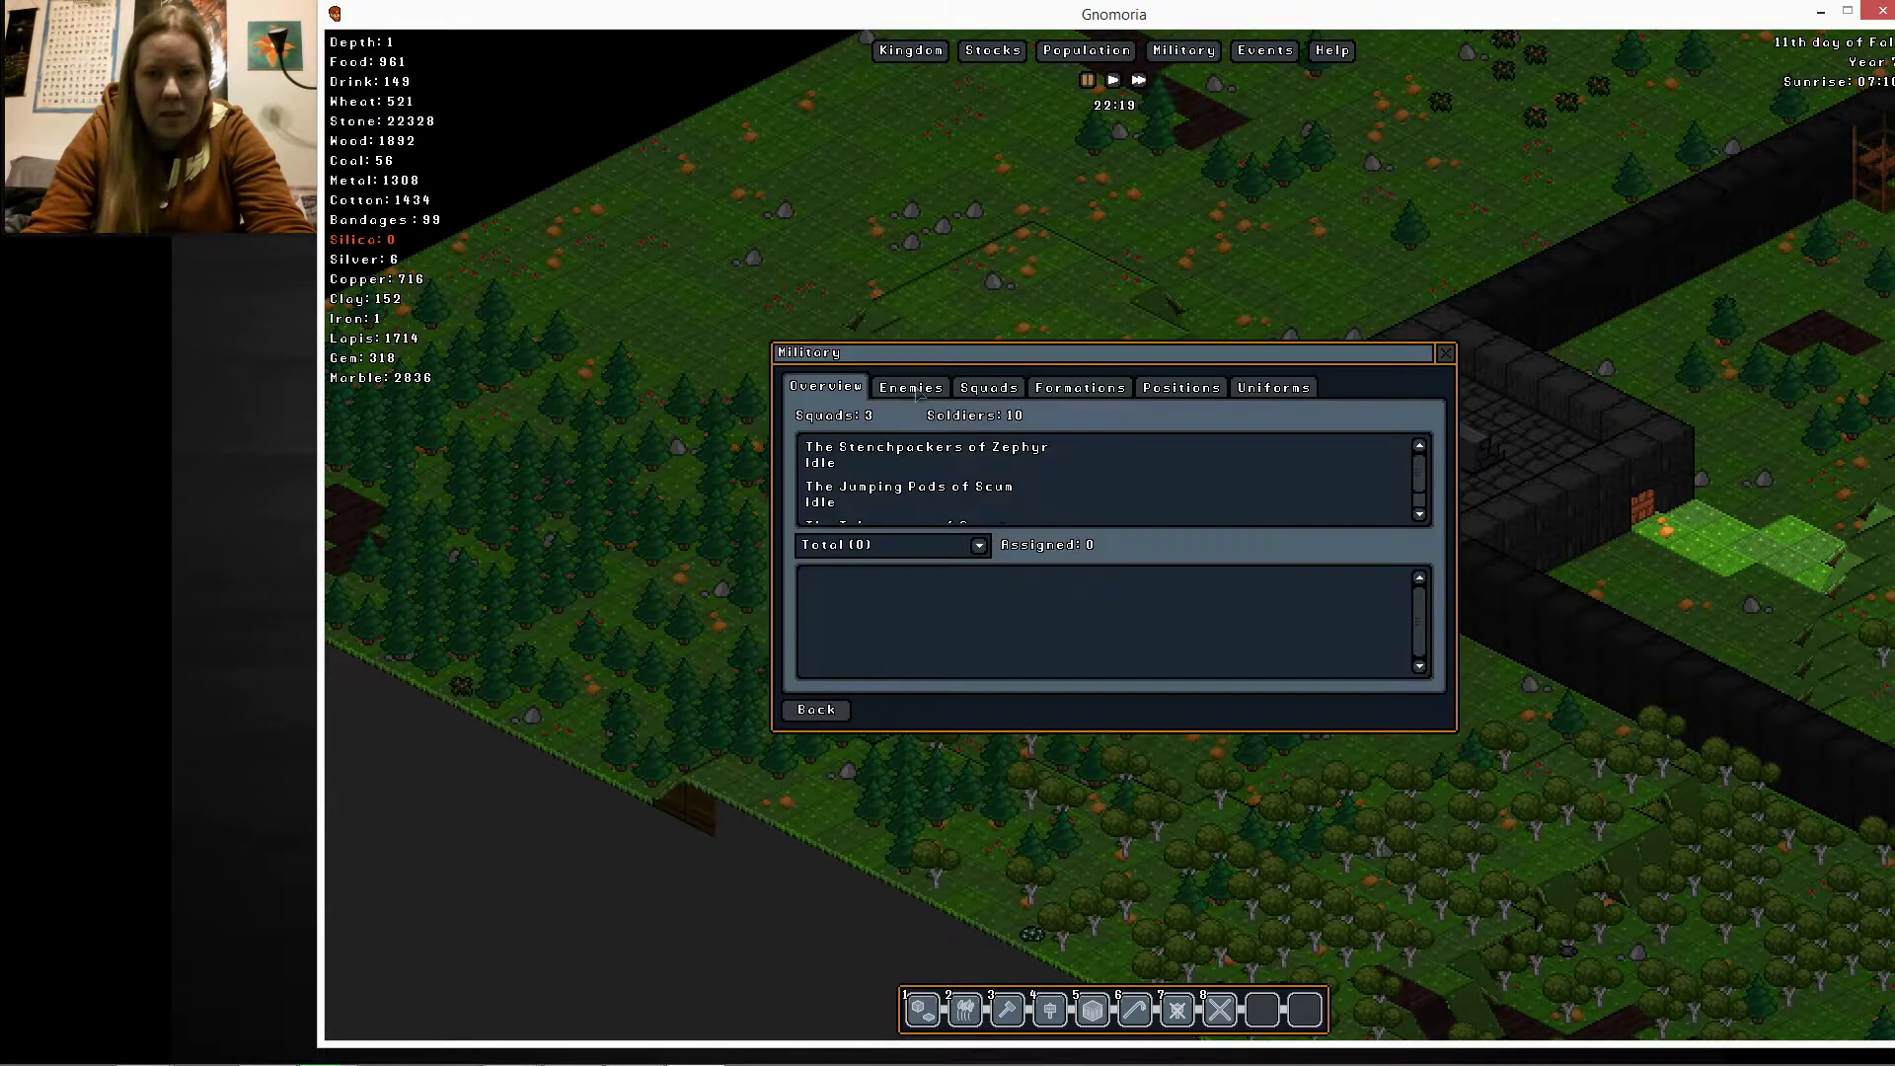
pyautogui.click(1445, 351)
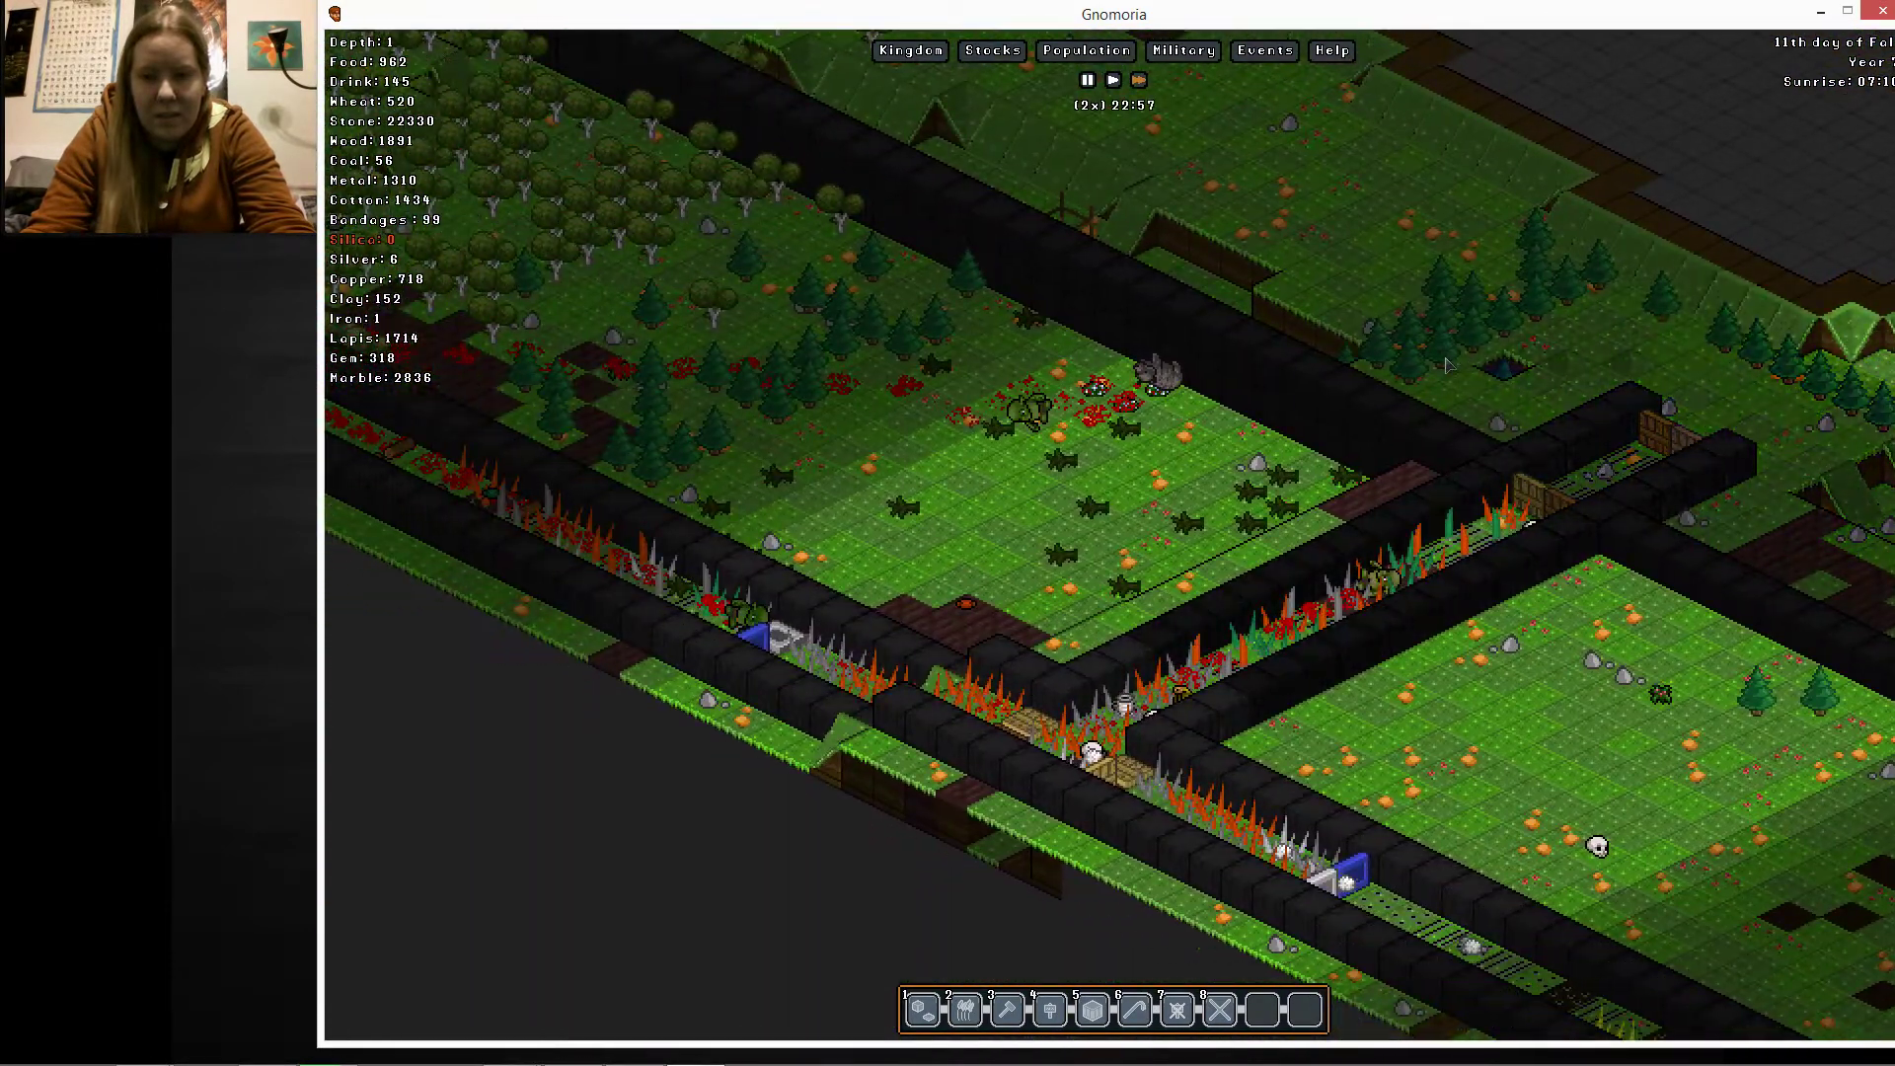
pyautogui.click(1182, 50)
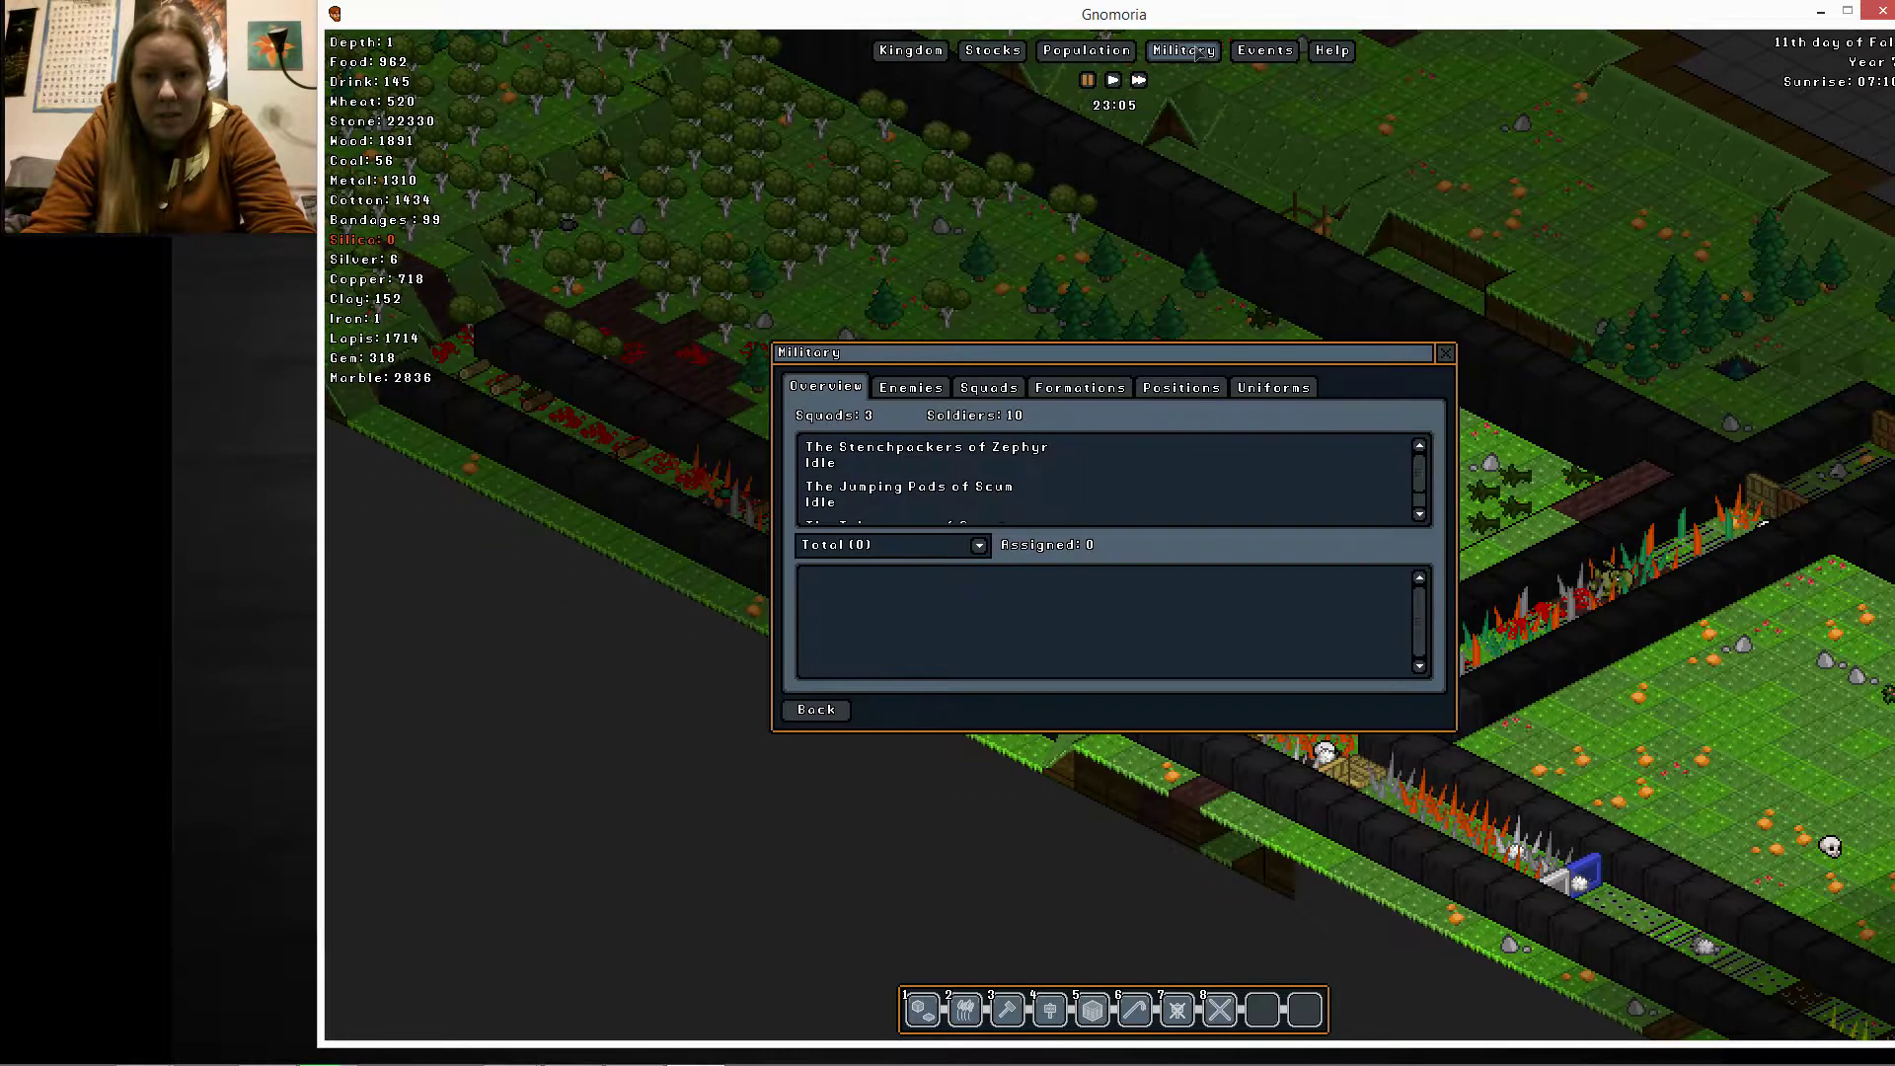
pyautogui.click(910, 387)
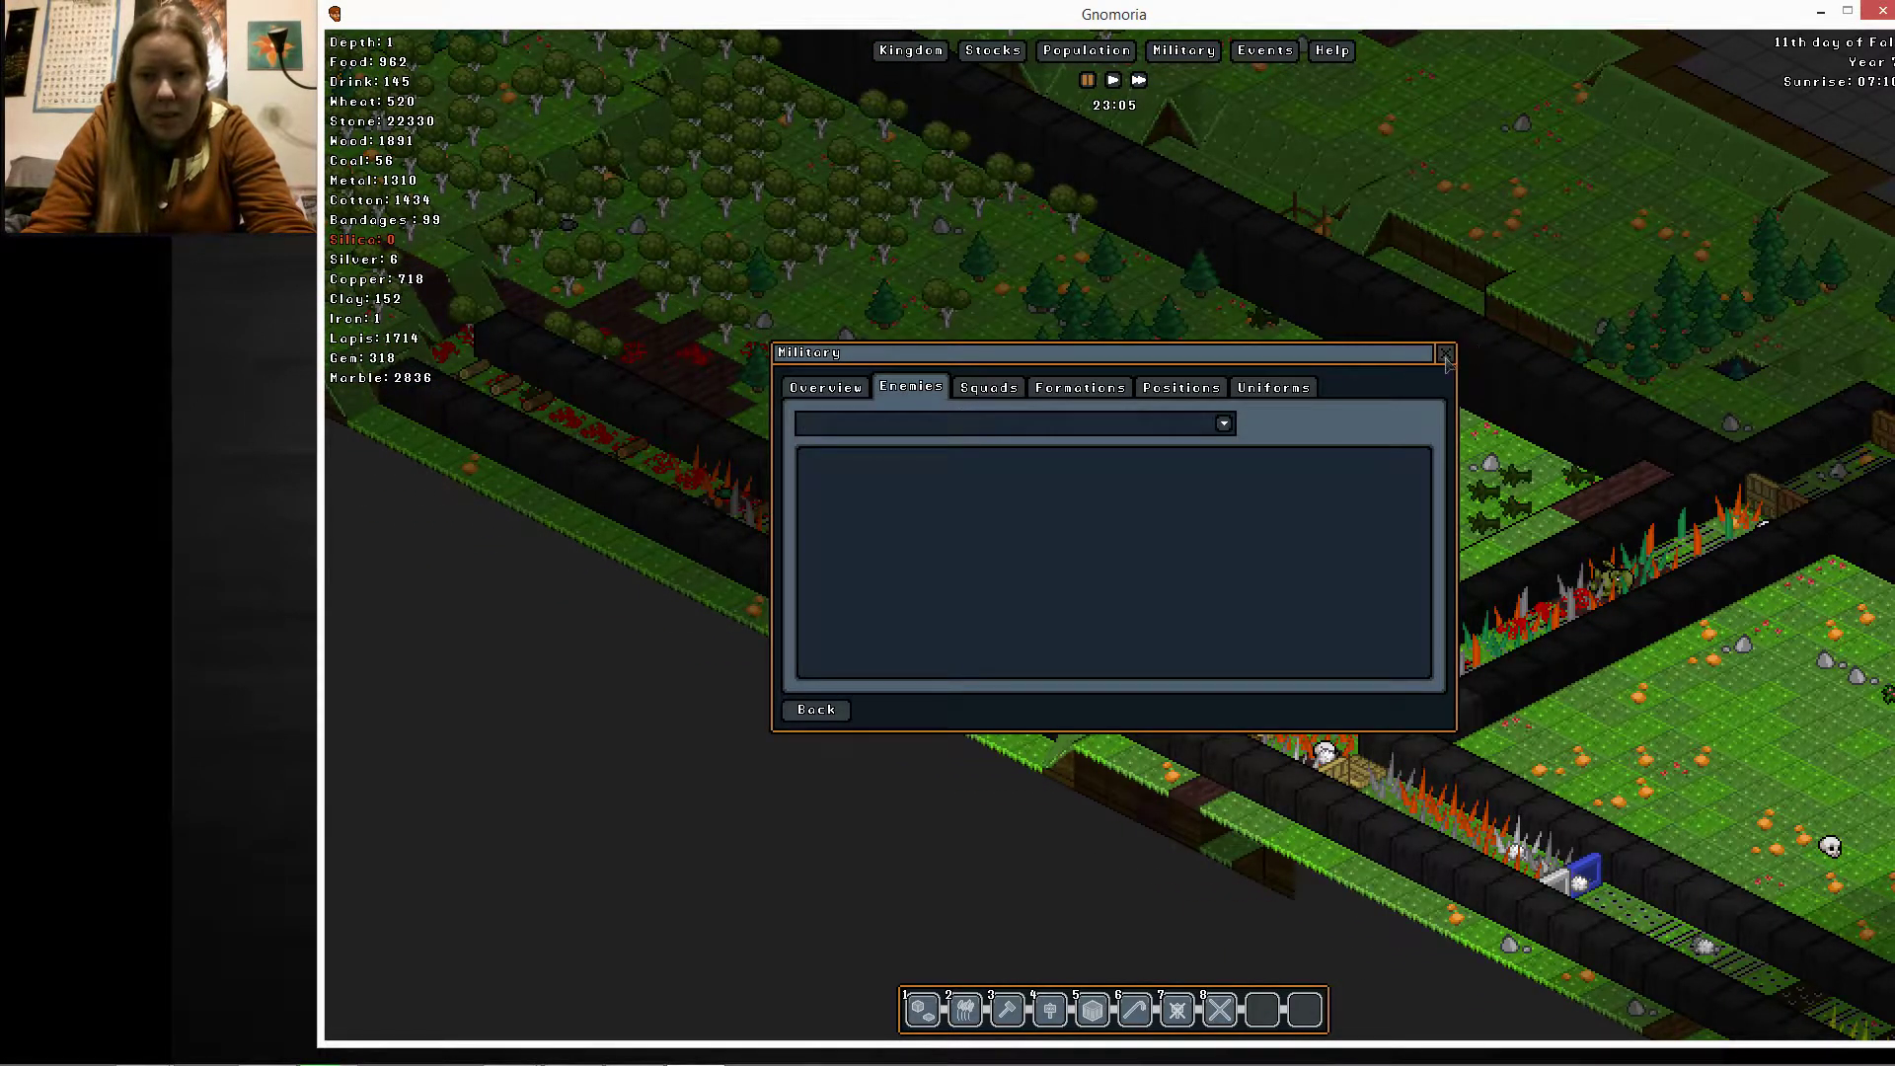
pyautogui.click(1445, 351)
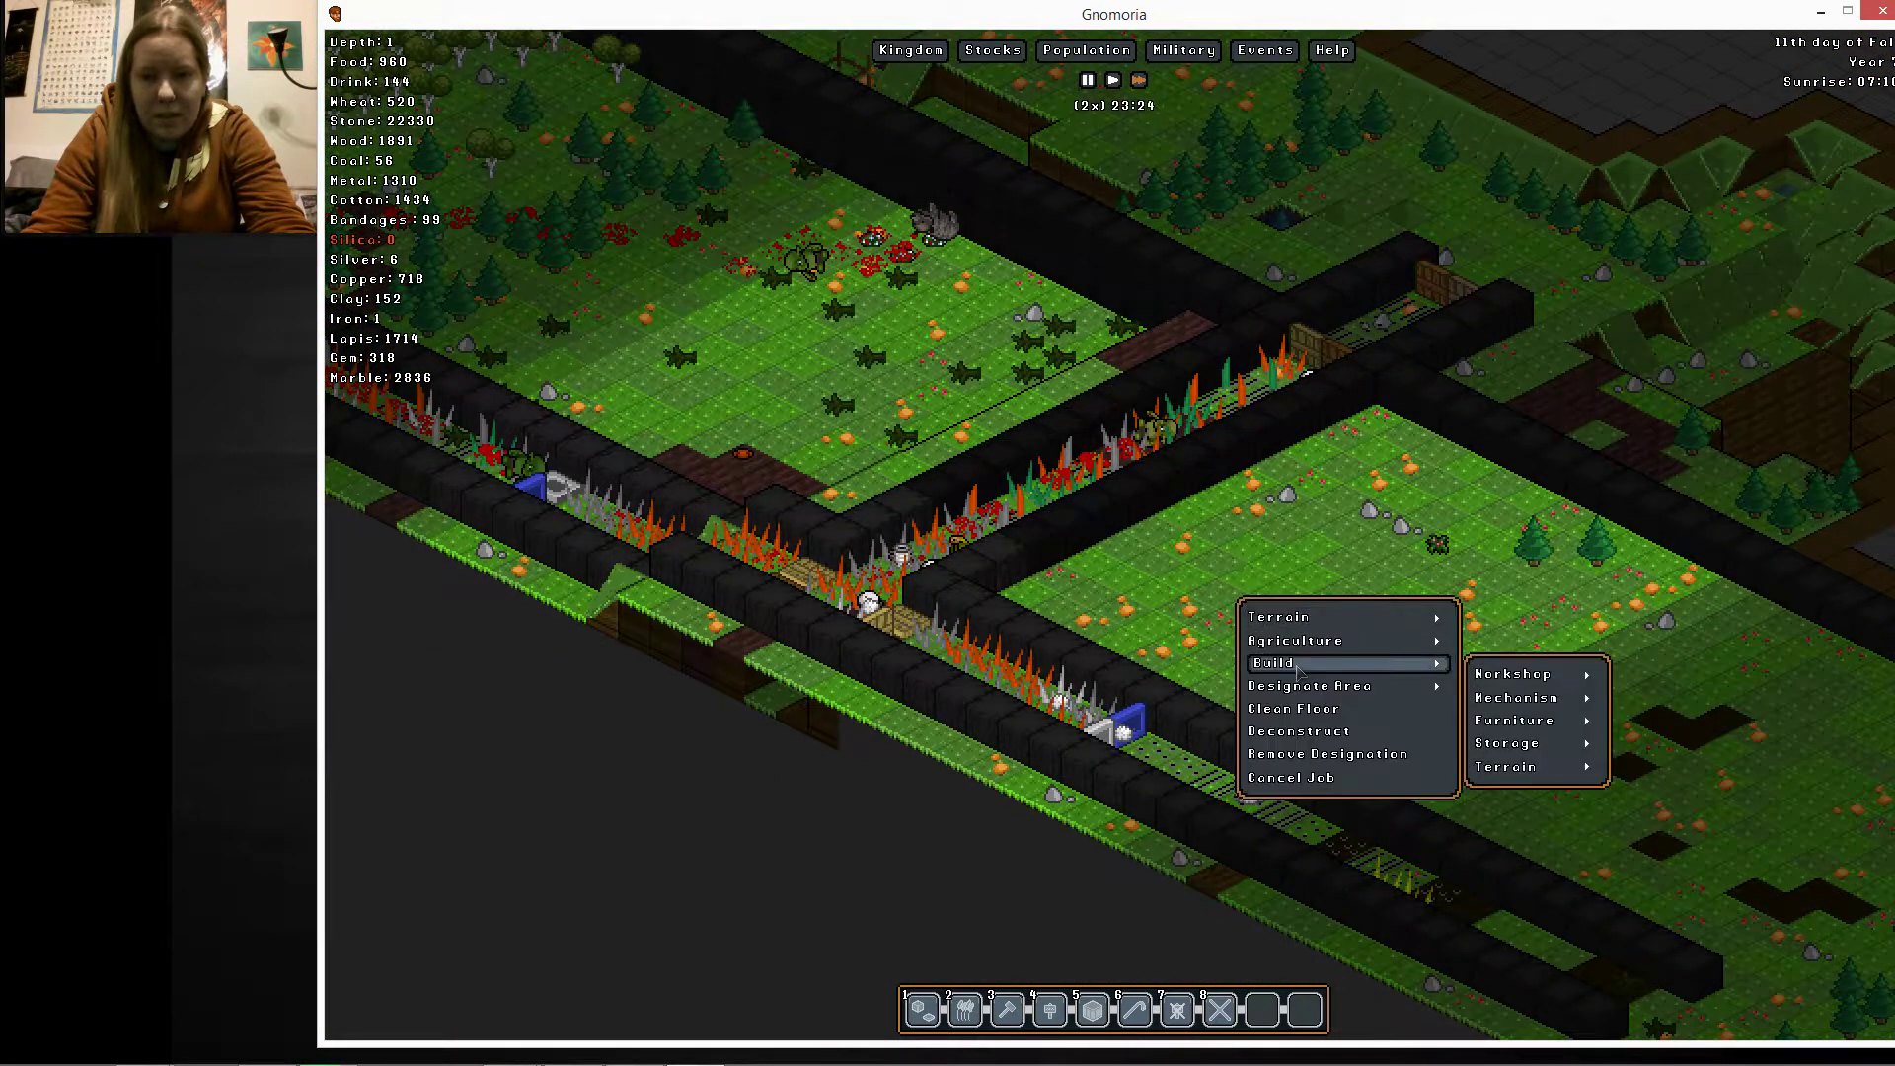
# Browse the buildable furniture list, then dismiss the task menu without choosing anything
pyautogui.click(1513, 720)
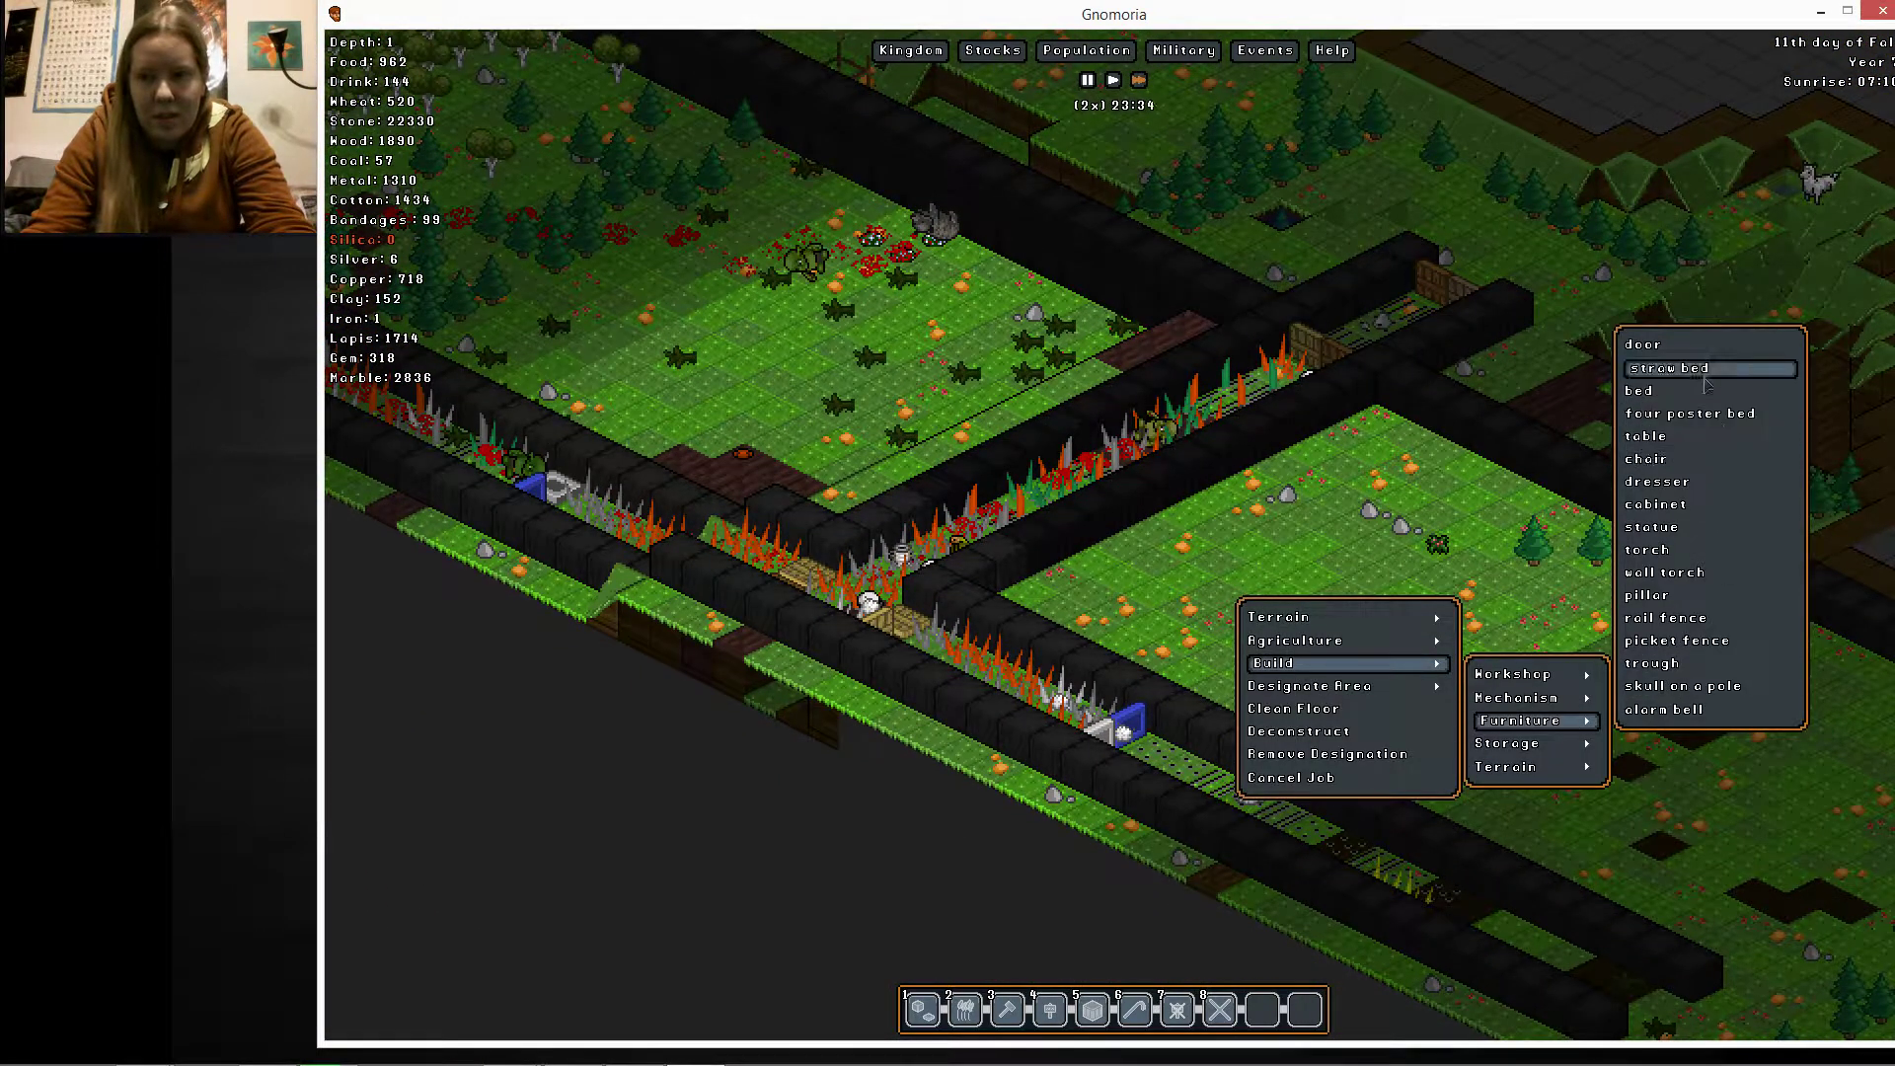
pyautogui.click(1641, 343)
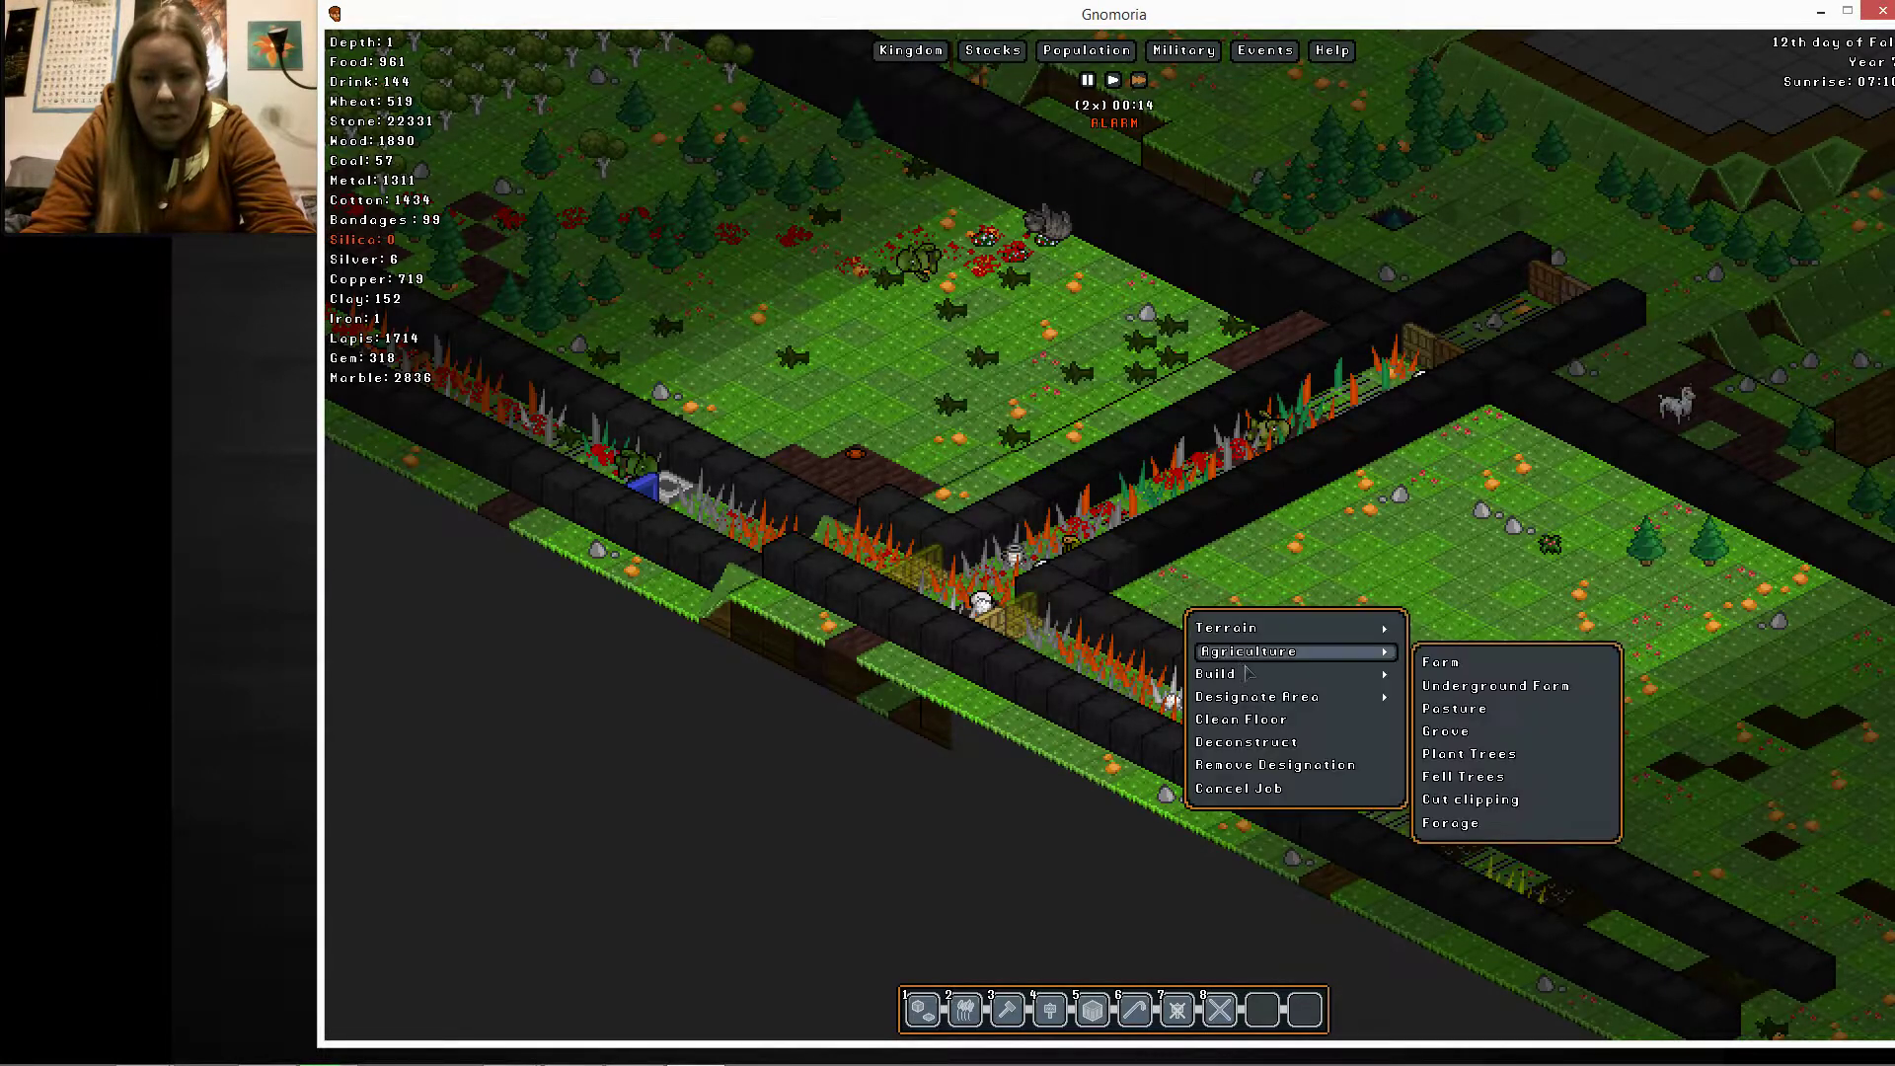
pyautogui.click(1221, 673)
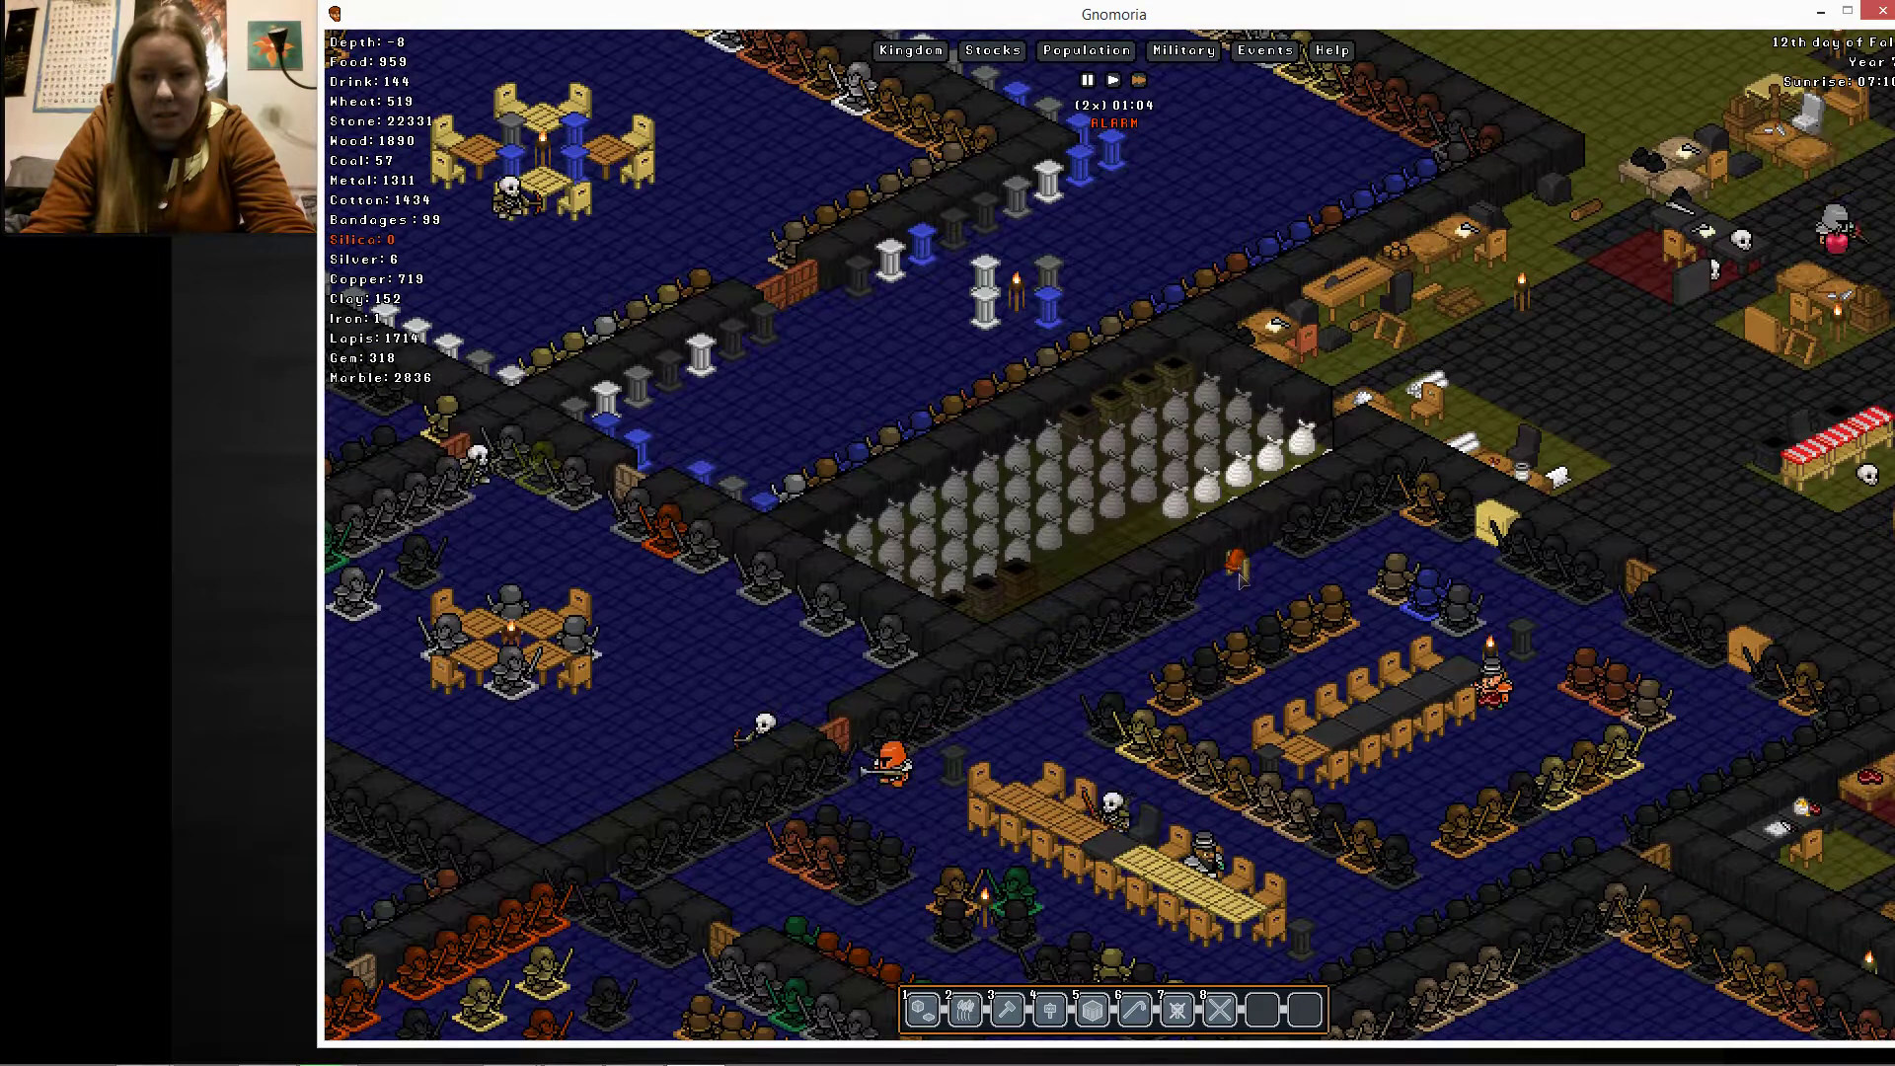
# Sound the all-clear from the copper alarm bell and open the Events log
pyautogui.click(1230, 562)
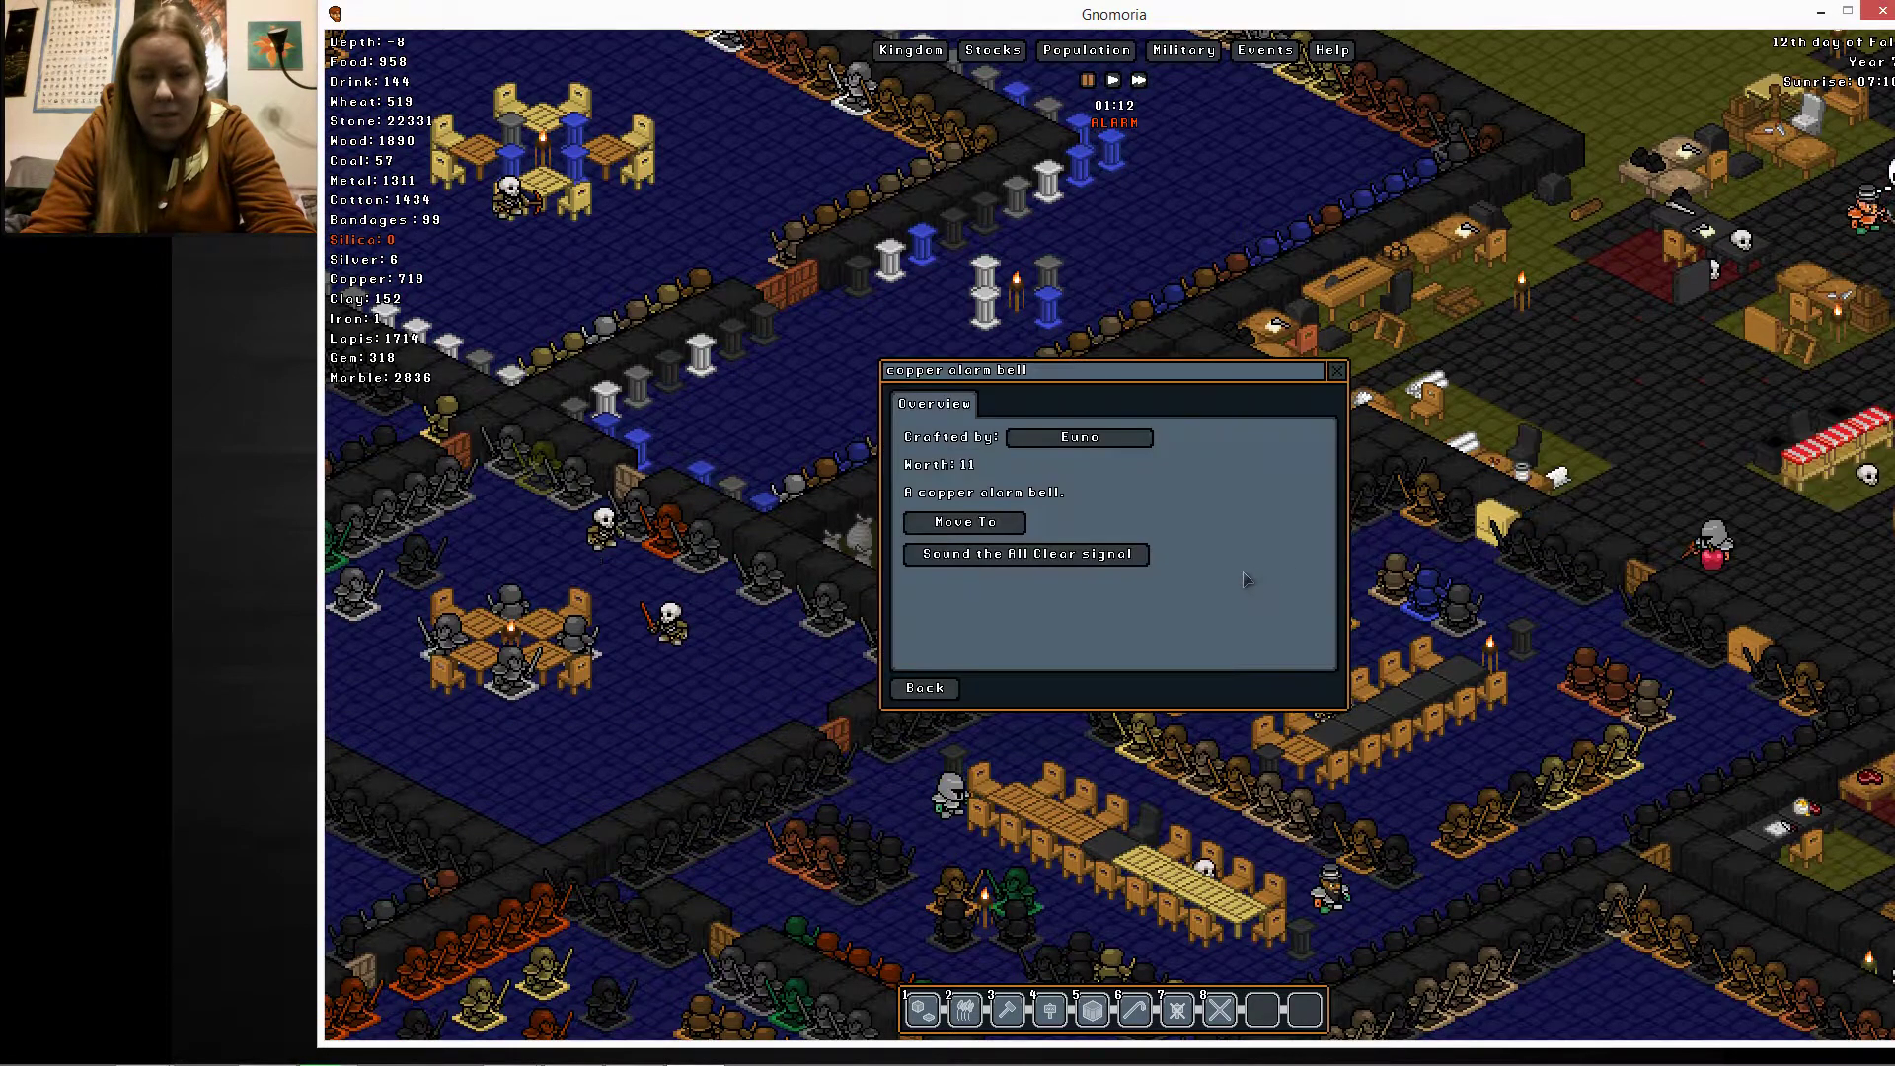
pyautogui.click(1027, 553)
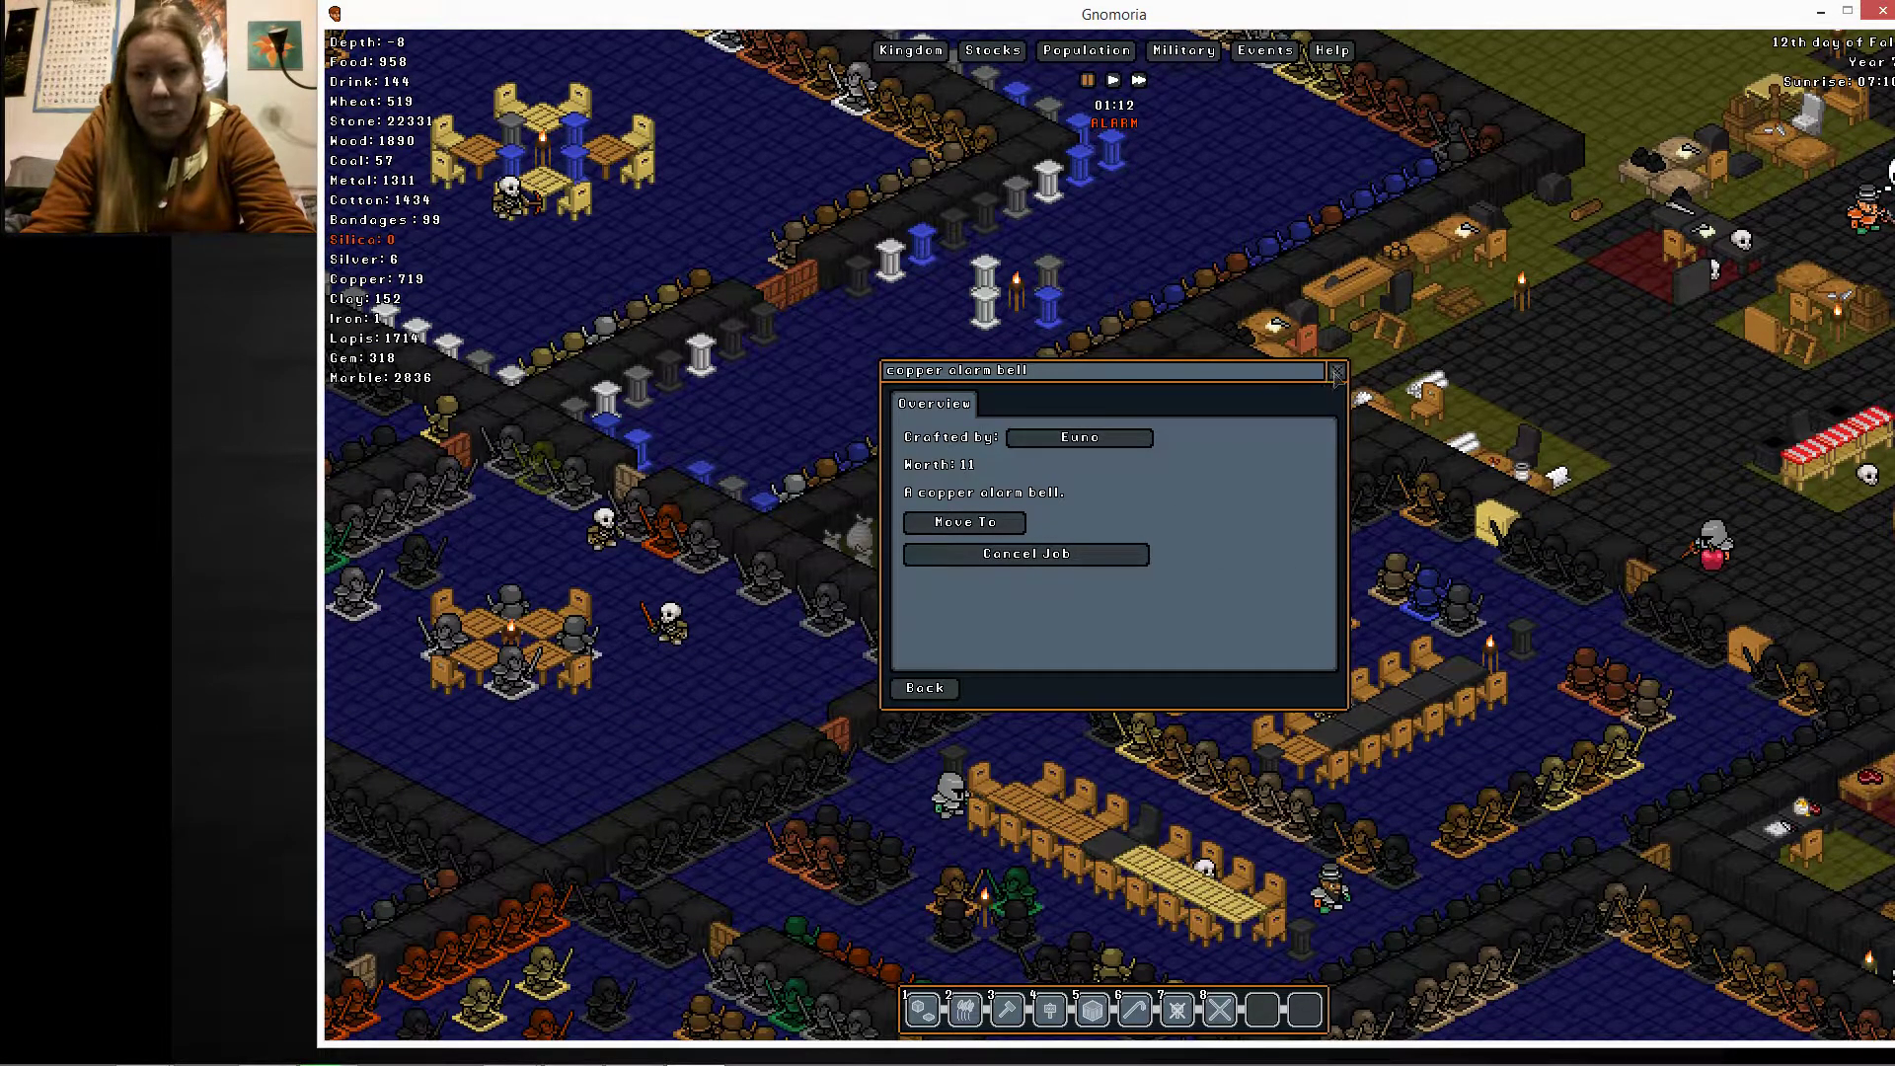
pyautogui.click(1337, 370)
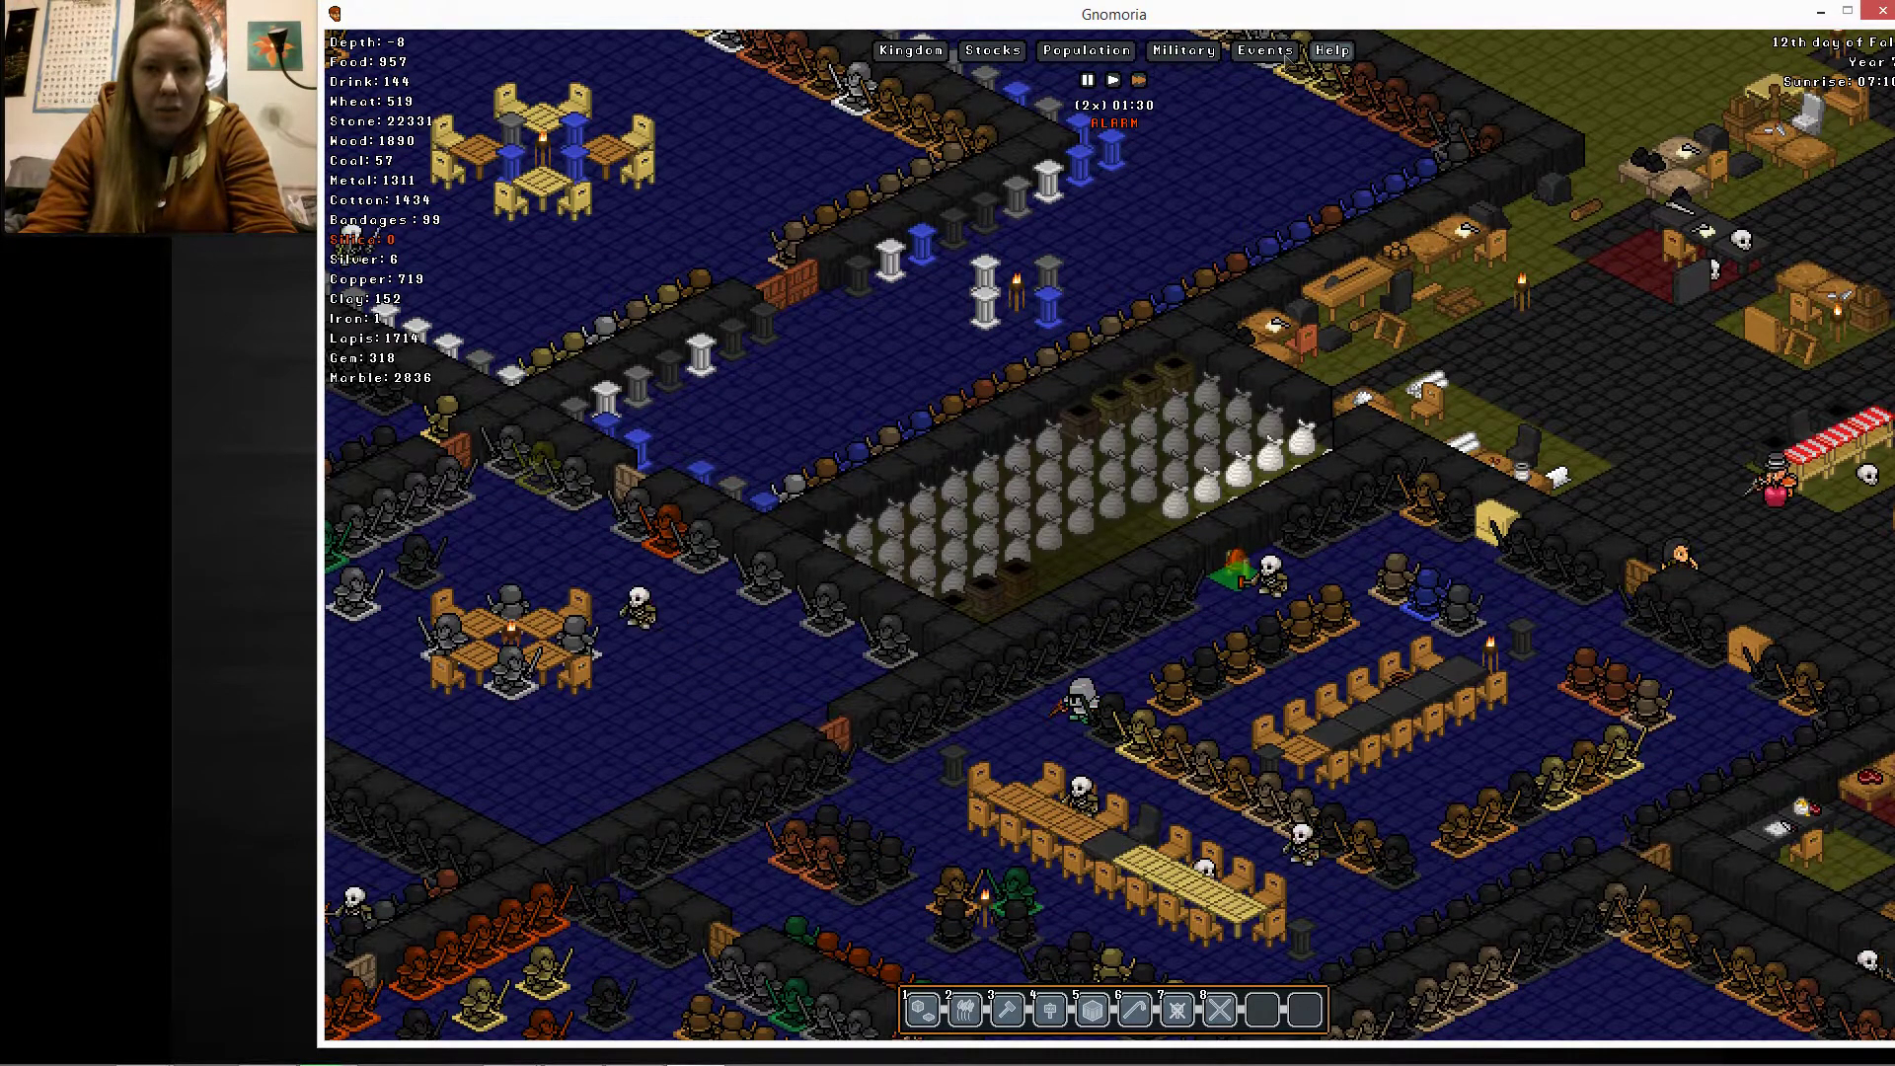
pyautogui.click(1265, 50)
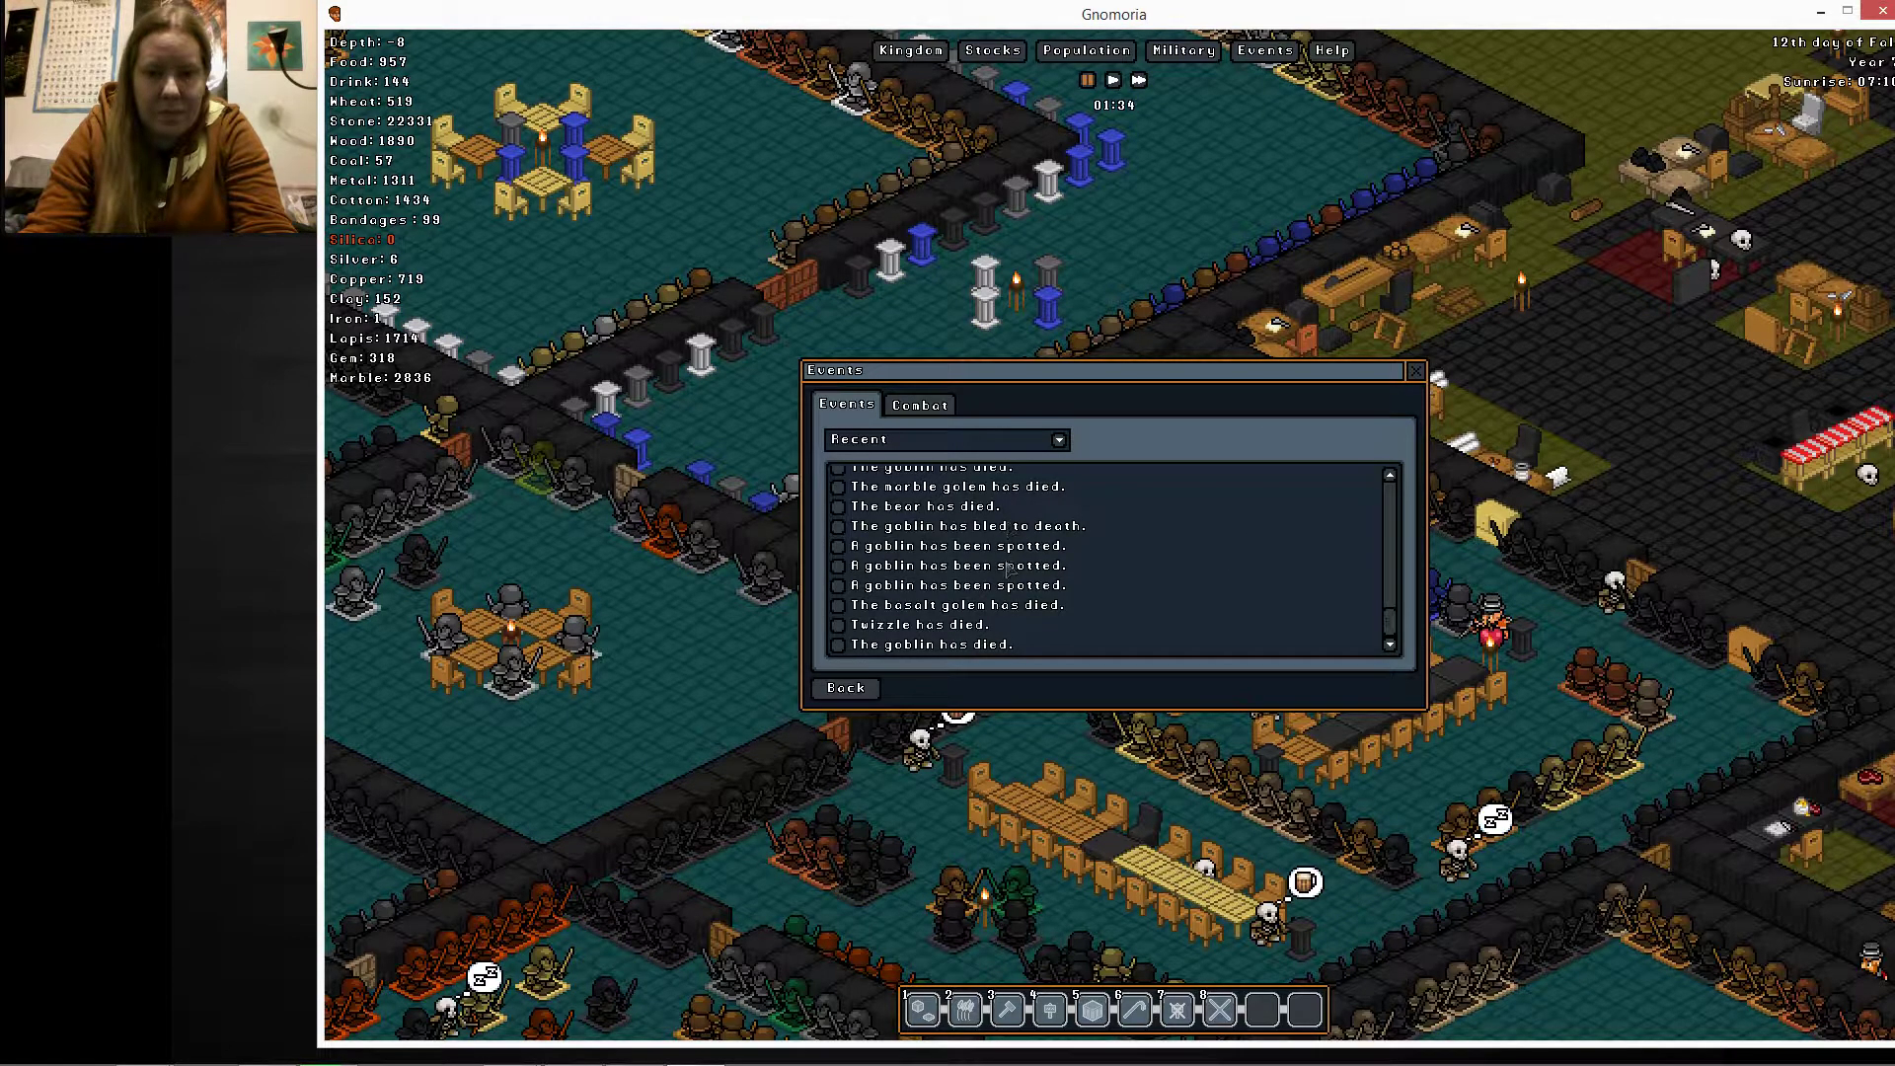
# Close the event log and scroll down through the market stall's stock list
pyautogui.click(844, 687)
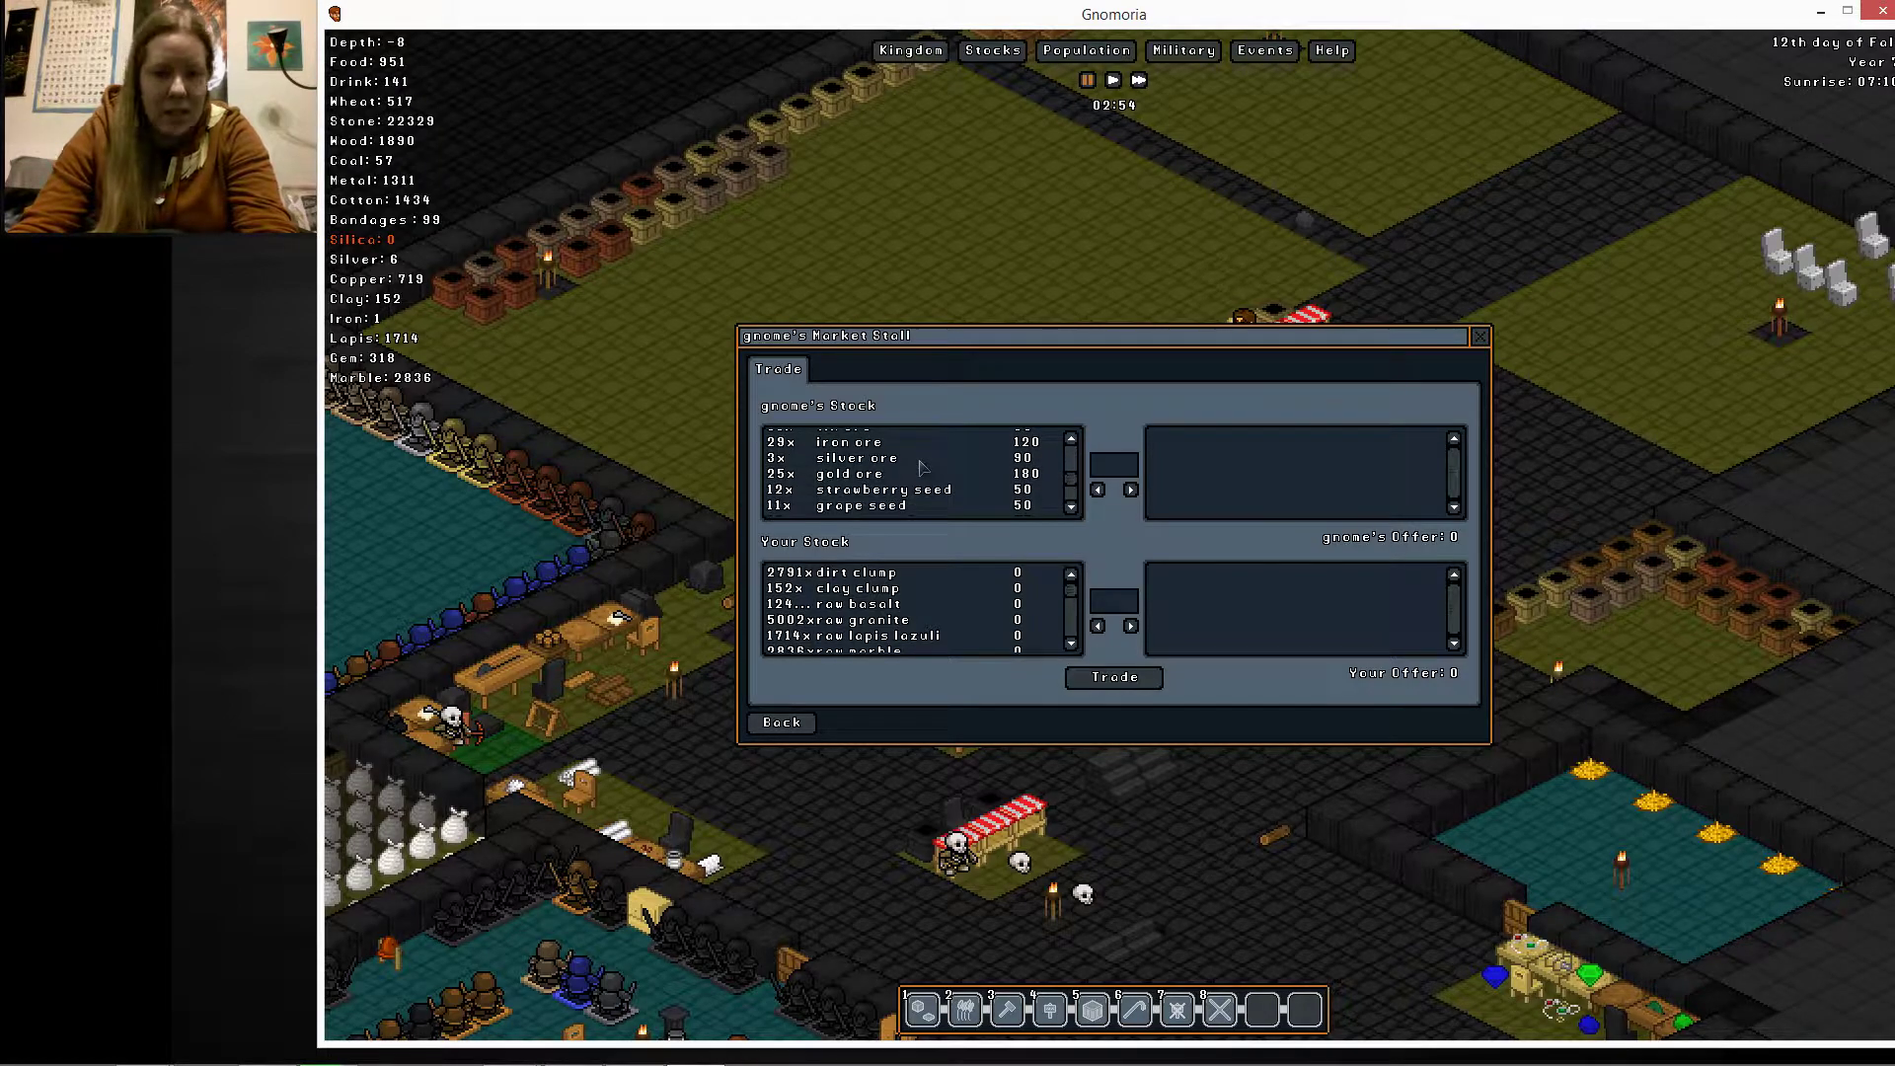
pyautogui.scroll(-3)
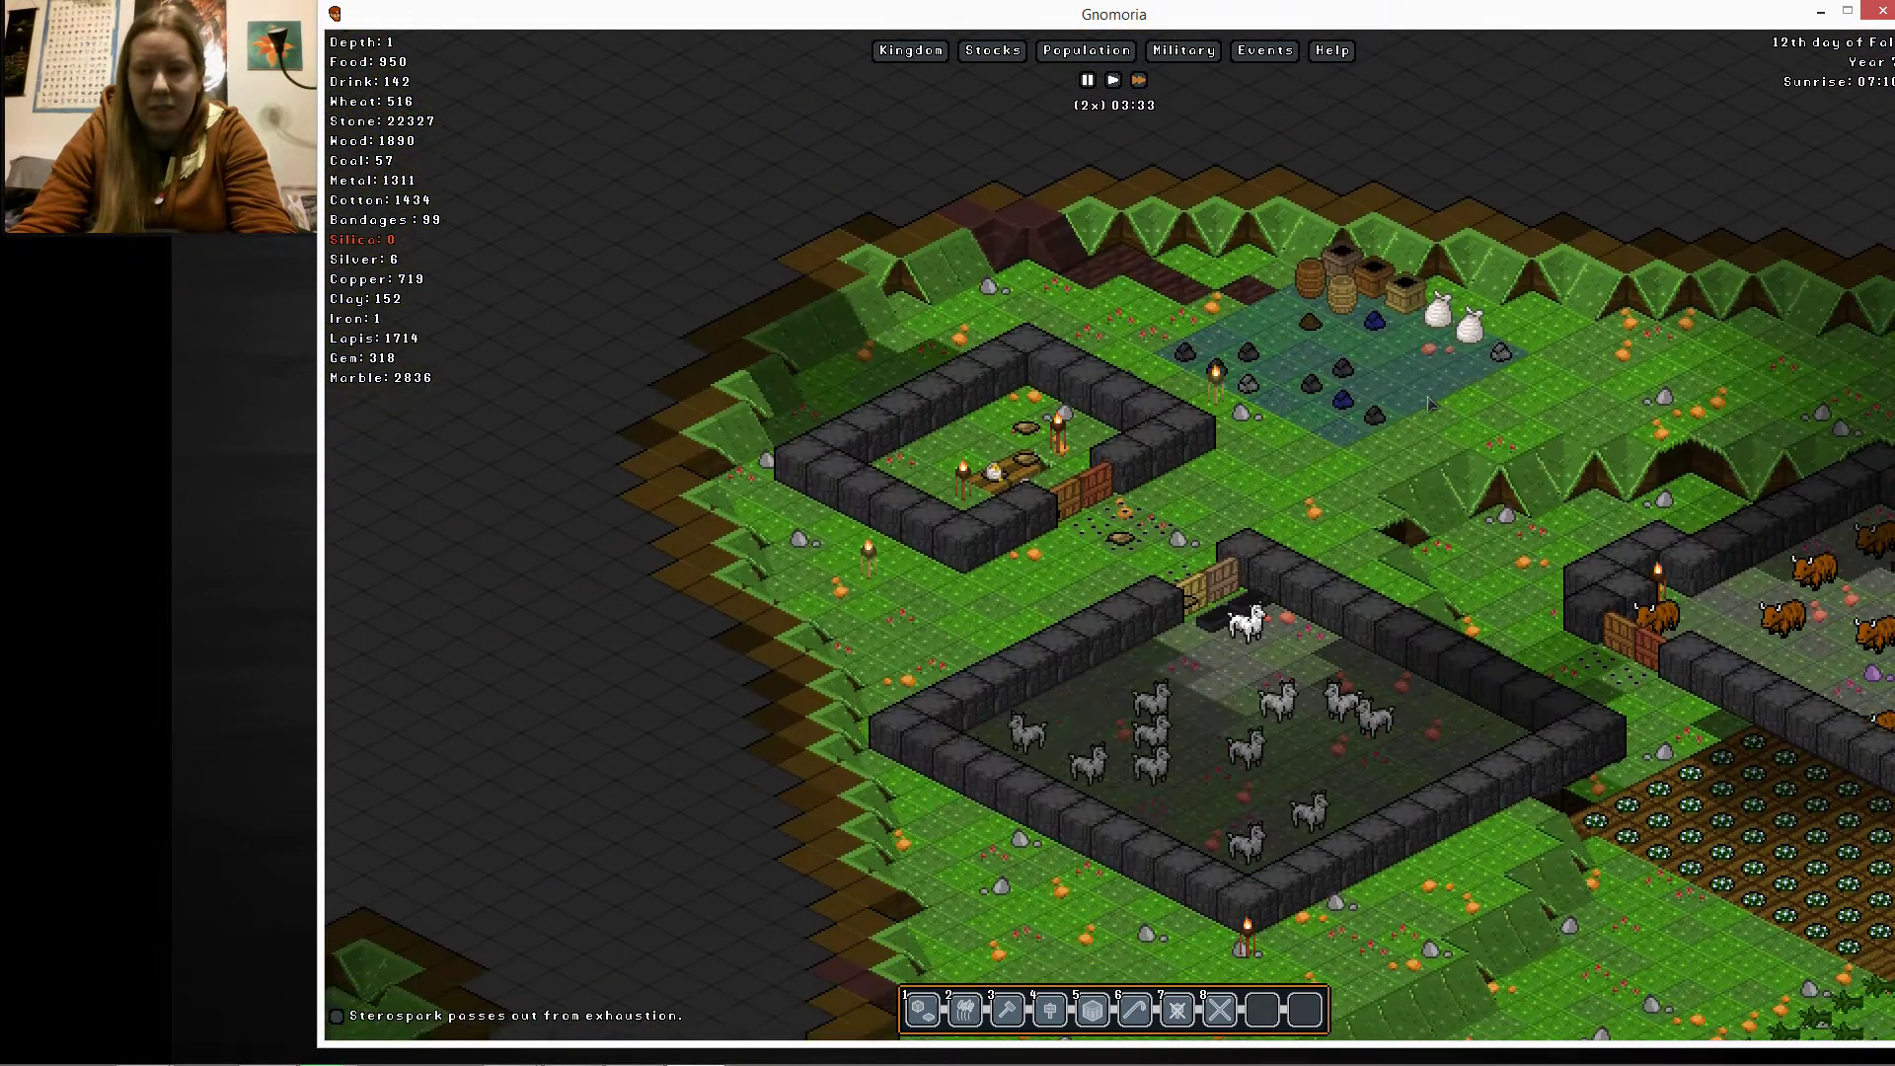
pyautogui.scroll(-3)
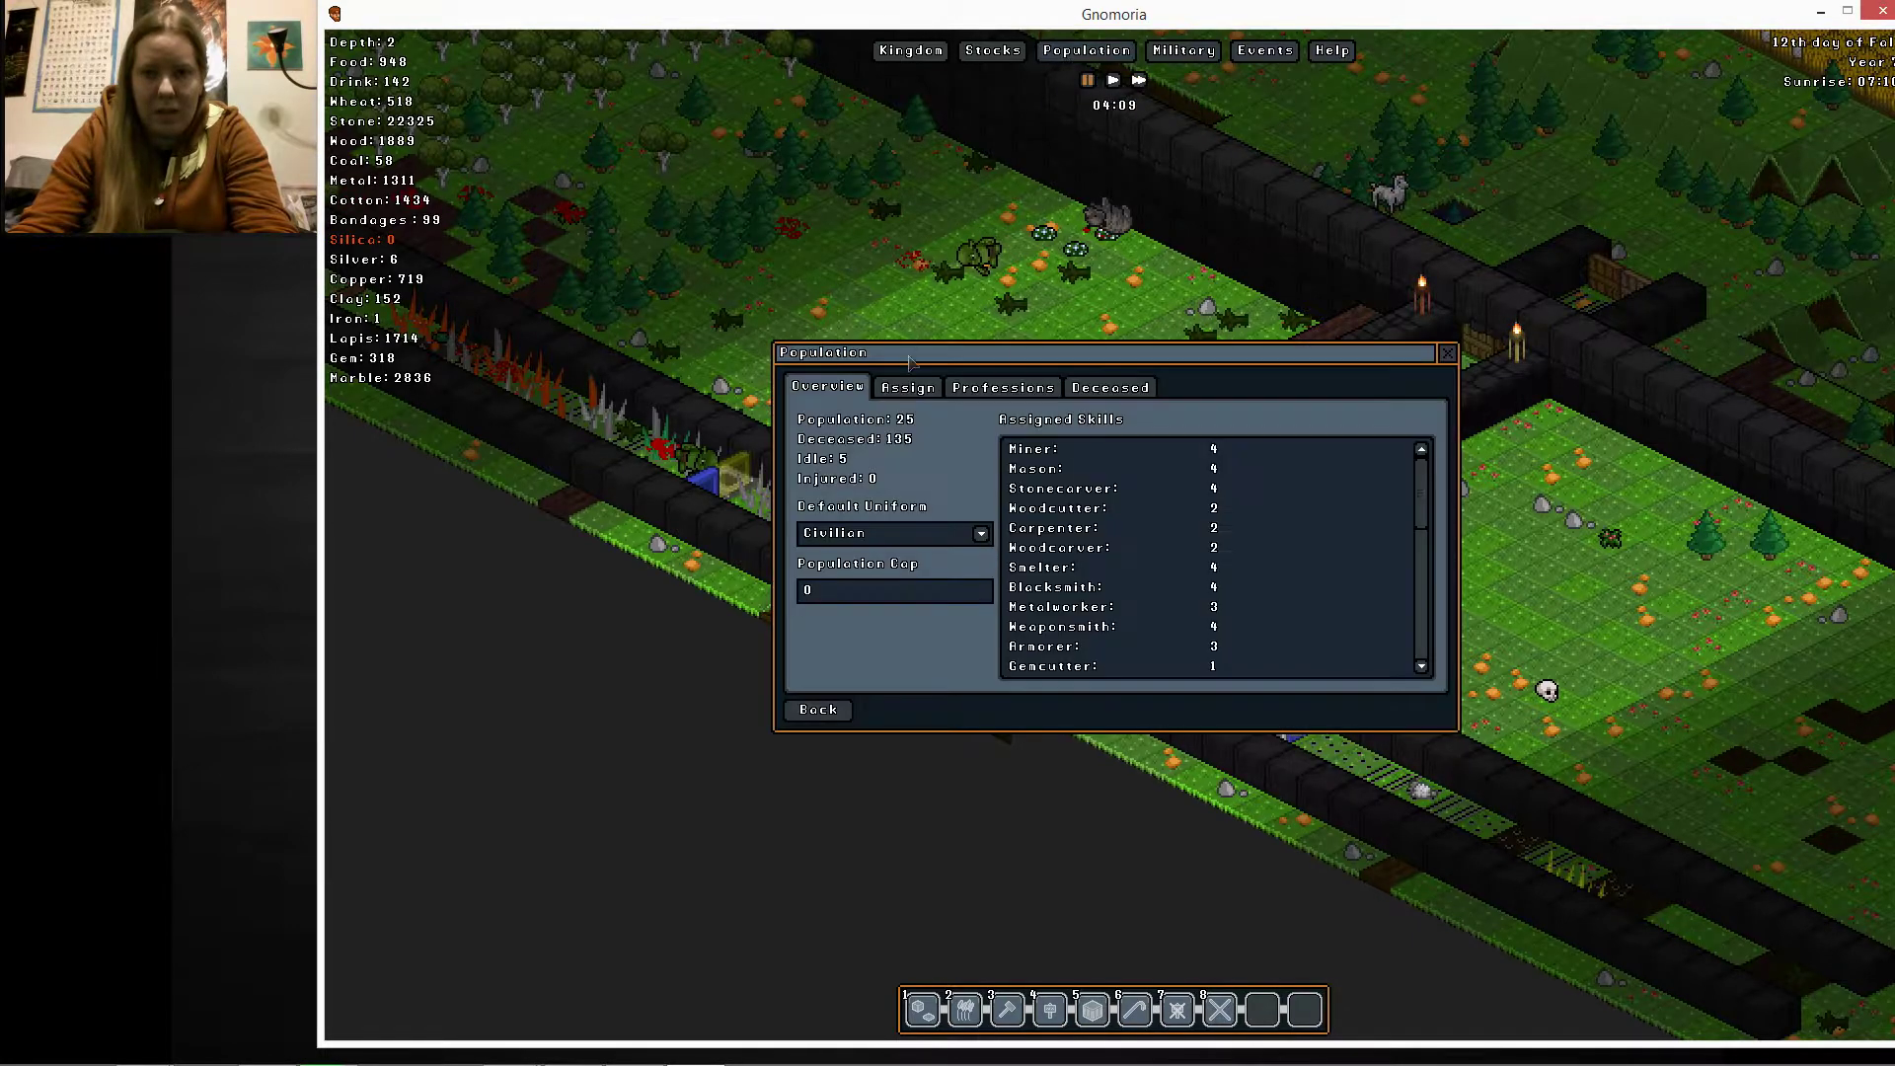
pyautogui.click(908, 387)
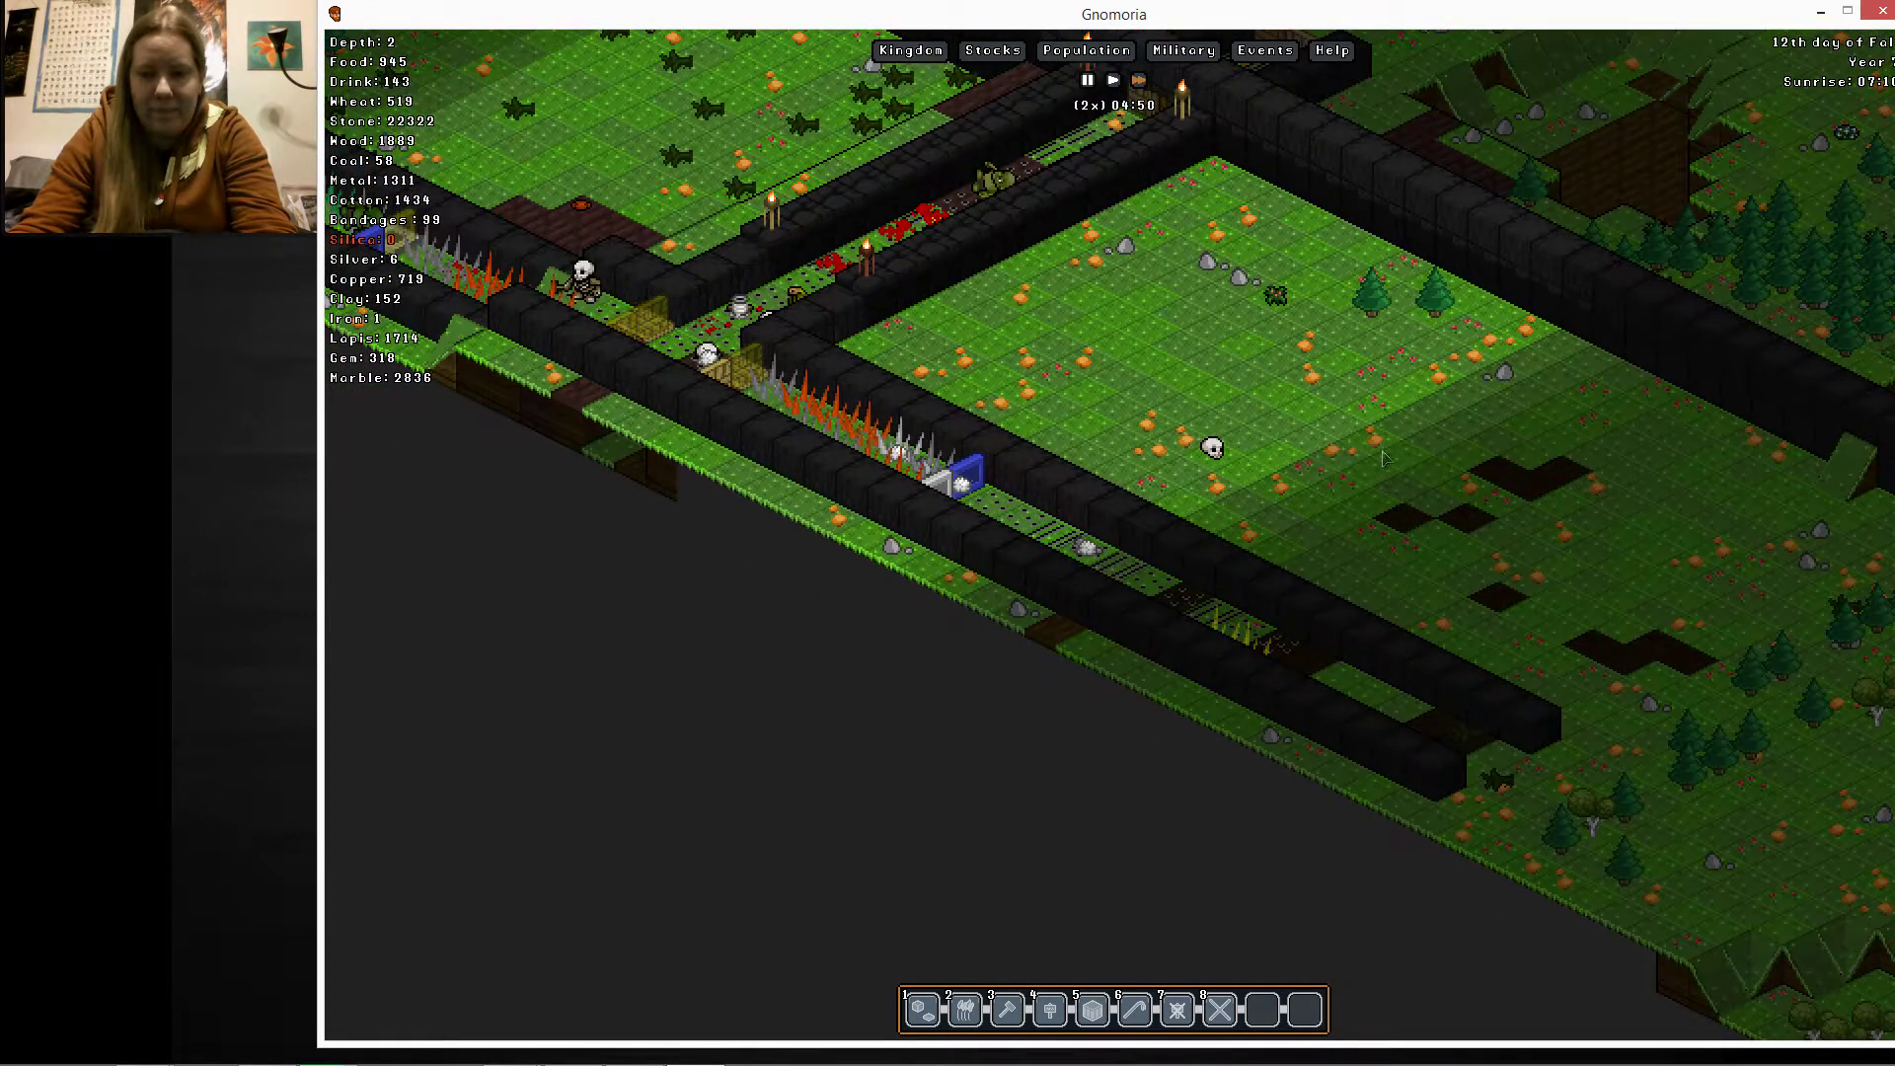
# Choose a torch from the furniture list and confirm building it
pyautogui.click(1668, 568)
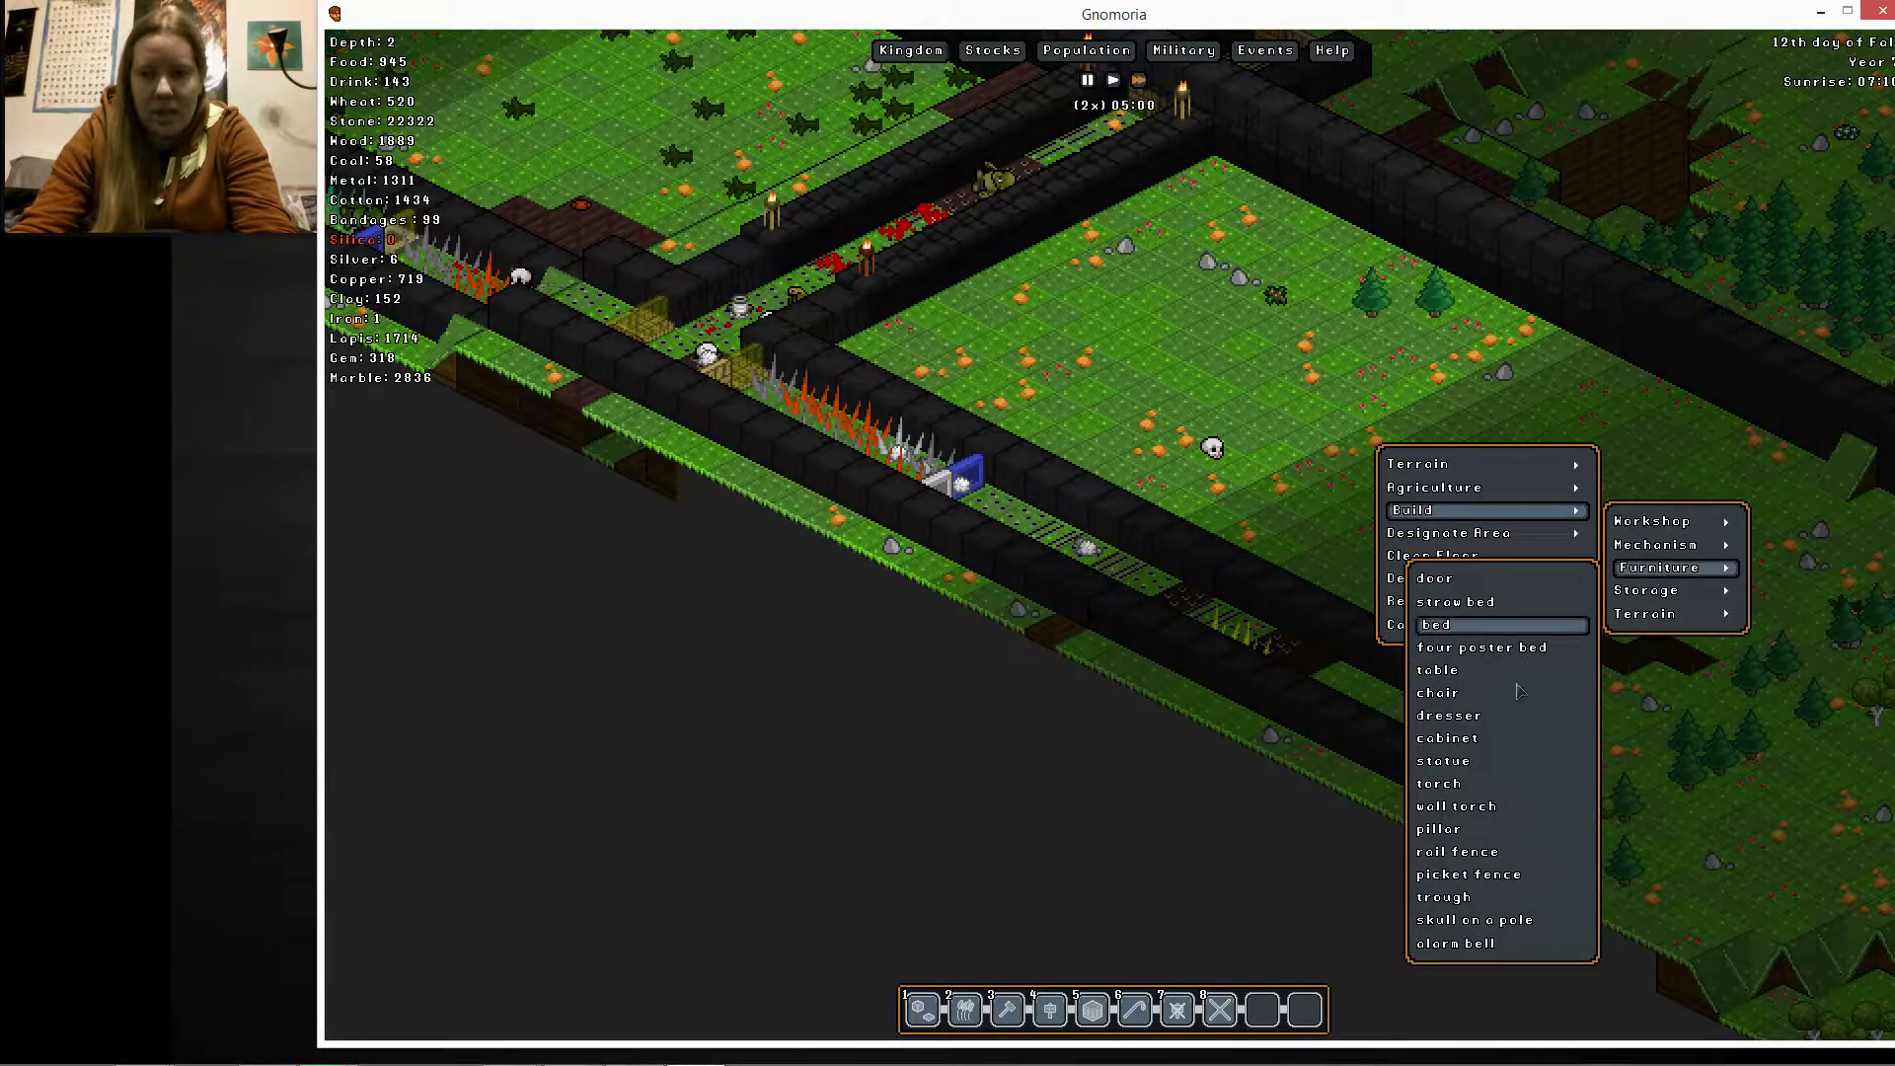
pyautogui.click(1437, 783)
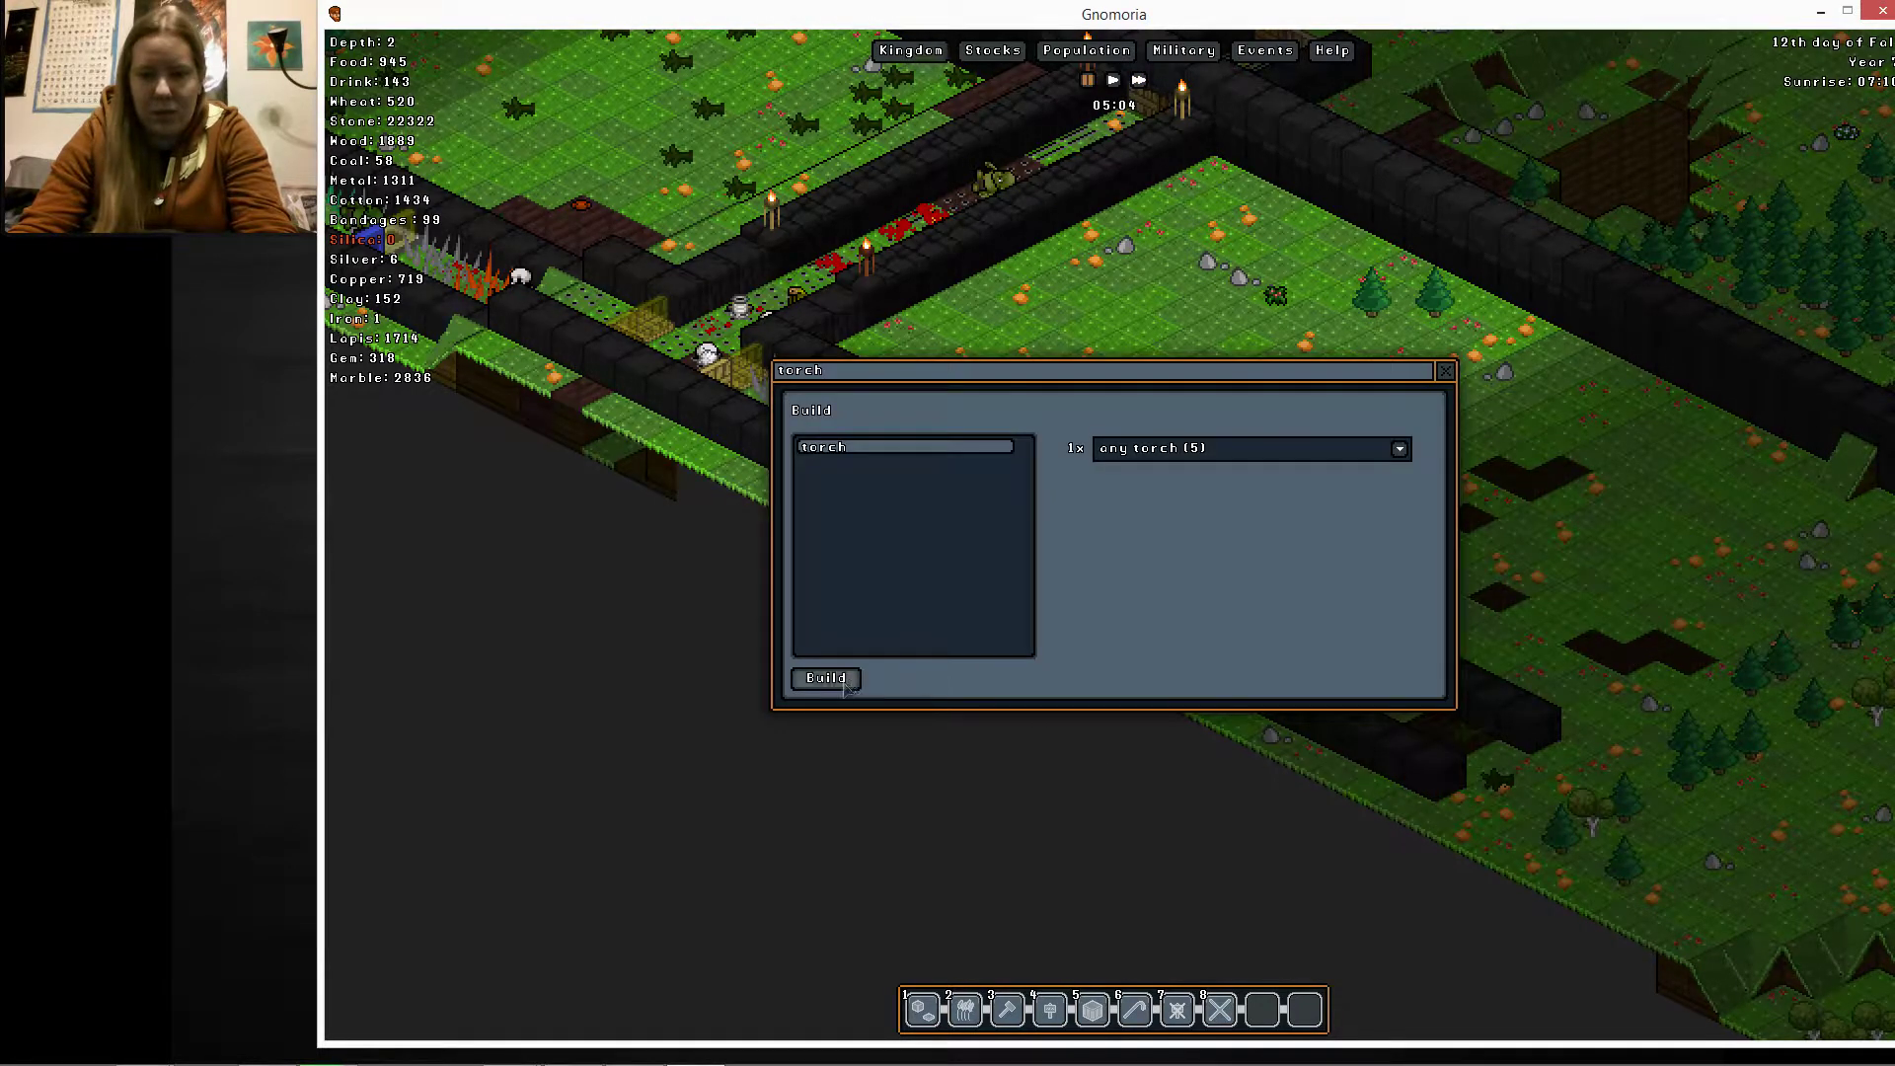
pyautogui.click(823, 678)
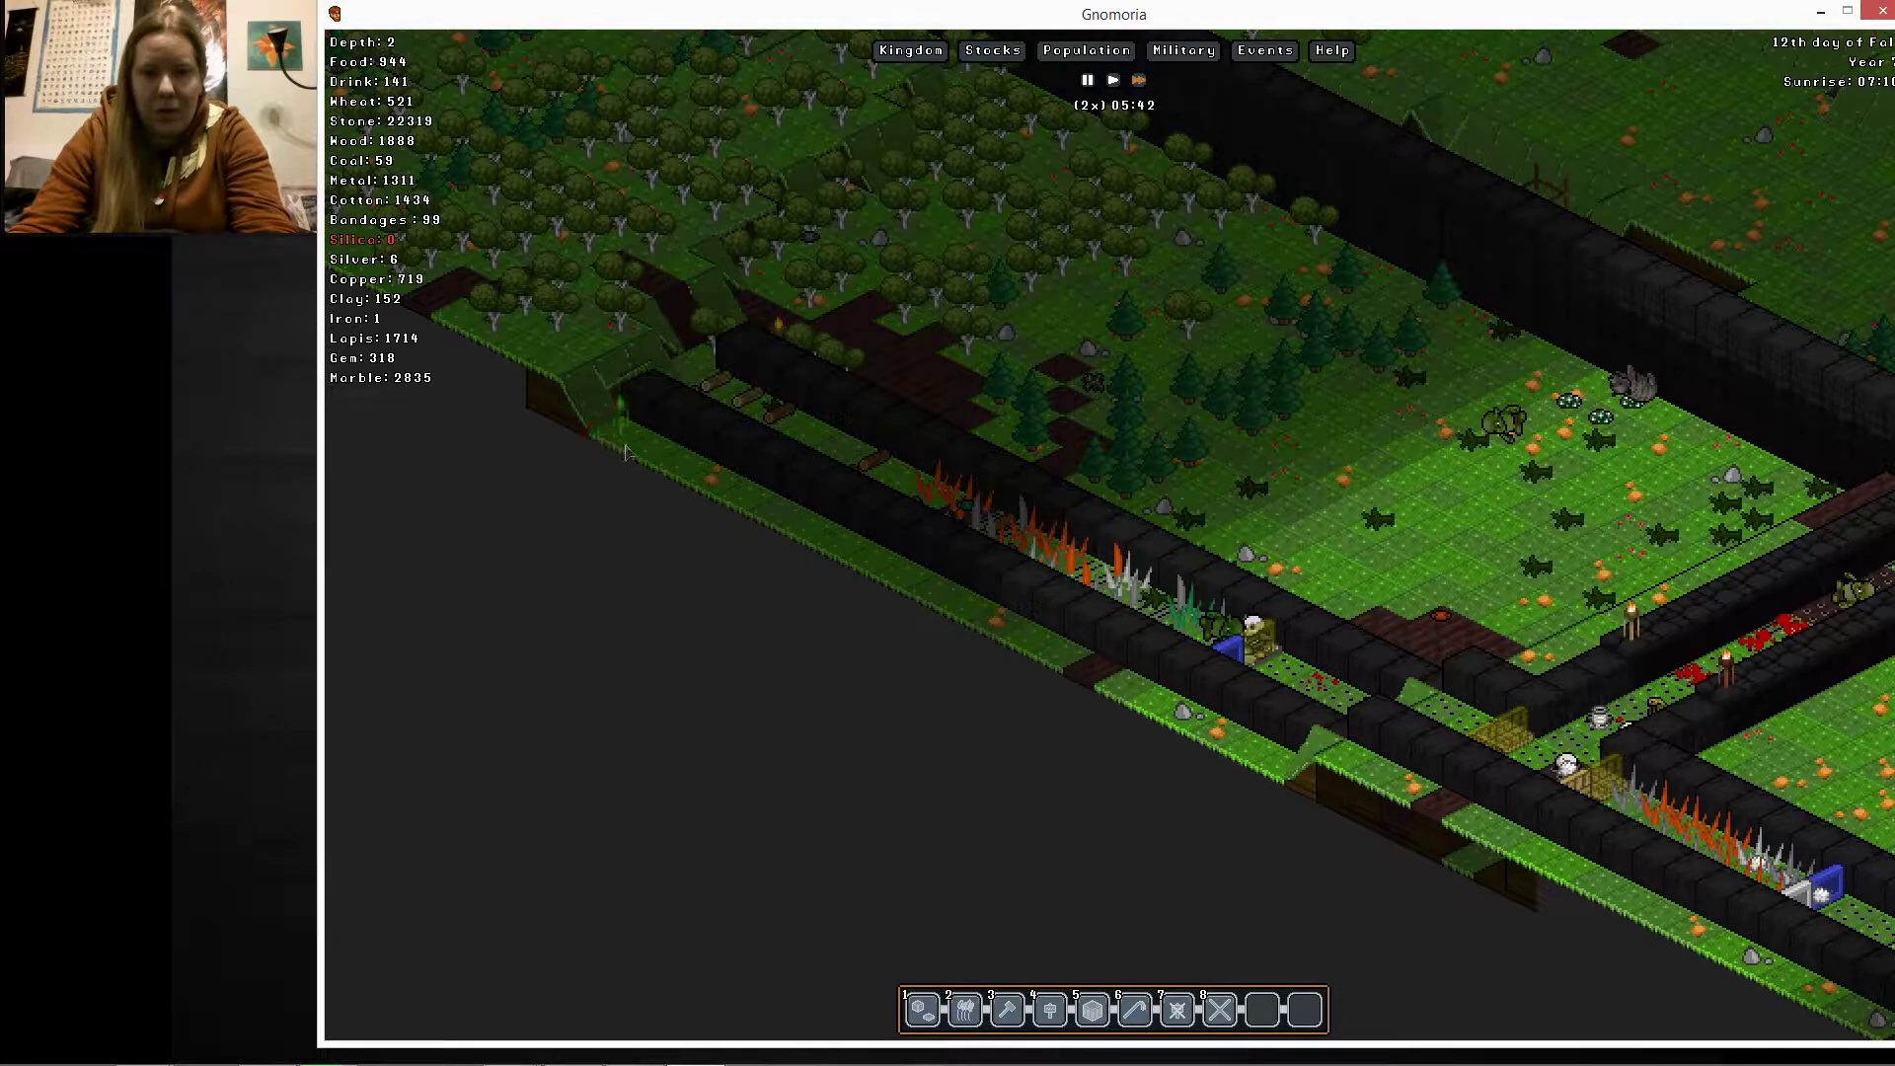
pyautogui.moveTo(698, 354)
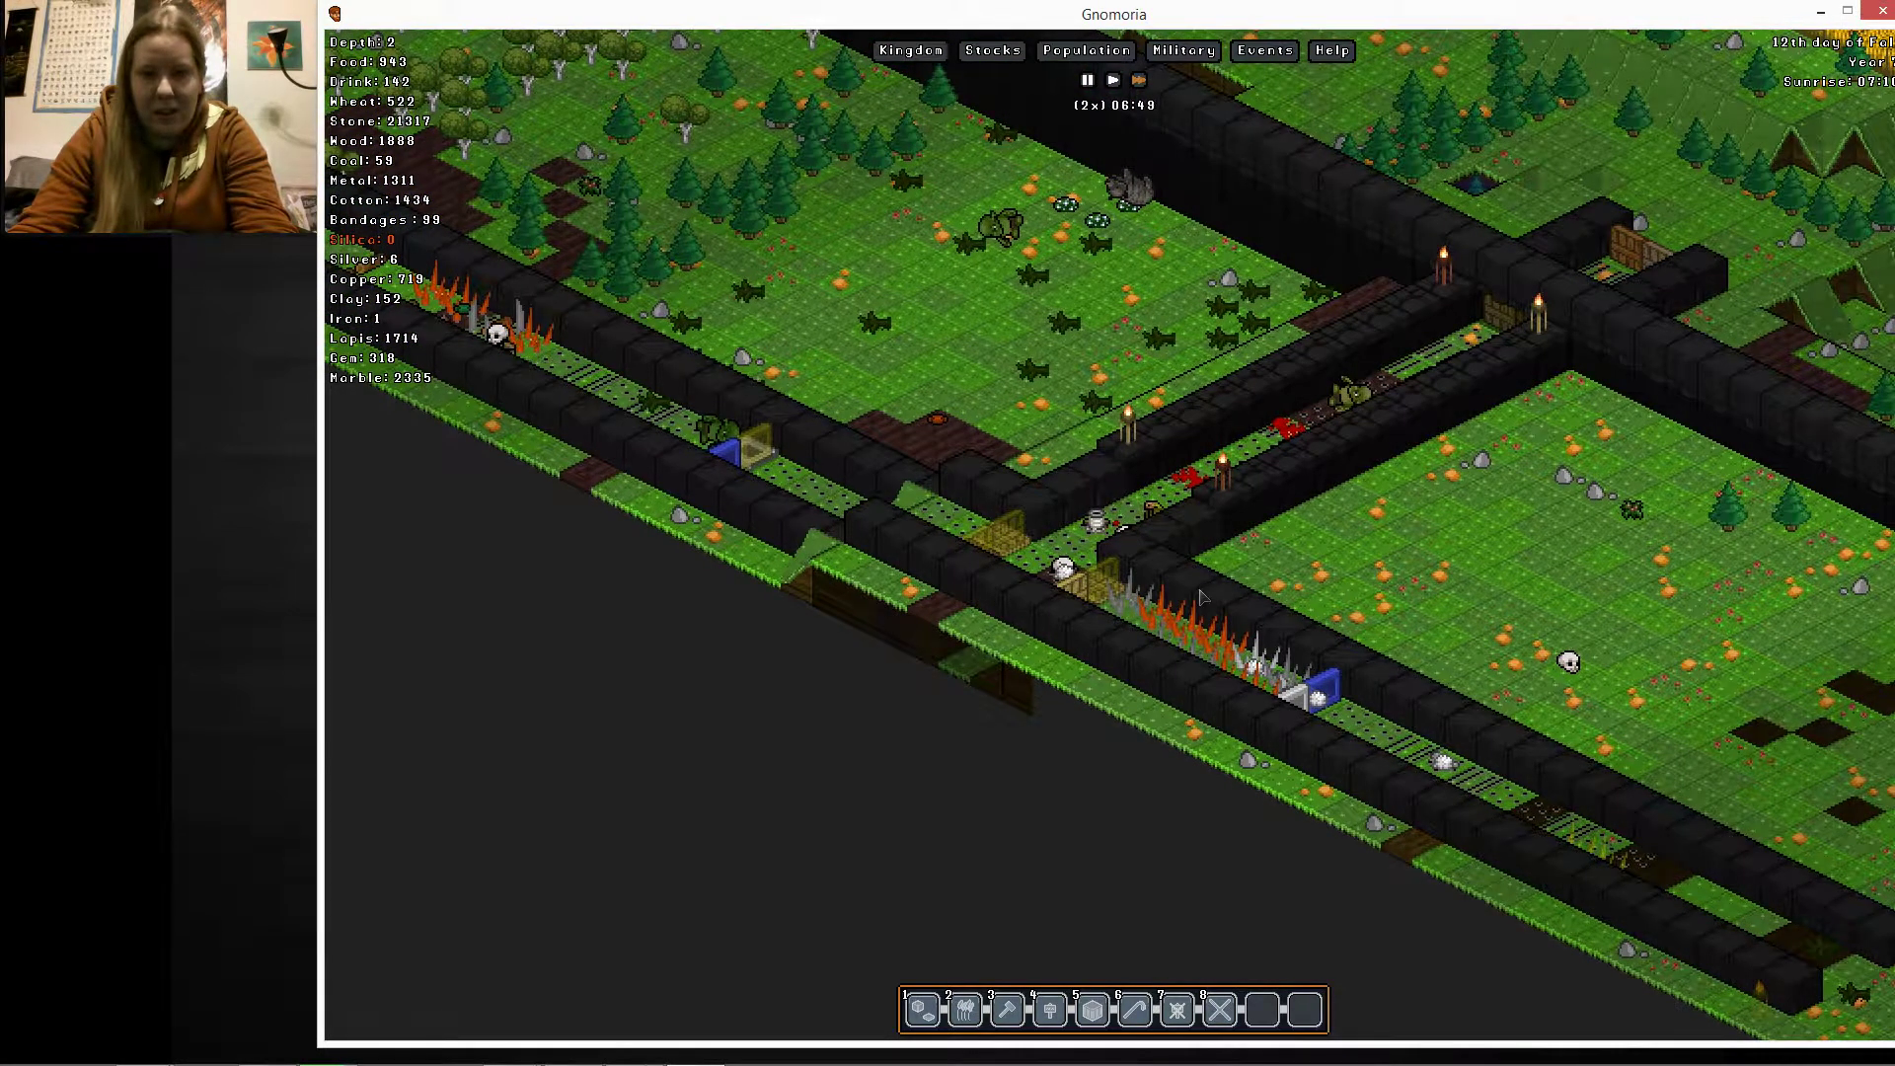
# Scroll the view depth down to level -29 to see the caverns
pyautogui.scroll(-3)
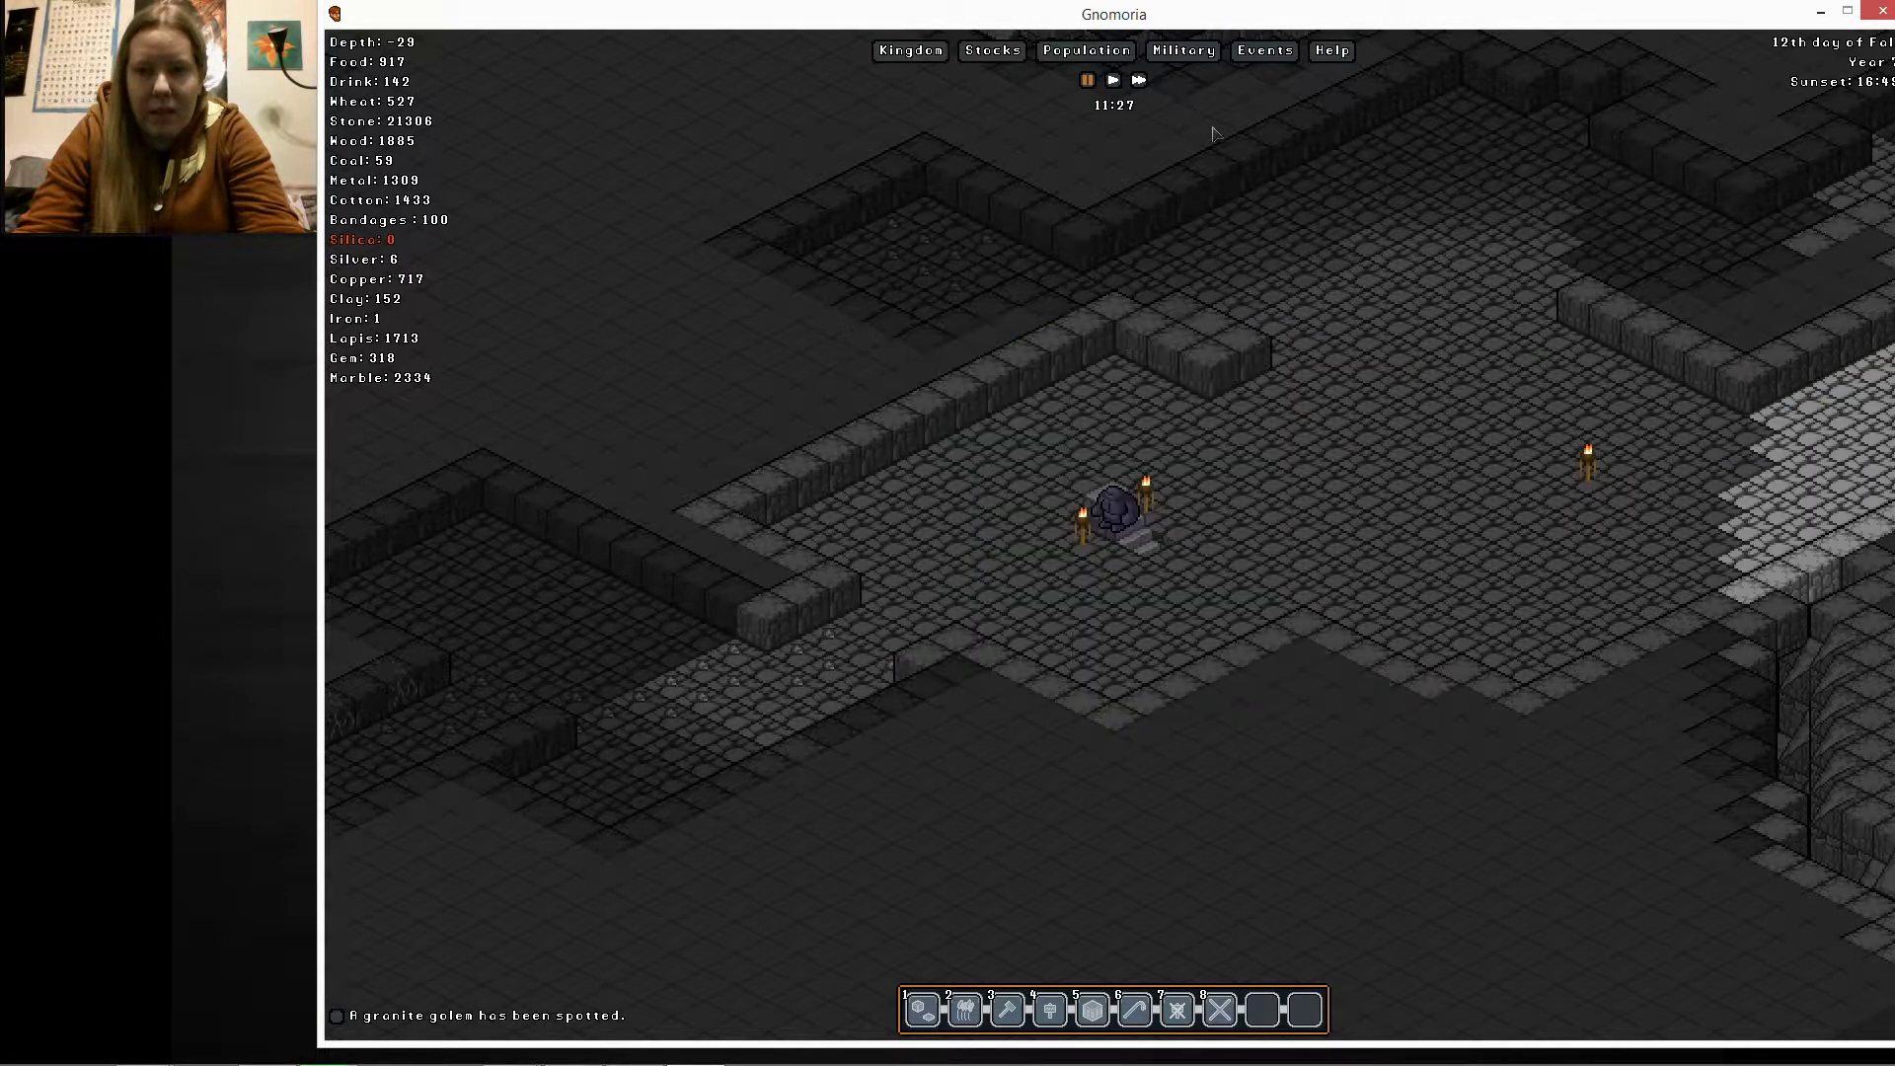
# Select the lapis lazuli floor tile and inspect the granite golem on it
pyautogui.click(1137, 80)
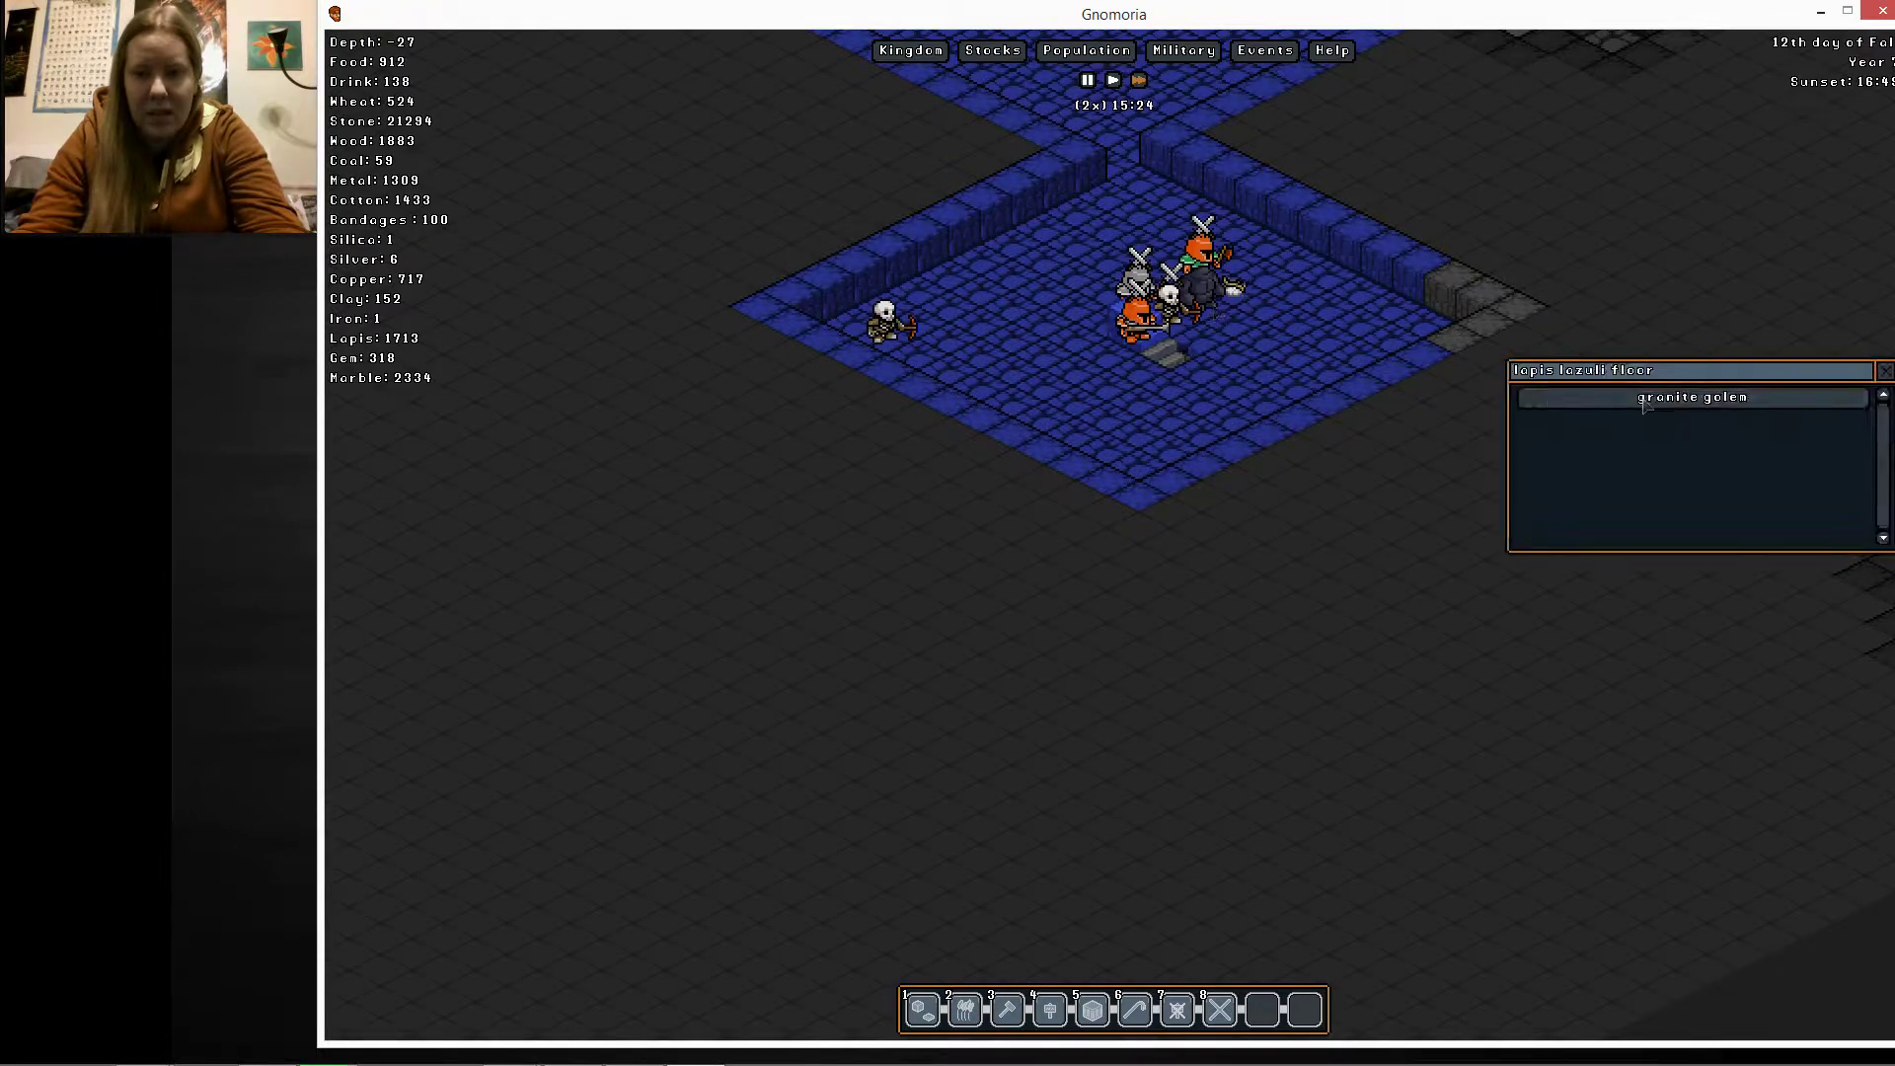
pyautogui.click(1691, 396)
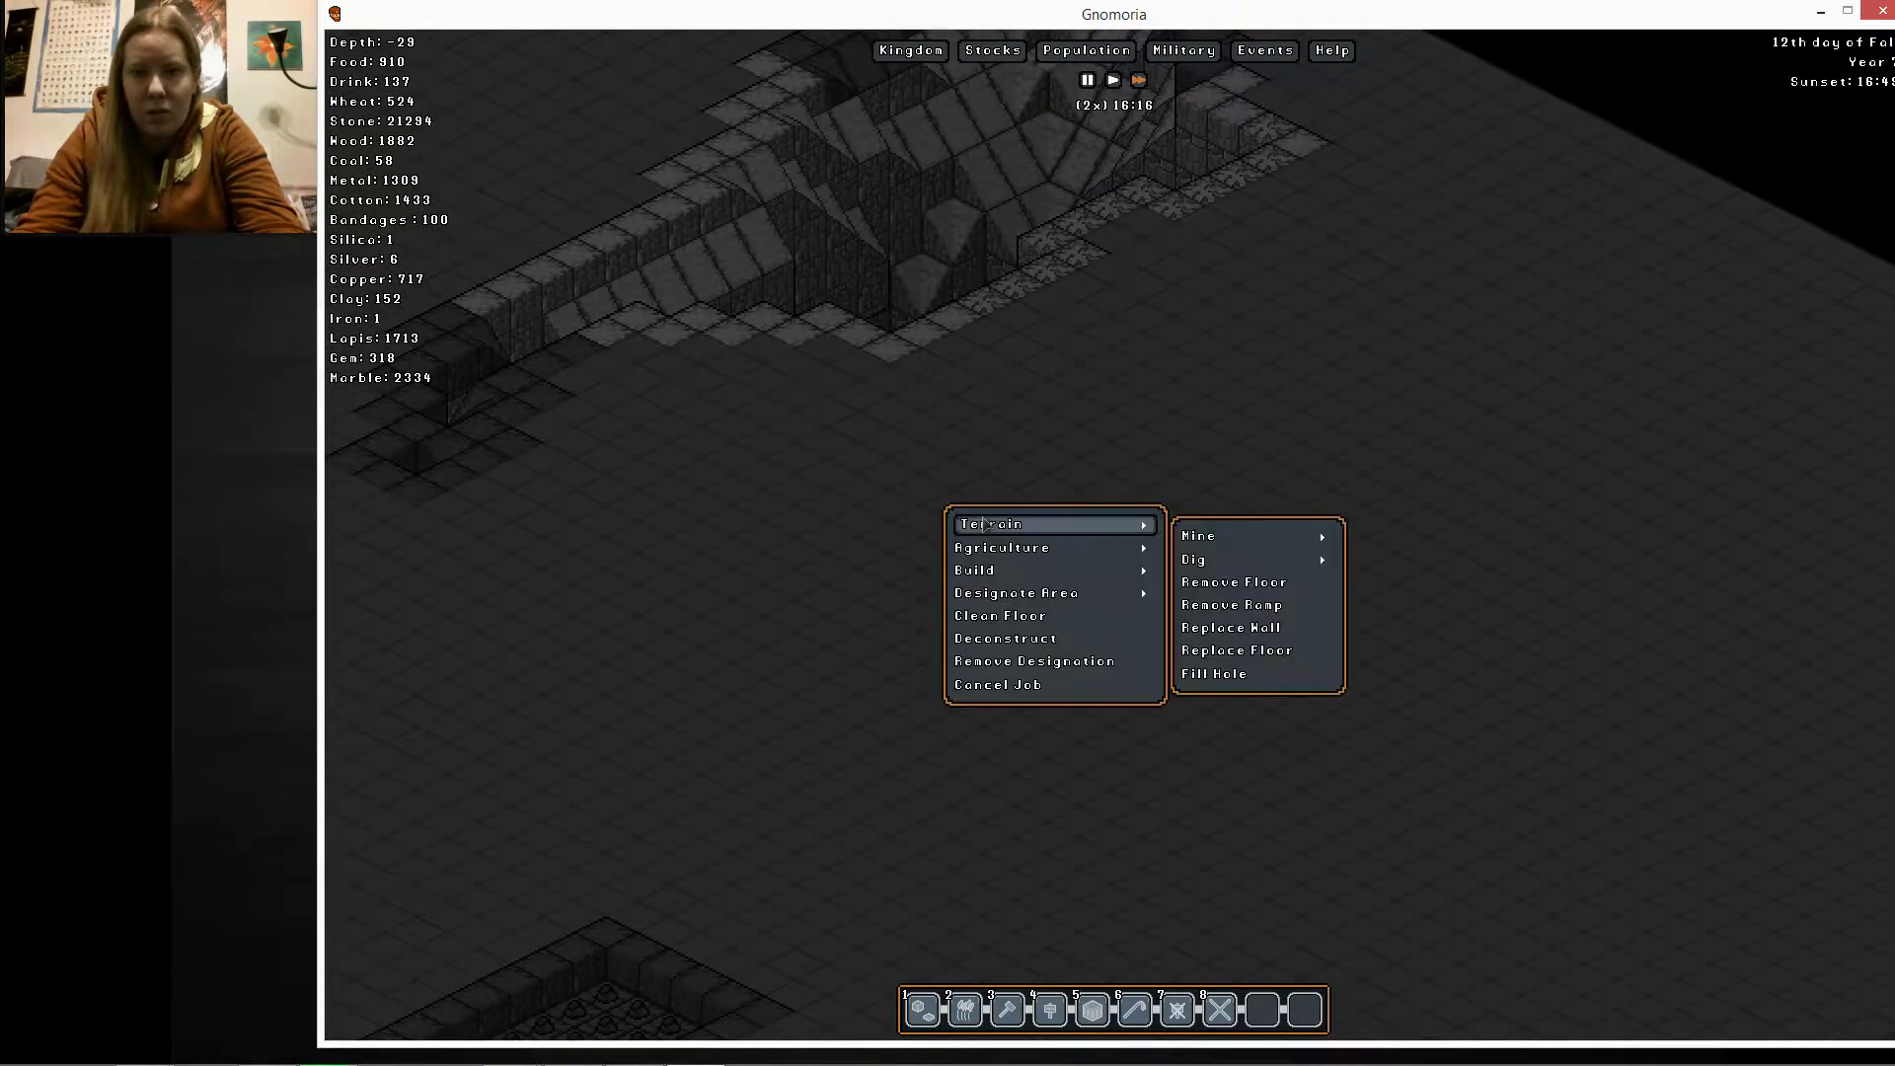
pyautogui.moveTo(1199, 534)
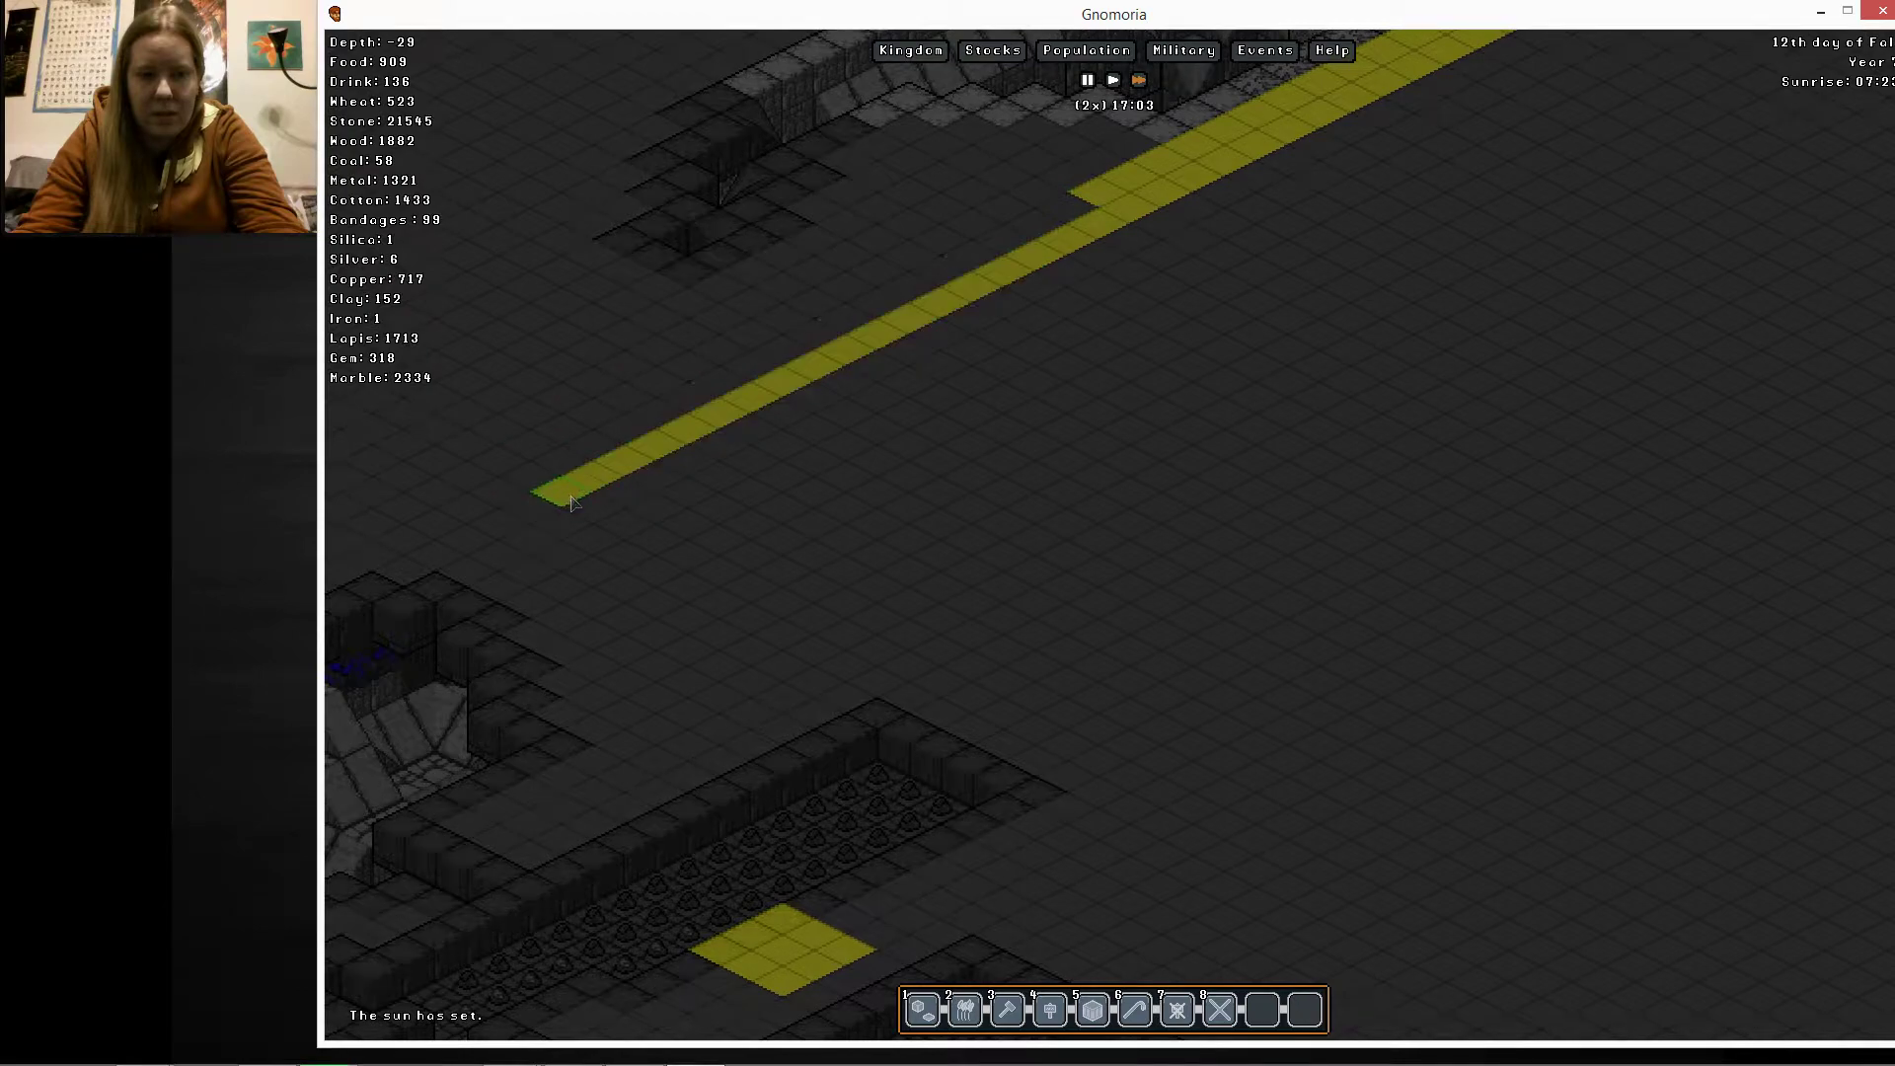
# Drag a long diagonal Mine designation across the cavern floor at depth -29
pyautogui.moveTo(538, 493); pyautogui.dragTo(852, 646)
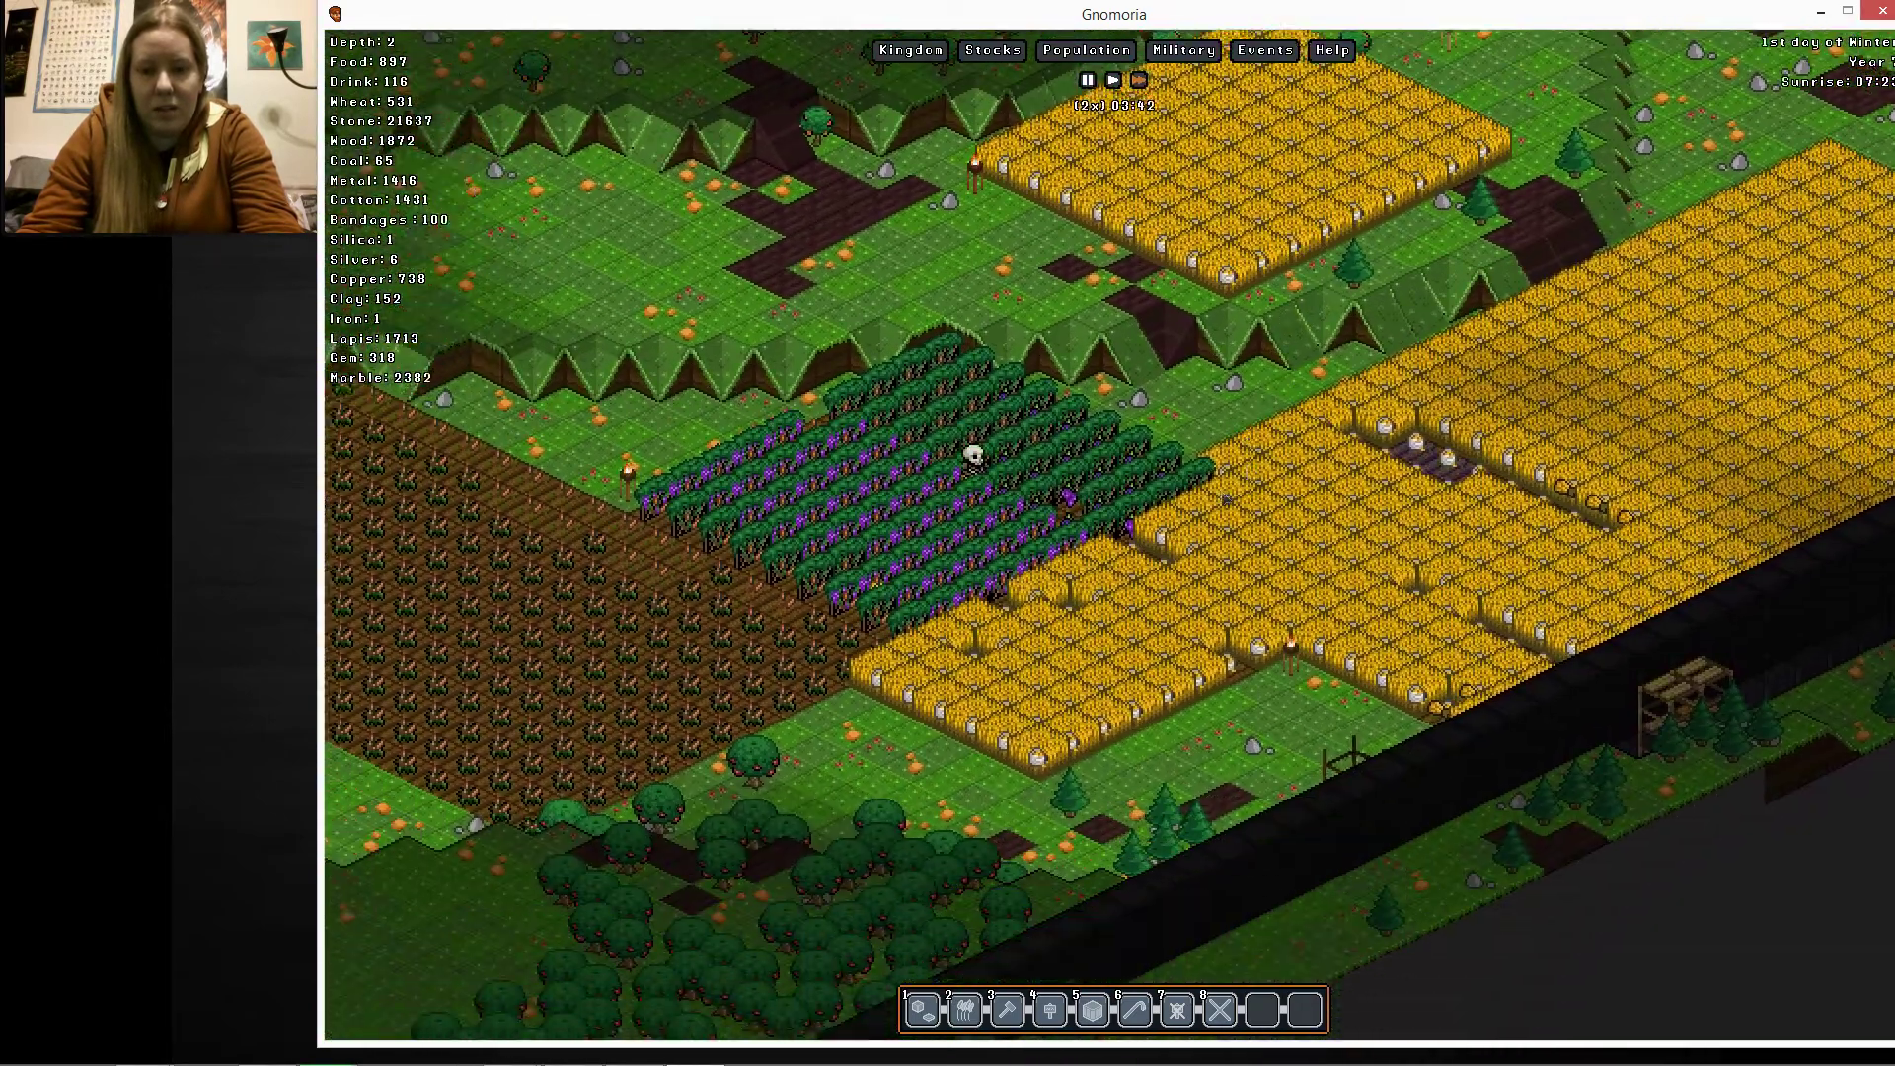
# Right-click the mushroom farm and open a dirt floor tile's info panel
pyautogui.rightClick(967, 459)
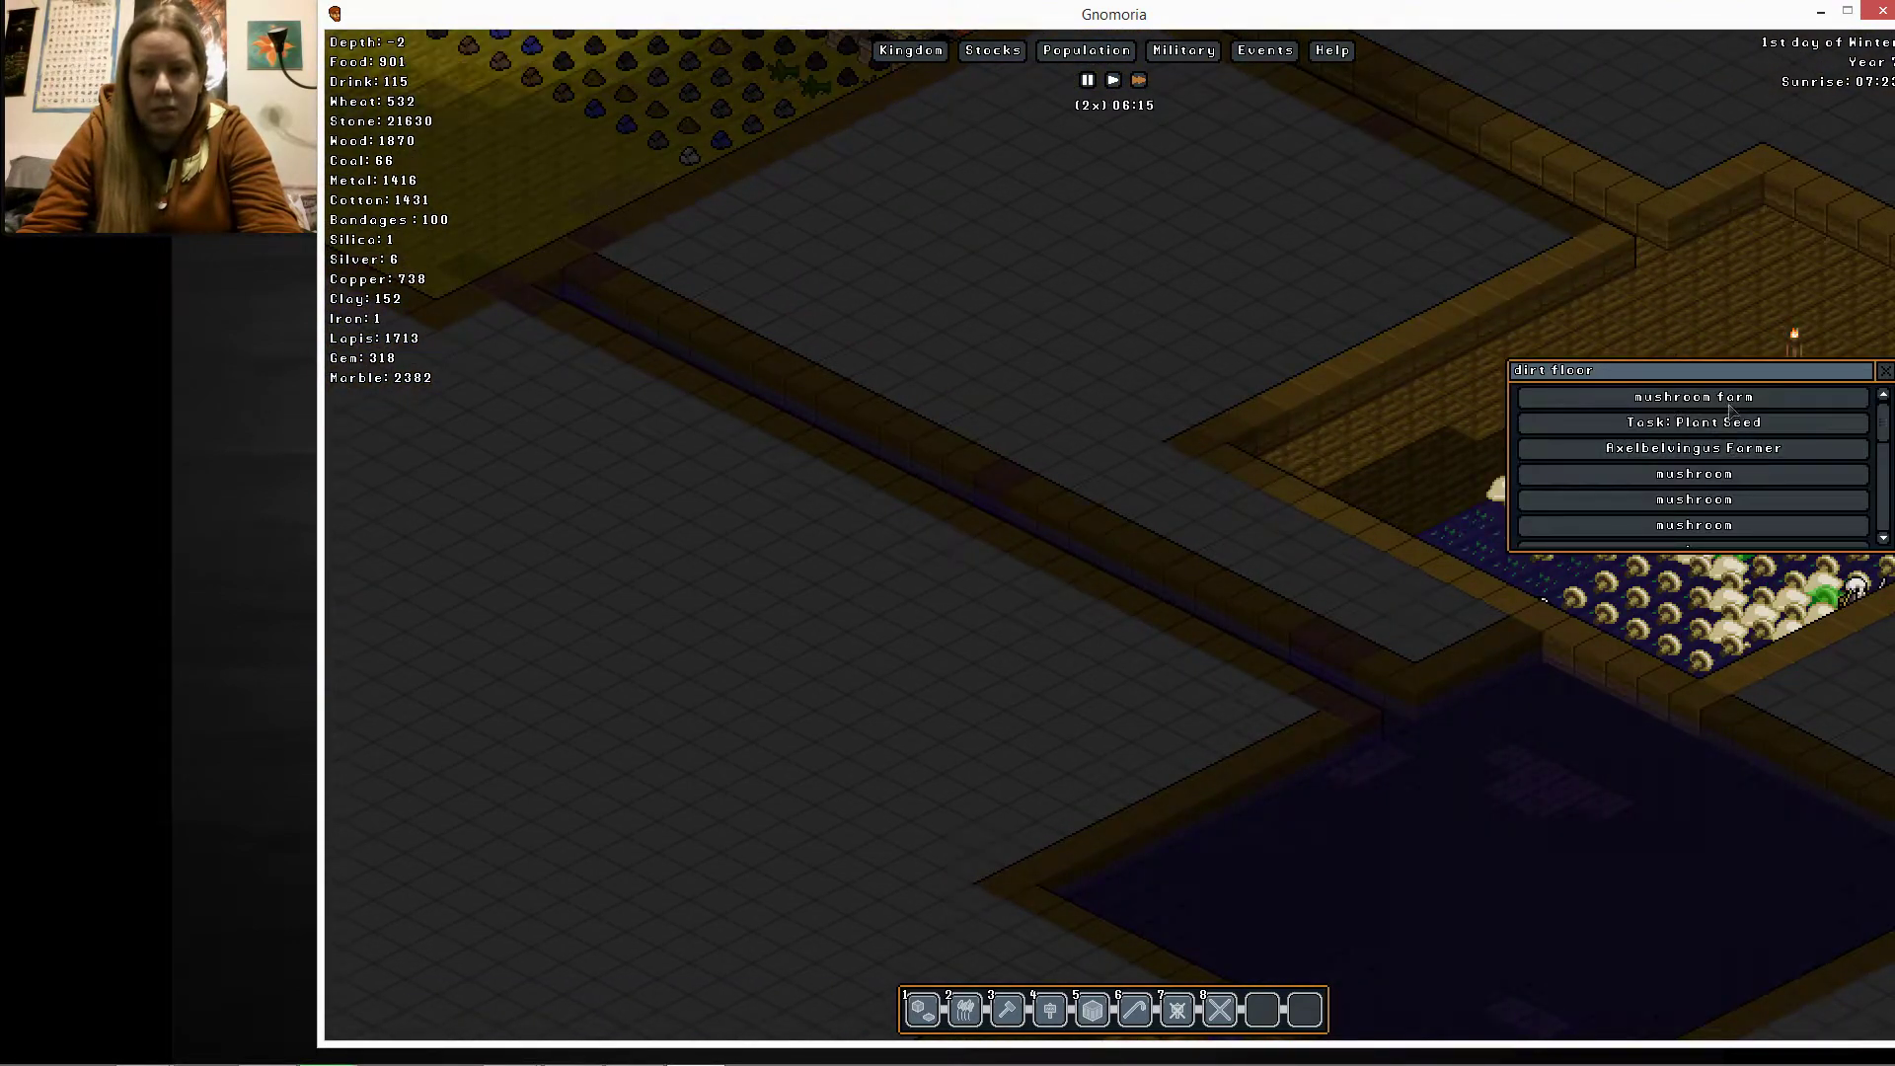
pyautogui.click(1690, 397)
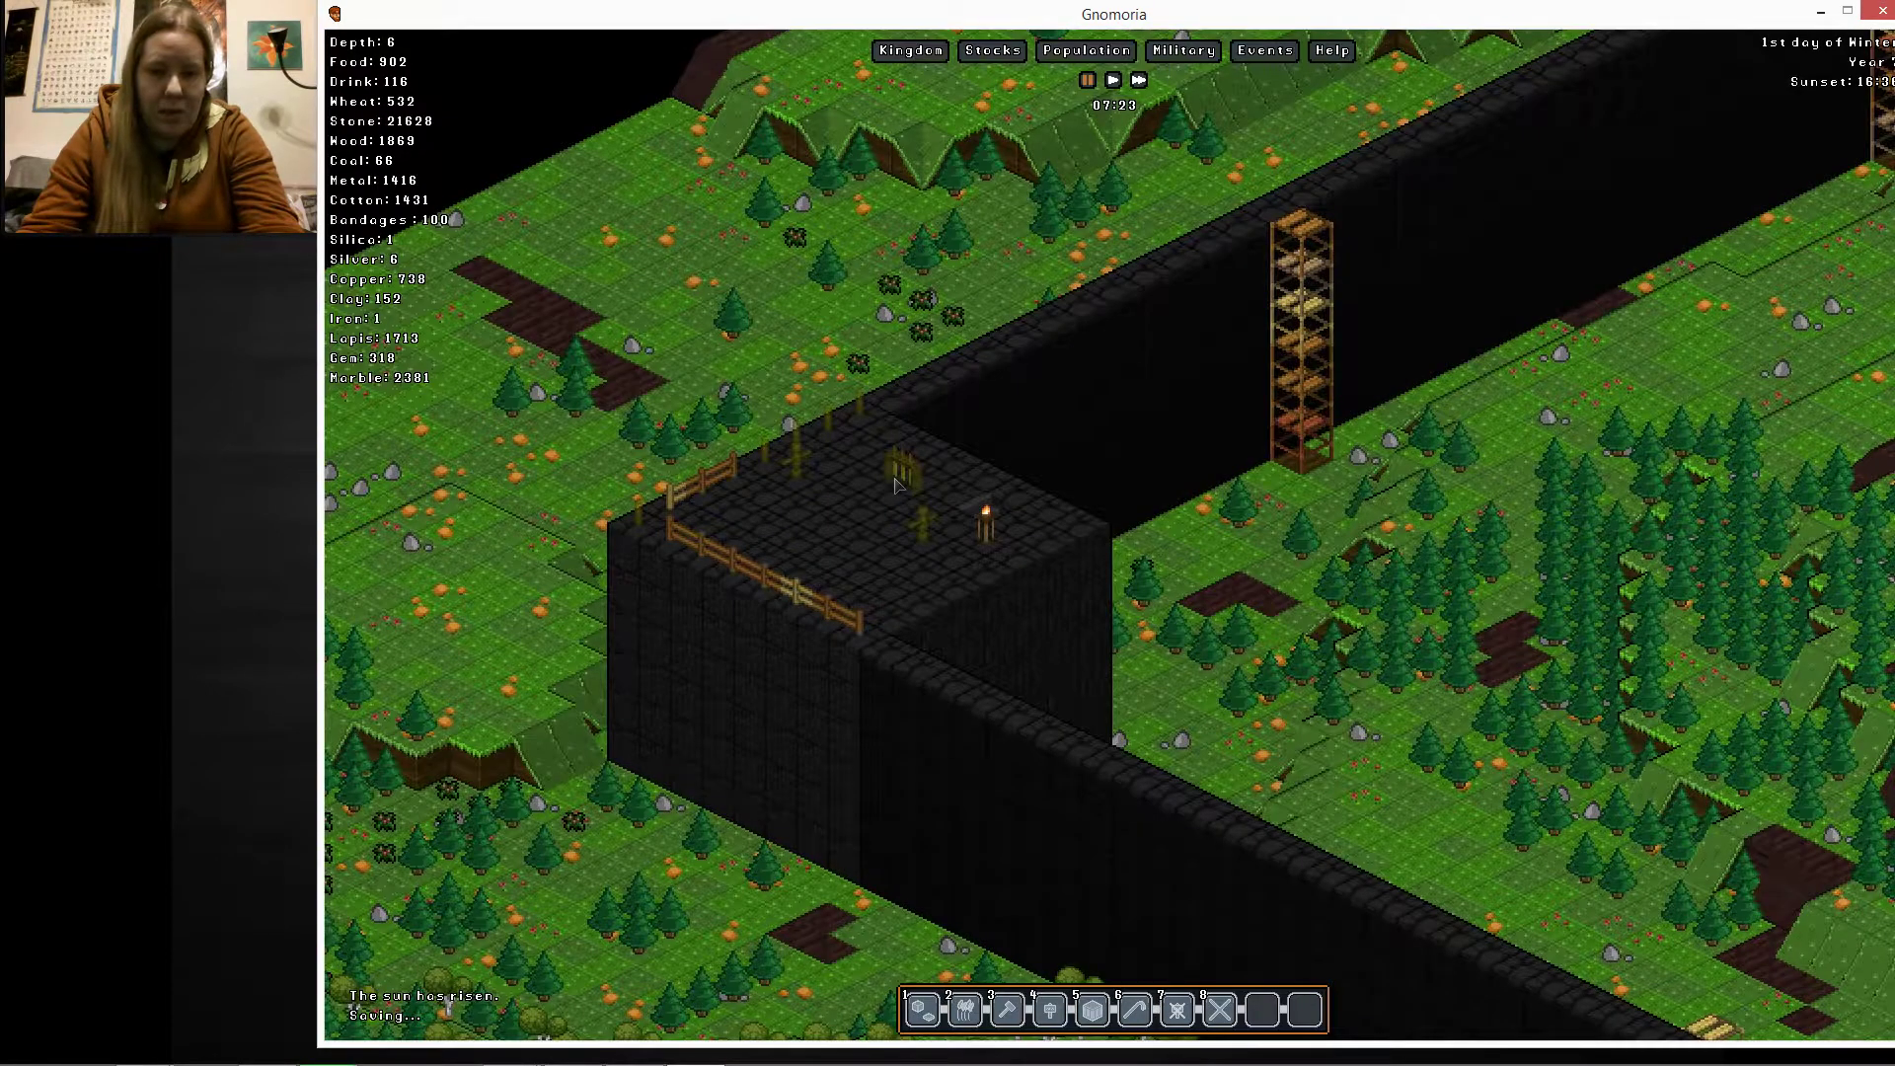
# Inspect the training grounds construction task, then dismiss its details
pyautogui.click(903, 483)
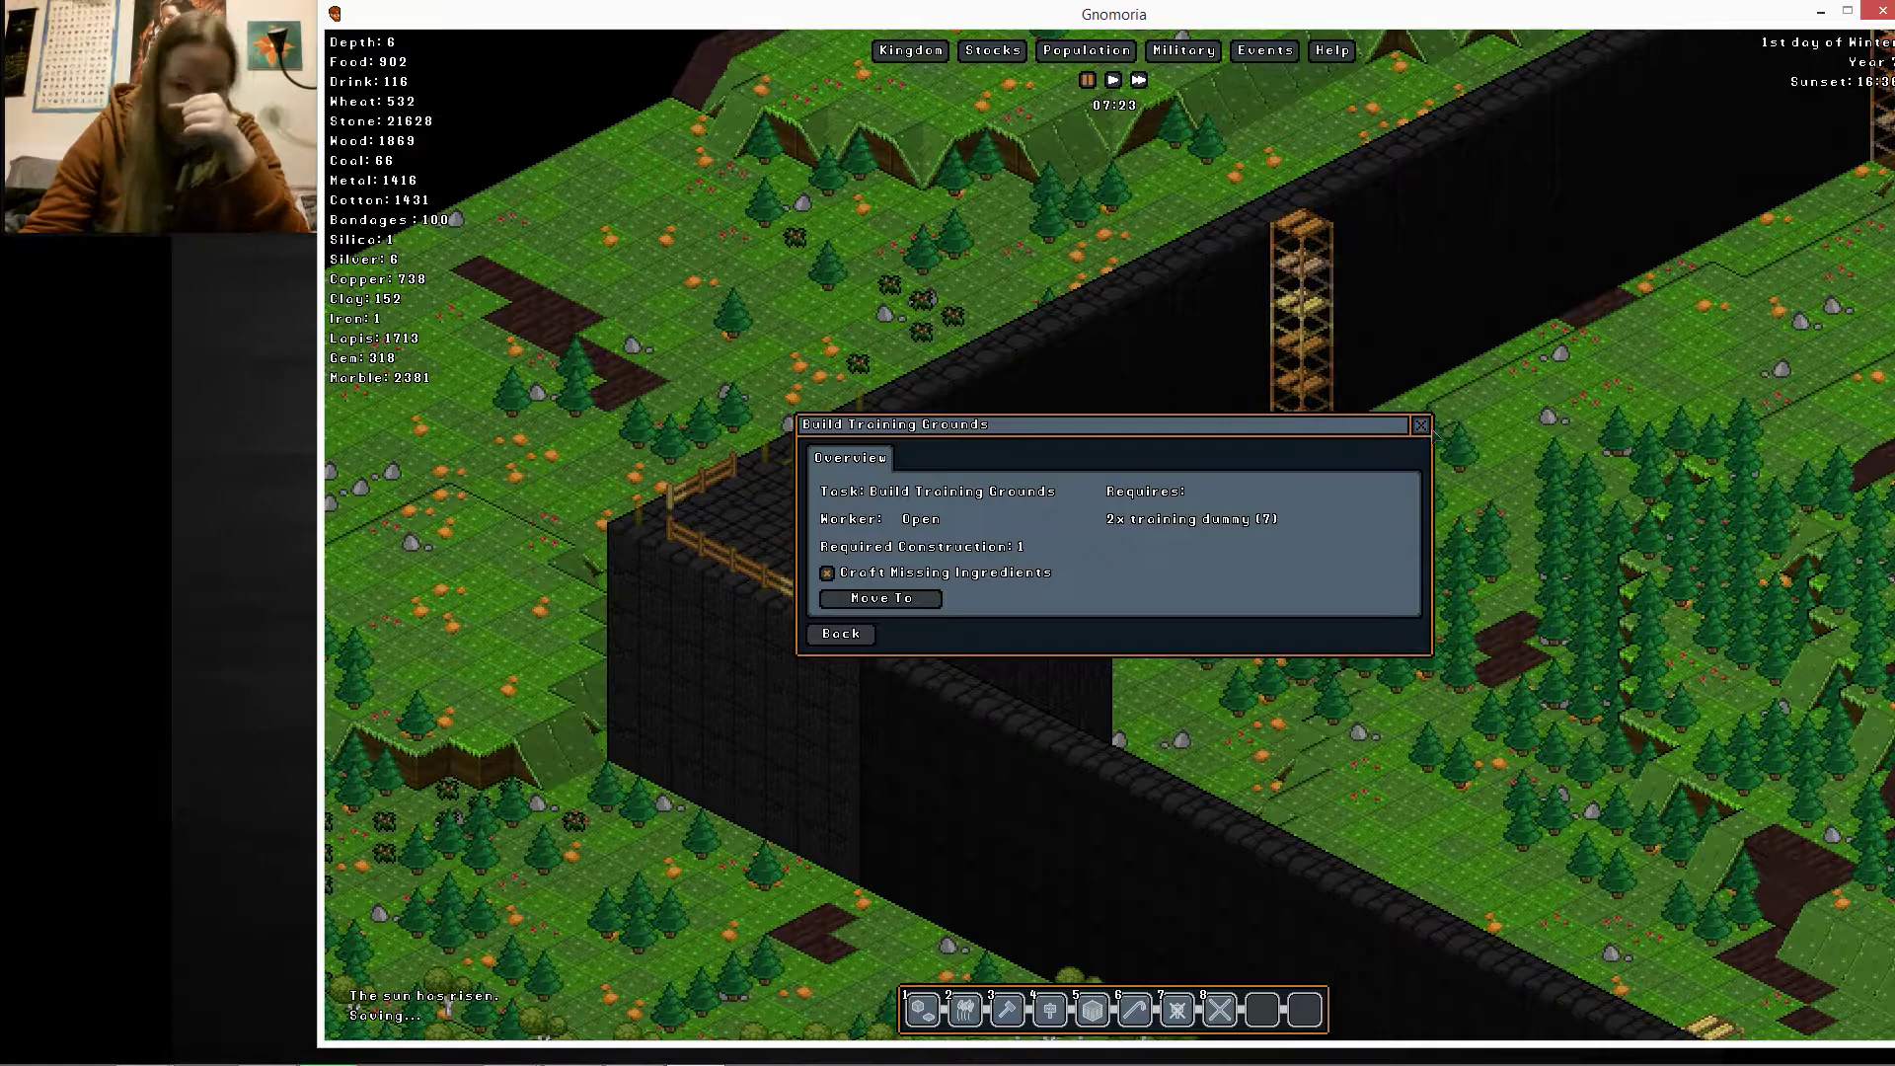
pyautogui.click(1419, 424)
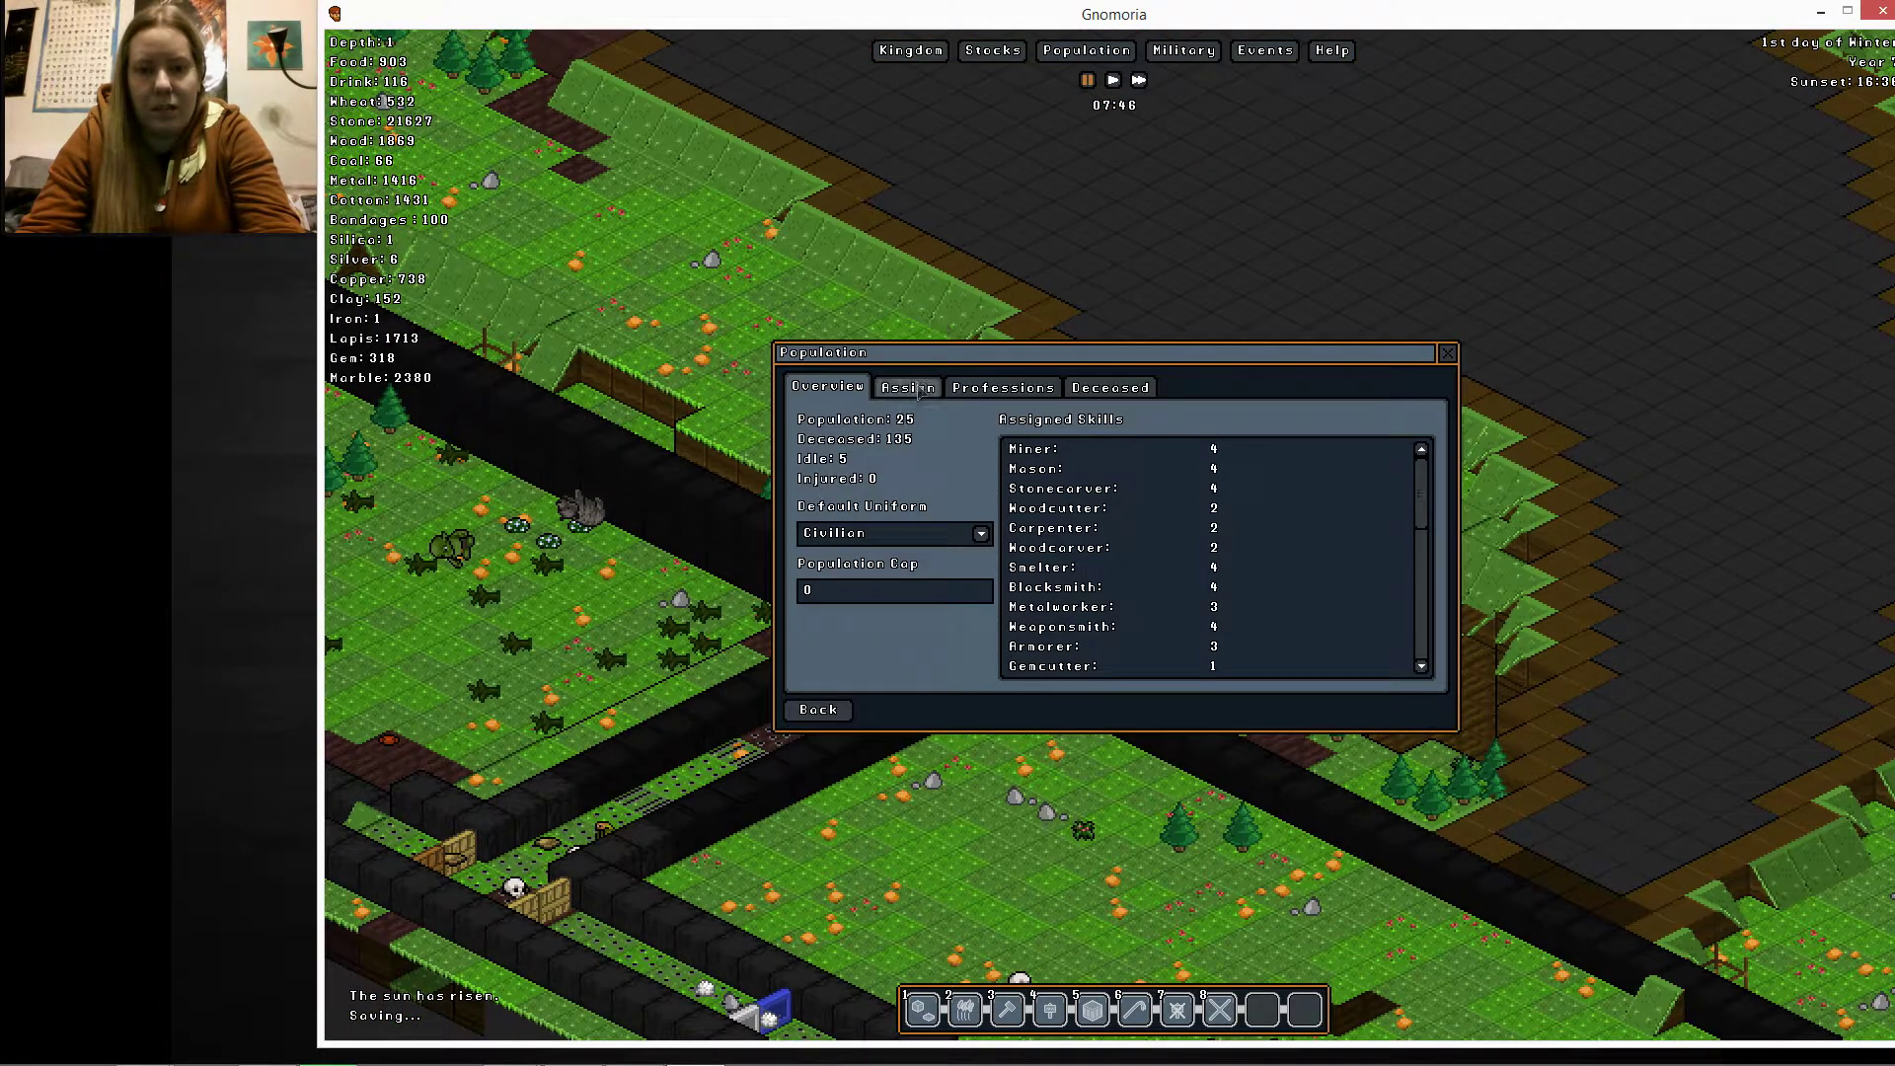
# Scroll through each gnome's profession assignment, reopen Population, then close it
pyautogui.click(908, 387)
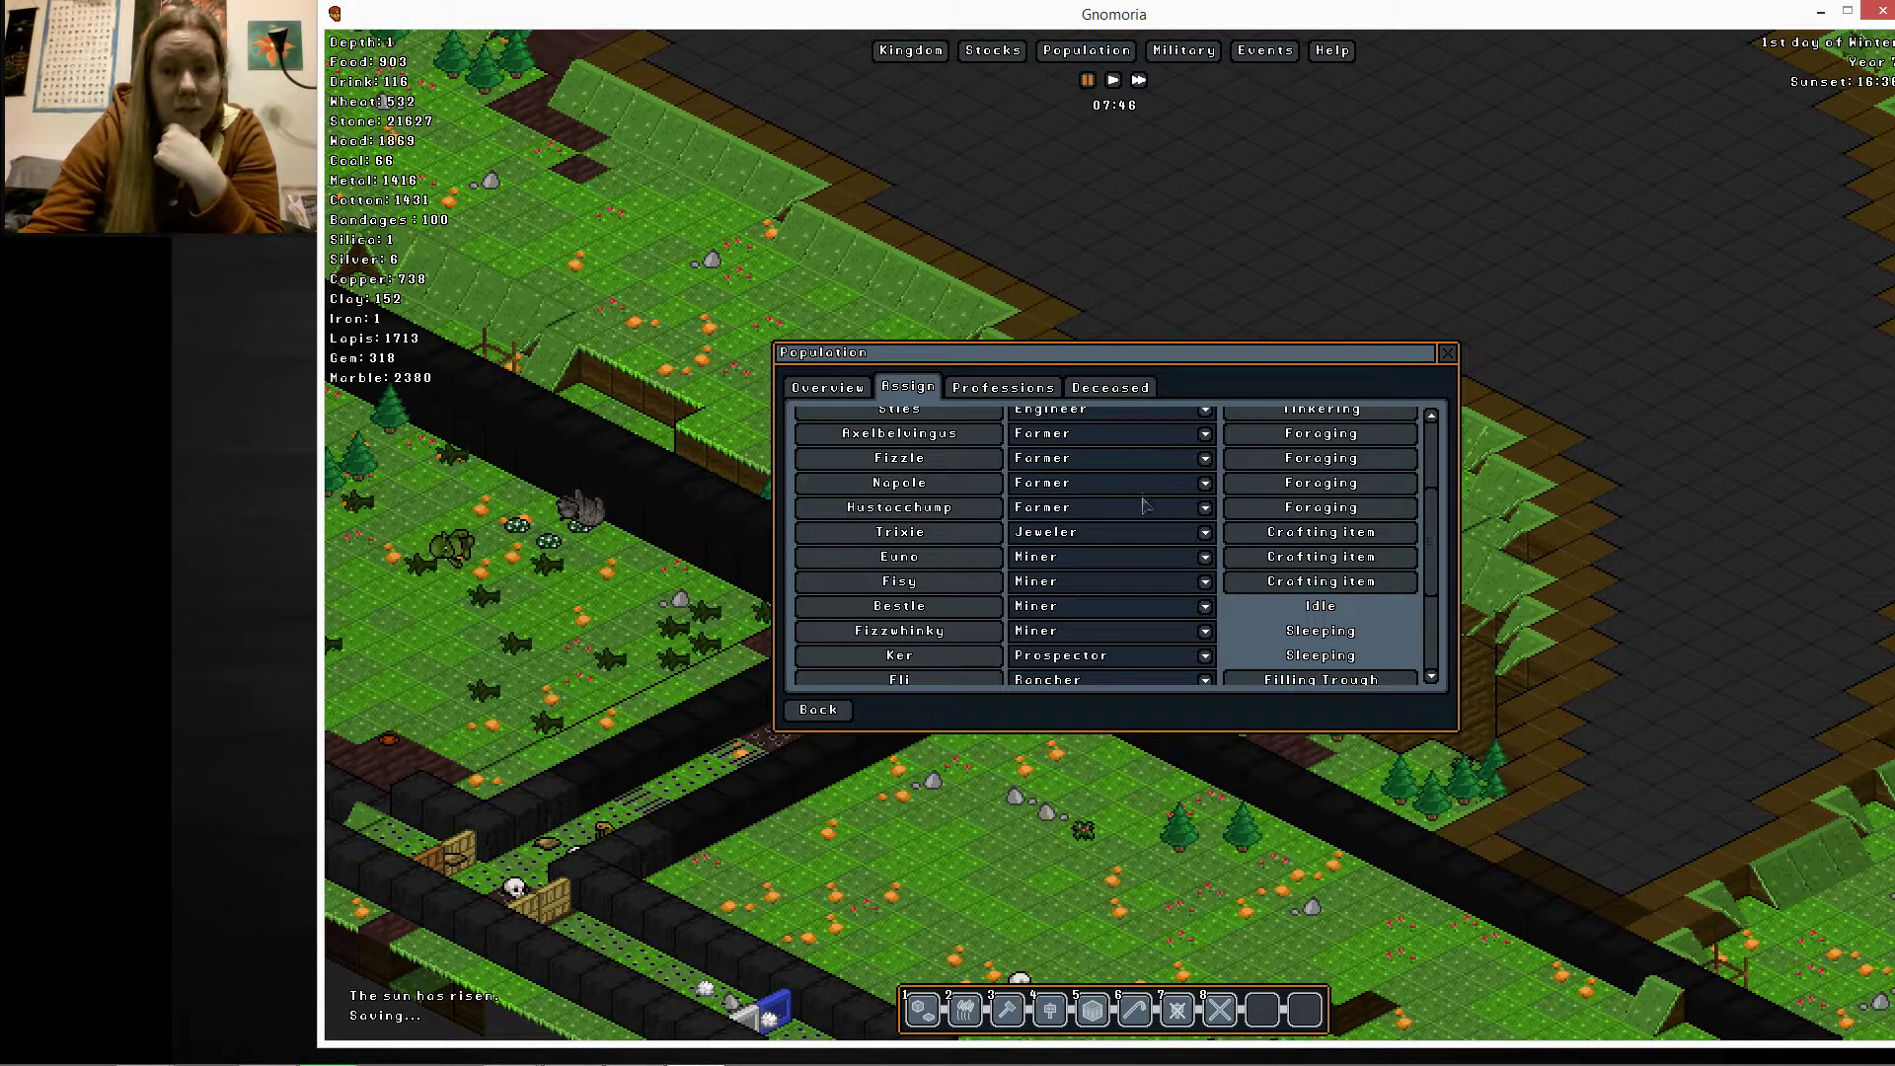
pyautogui.scroll(-3)
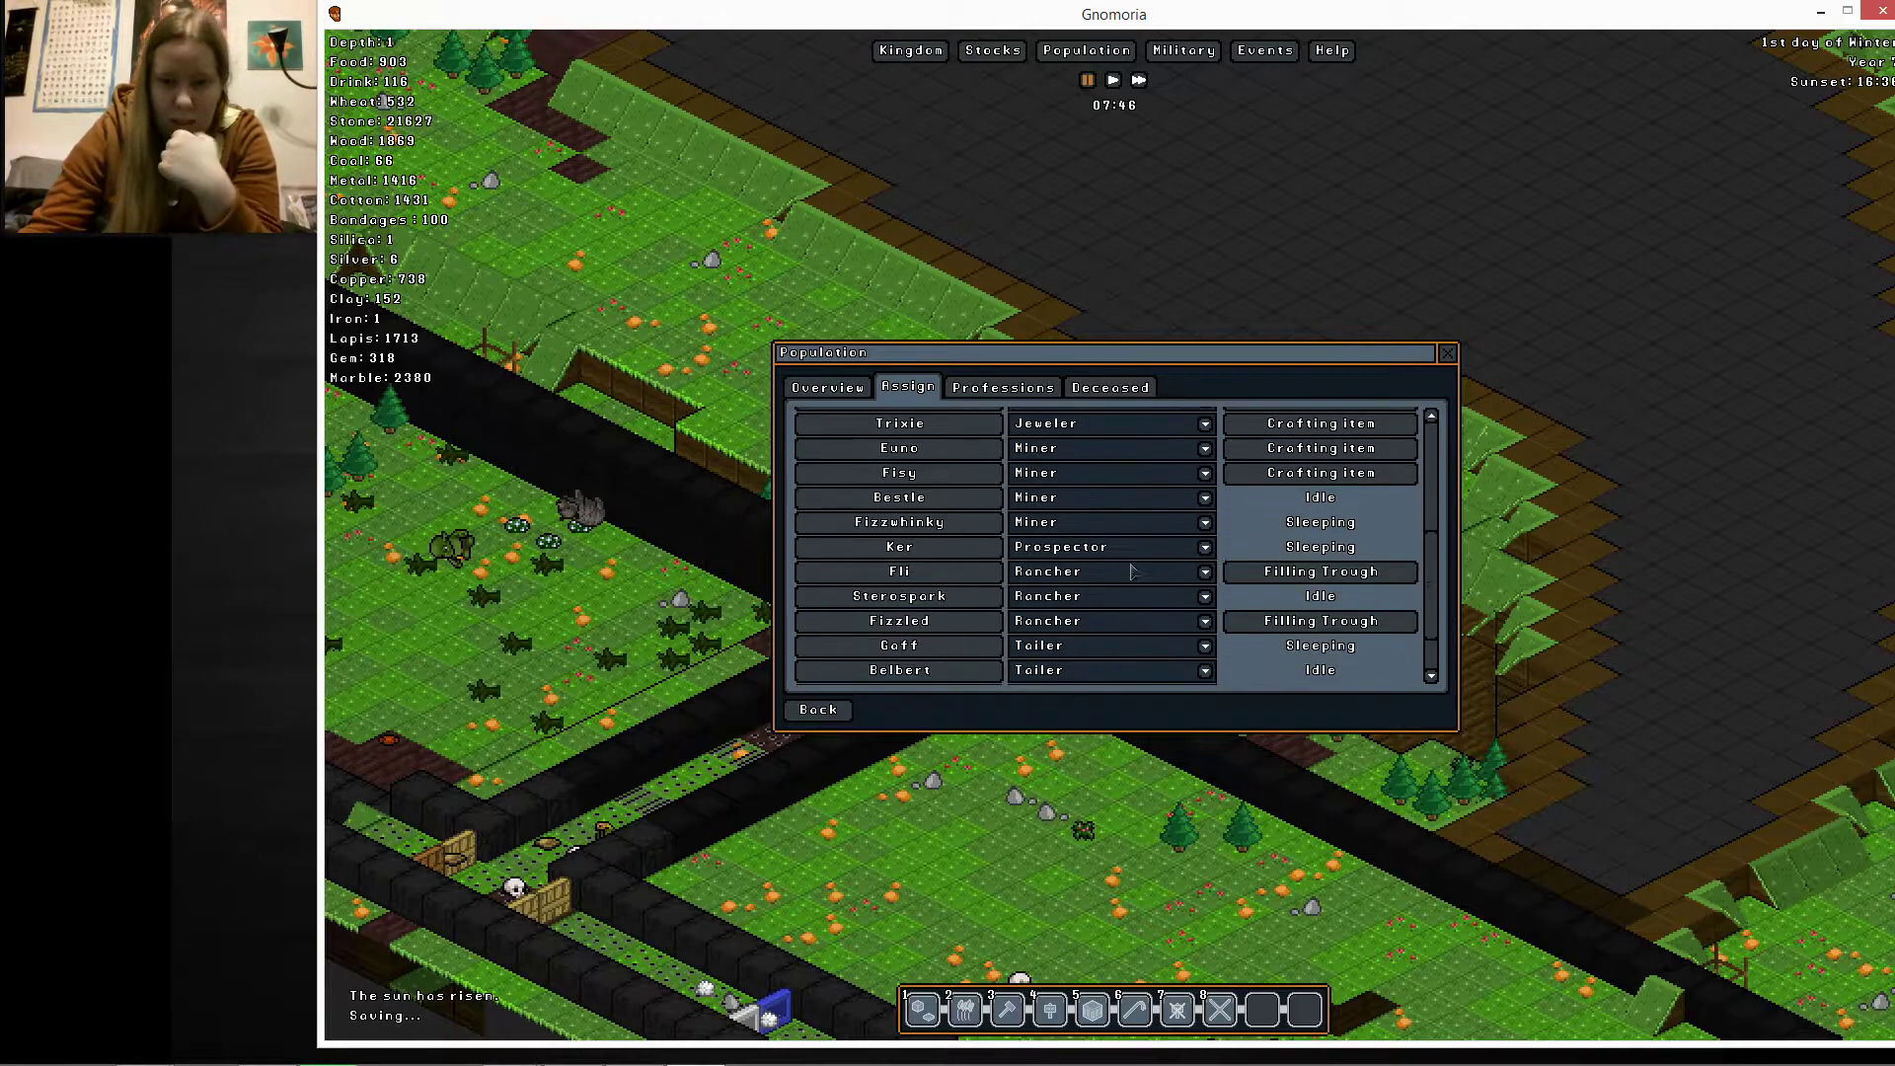
pyautogui.scroll(-3)
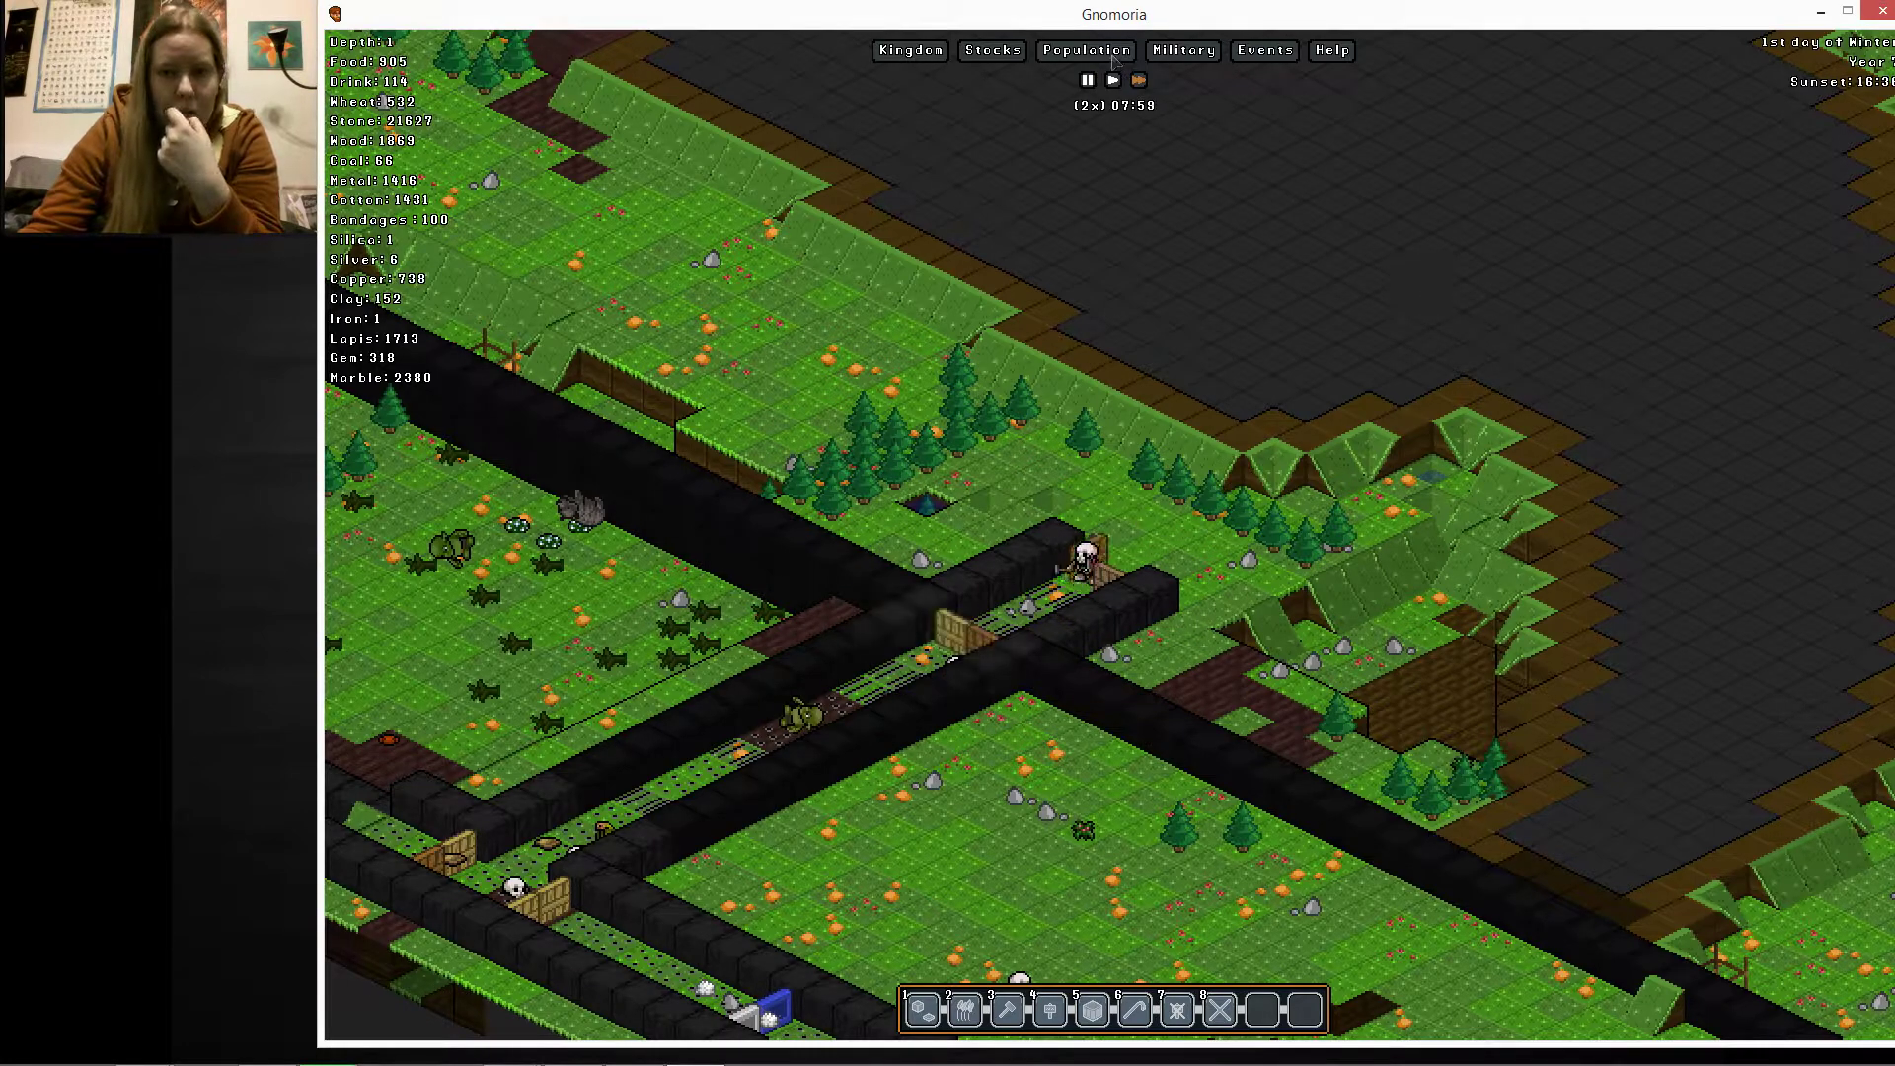
pyautogui.click(1084, 50)
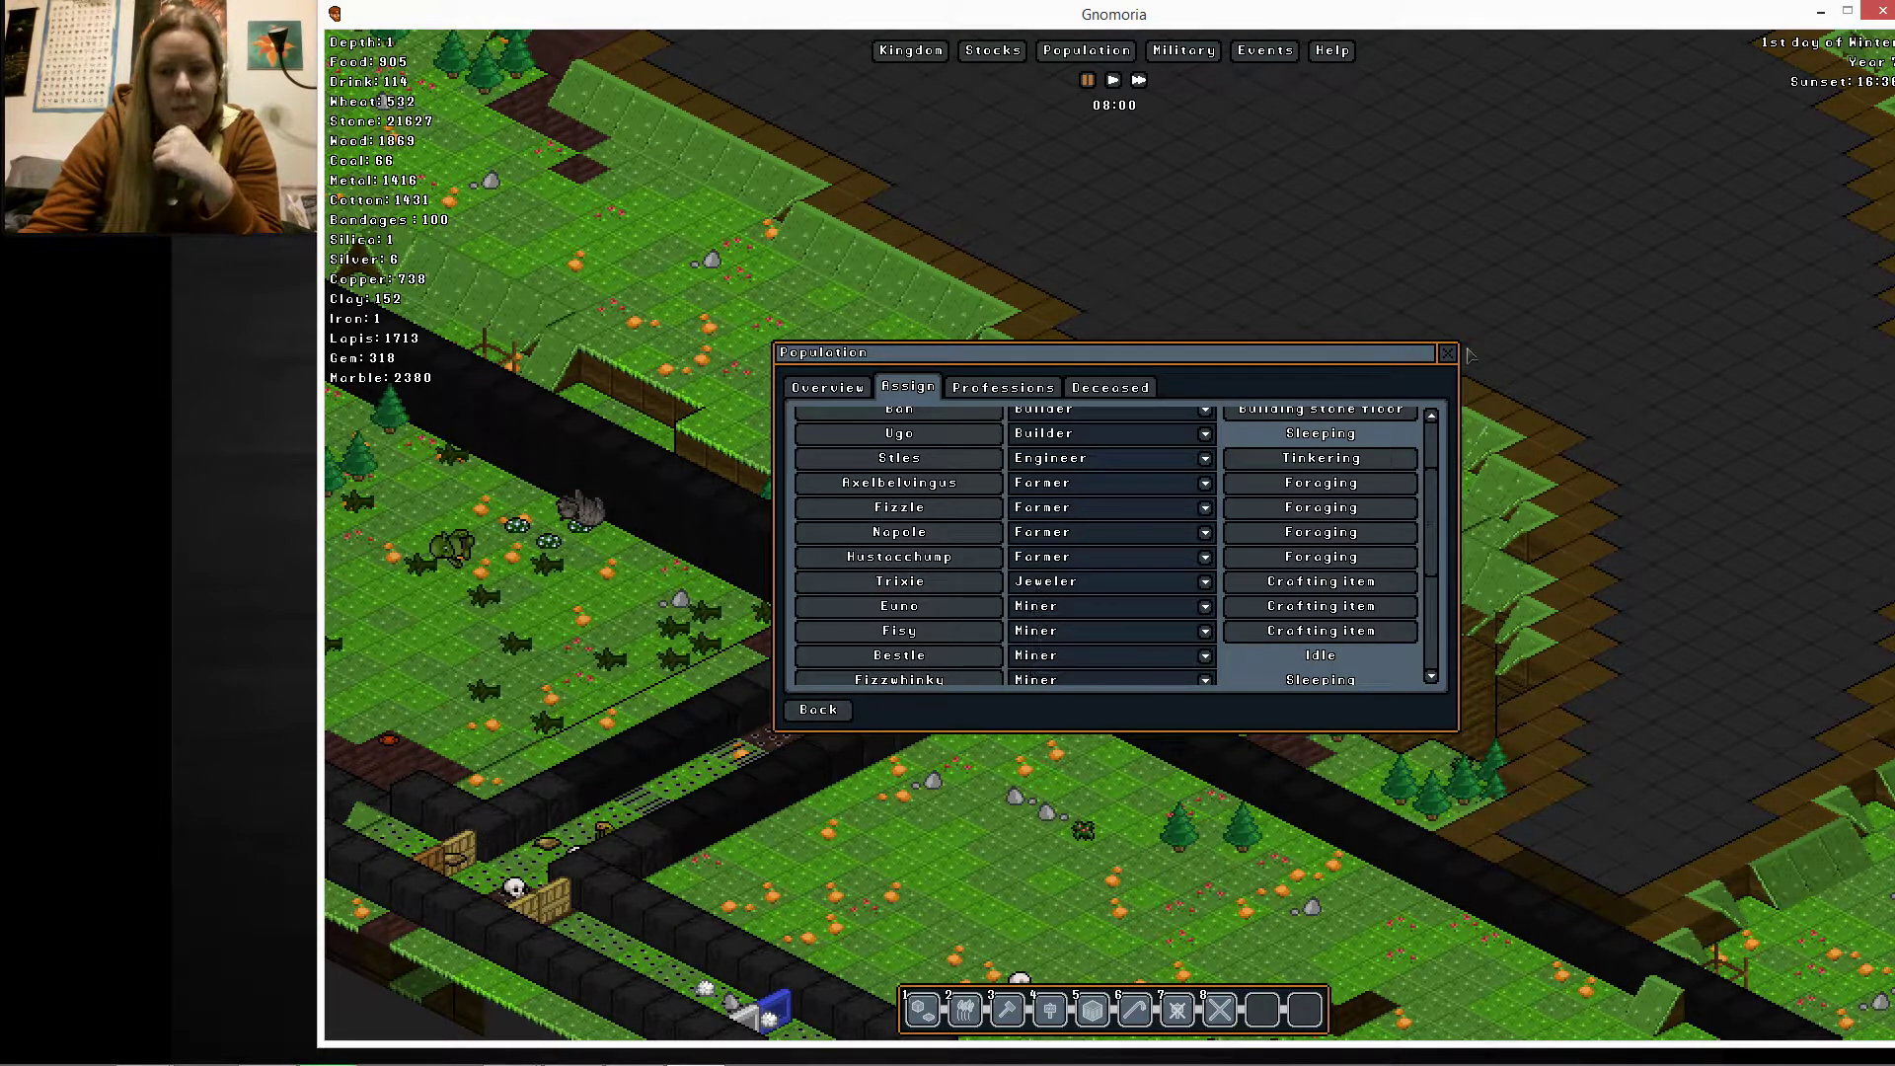
pyautogui.click(1445, 351)
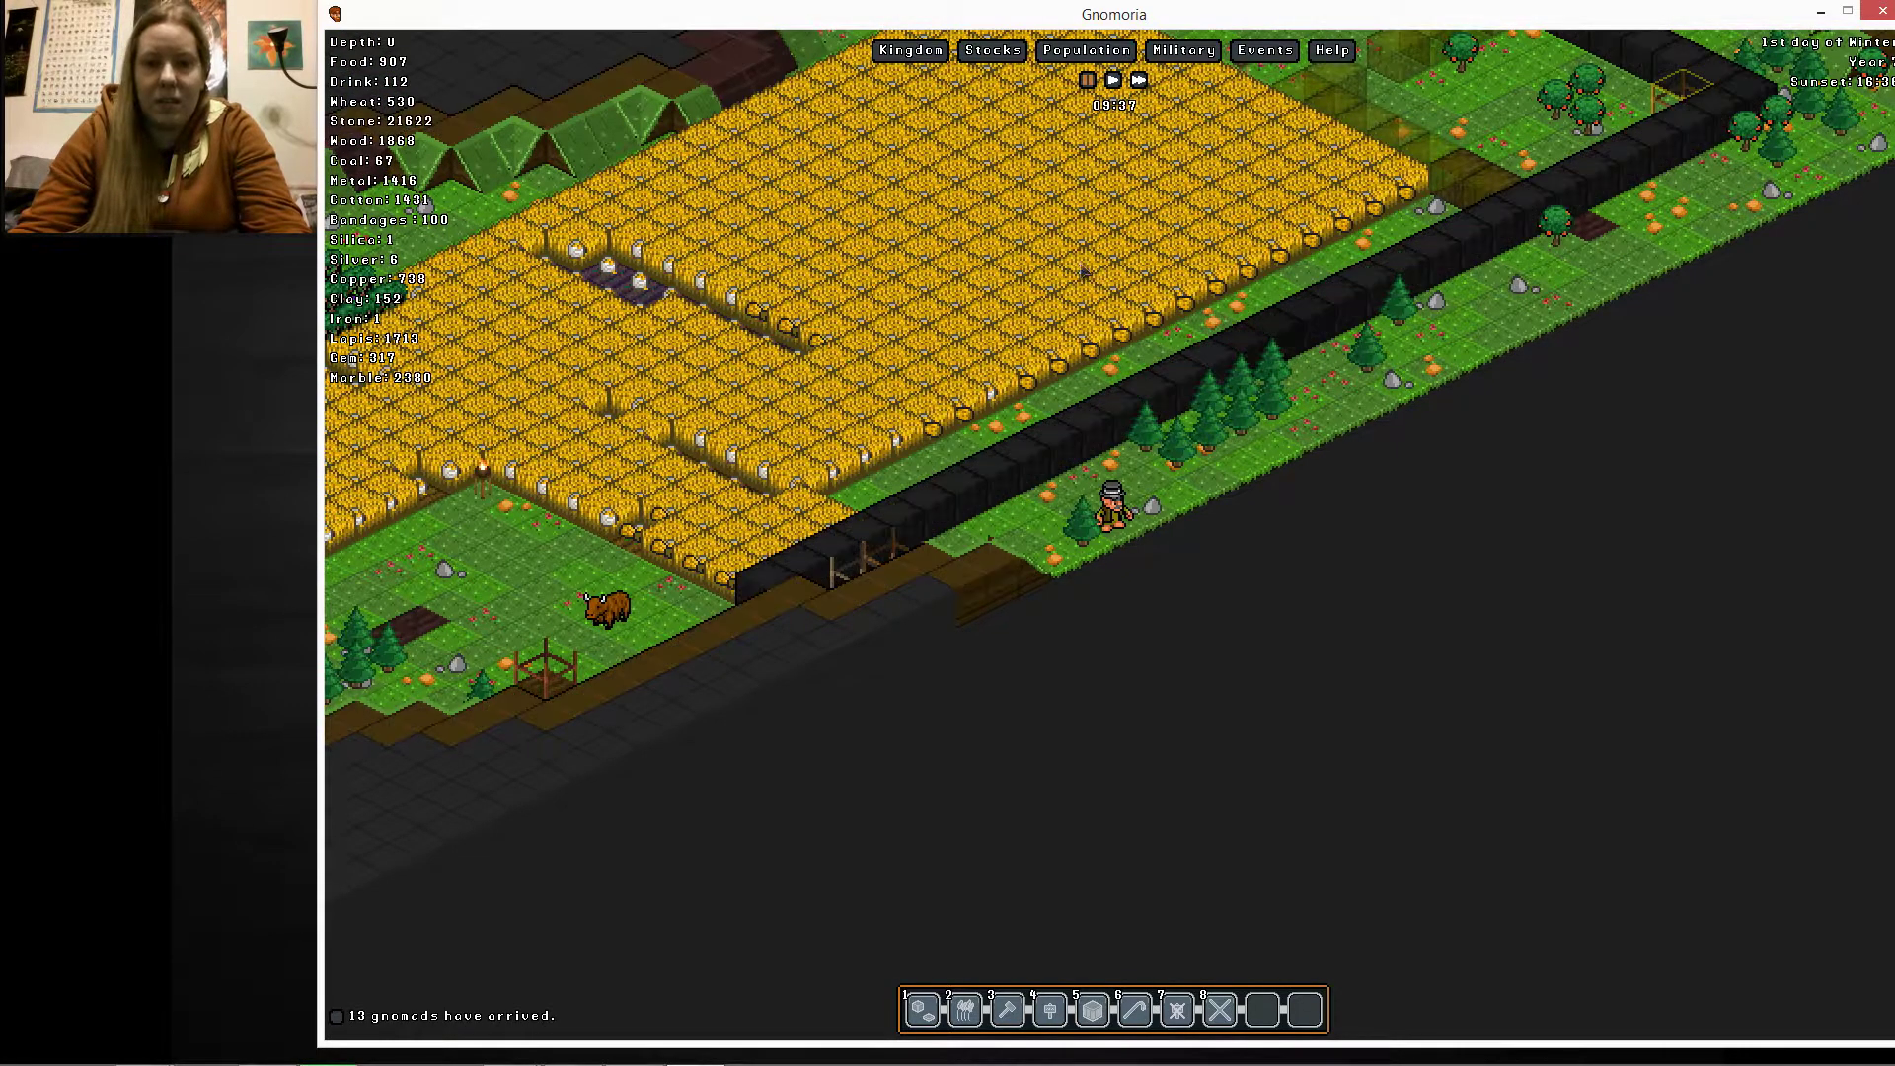
# Make new gnomads Zolpit and Fingus Builders and Con a Woodcutter
pyautogui.click(1083, 50)
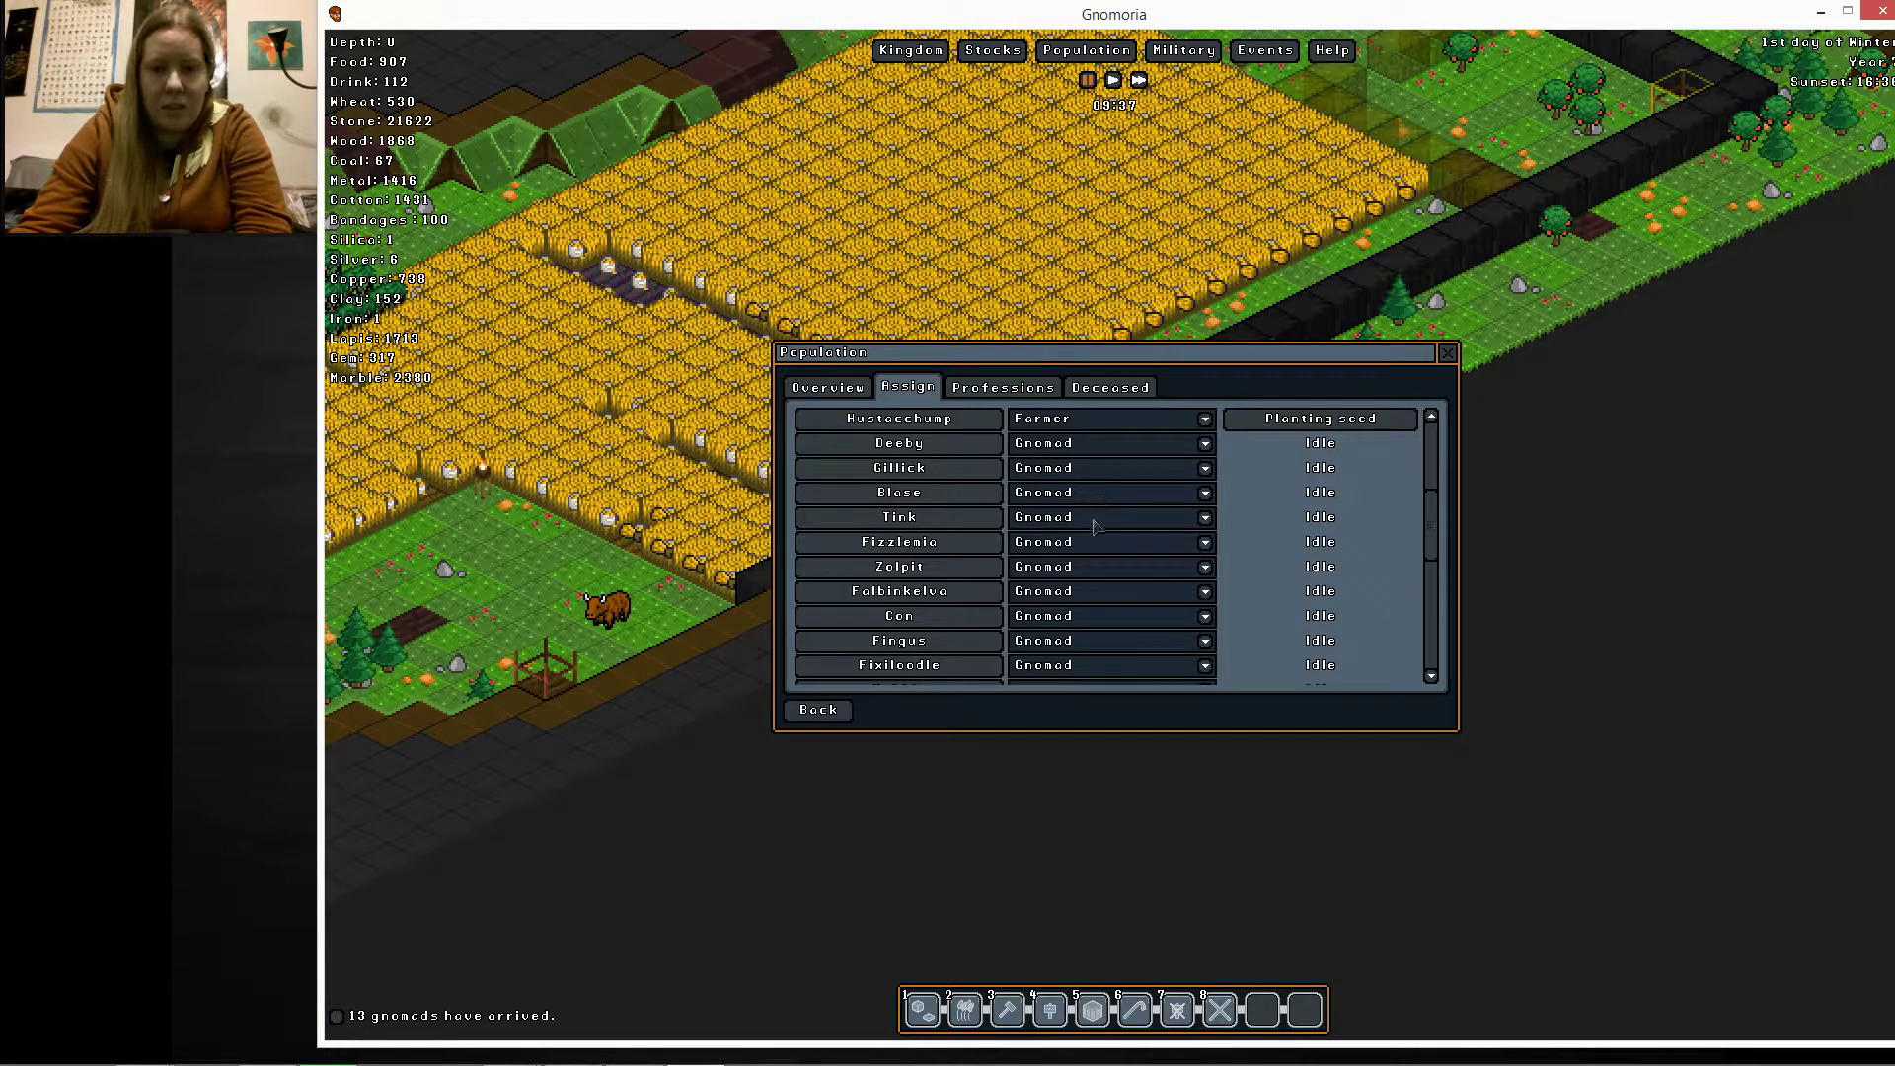
pyautogui.moveTo(1087, 554)
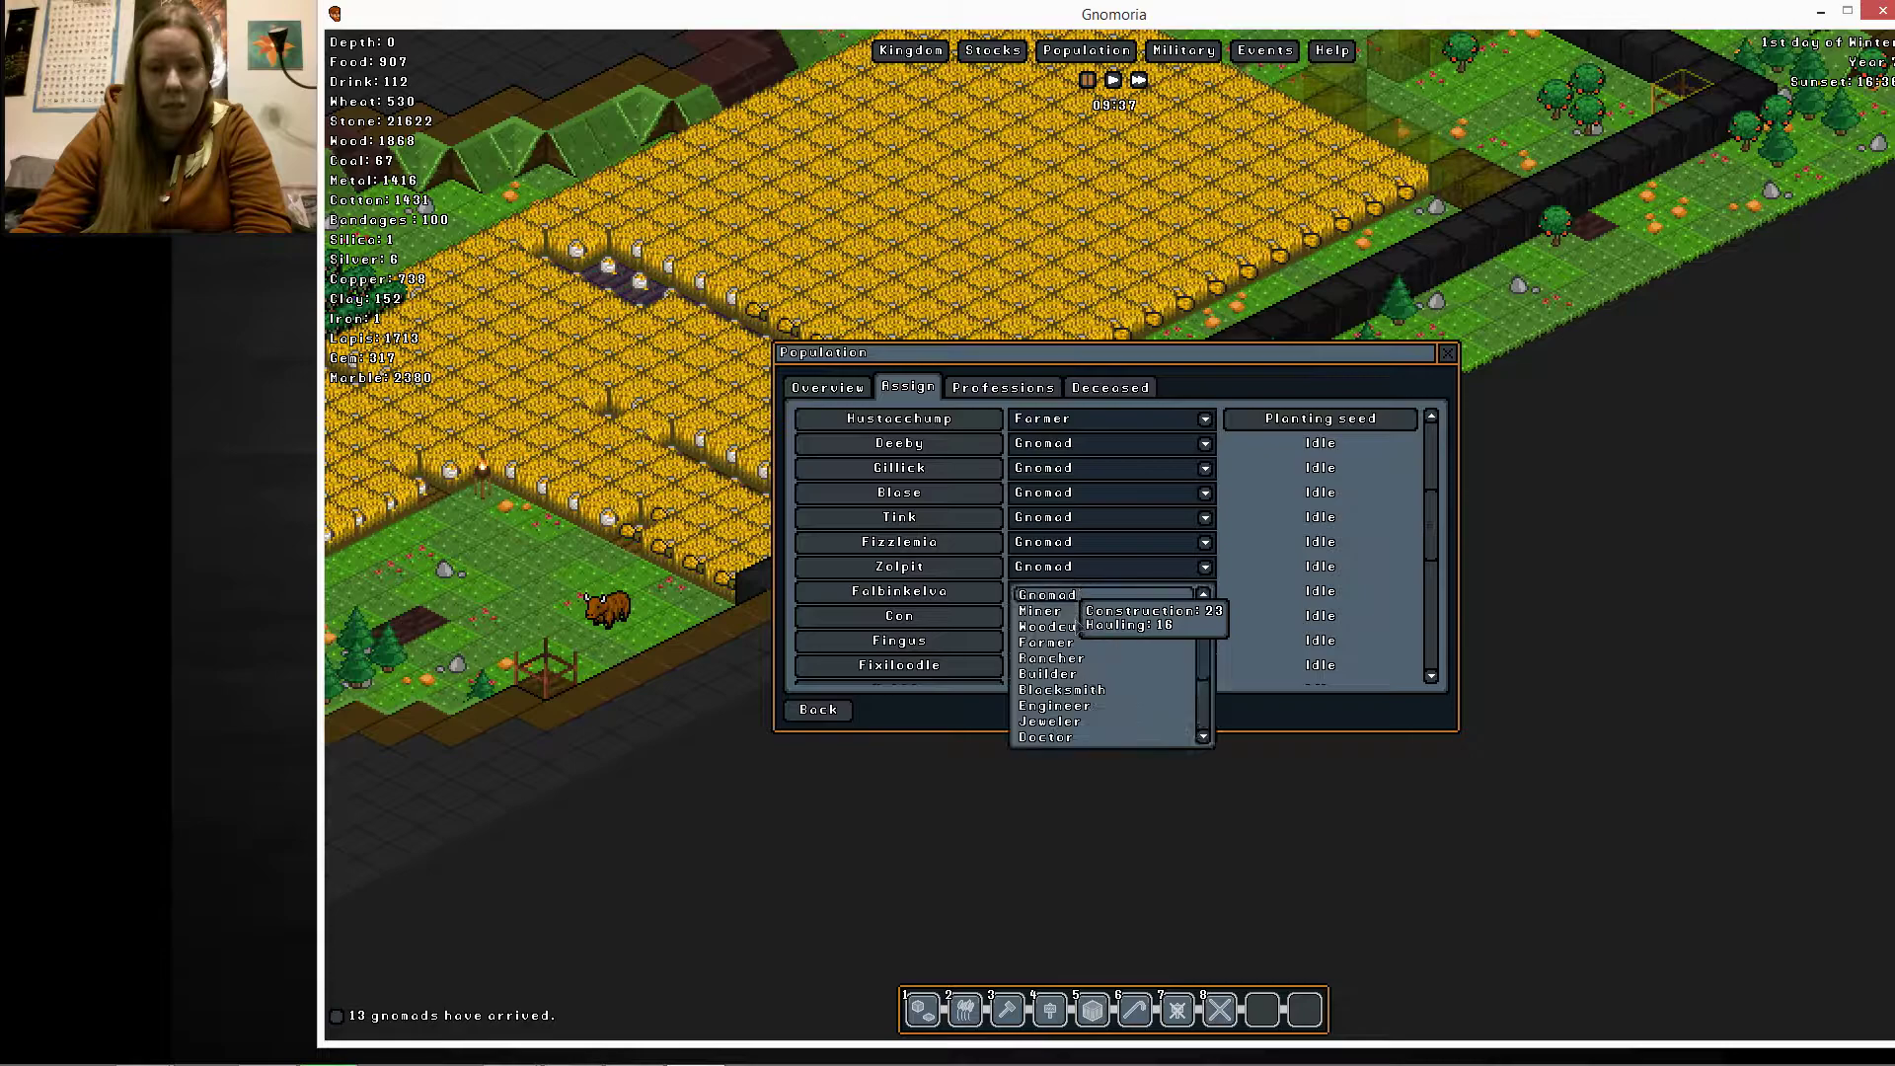
pyautogui.click(1046, 673)
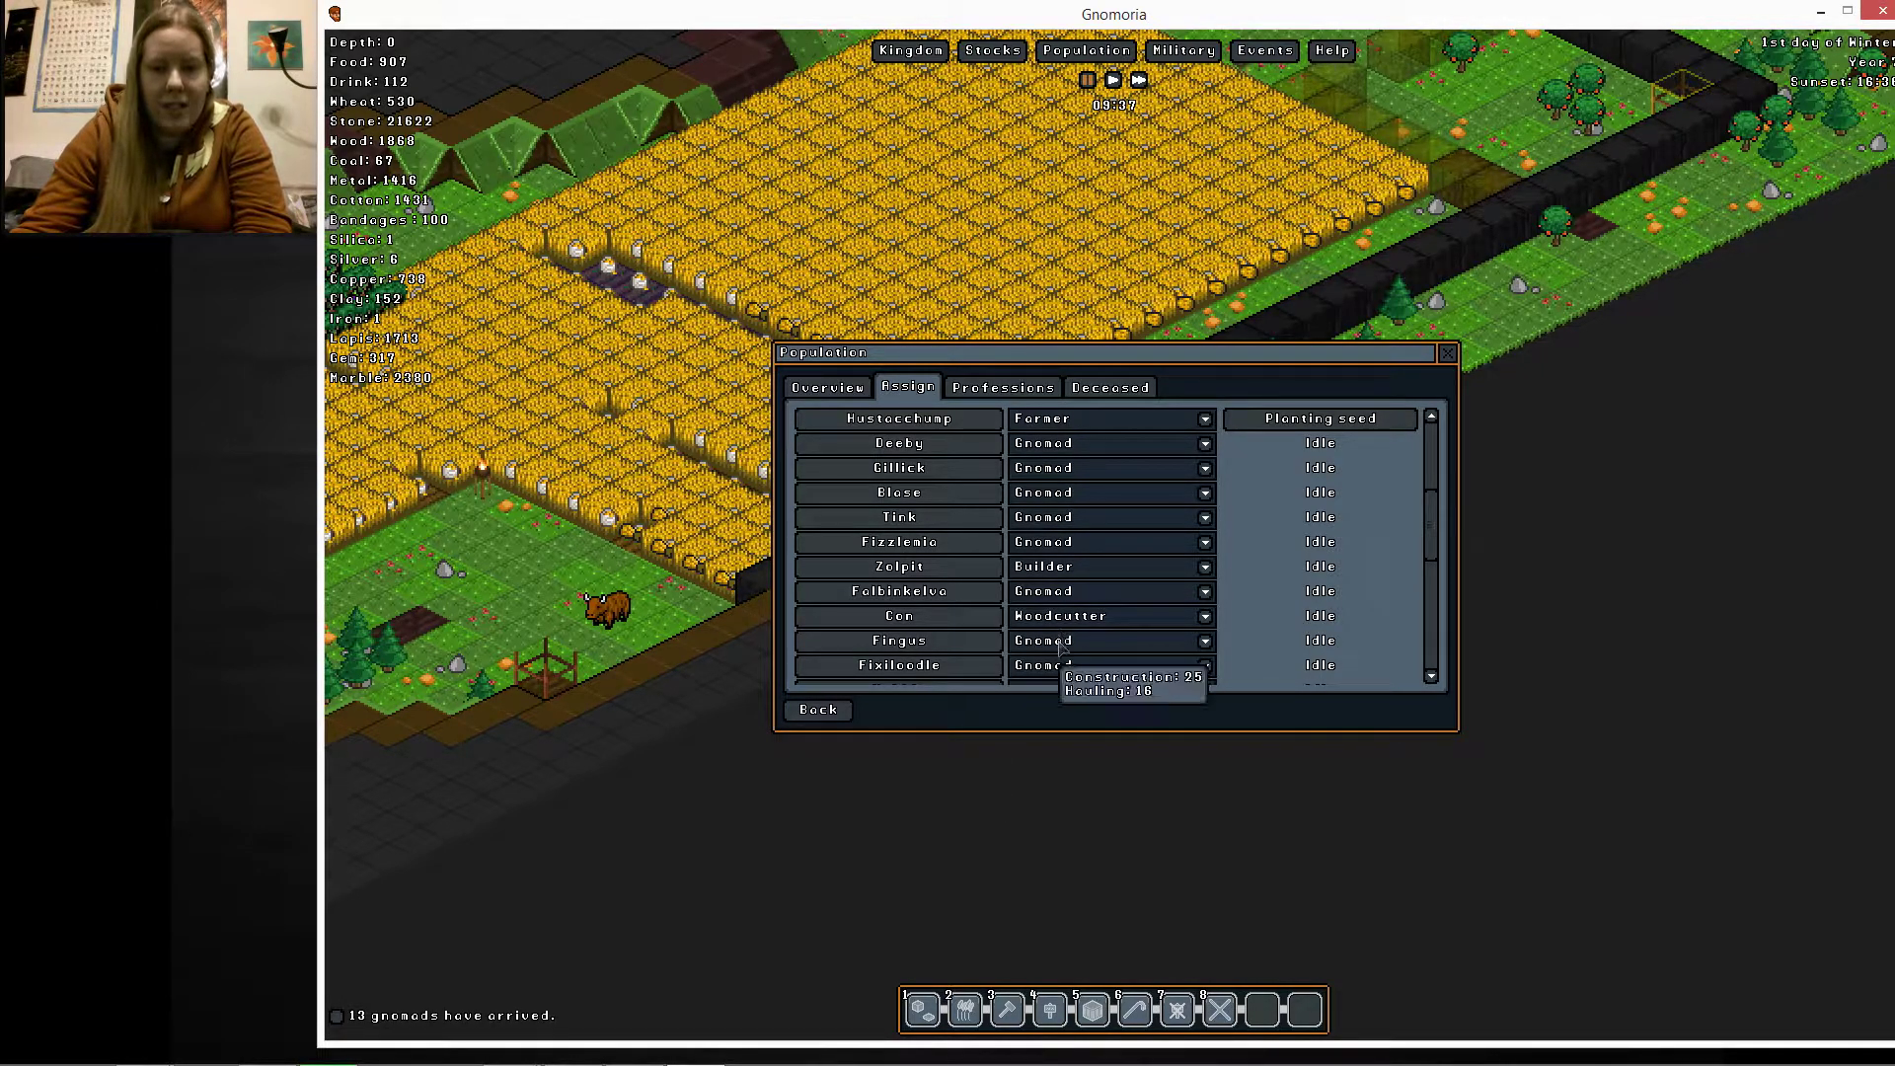
pyautogui.click(1202, 608)
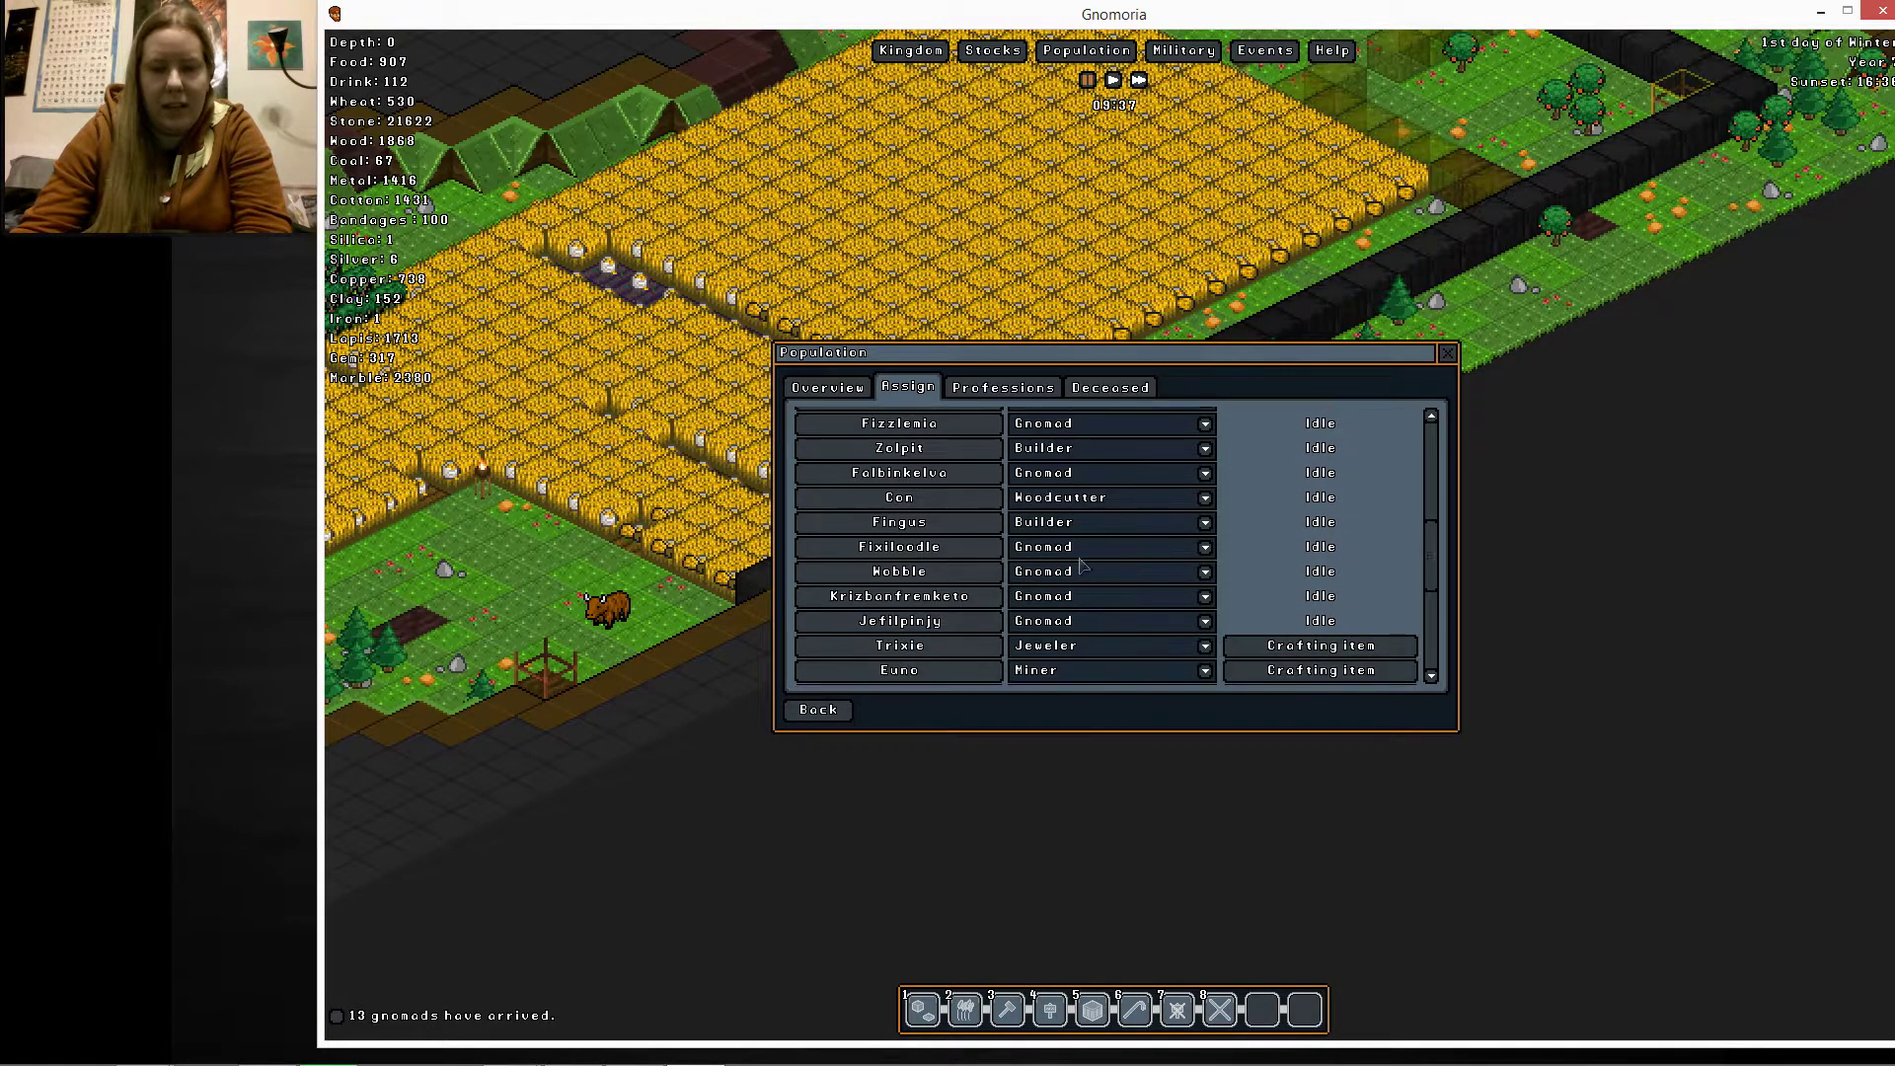
pyautogui.moveTo(1082, 620)
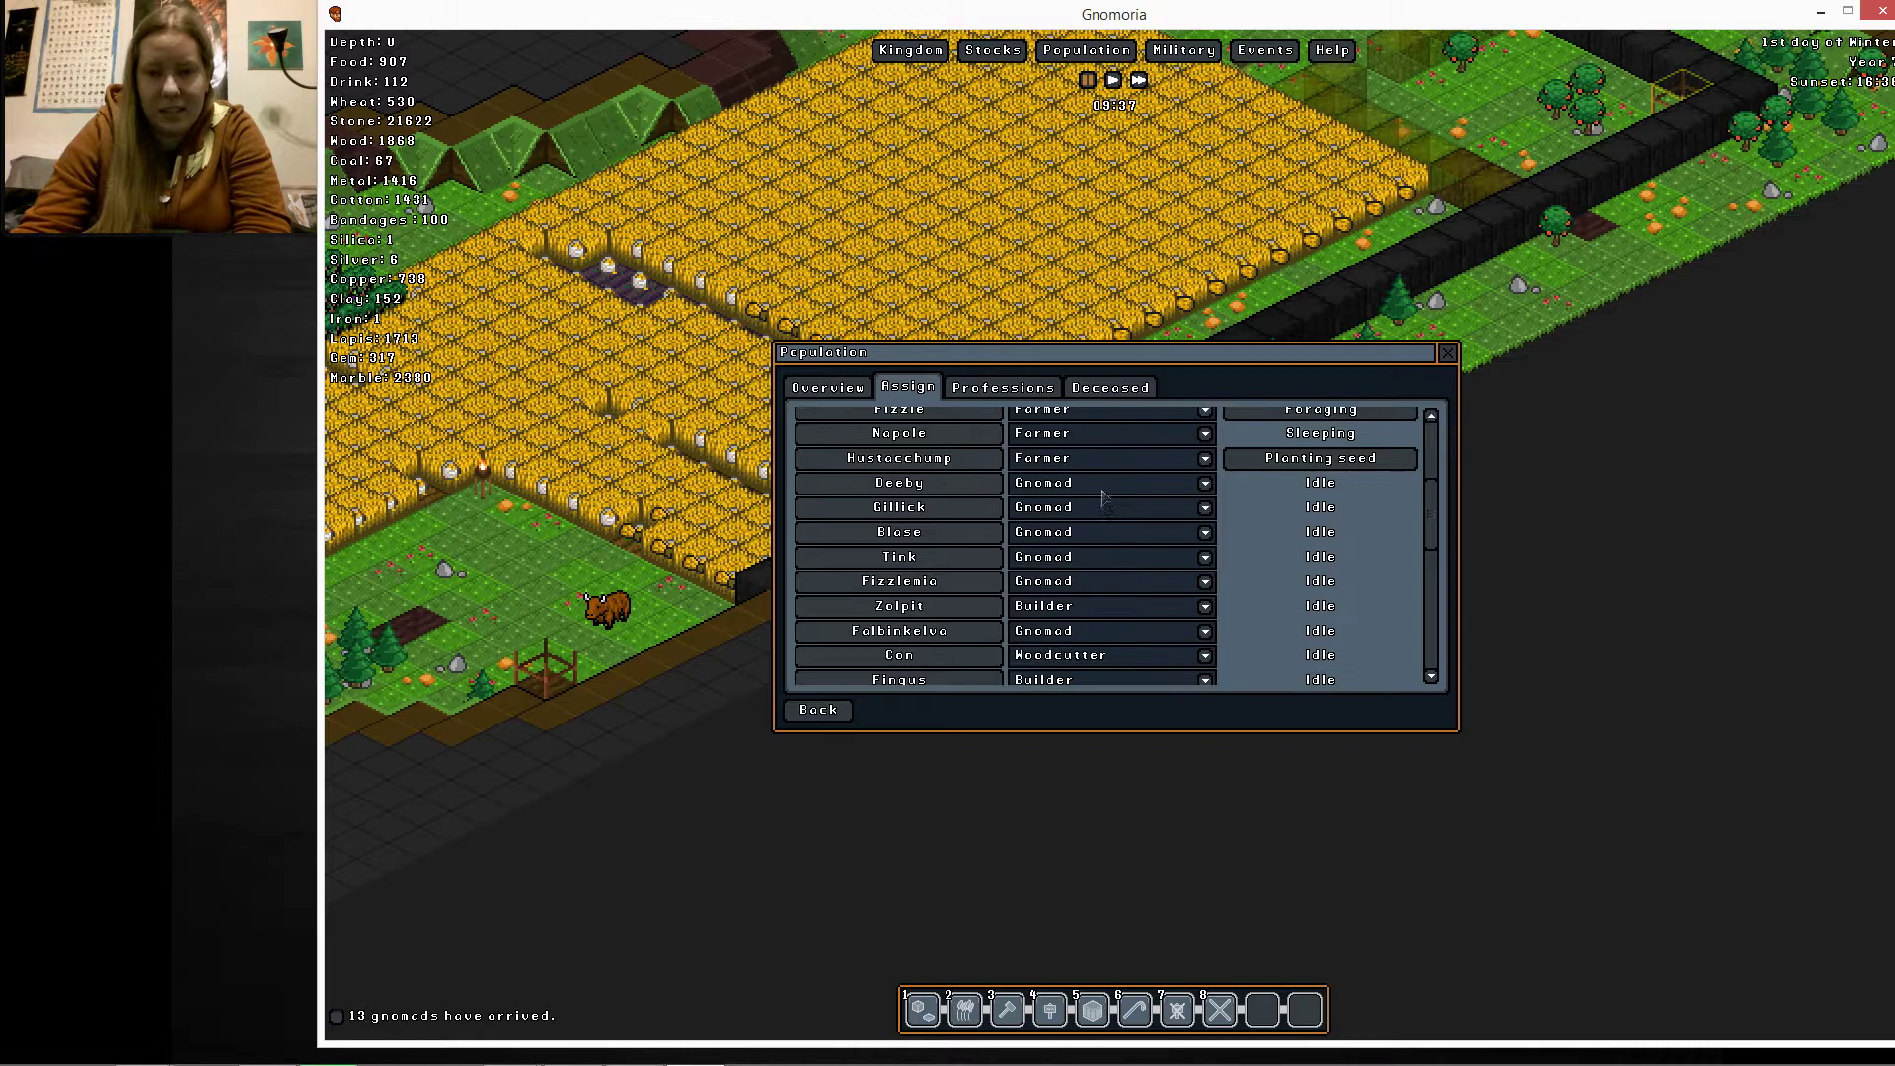
# Make Fizzlenic and Falbinkelvo farmers, Fixiloodle a builder and Wobble a Rancher
pyautogui.click(1105, 507)
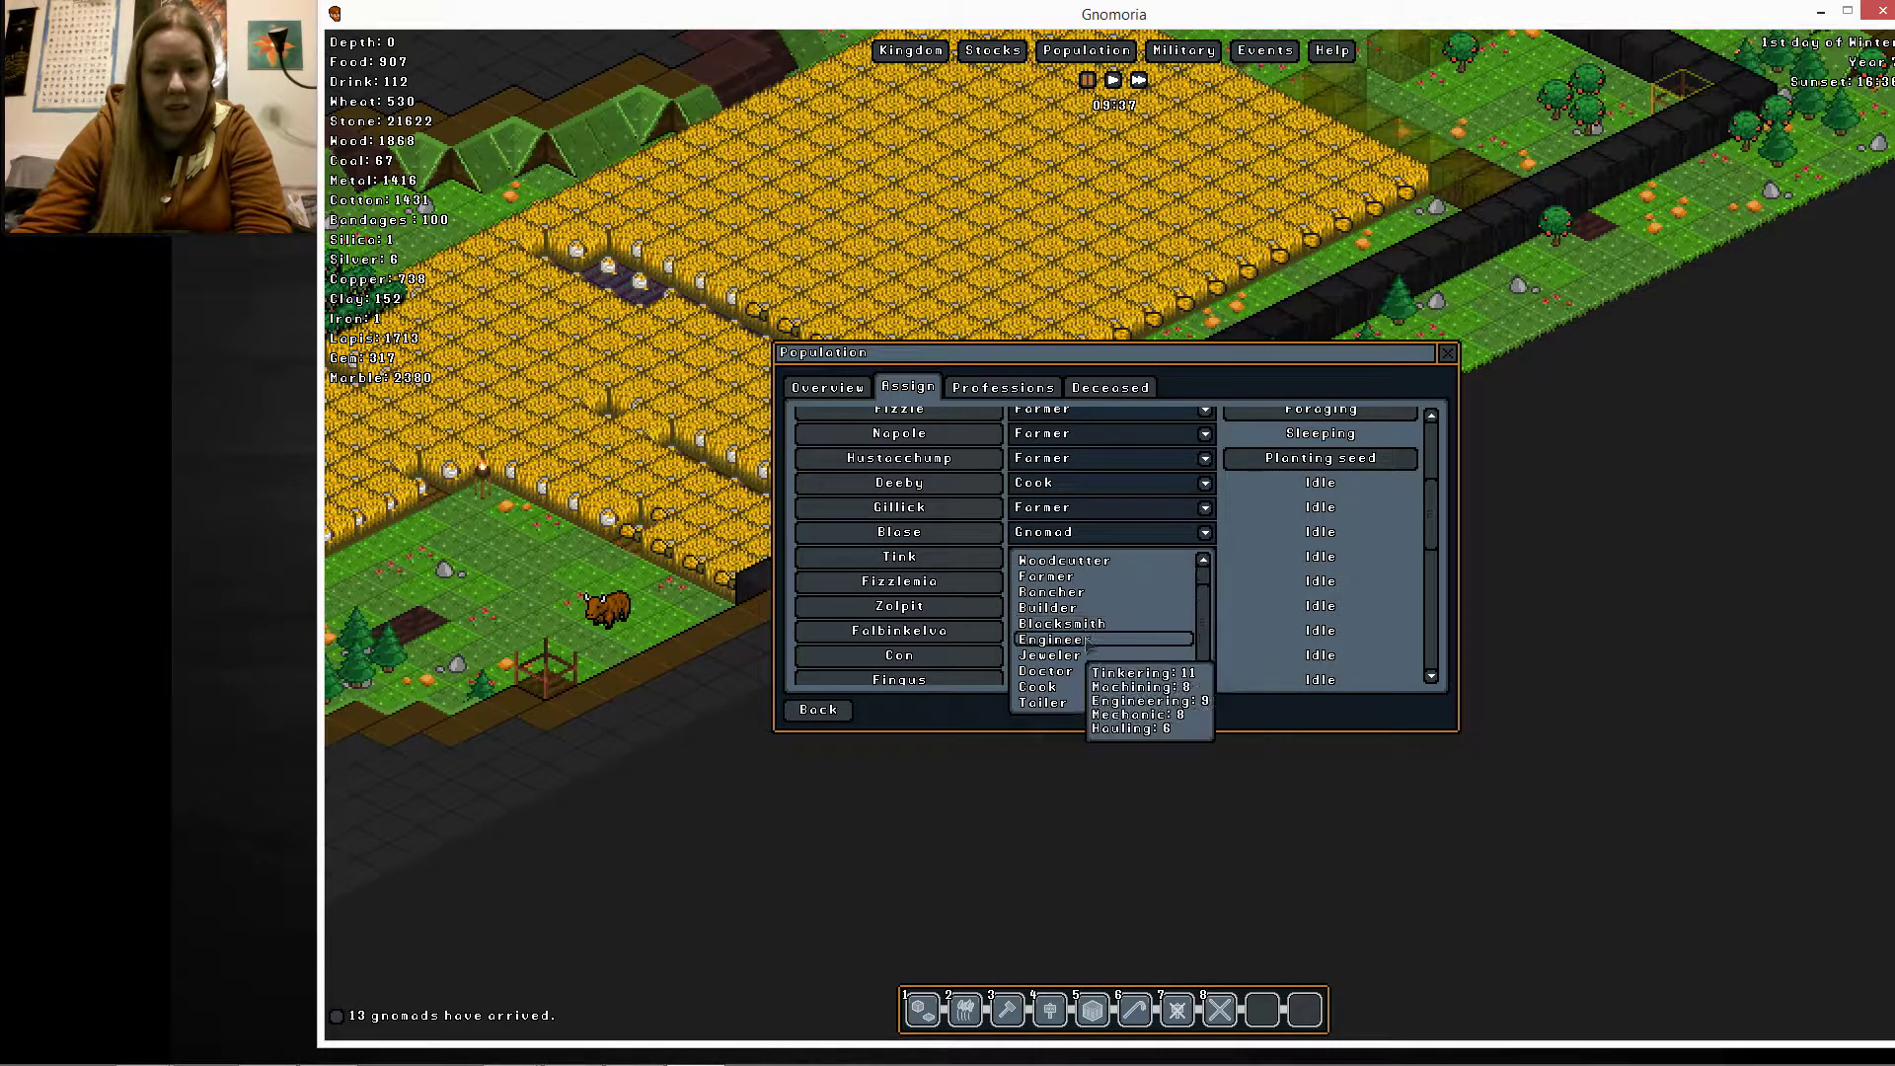
pyautogui.moveTo(1061, 623)
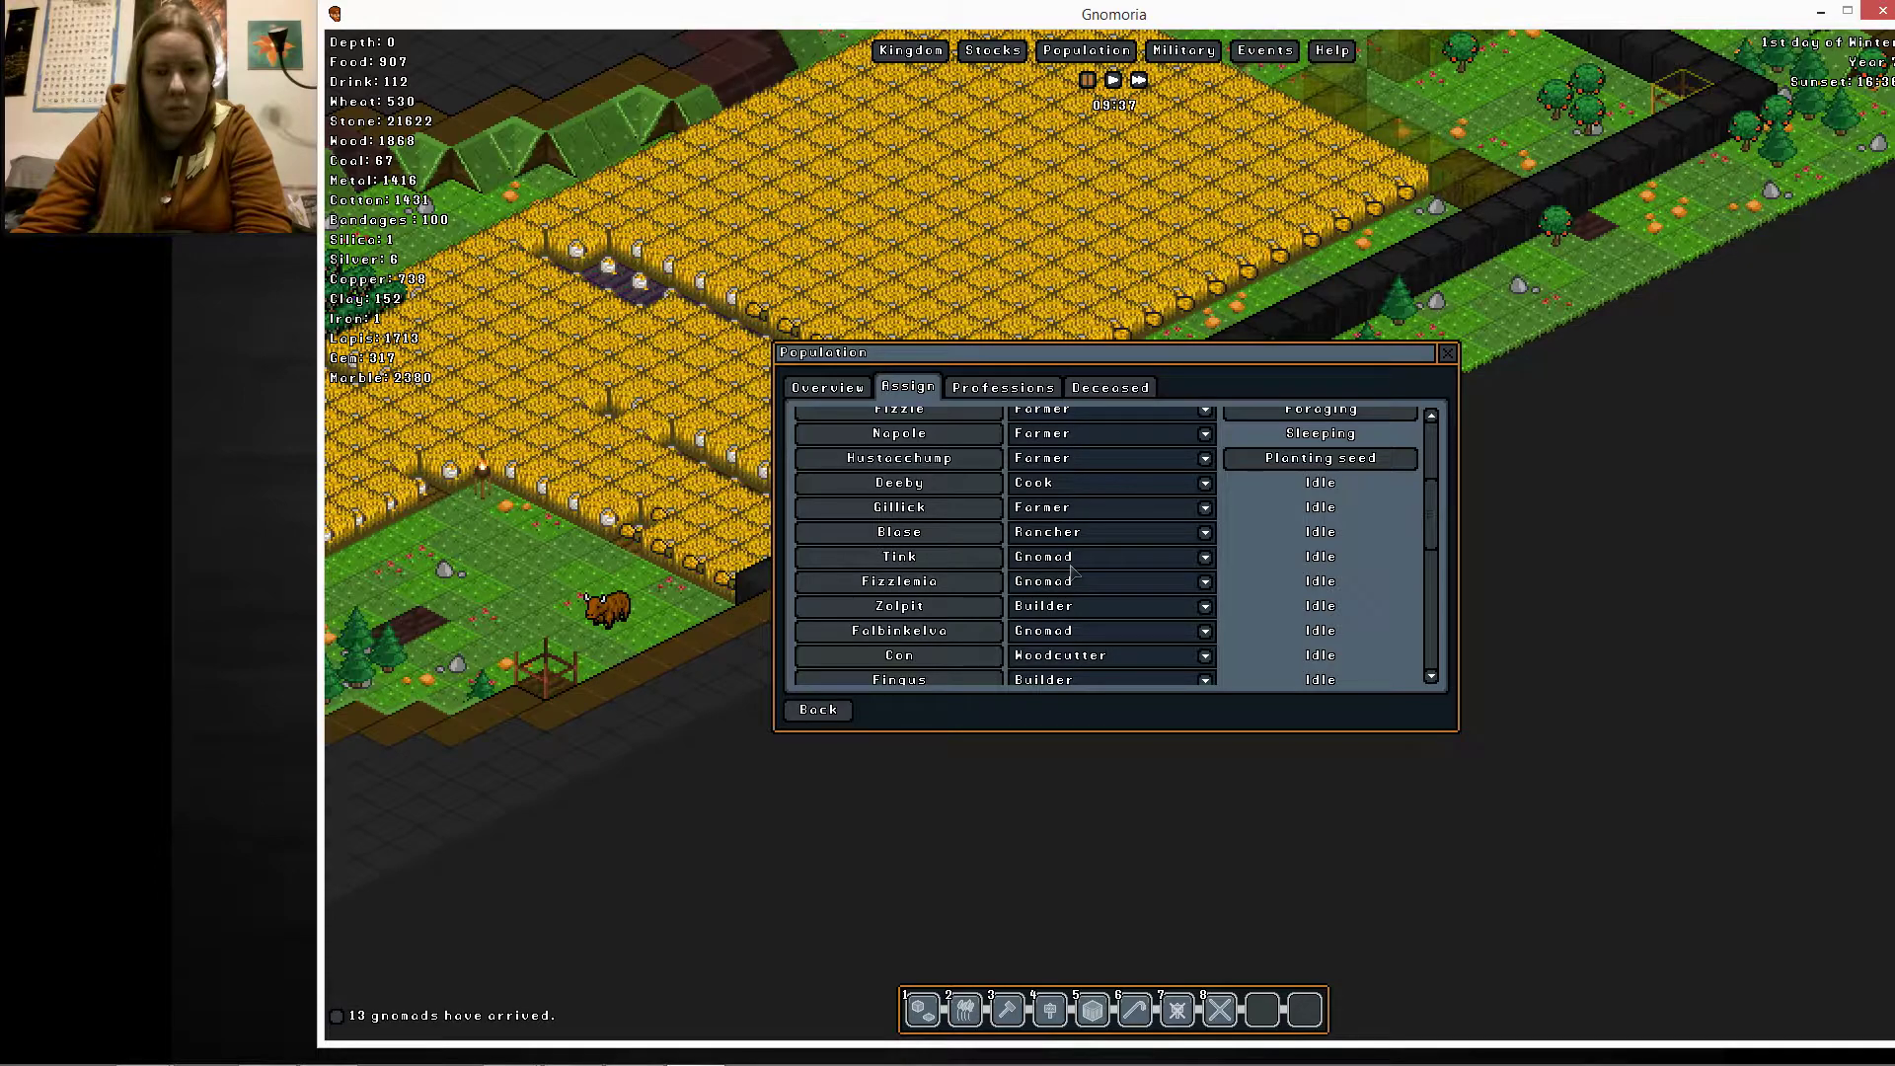
pyautogui.click(1107, 581)
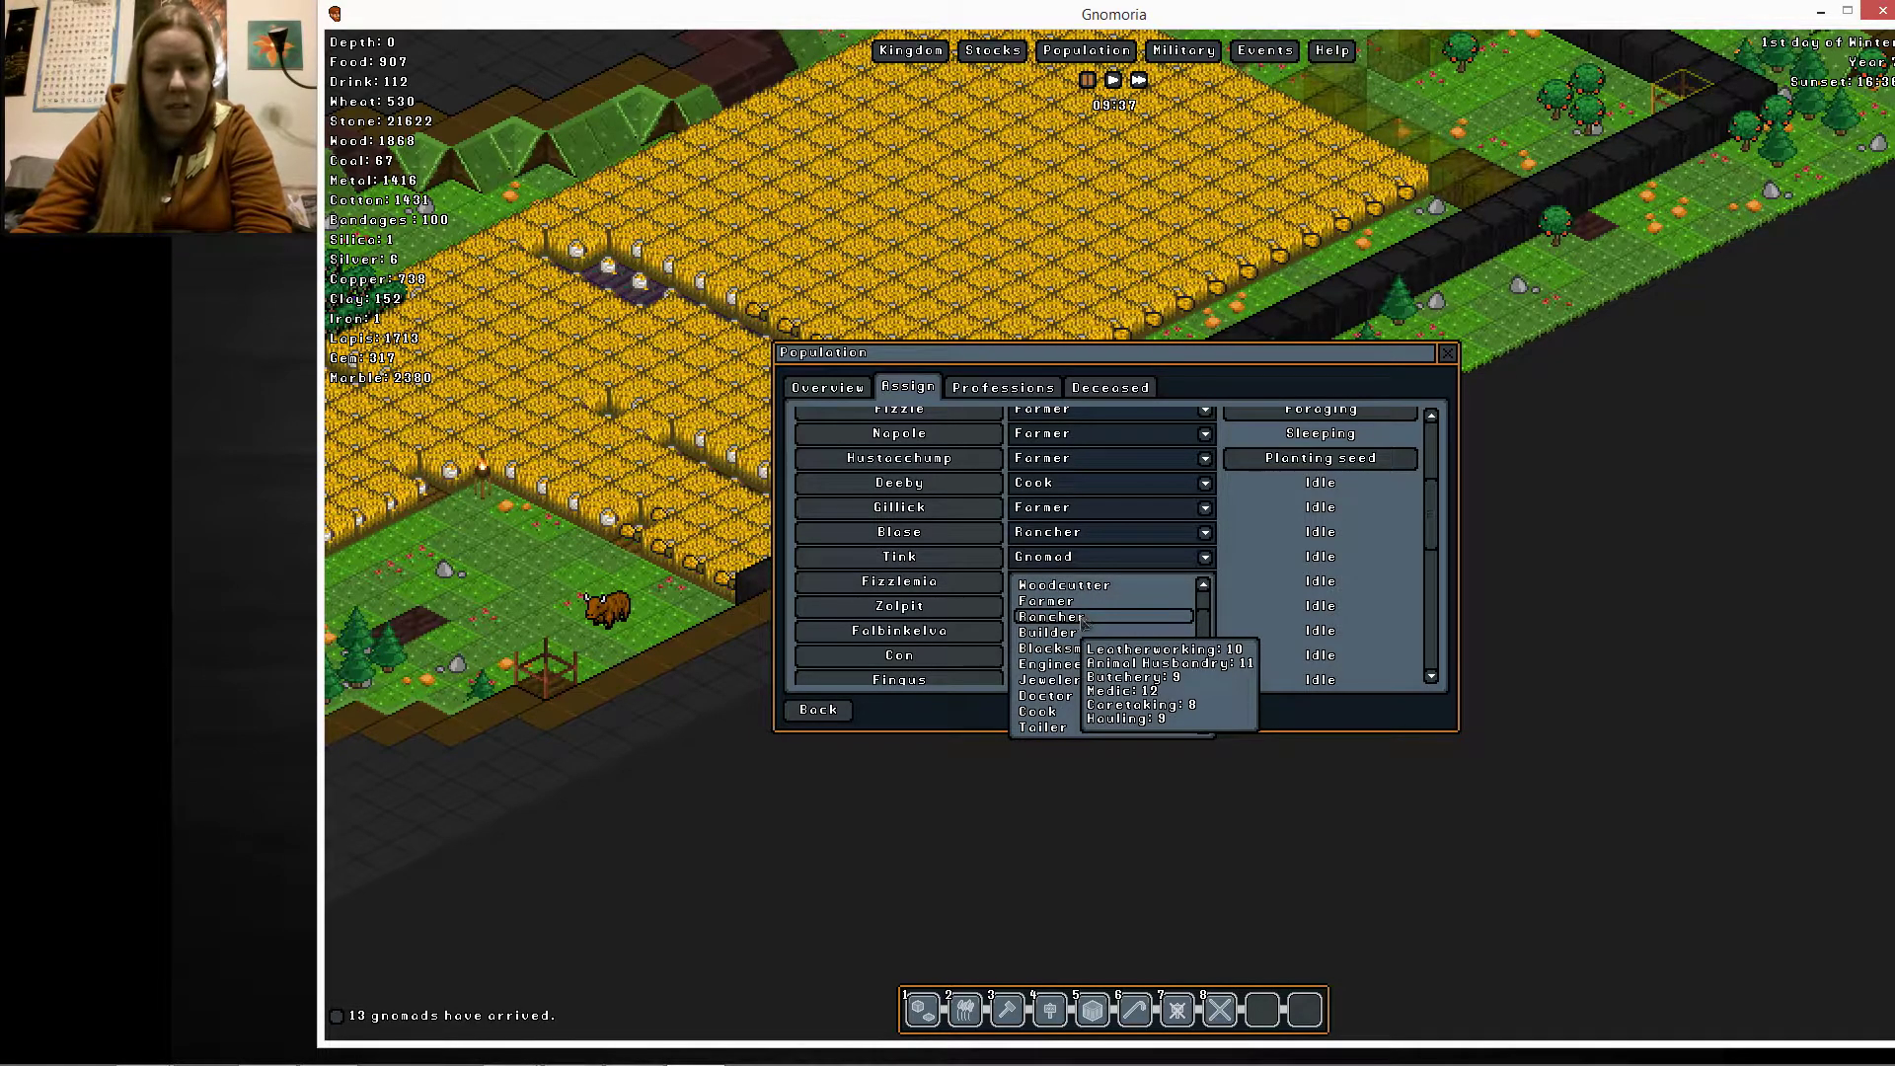
pyautogui.moveTo(1054, 663)
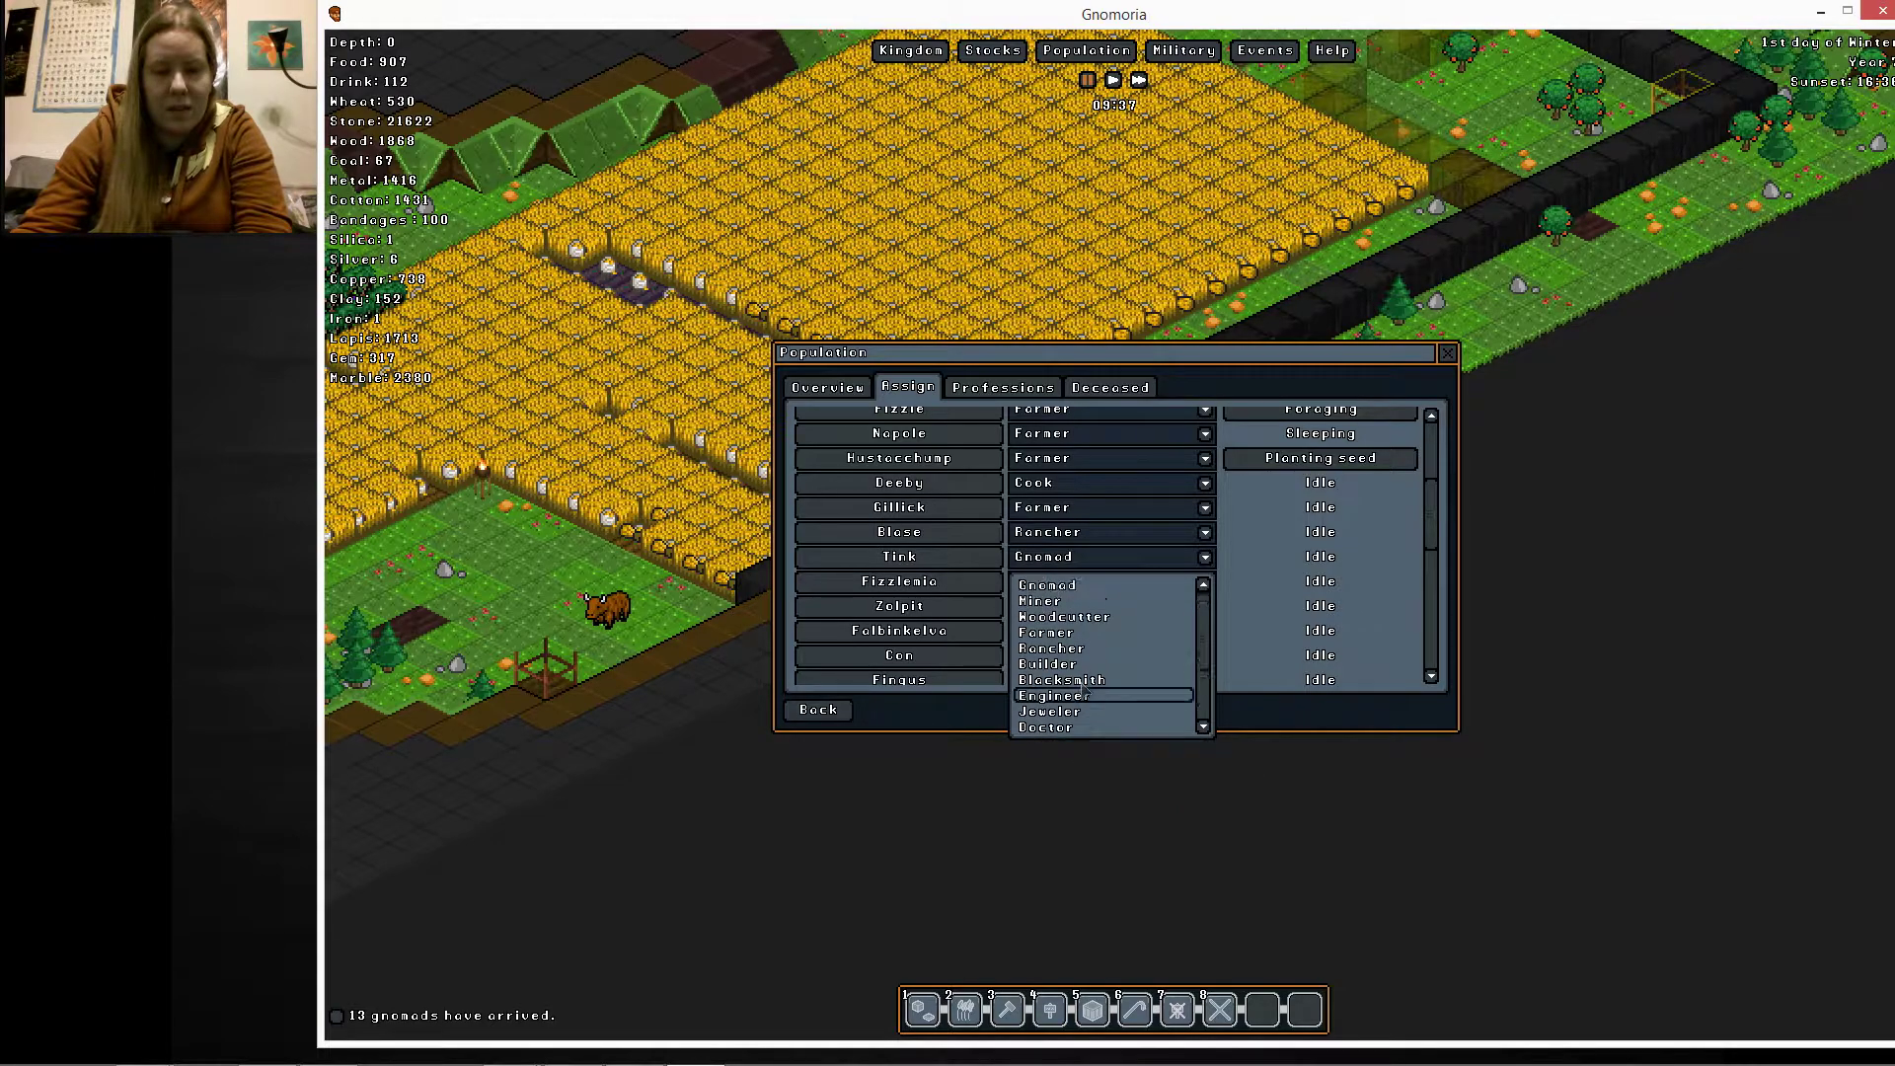
pyautogui.moveTo(1053, 695)
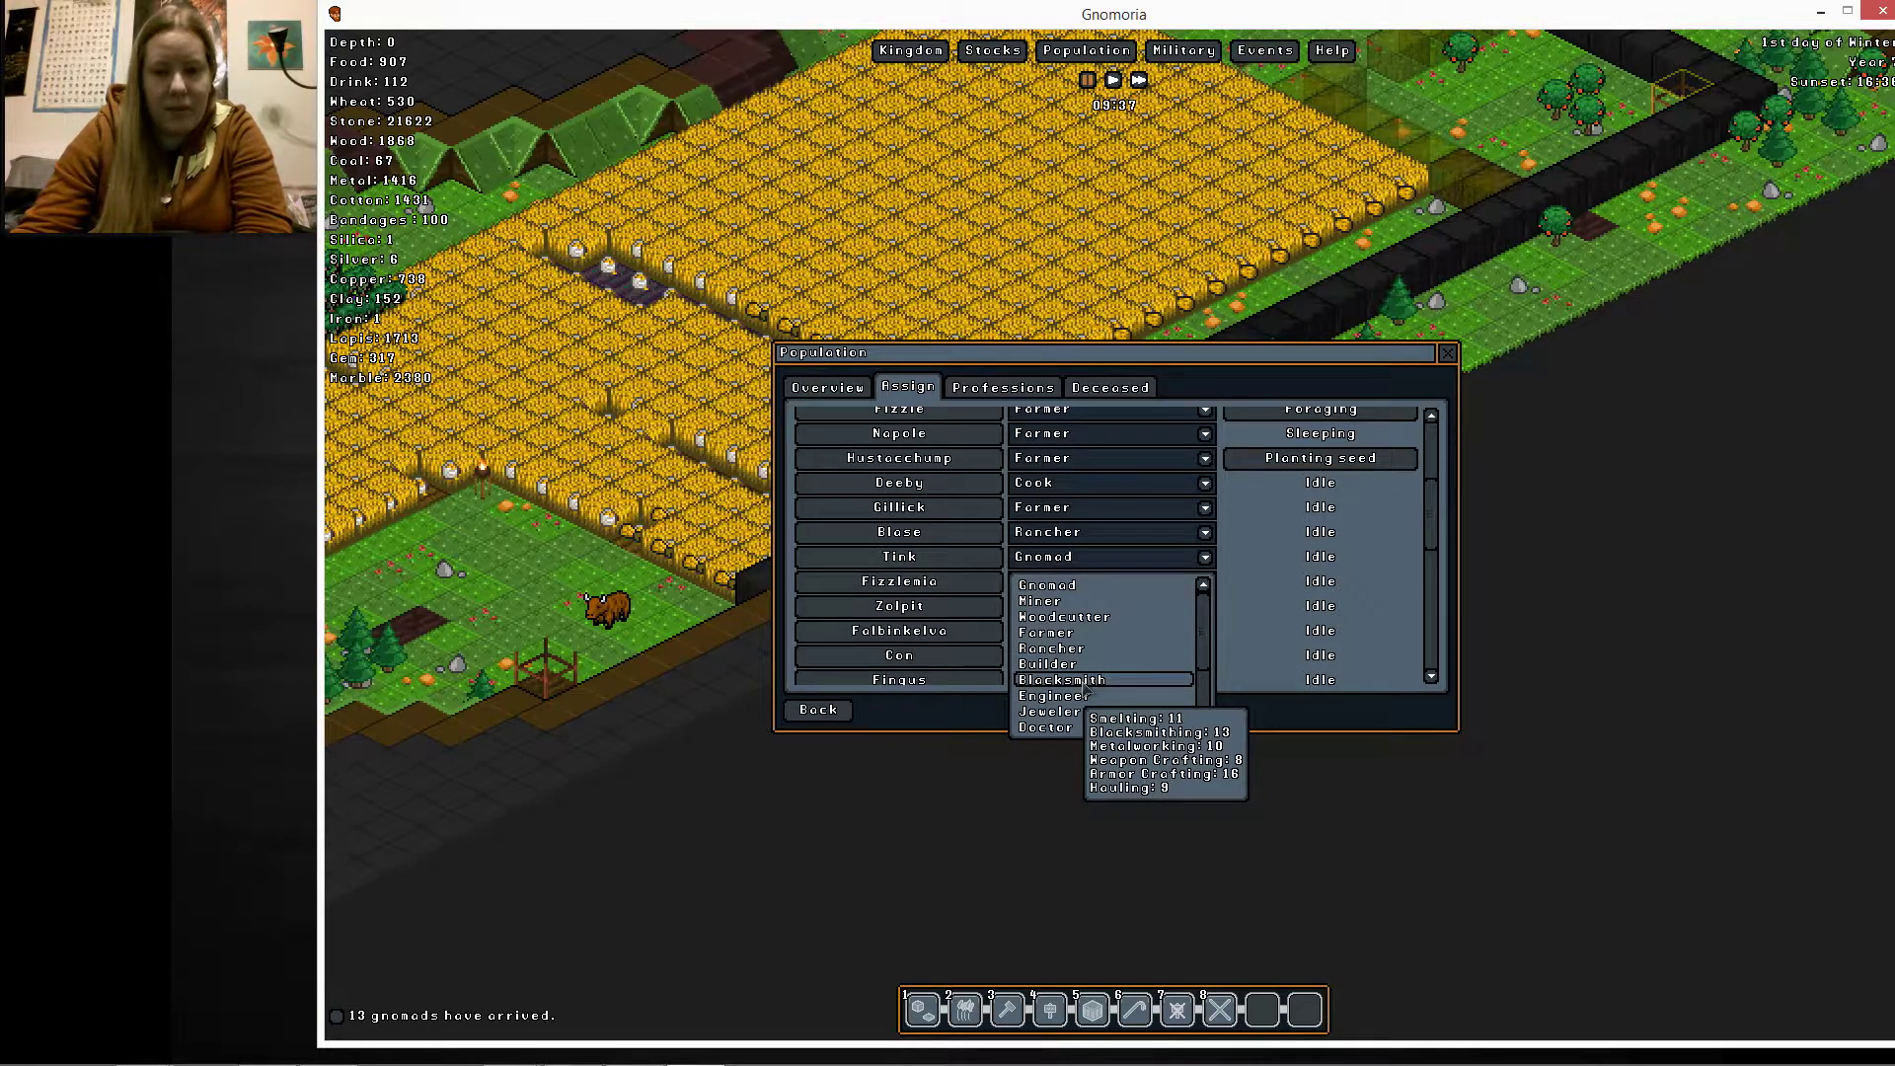
pyautogui.click(1060, 679)
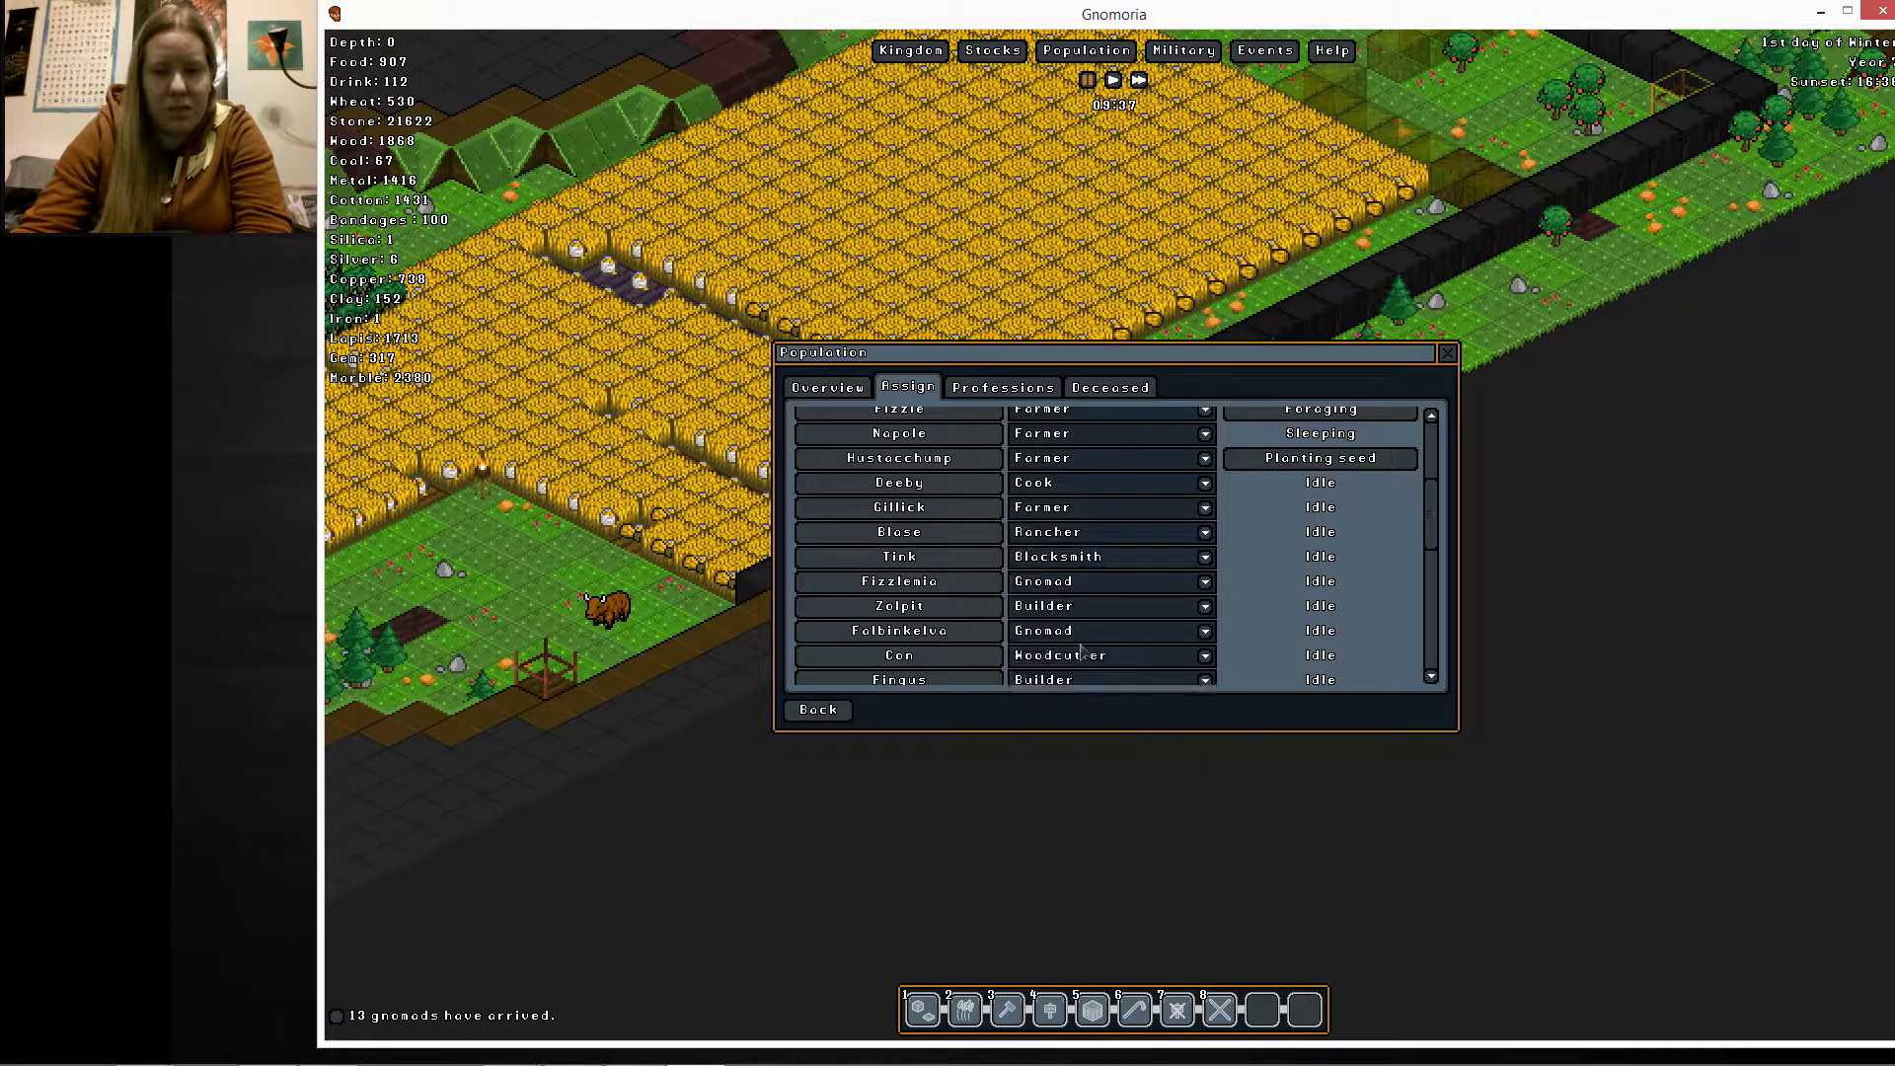
pyautogui.scroll(-3)
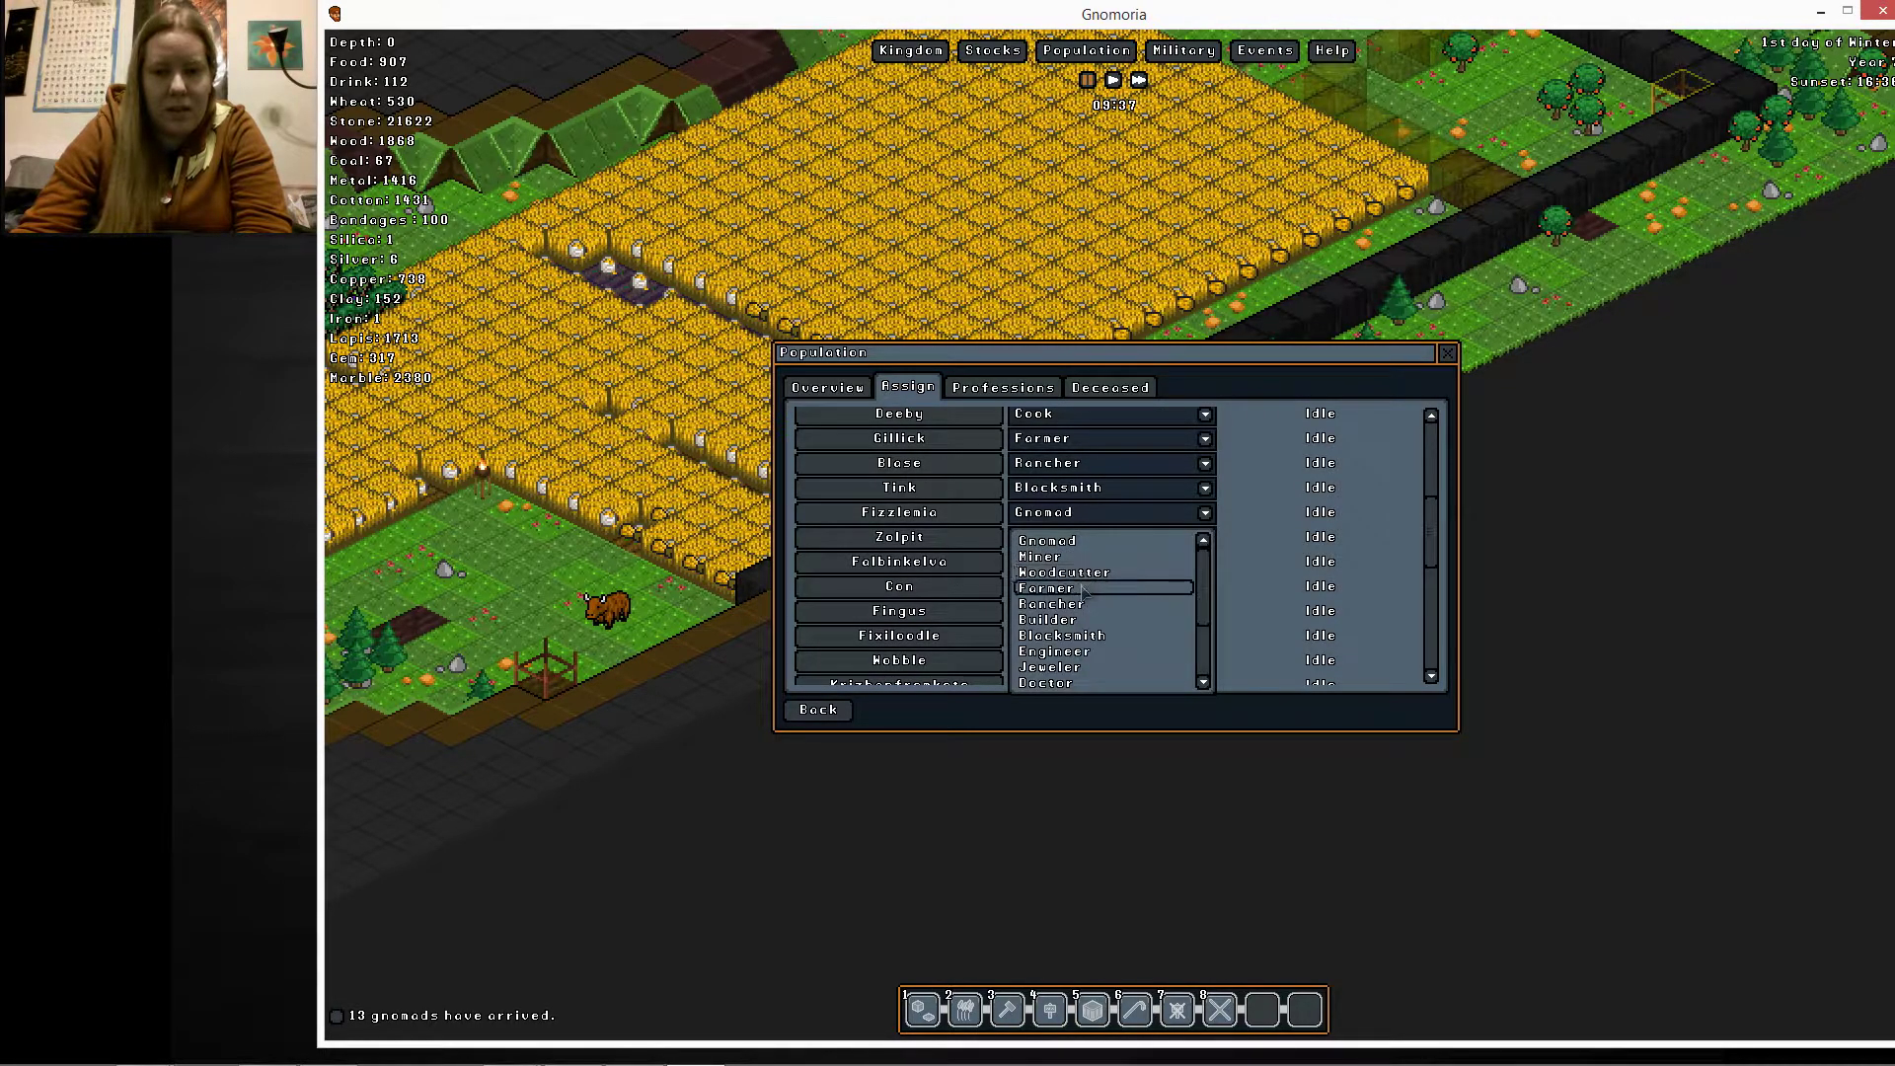
pyautogui.moveTo(1076, 587)
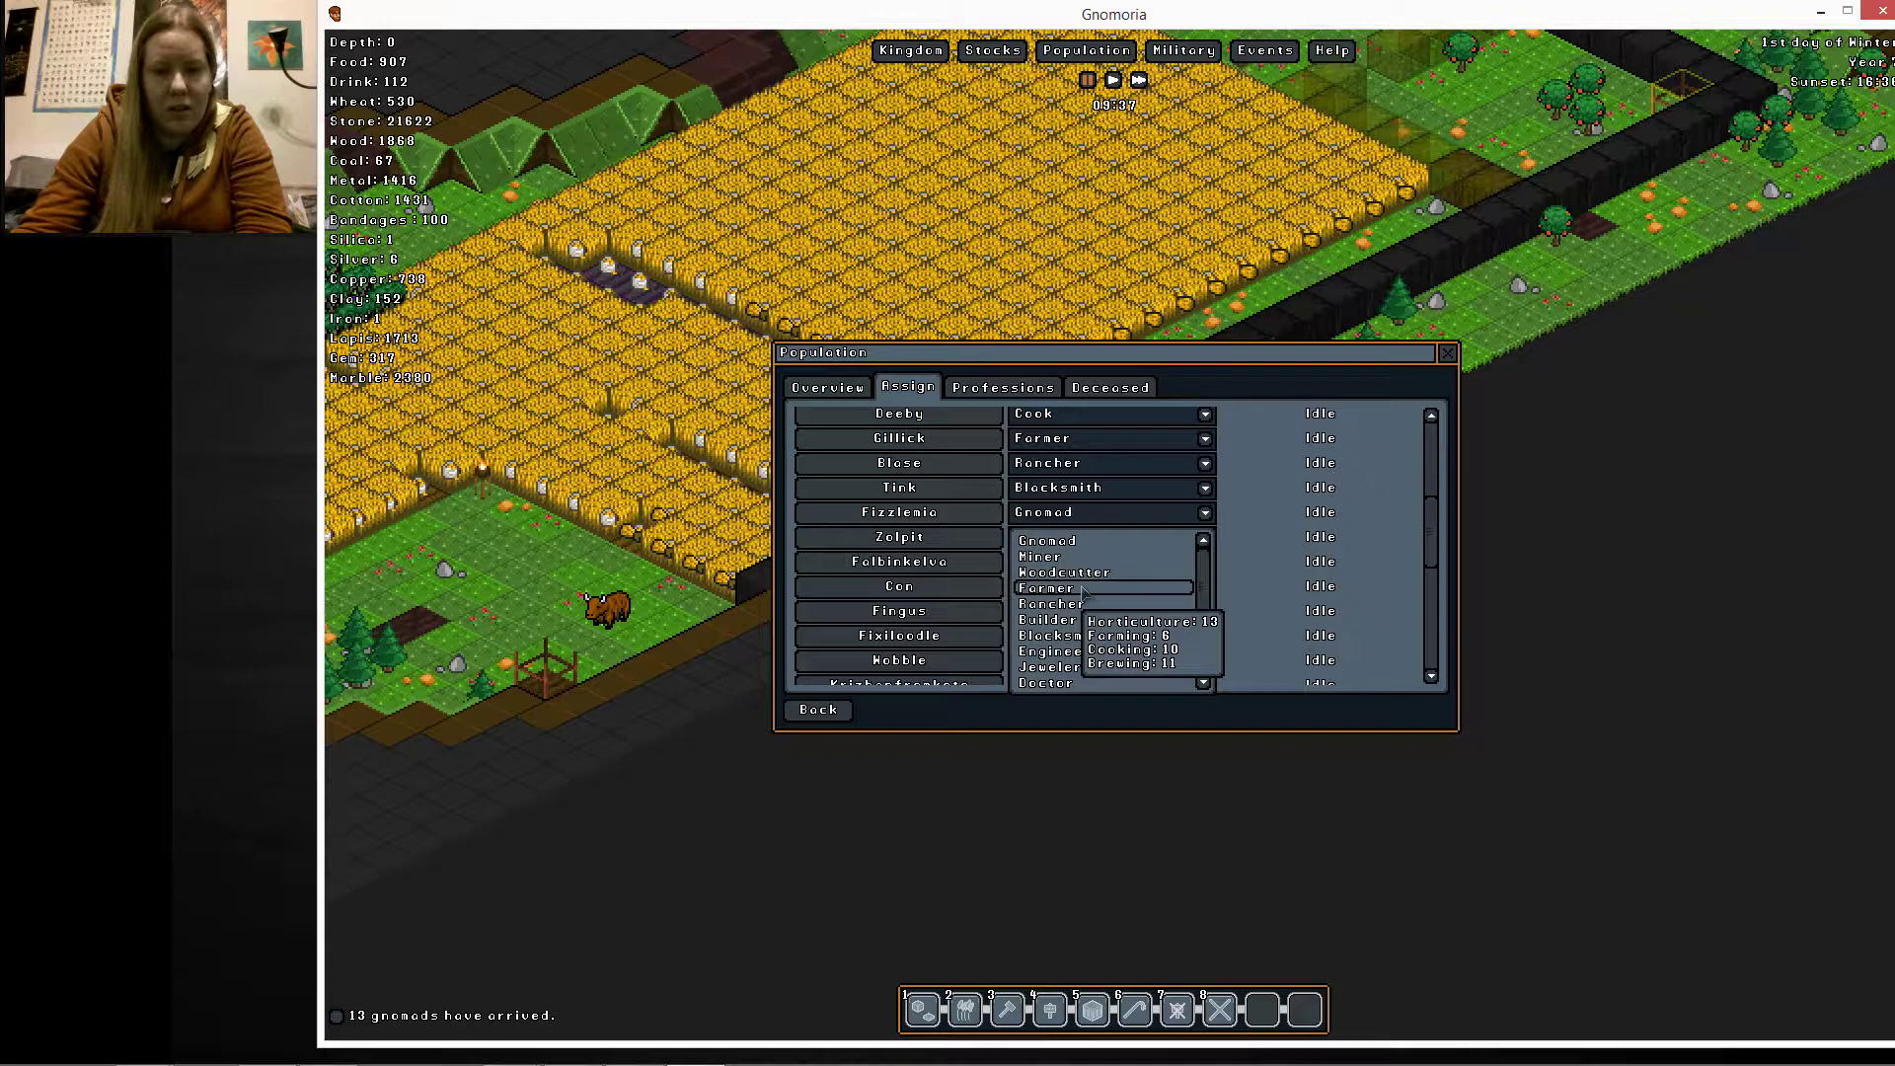
pyautogui.moveTo(1046, 619)
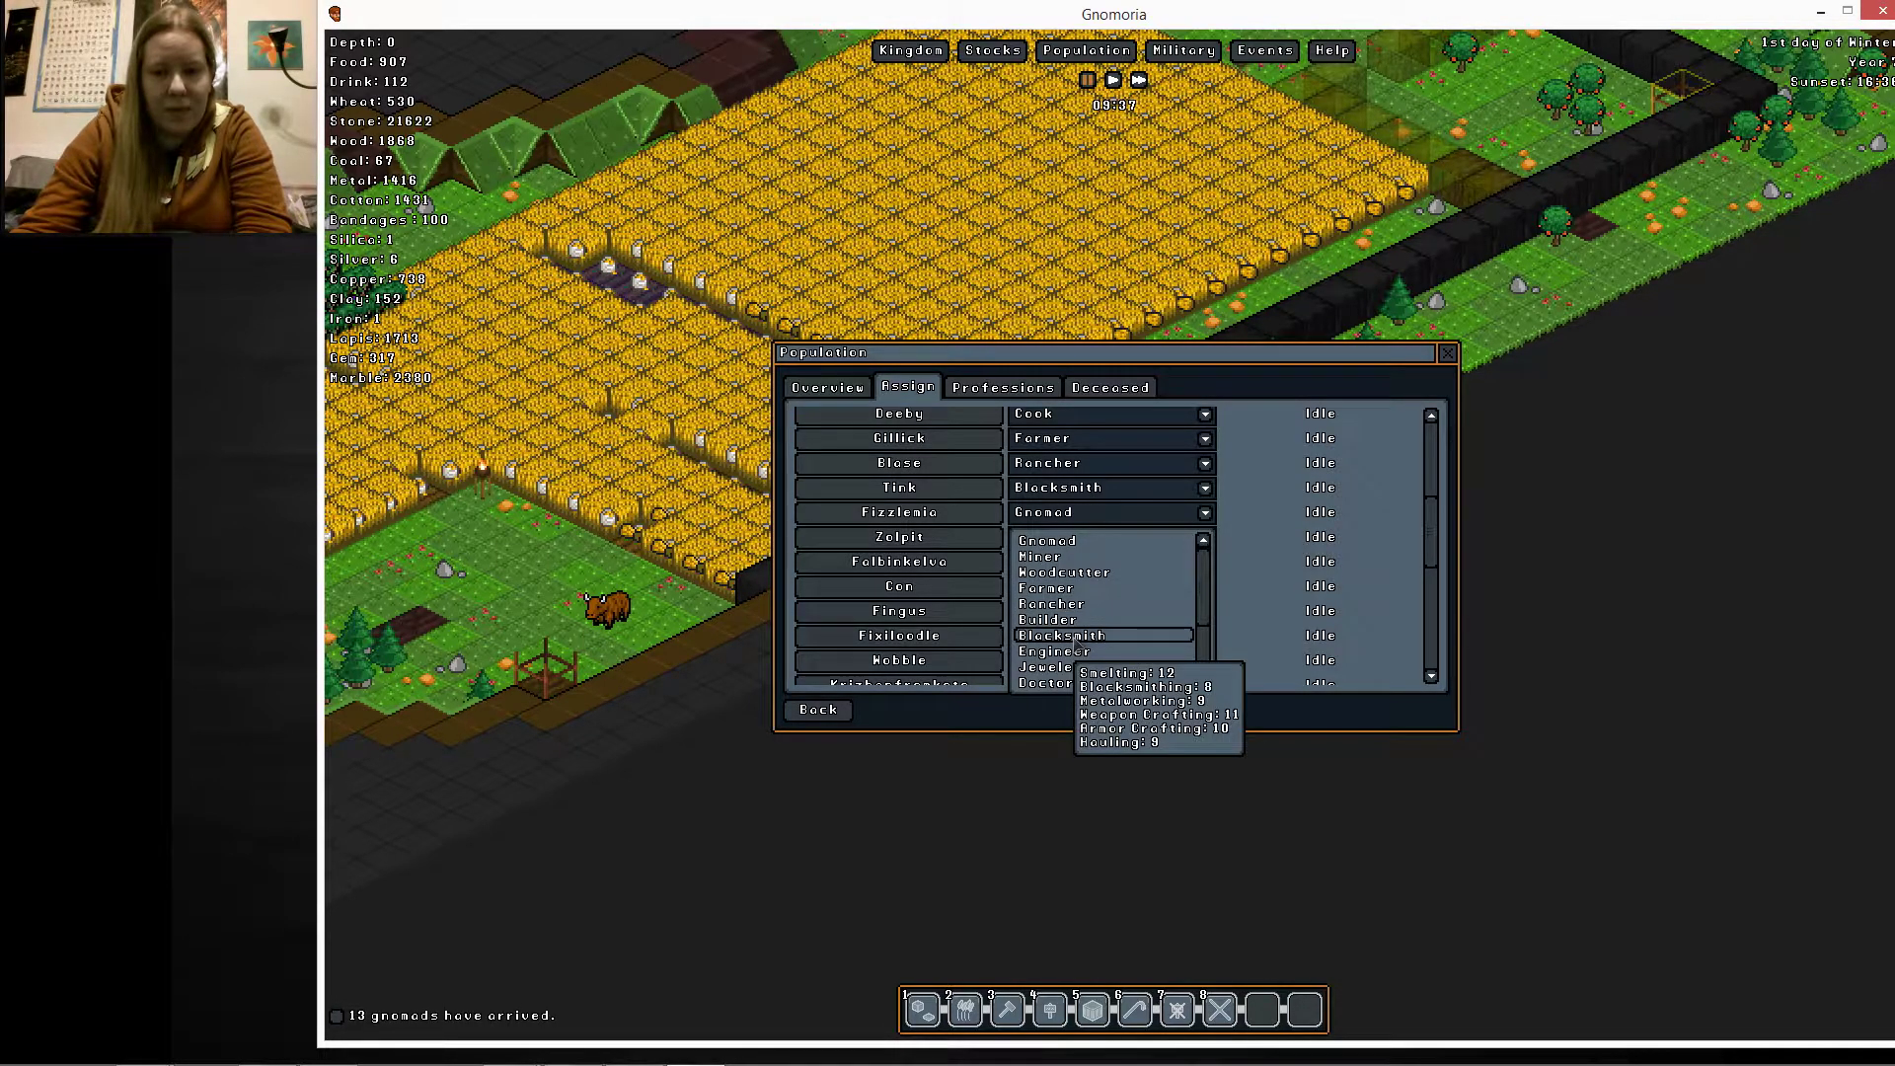
pyautogui.moveTo(1051, 651)
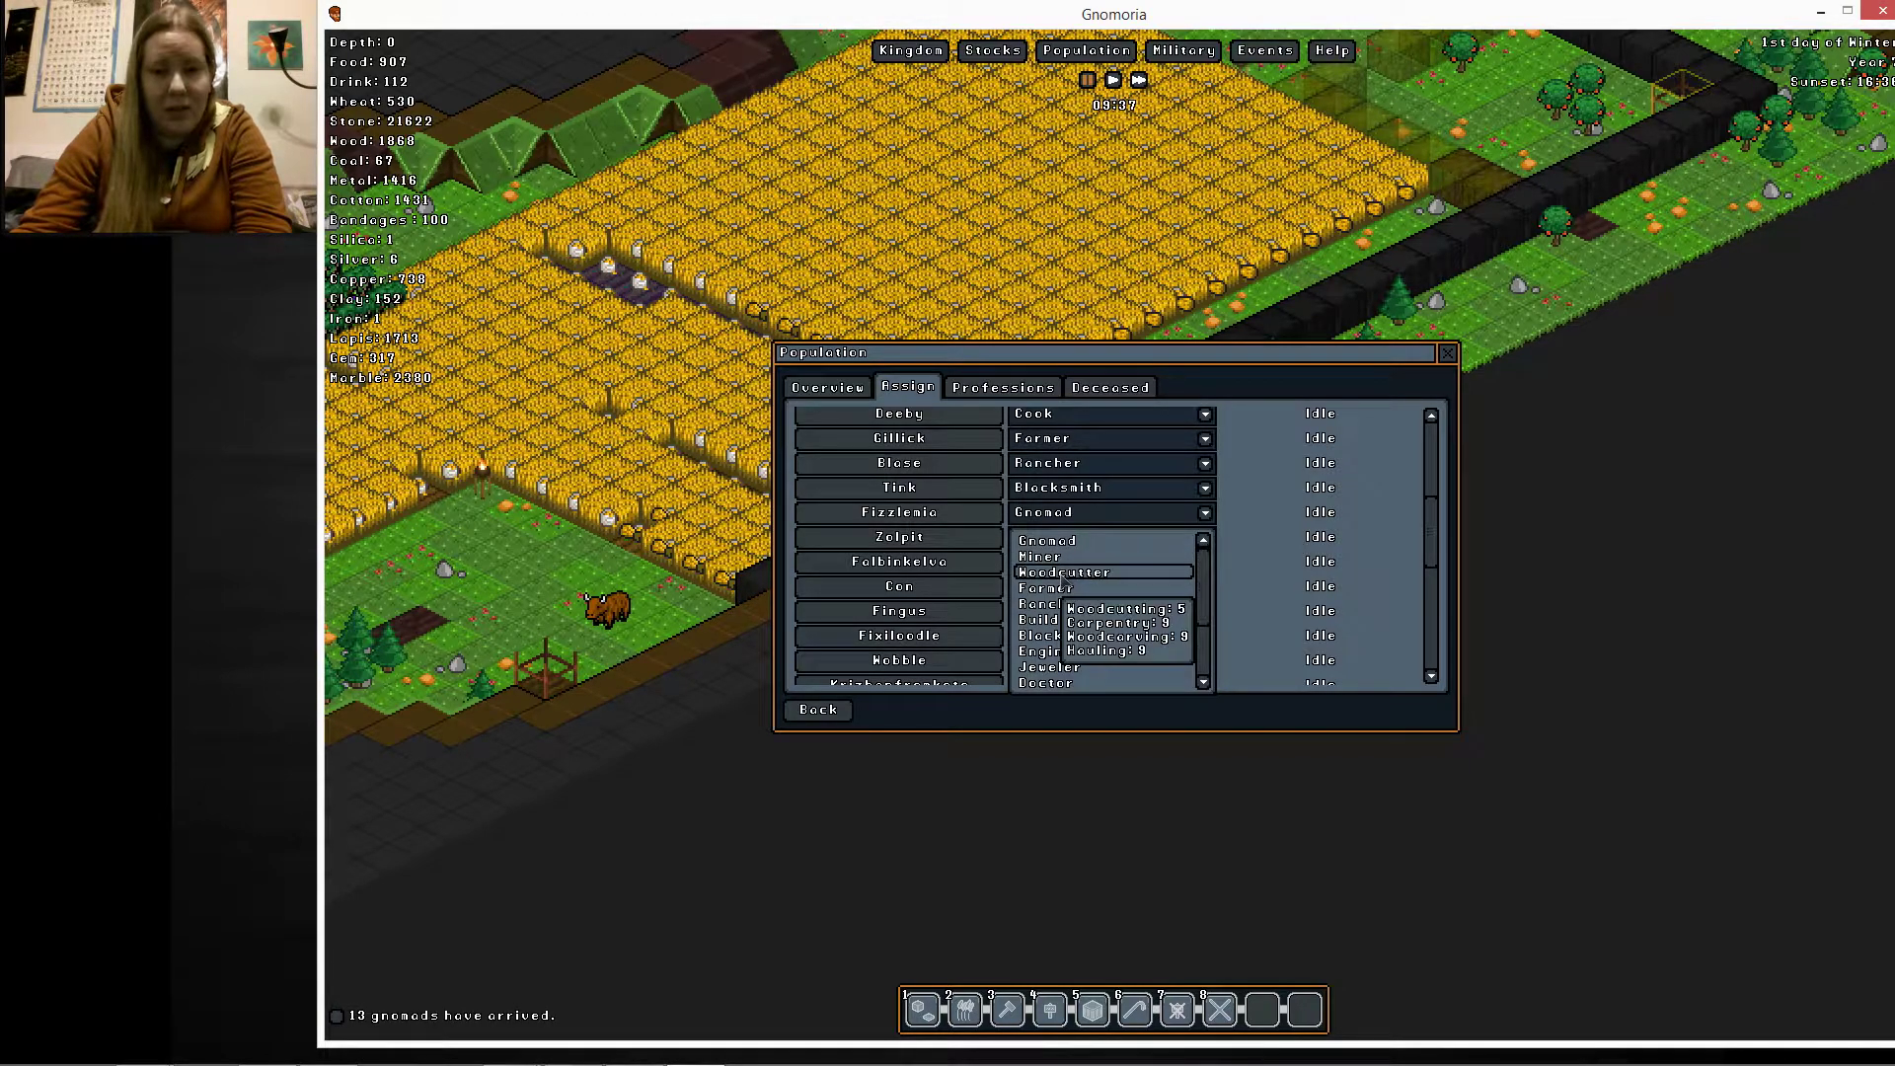
pyautogui.moveTo(1045, 603)
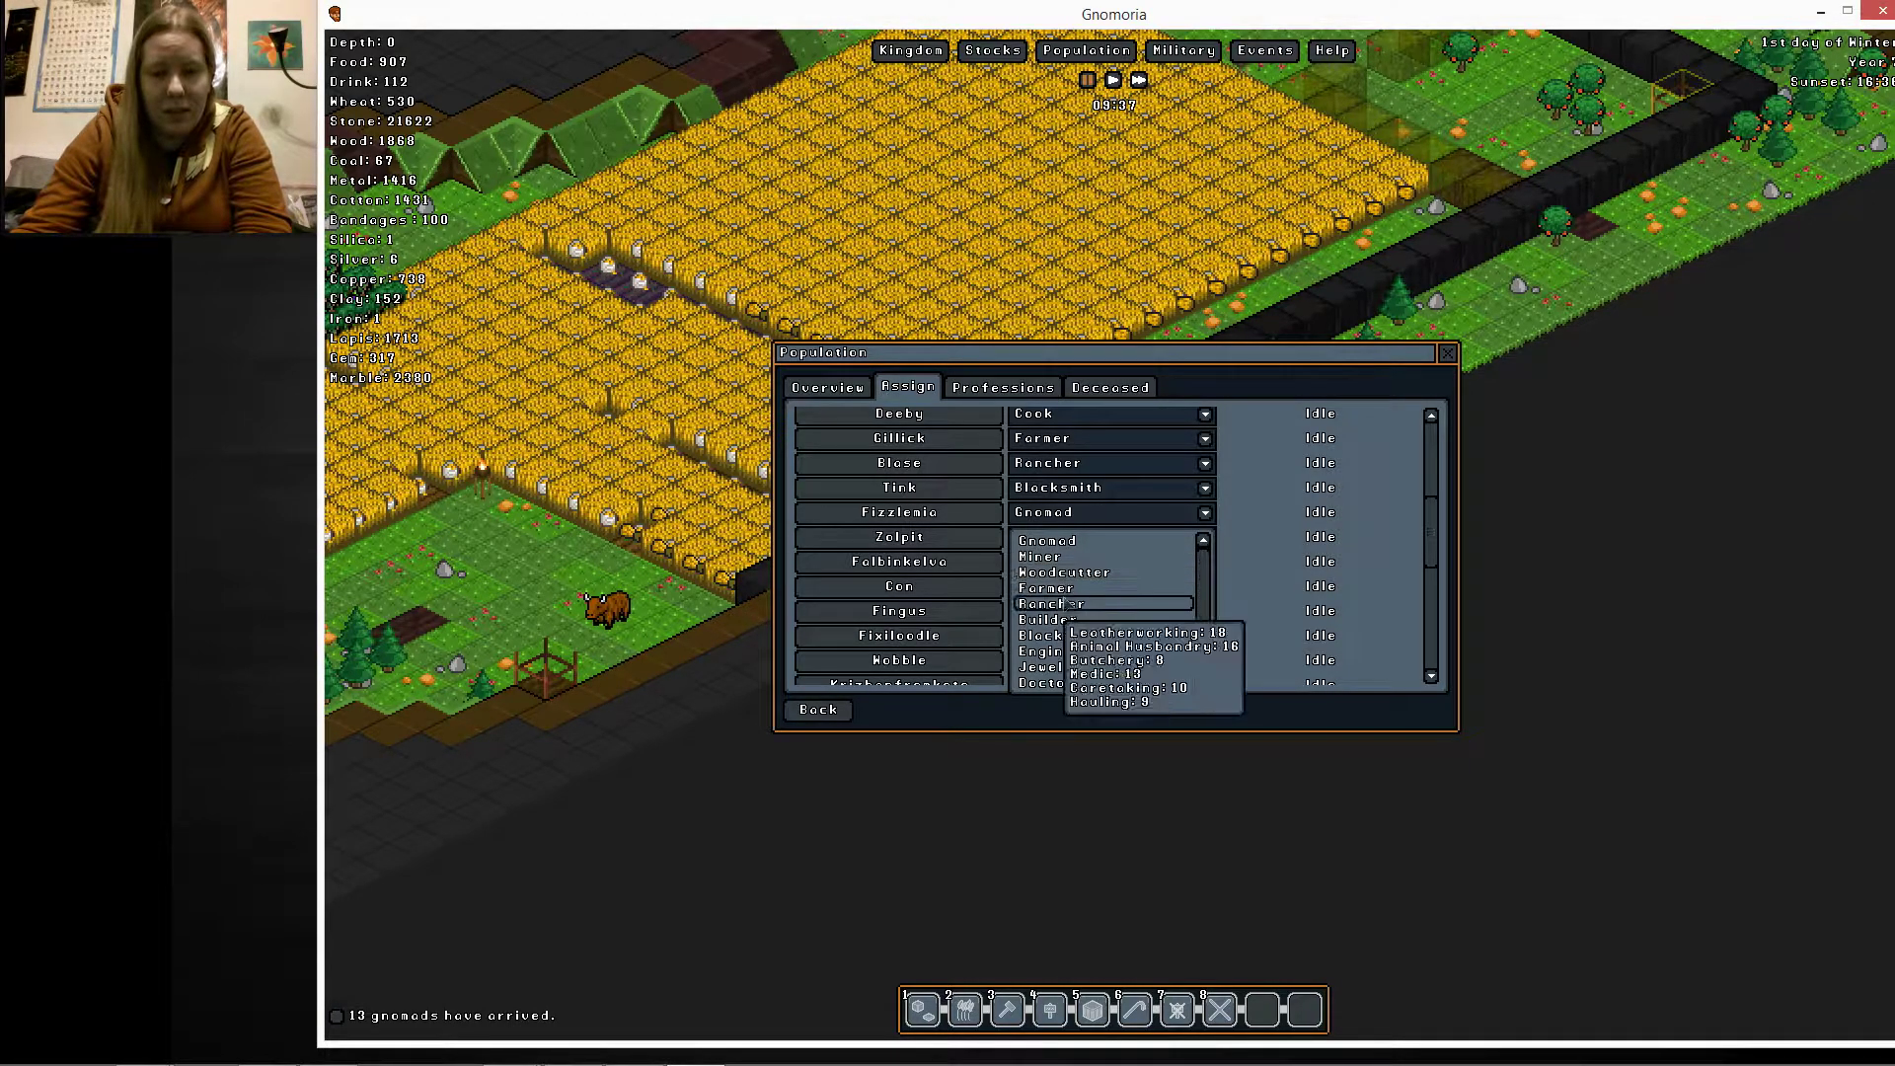
pyautogui.moveTo(1046, 588)
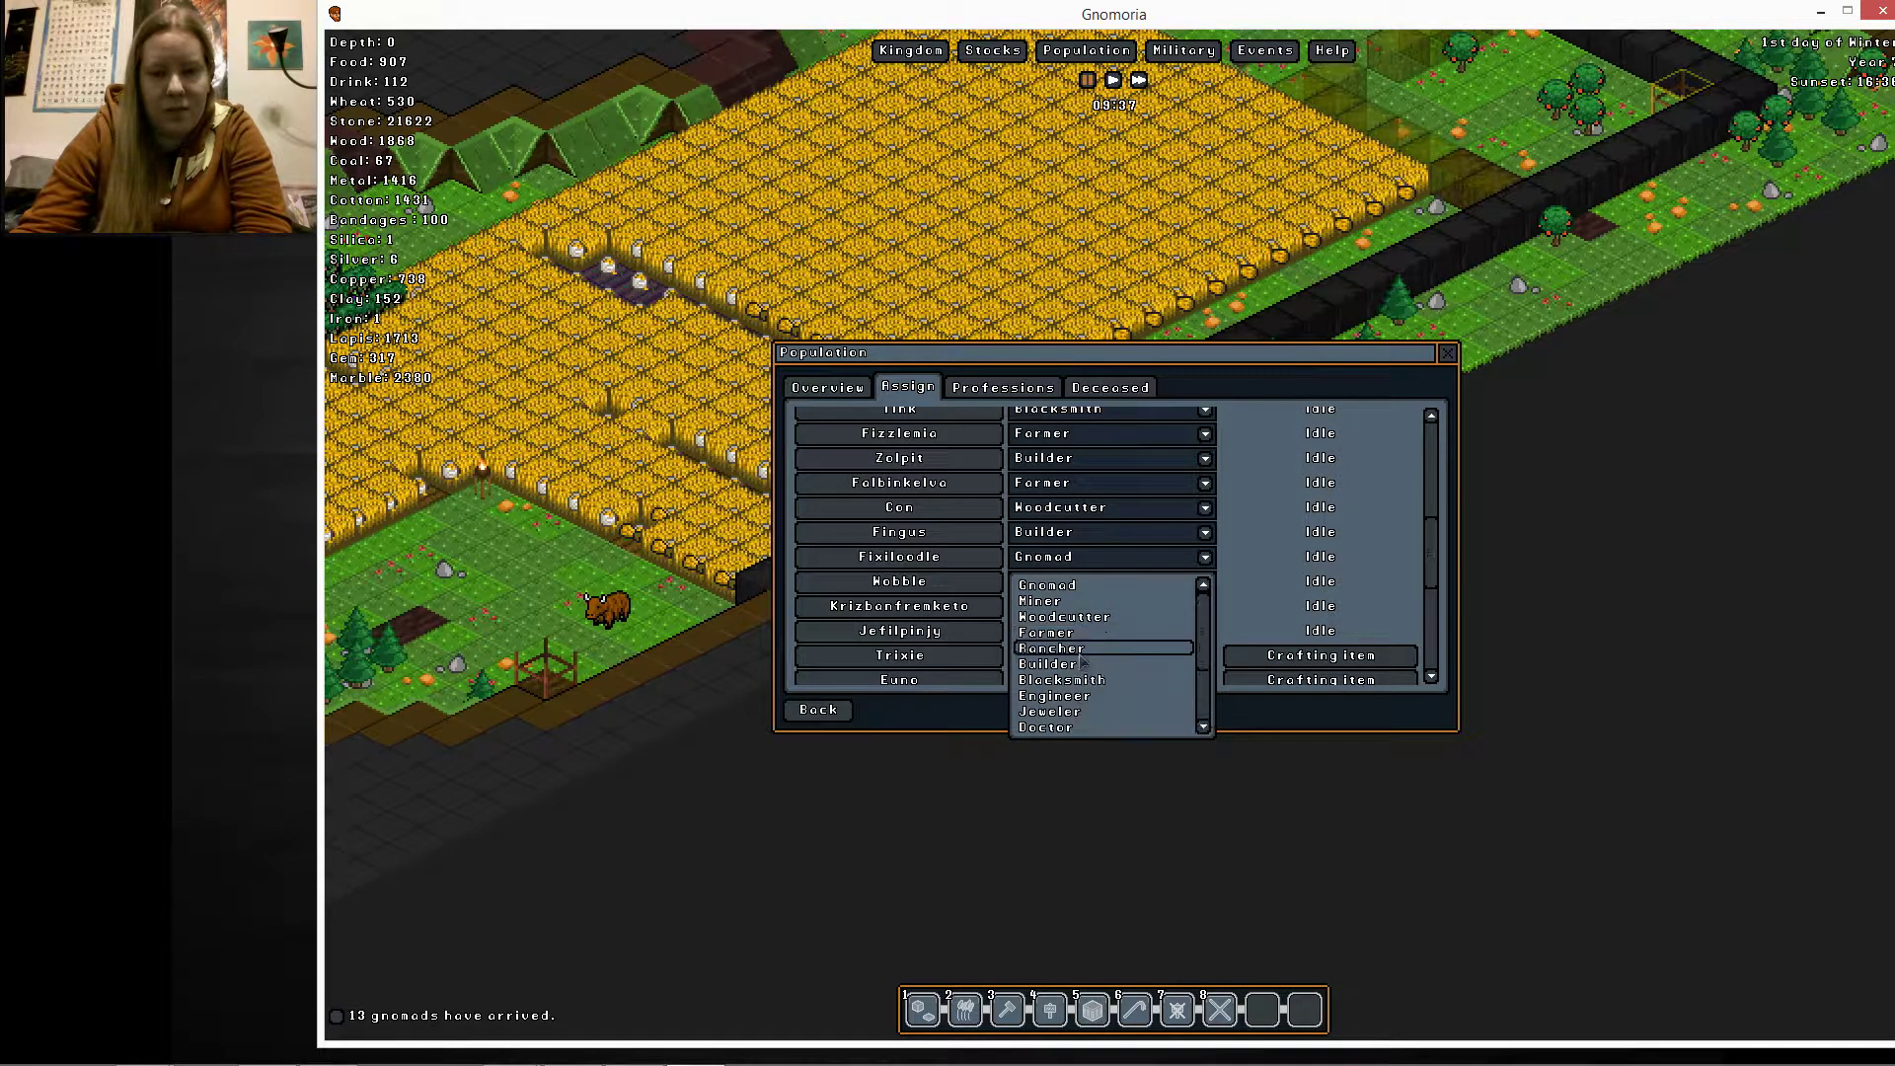
pyautogui.moveTo(1059, 679)
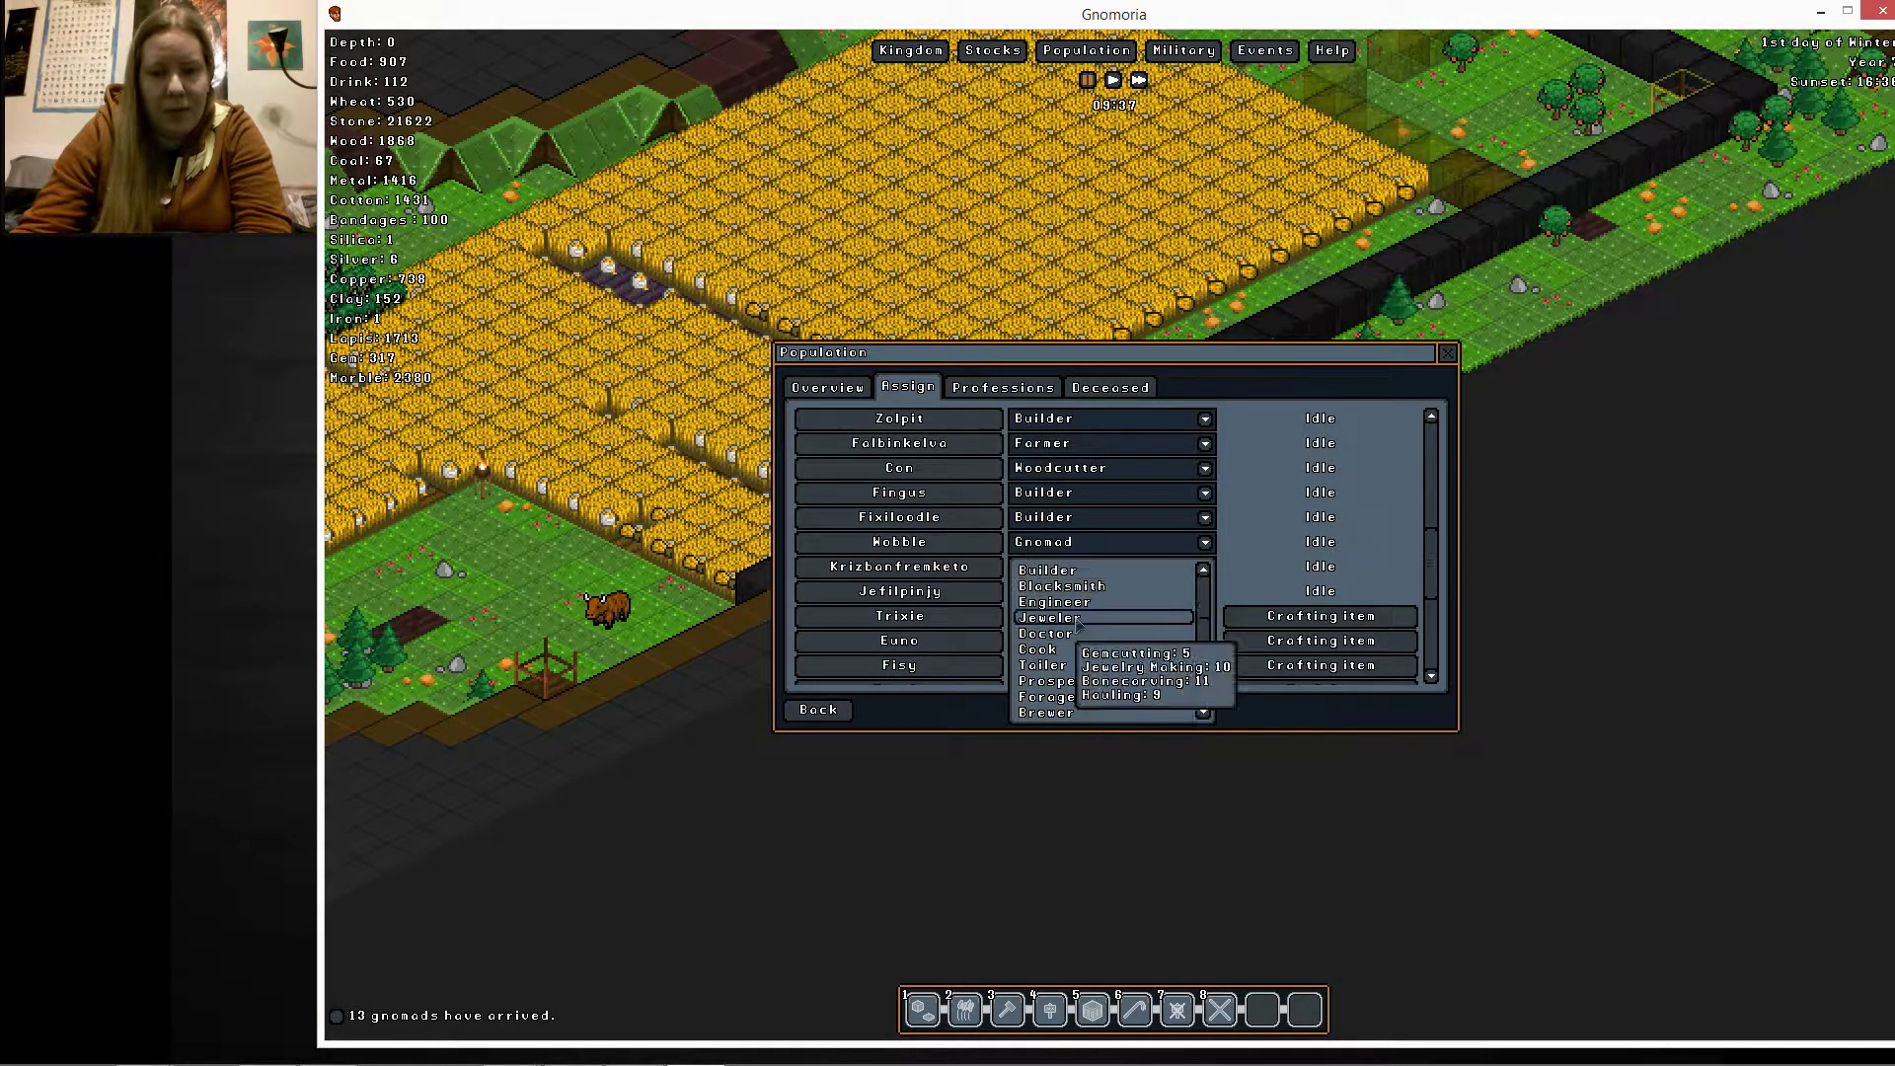
pyautogui.moveTo(1065, 680)
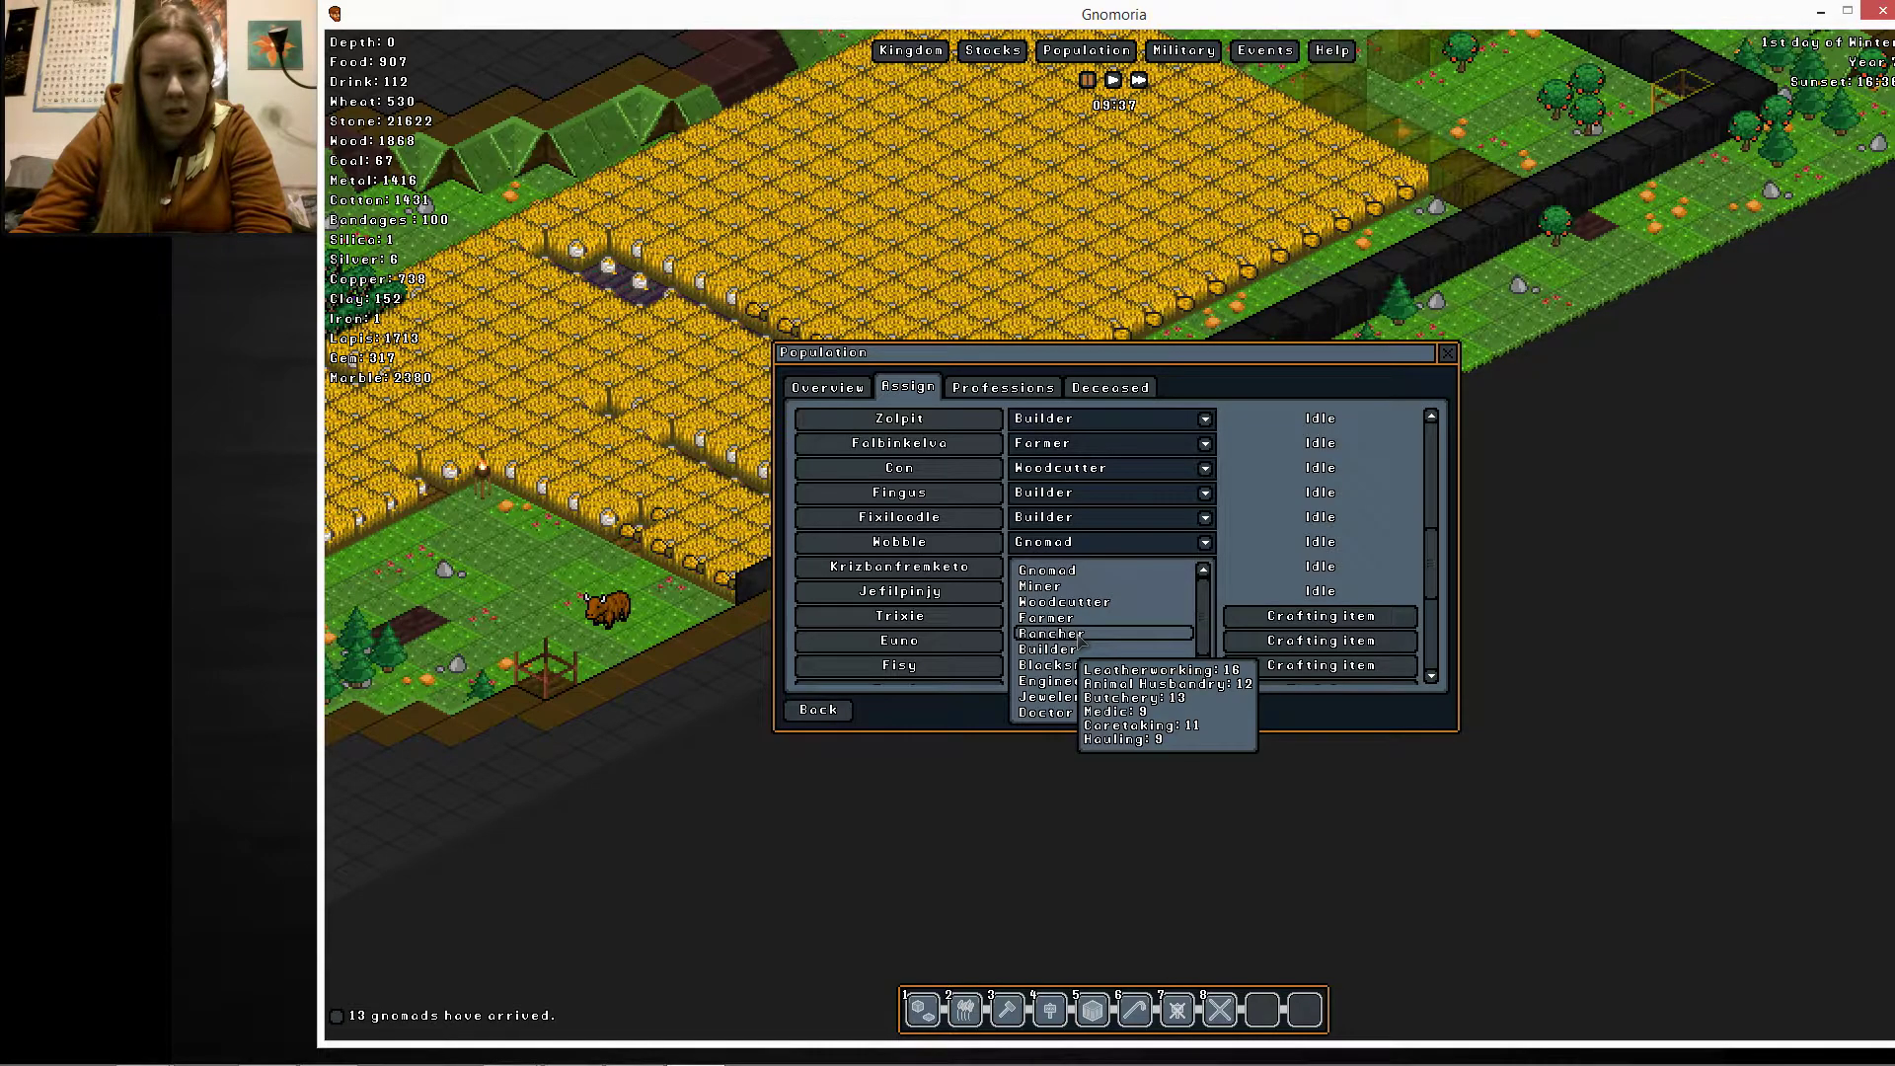
pyautogui.click(1049, 633)
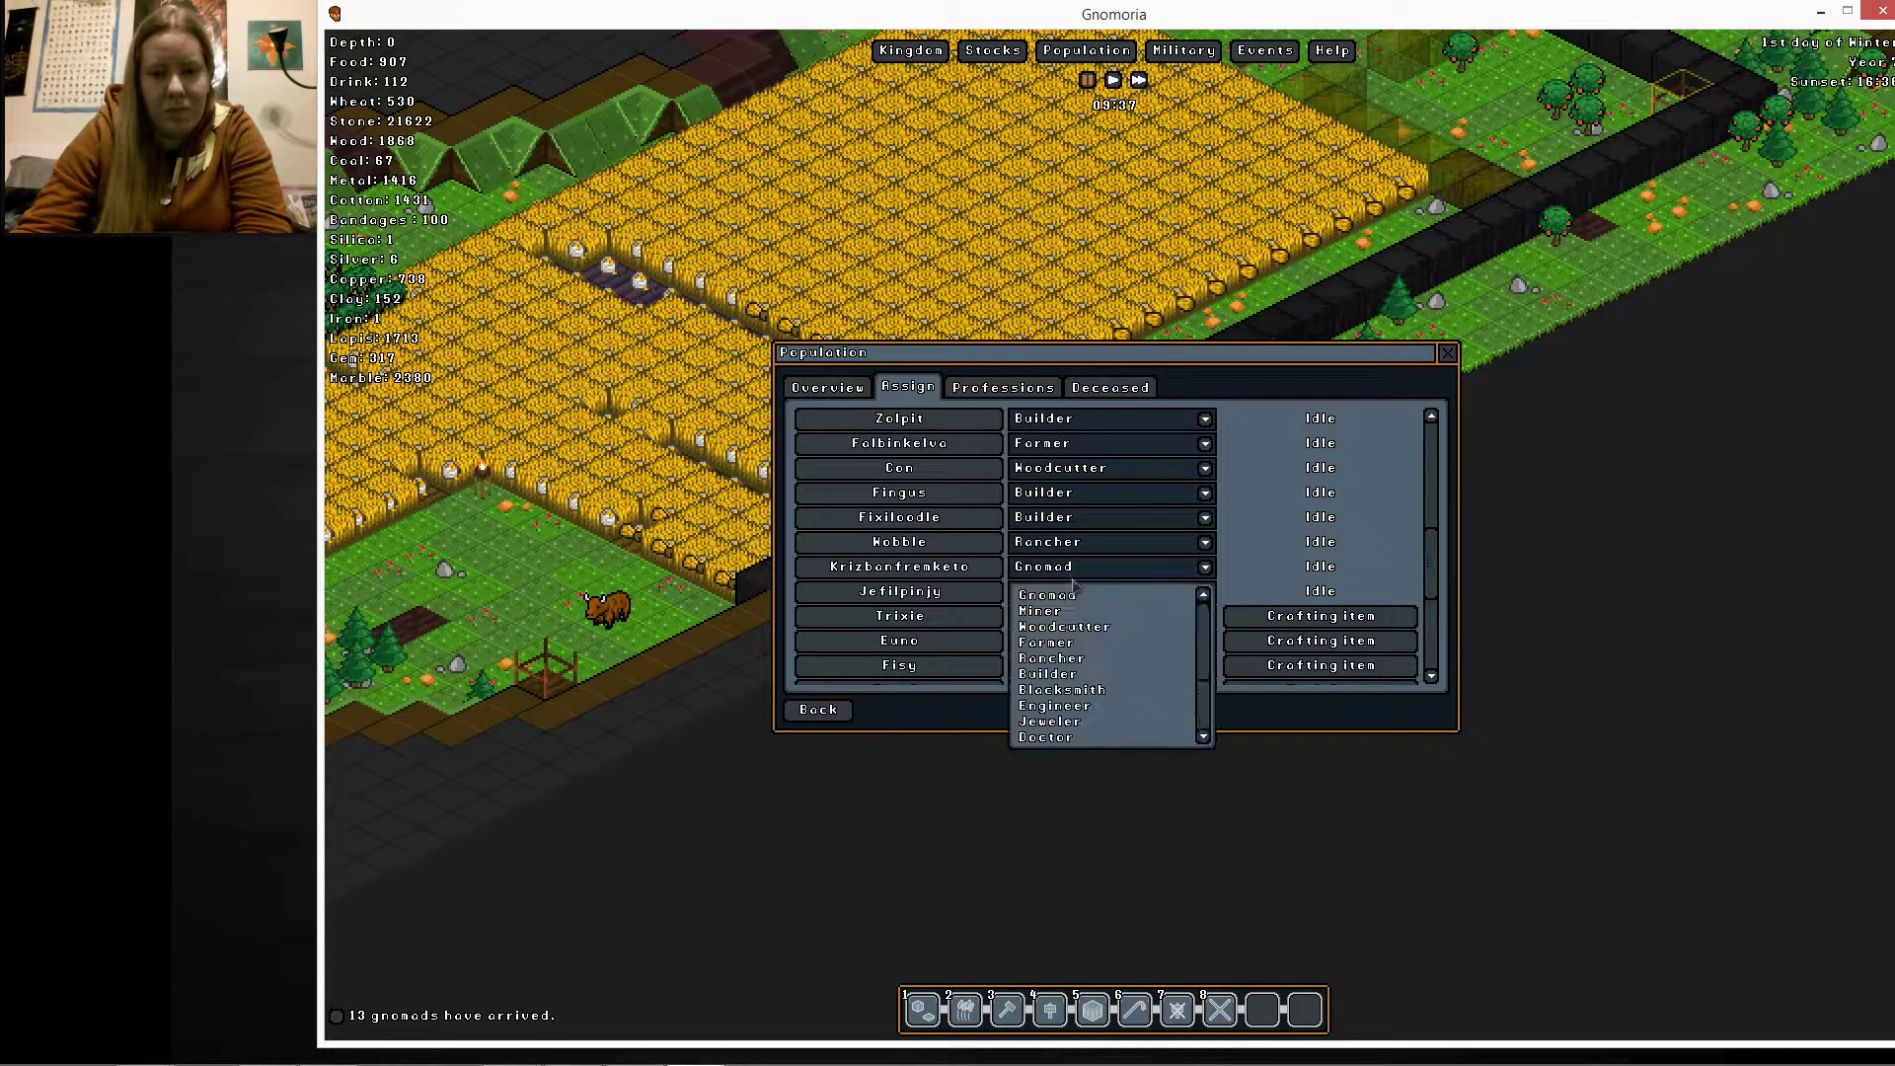
pyautogui.moveTo(1054, 704)
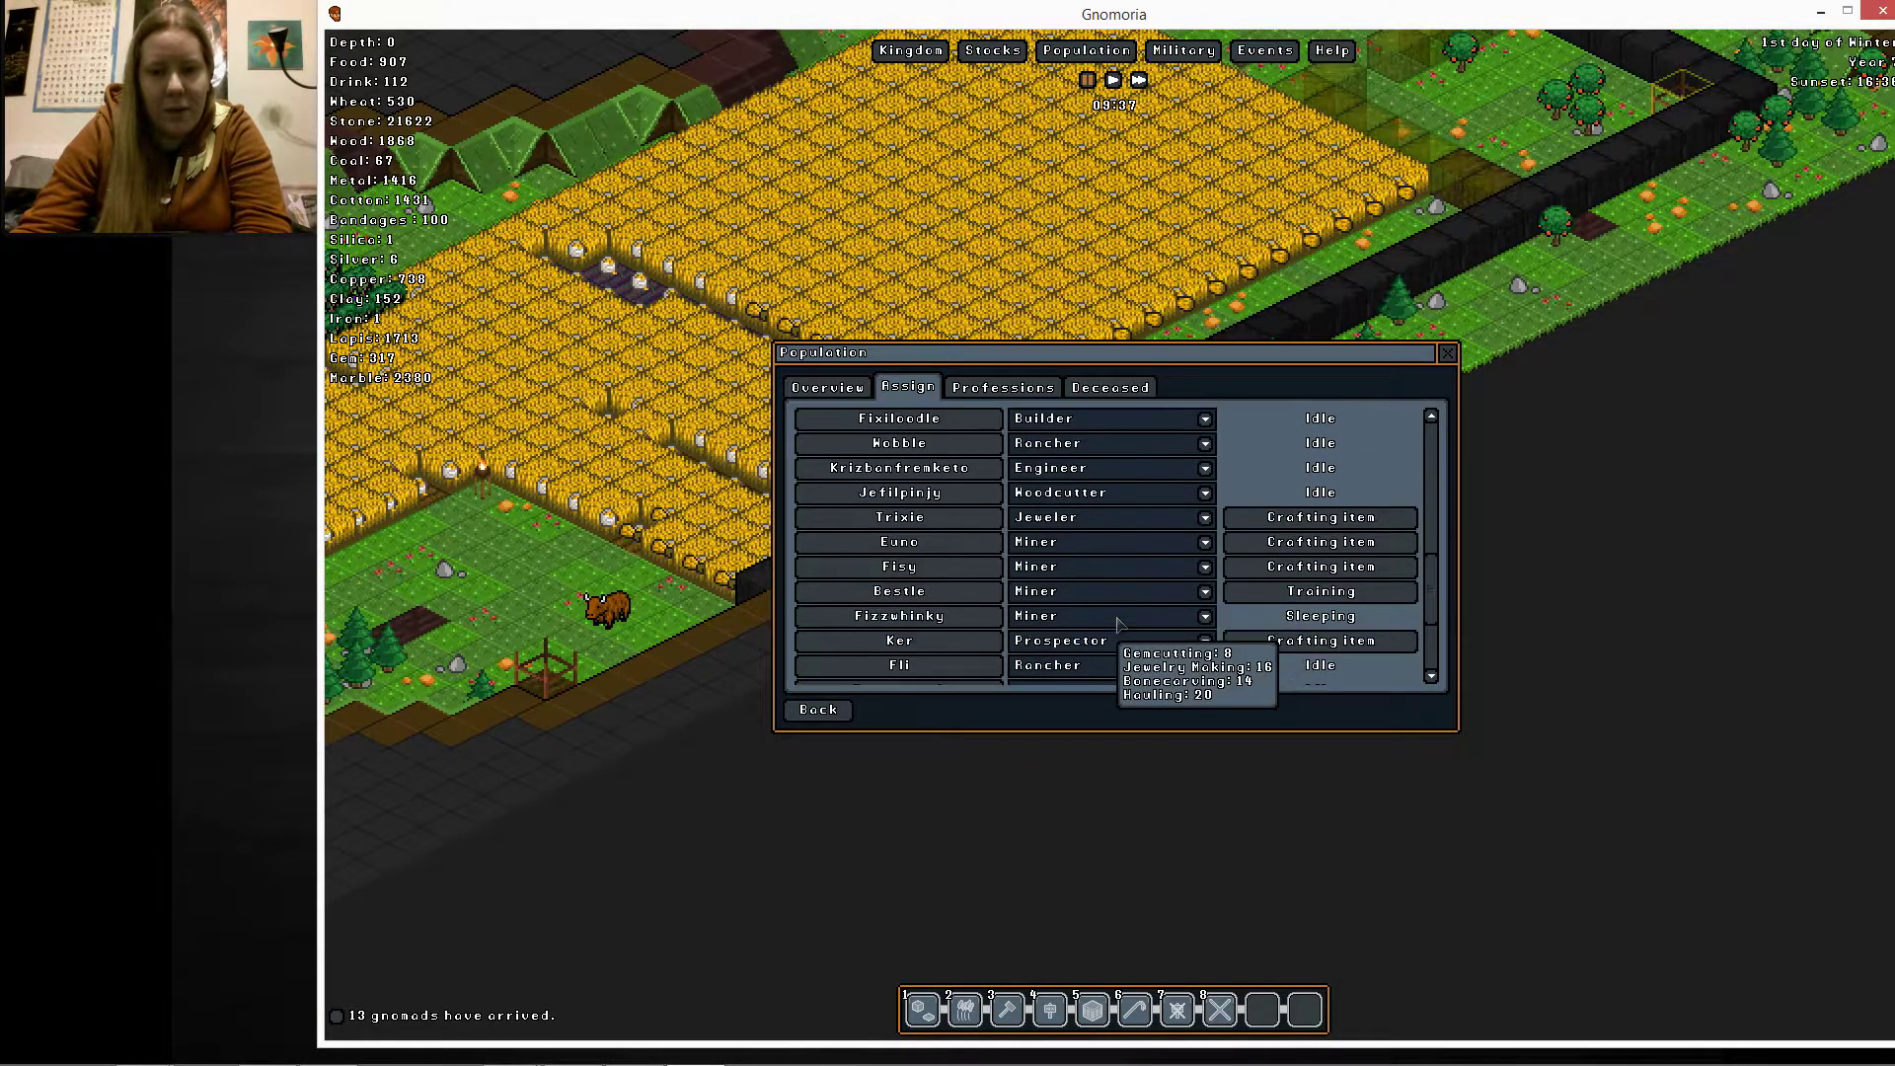
# Review every gnome's profession in the Assign list, then close the Population window
pyautogui.scroll(-3)
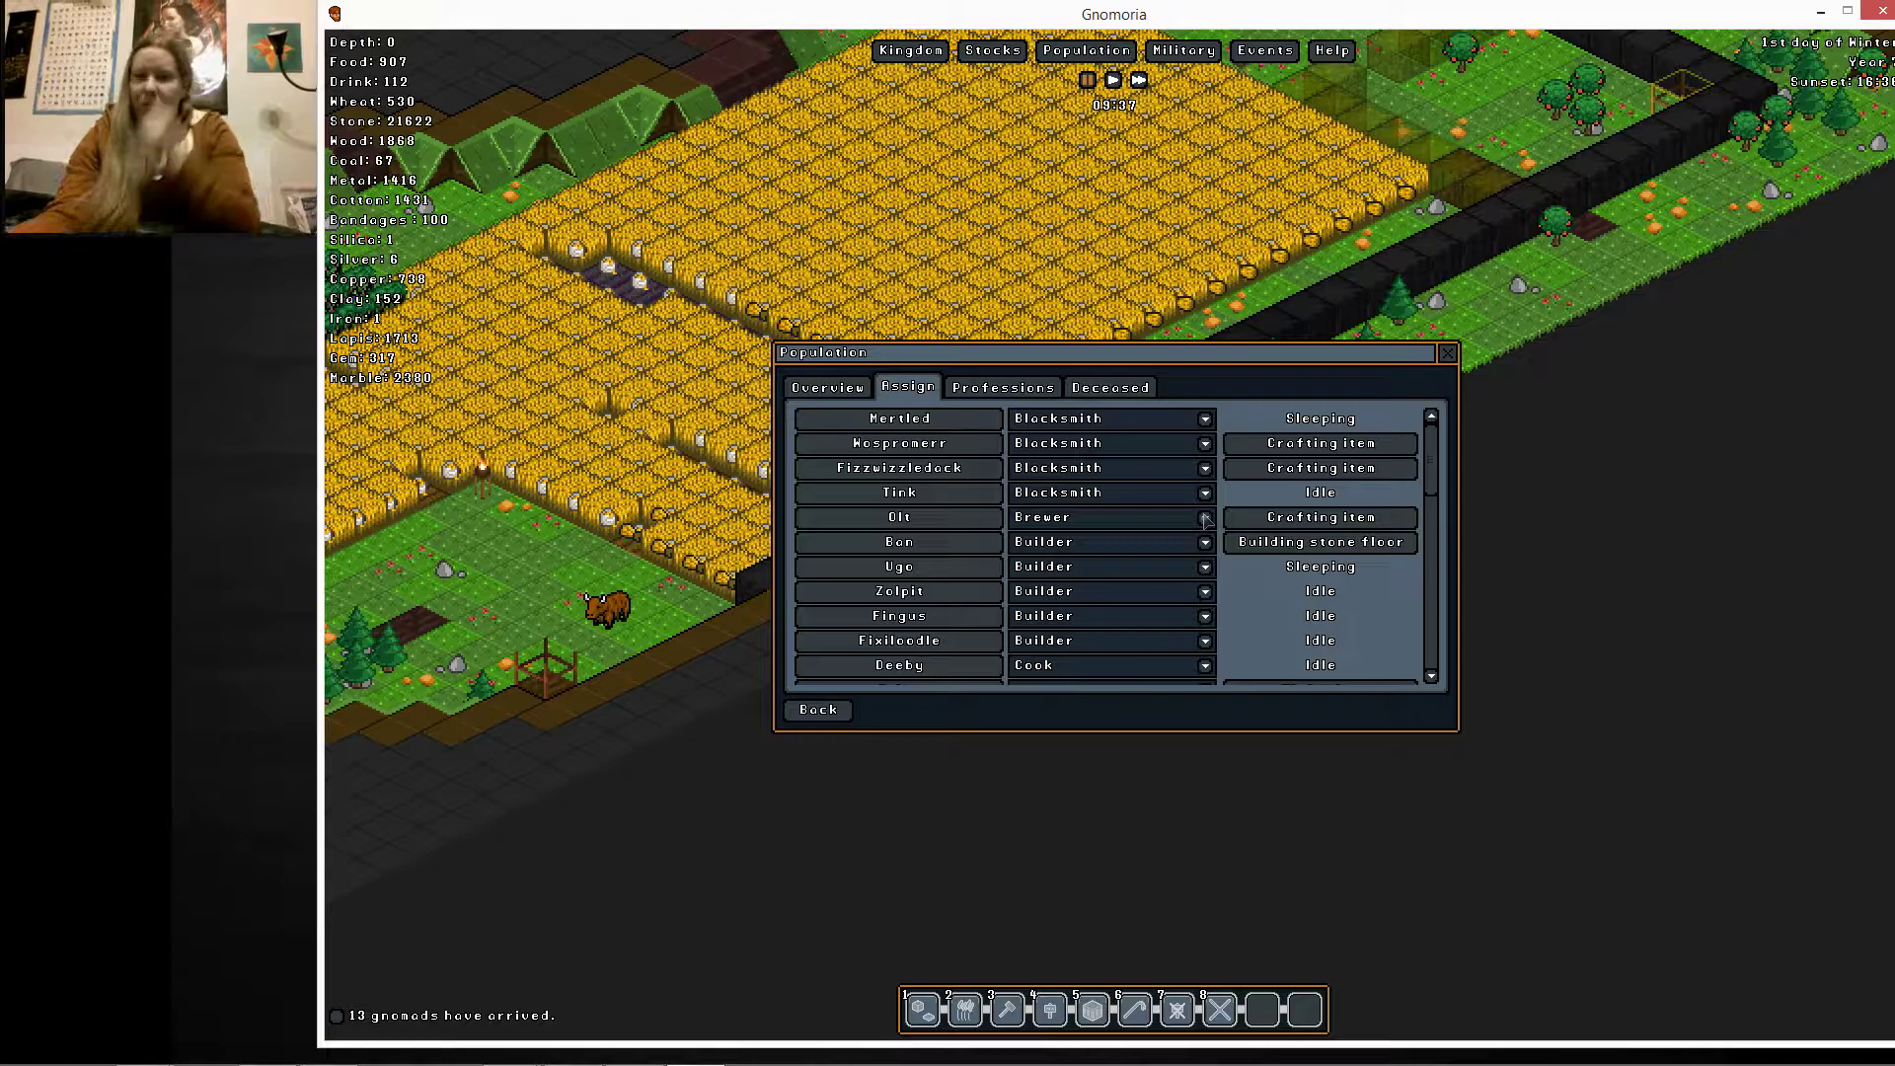
pyautogui.scroll(-3)
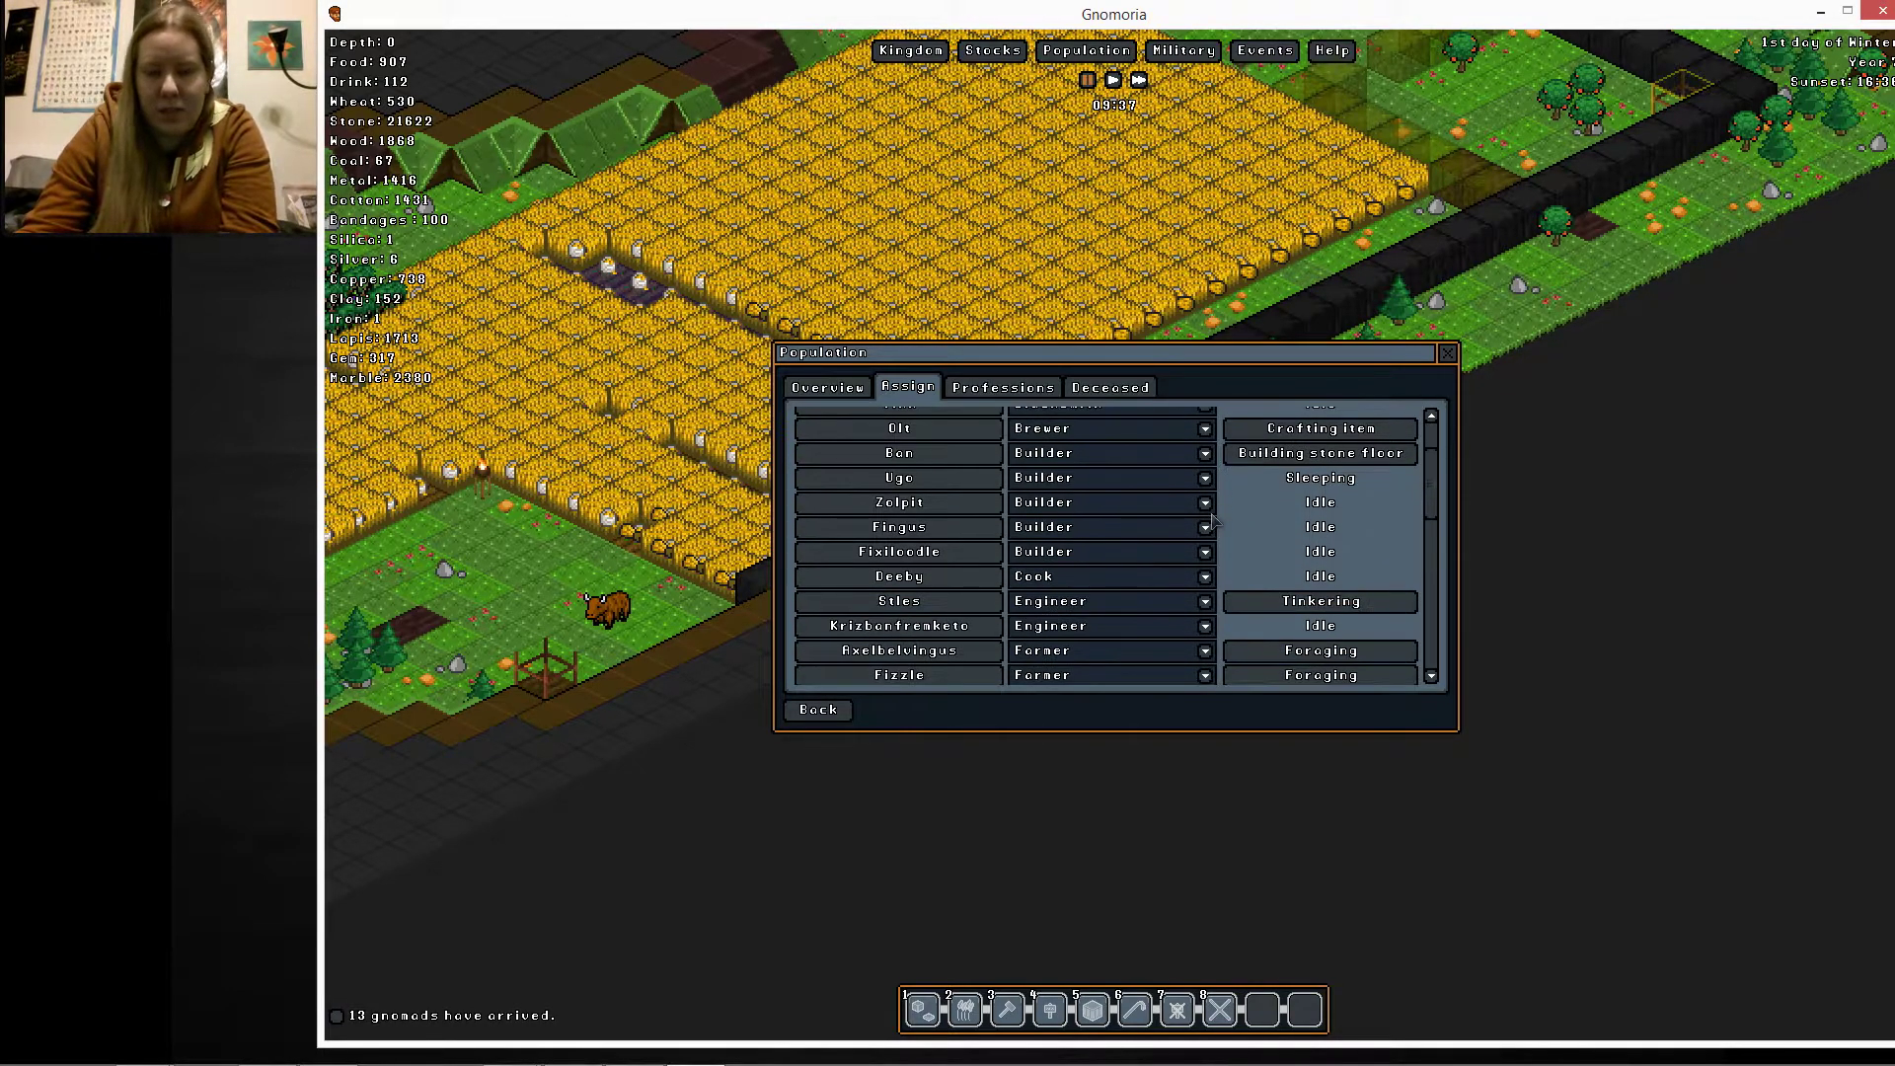
pyautogui.scroll(-3)
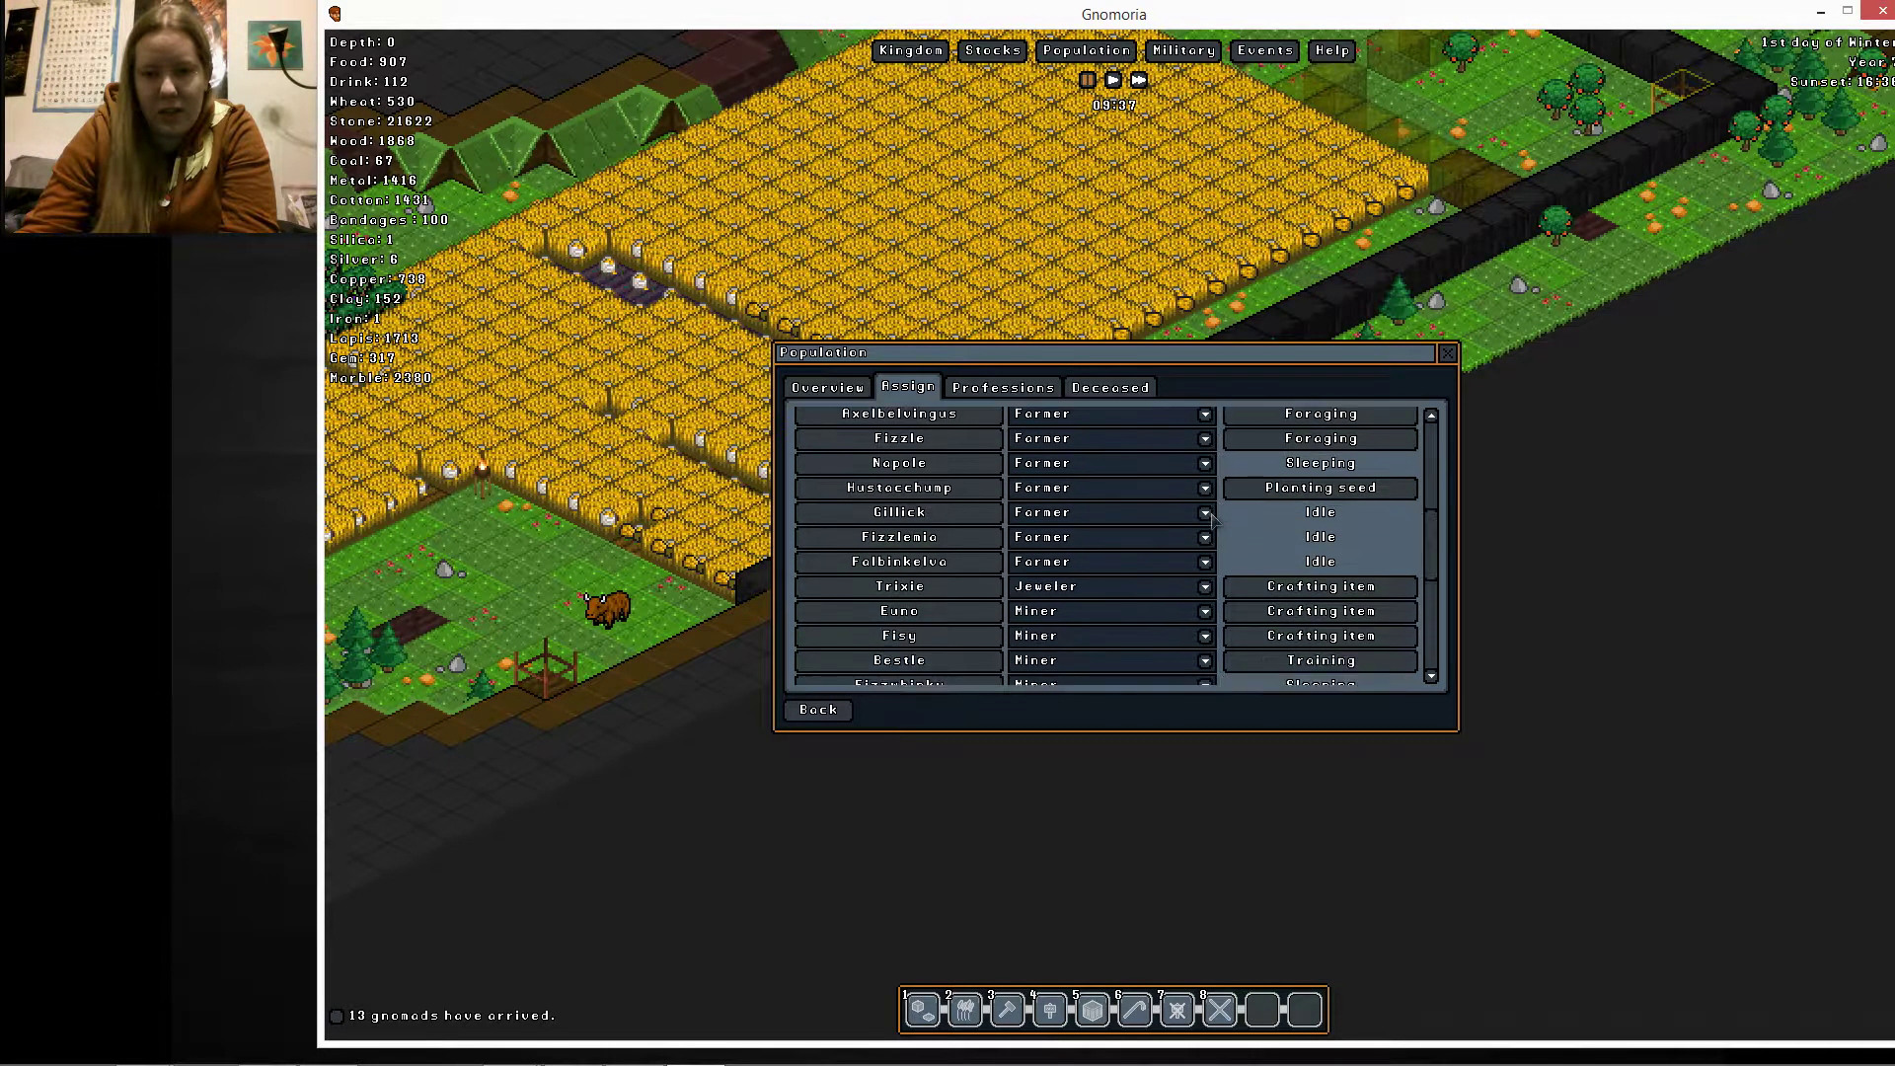
pyautogui.scroll(-3)
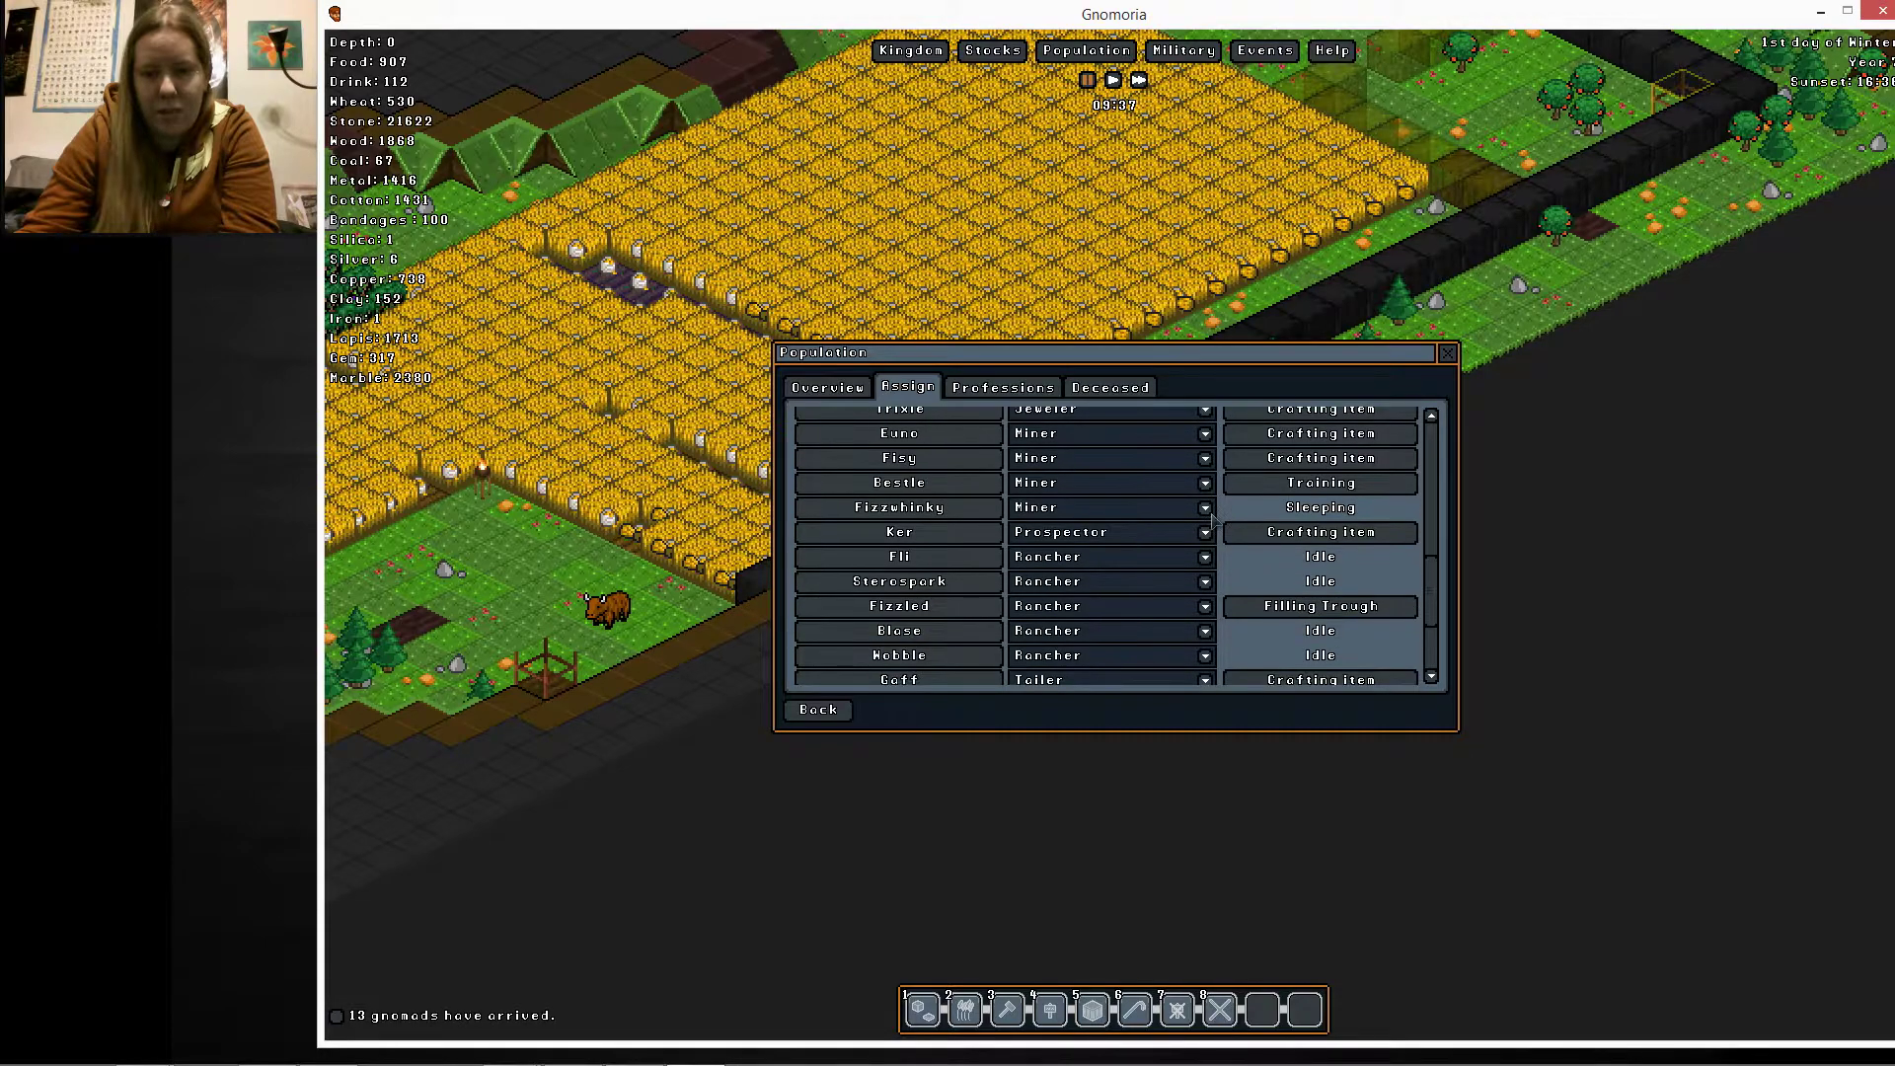
pyautogui.scroll(-3)
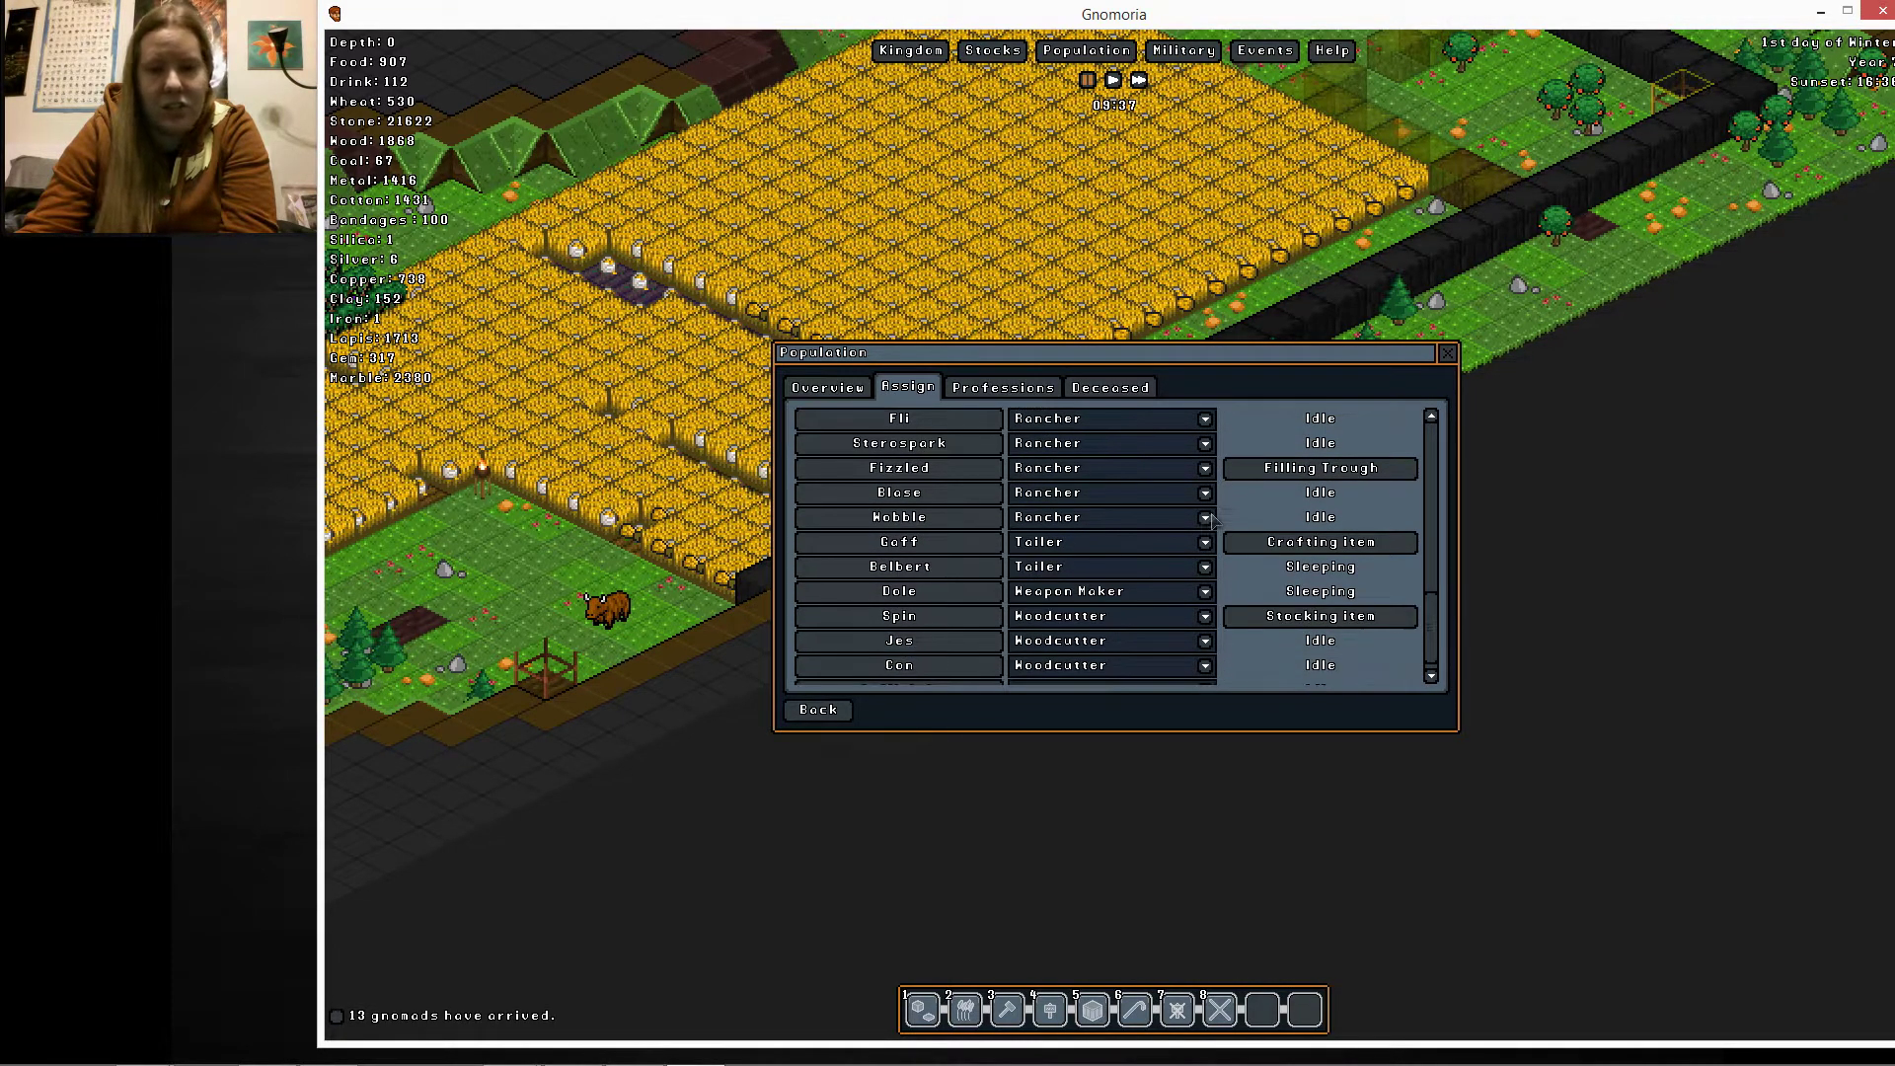
pyautogui.scroll(-3)
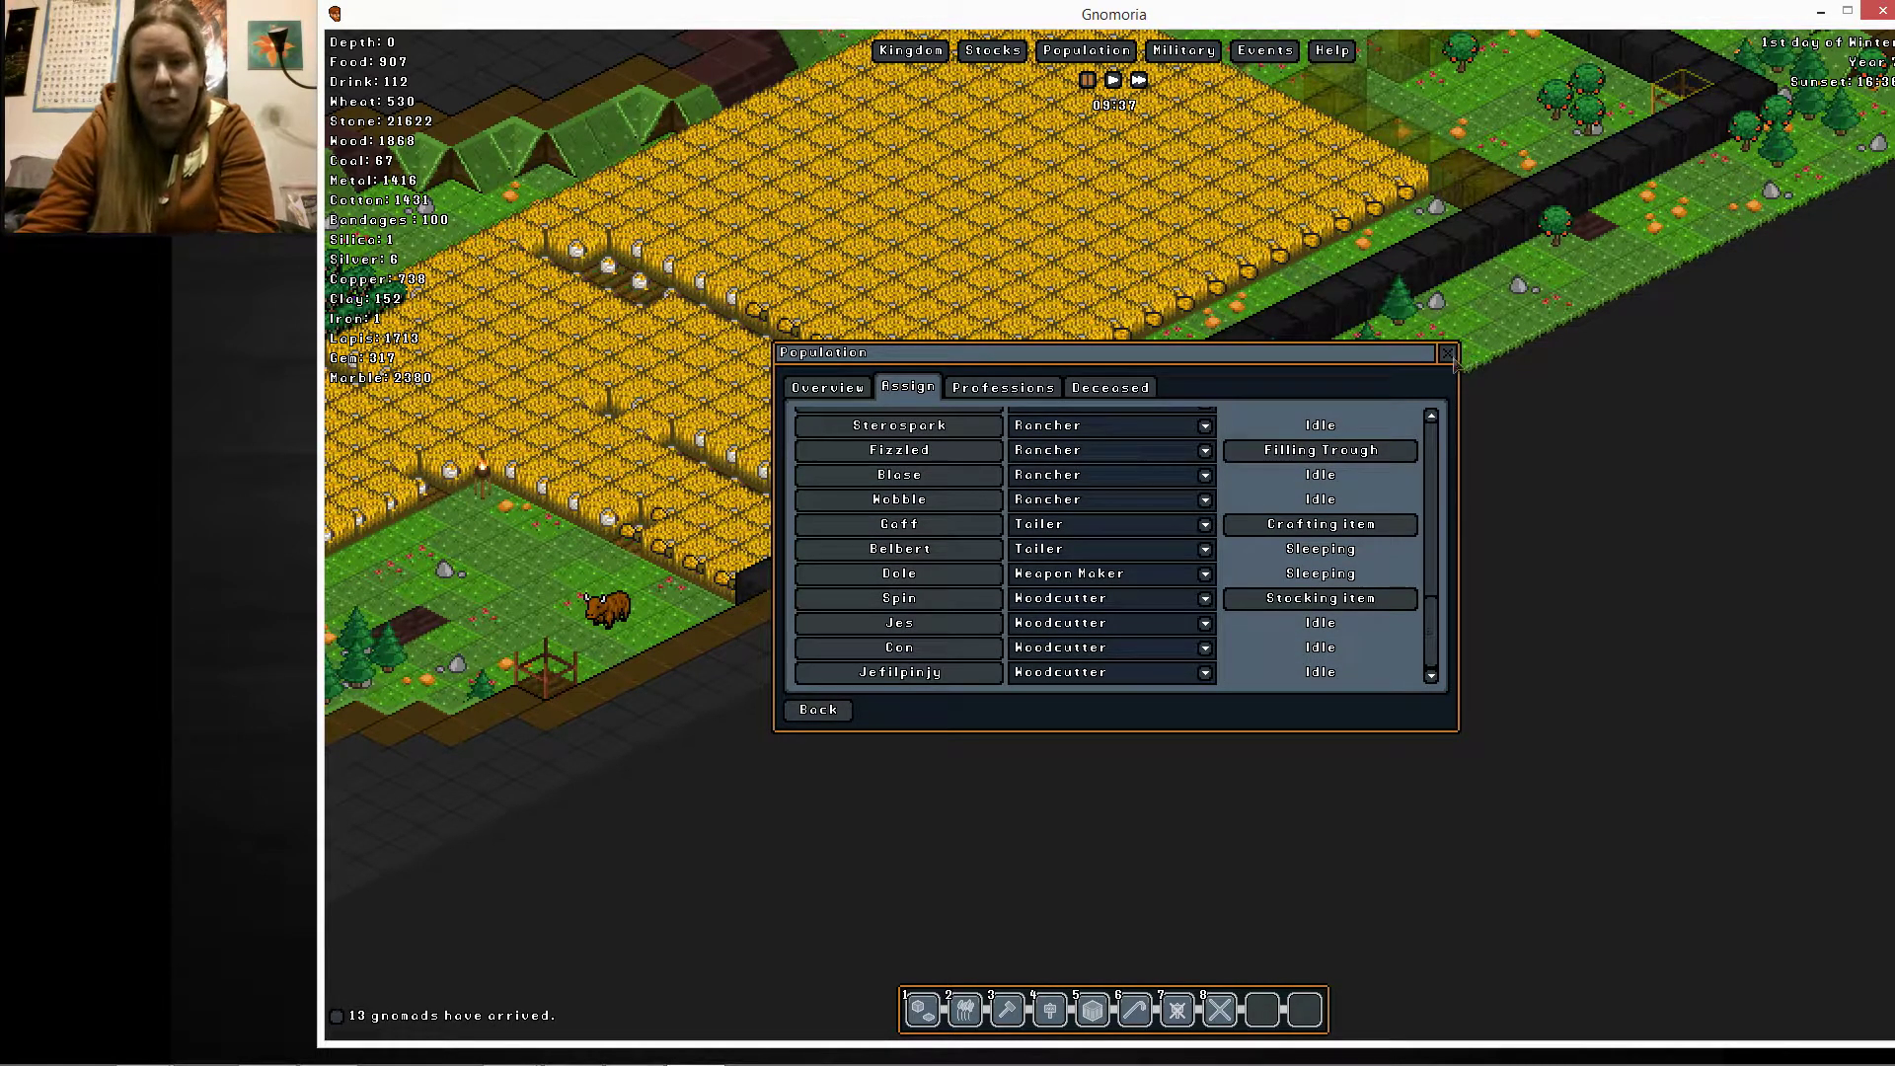
pyautogui.click(1447, 351)
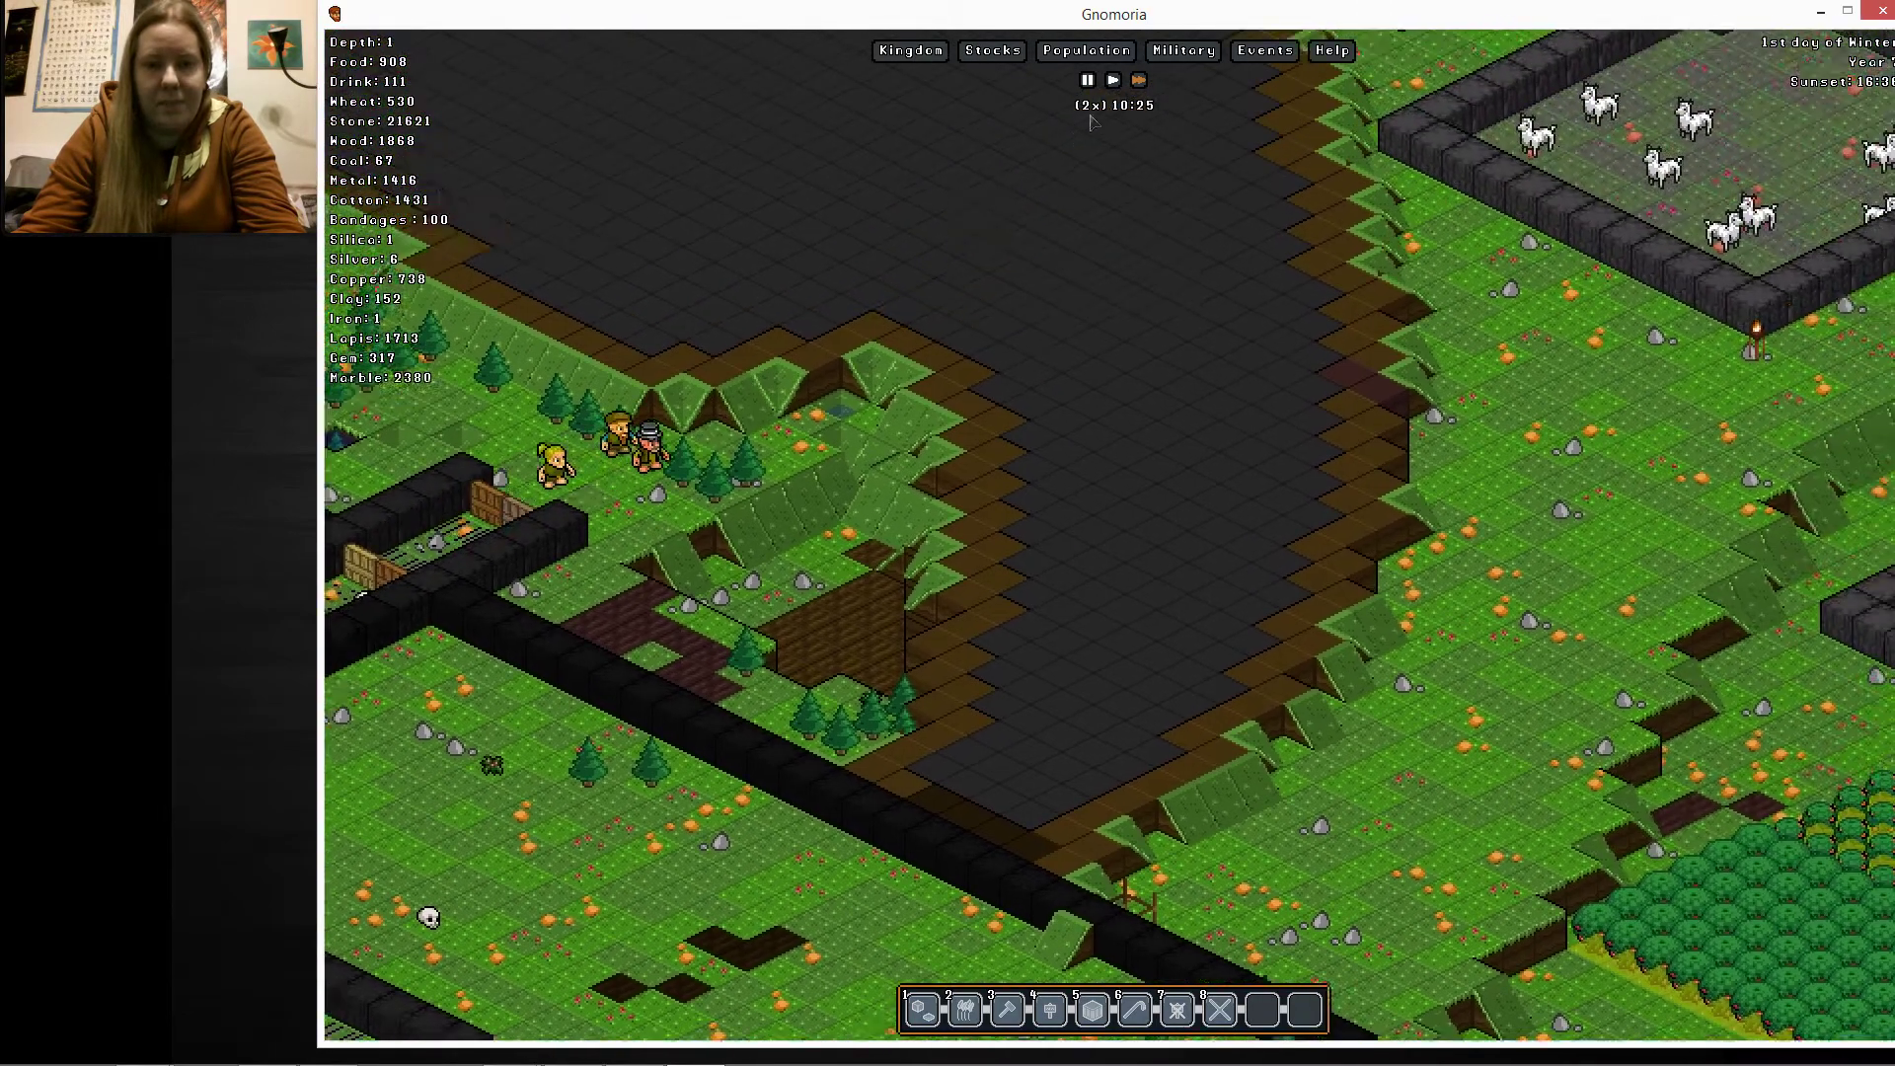
# Open the Military Squads screen showing The Stenchpockers of Zephyr squad
pyautogui.click(1180, 51)
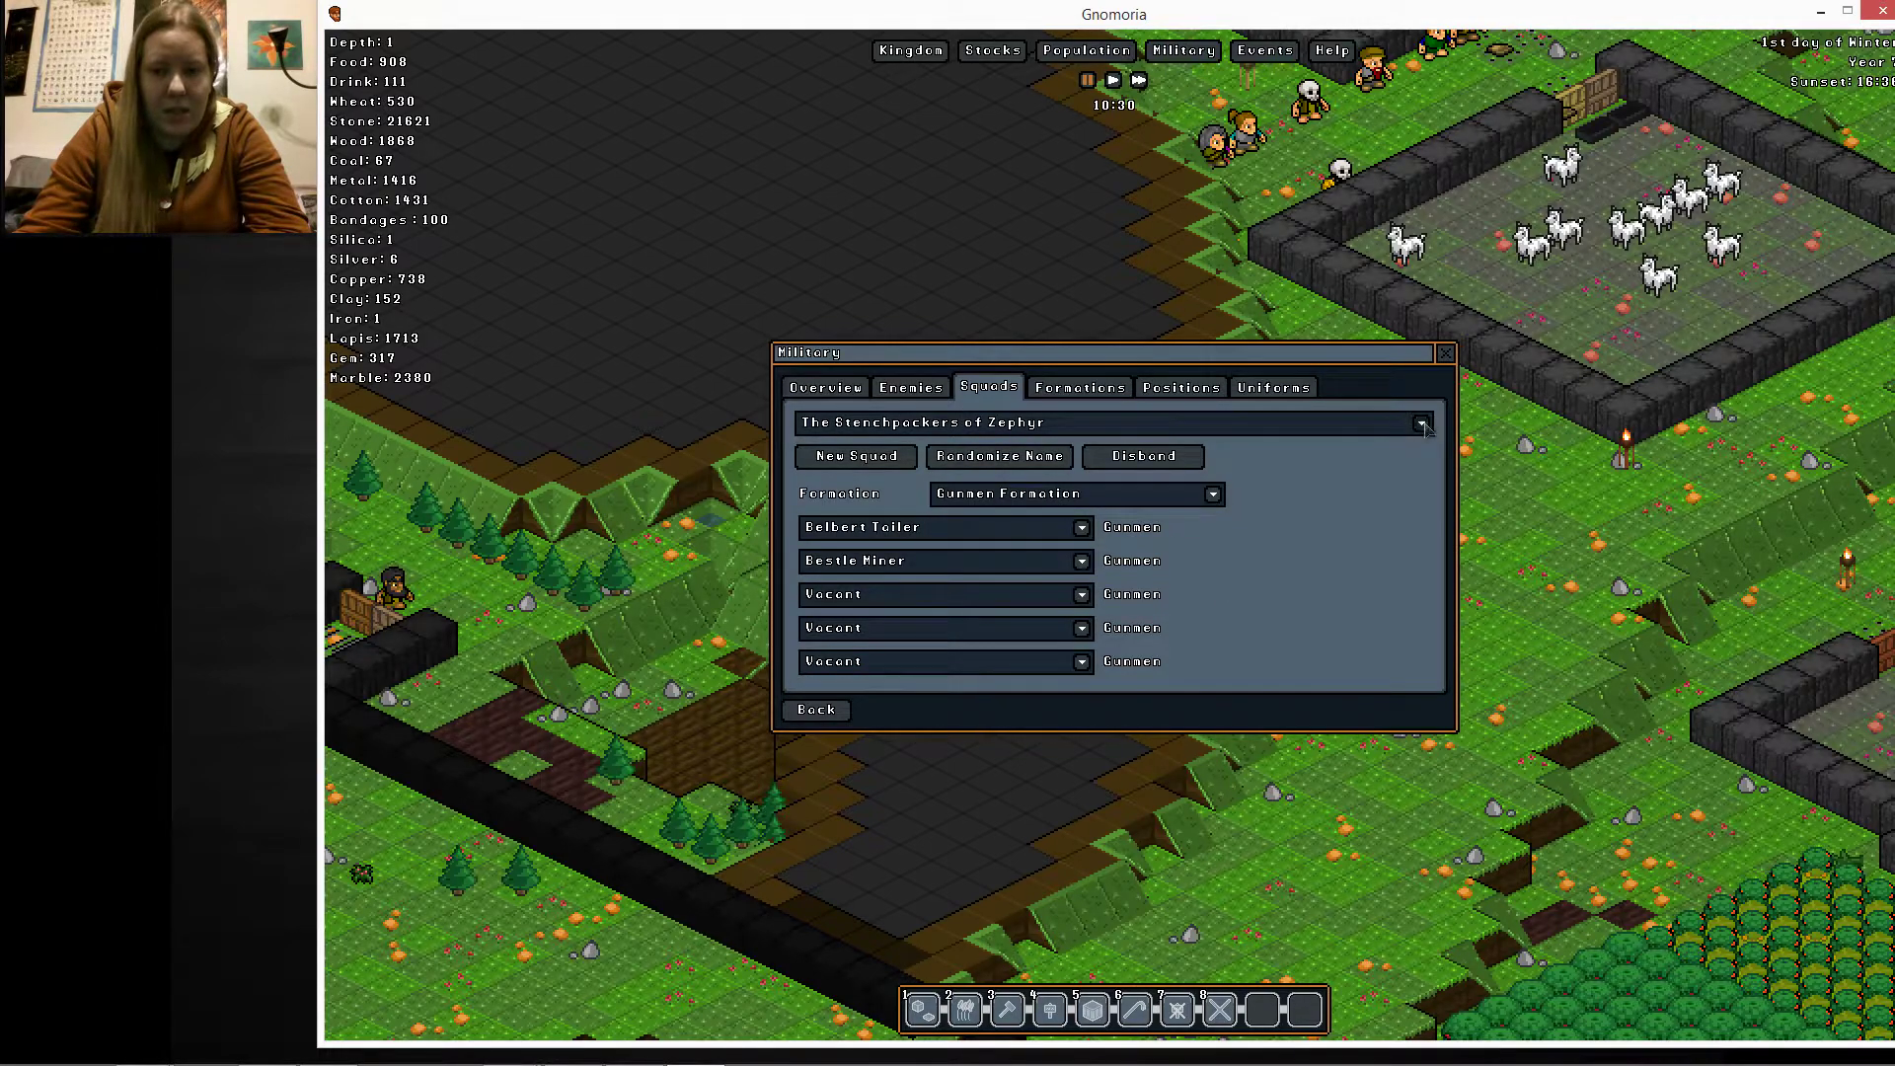
# Switch to the Trinsowers of Sweet squad and fill its vacant slots with Wobble and Deeby
pyautogui.click(1421, 421)
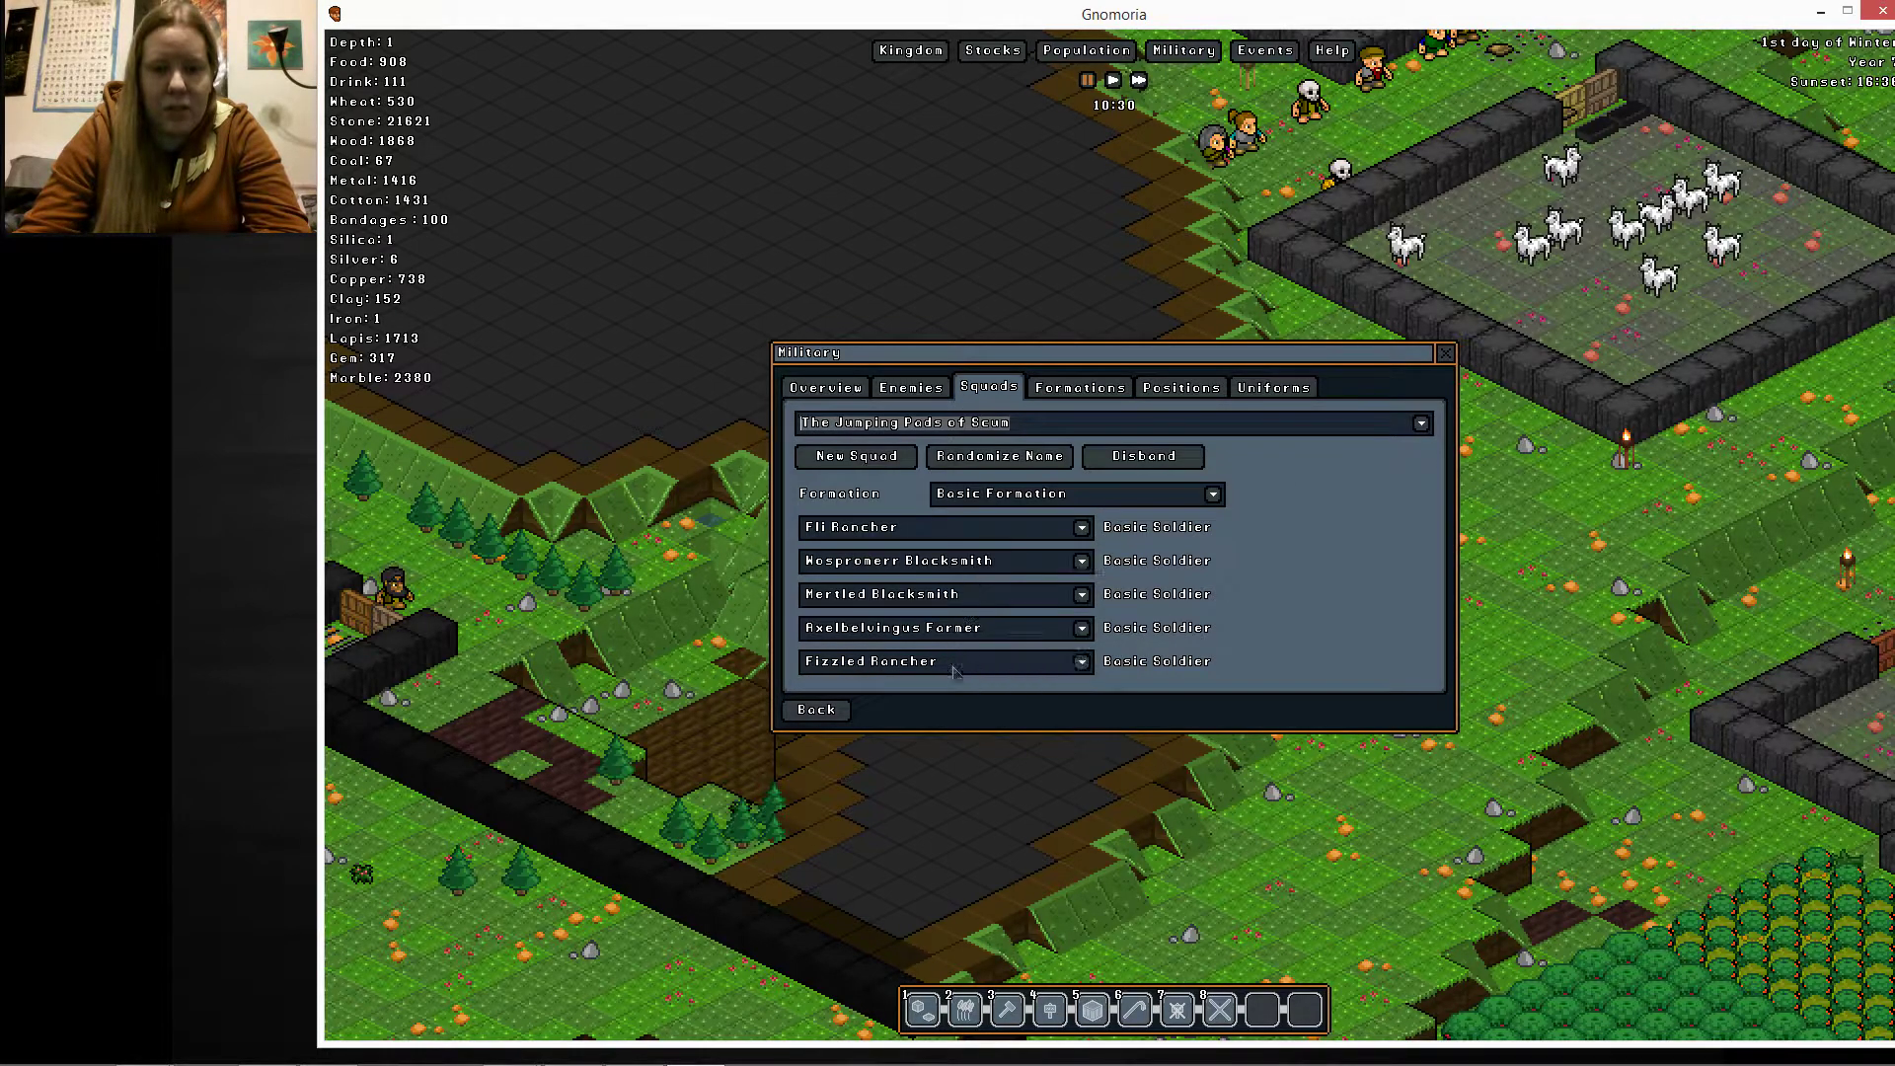
pyautogui.click(1420, 423)
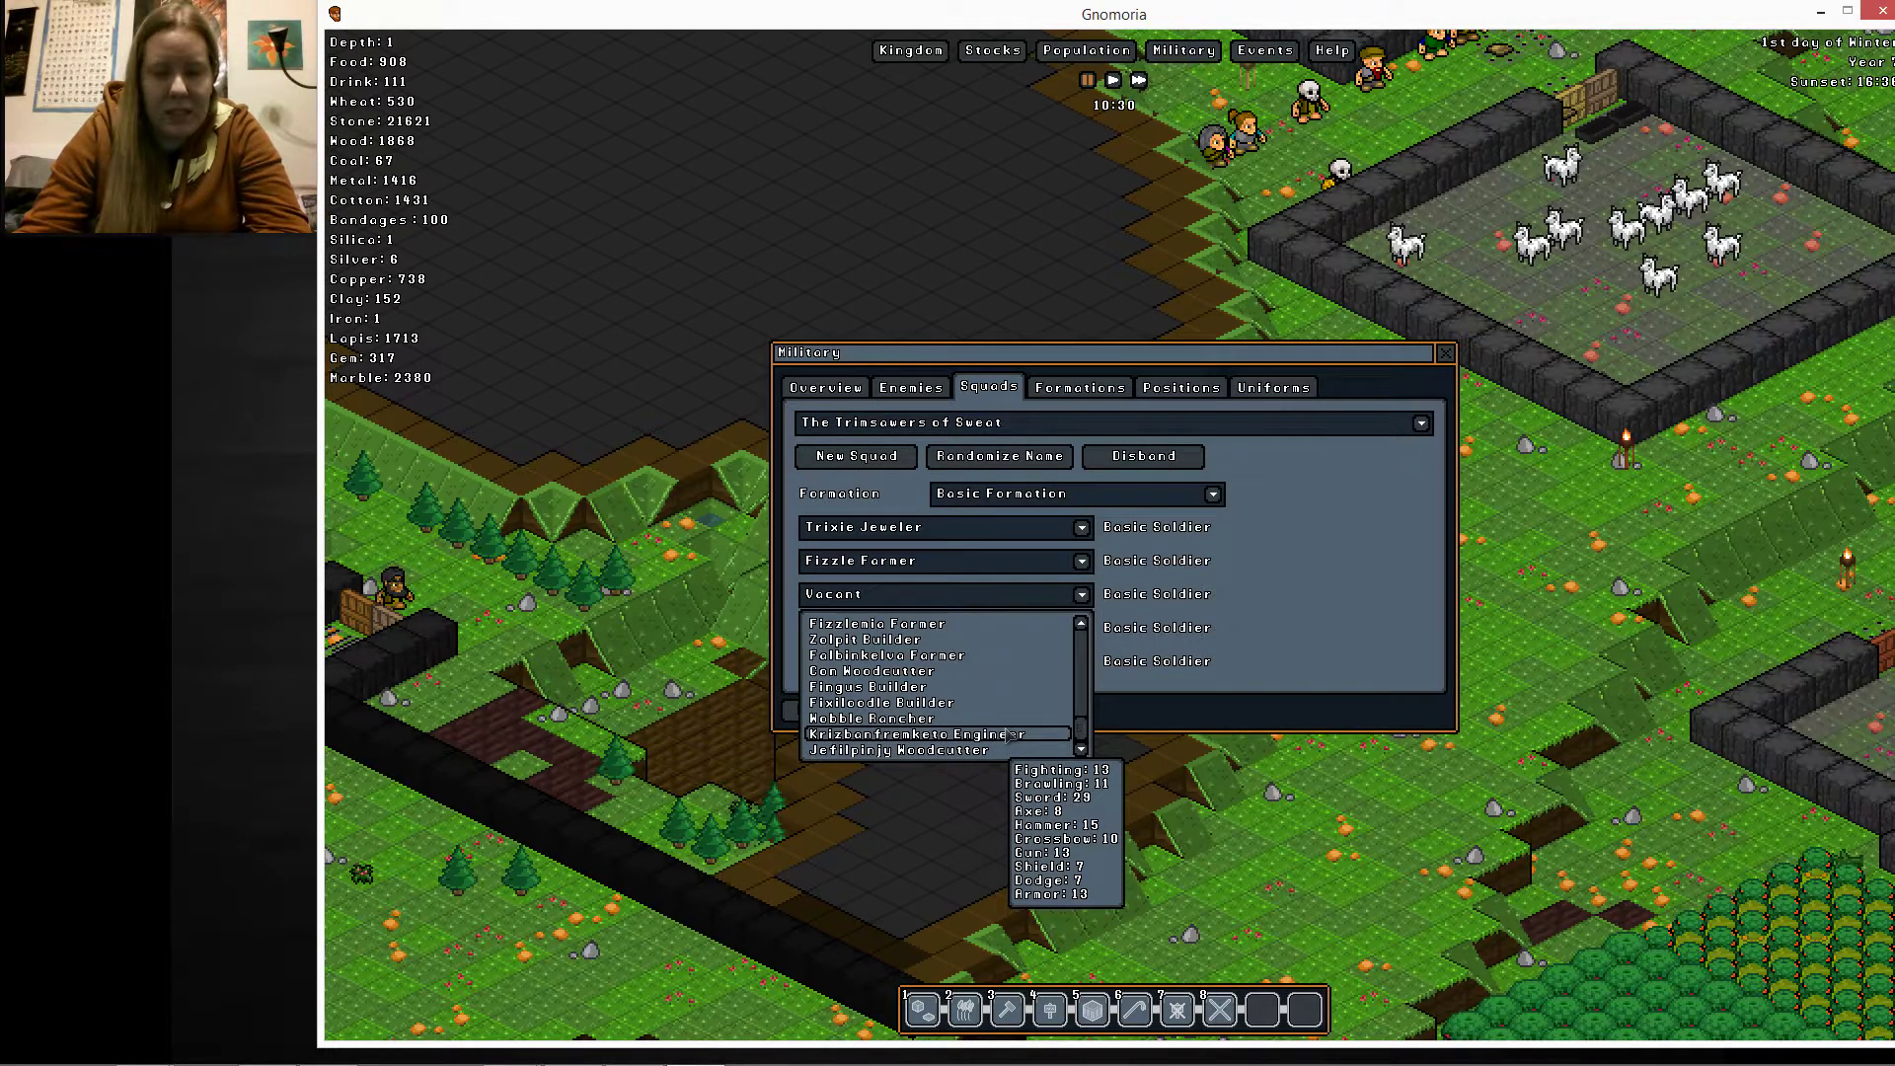
pyautogui.moveTo(868, 717)
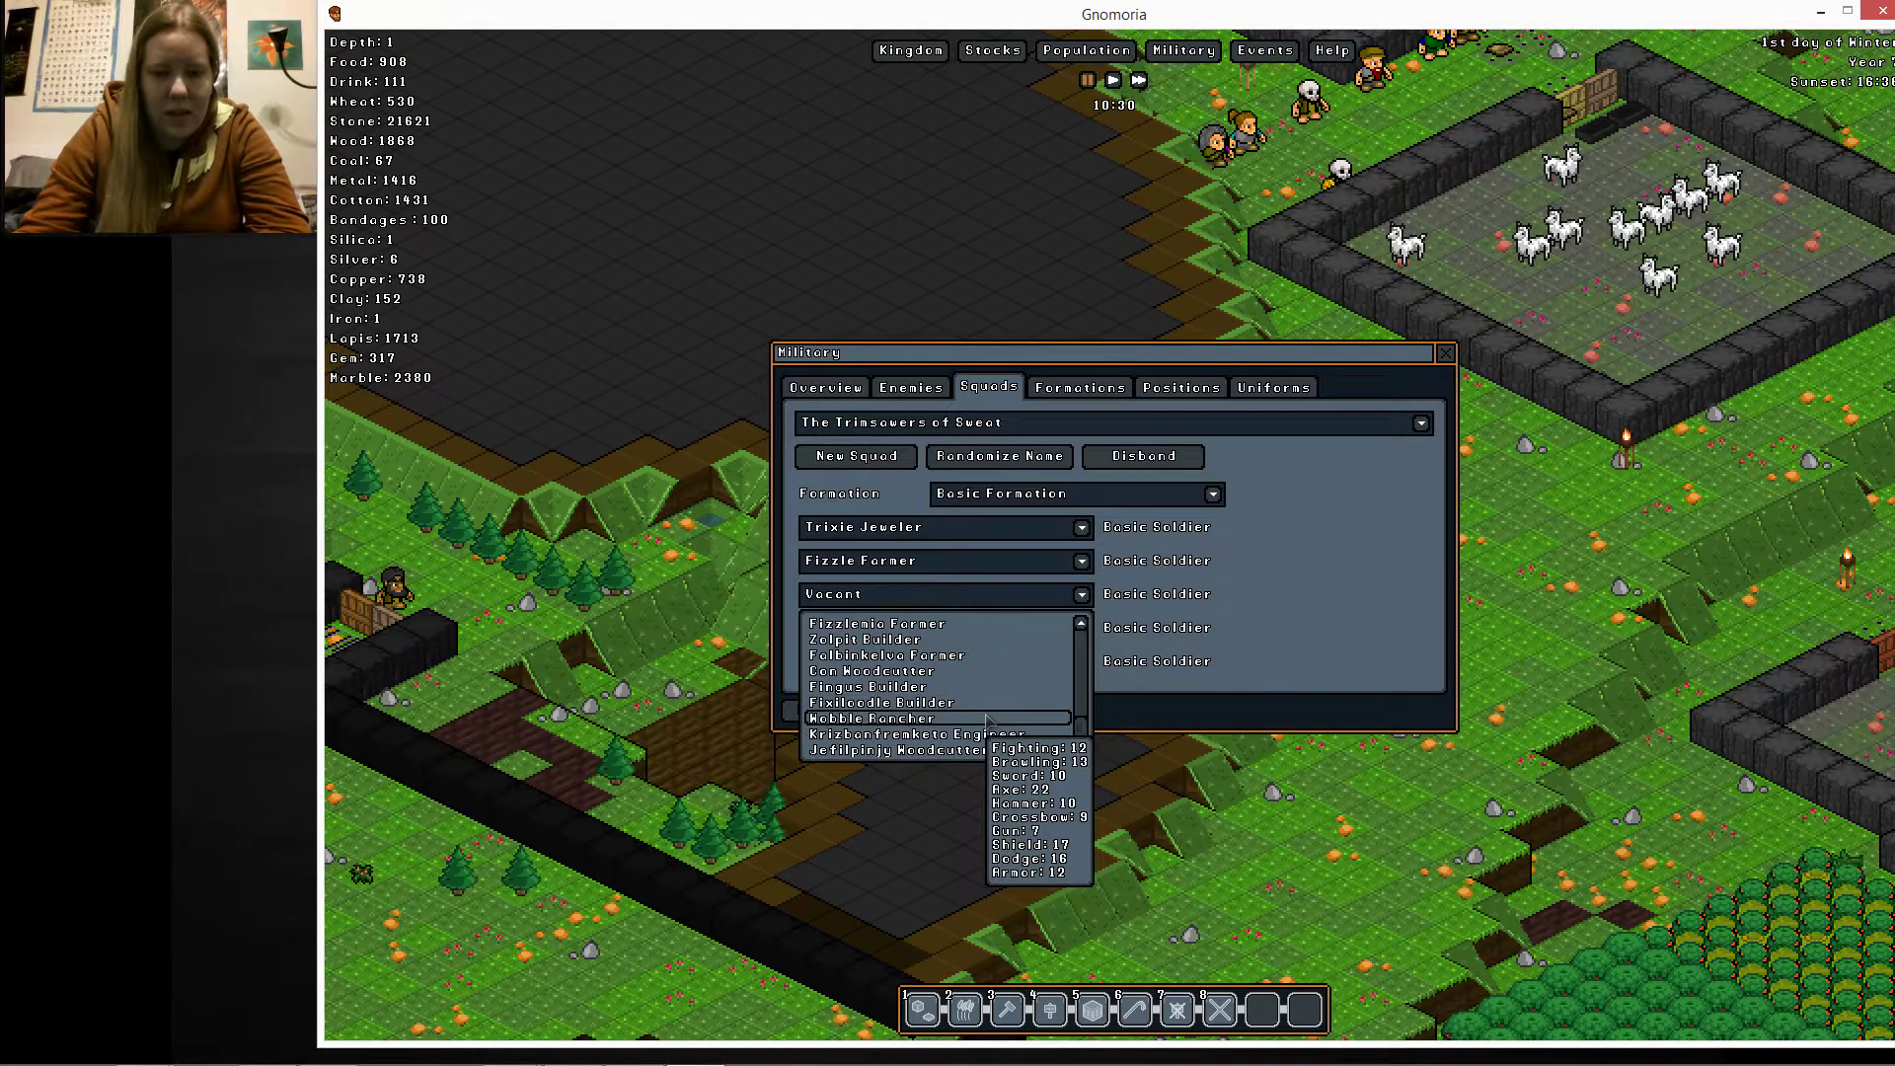
pyautogui.click(868, 717)
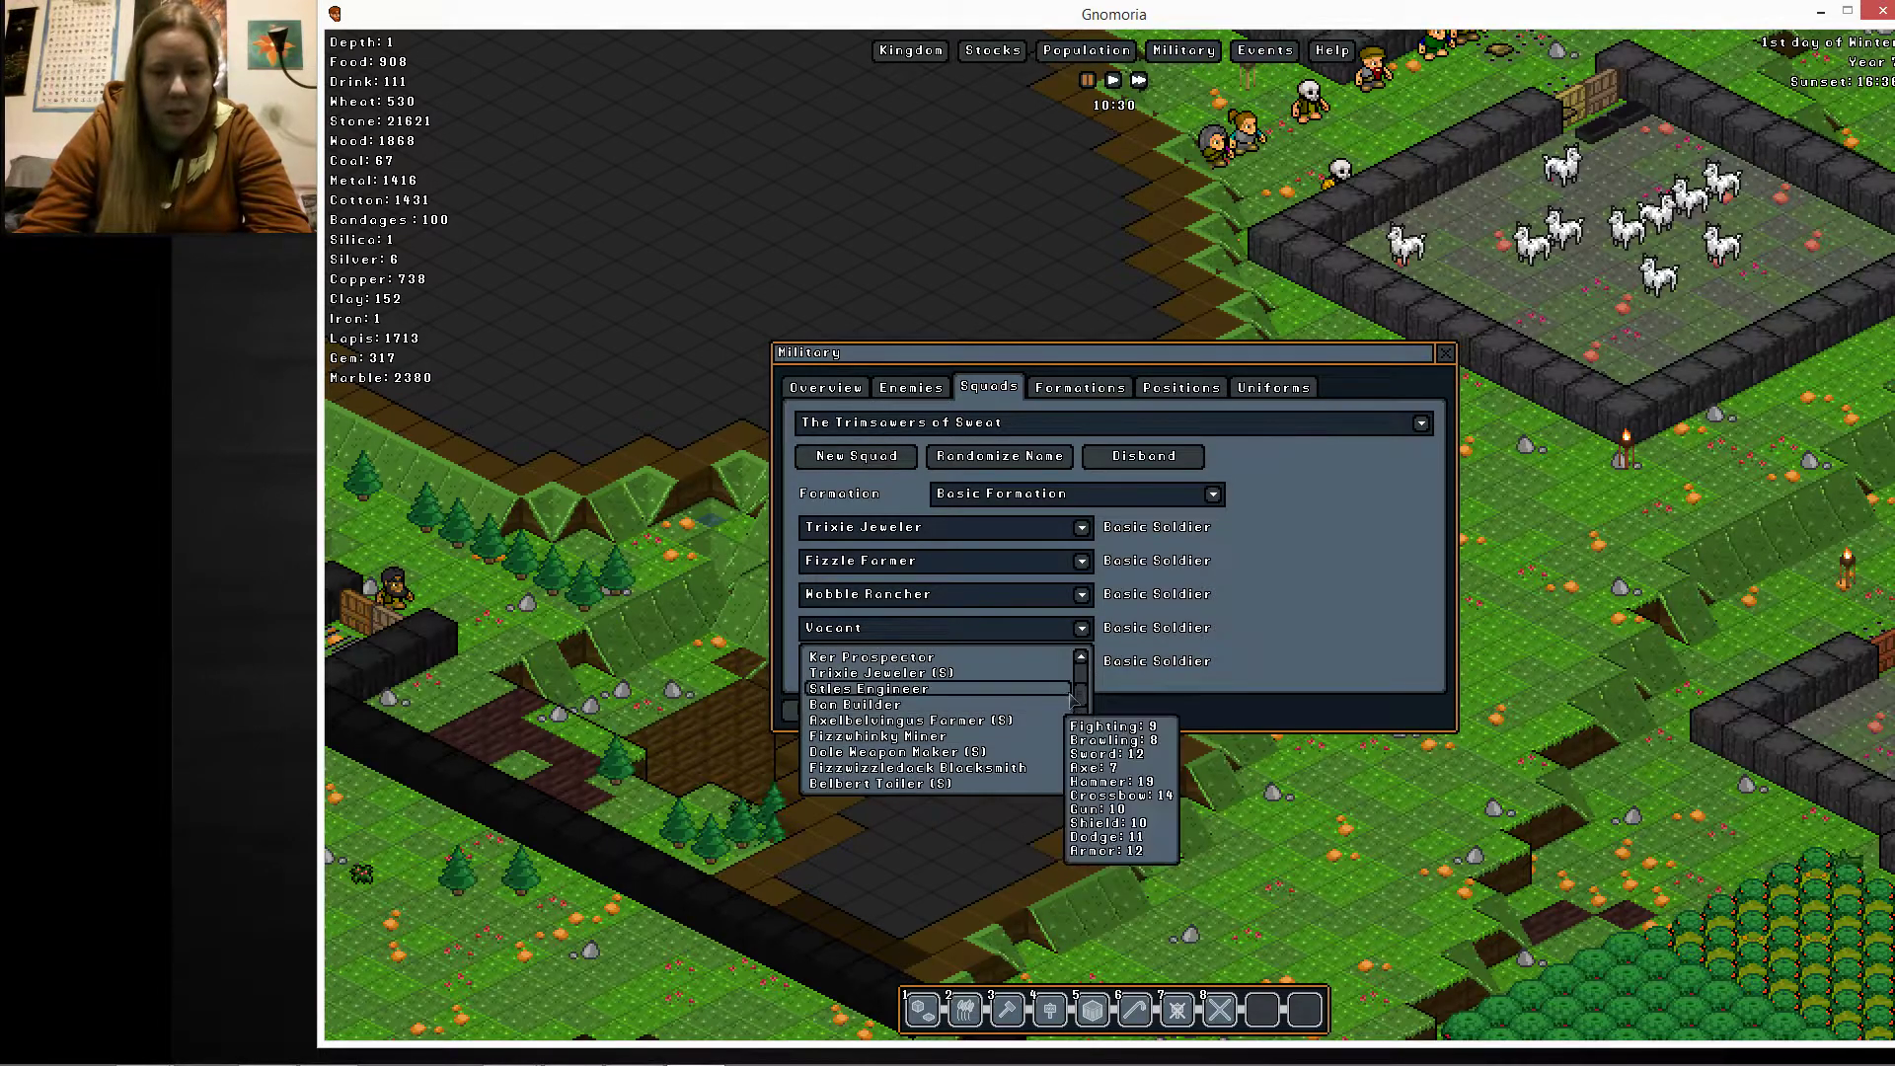
pyautogui.moveTo(1082, 713)
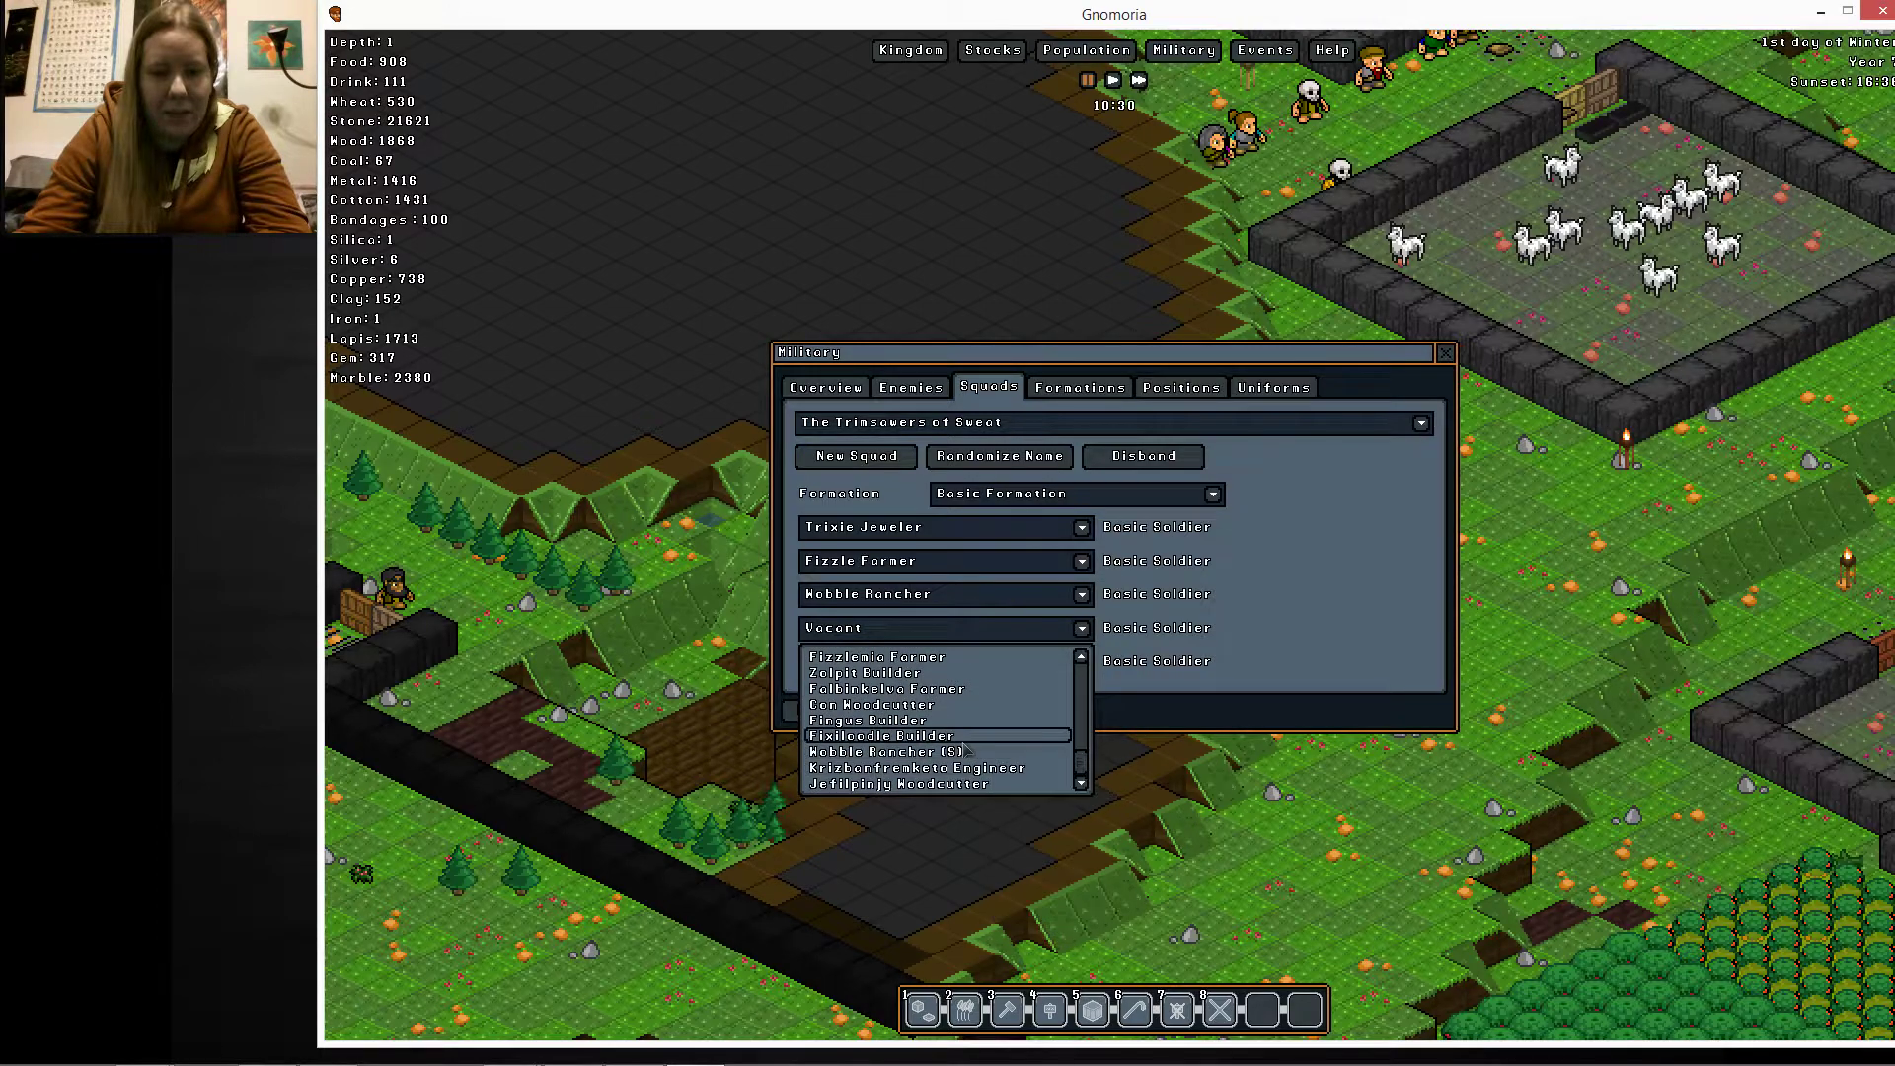
pyautogui.moveTo(882, 752)
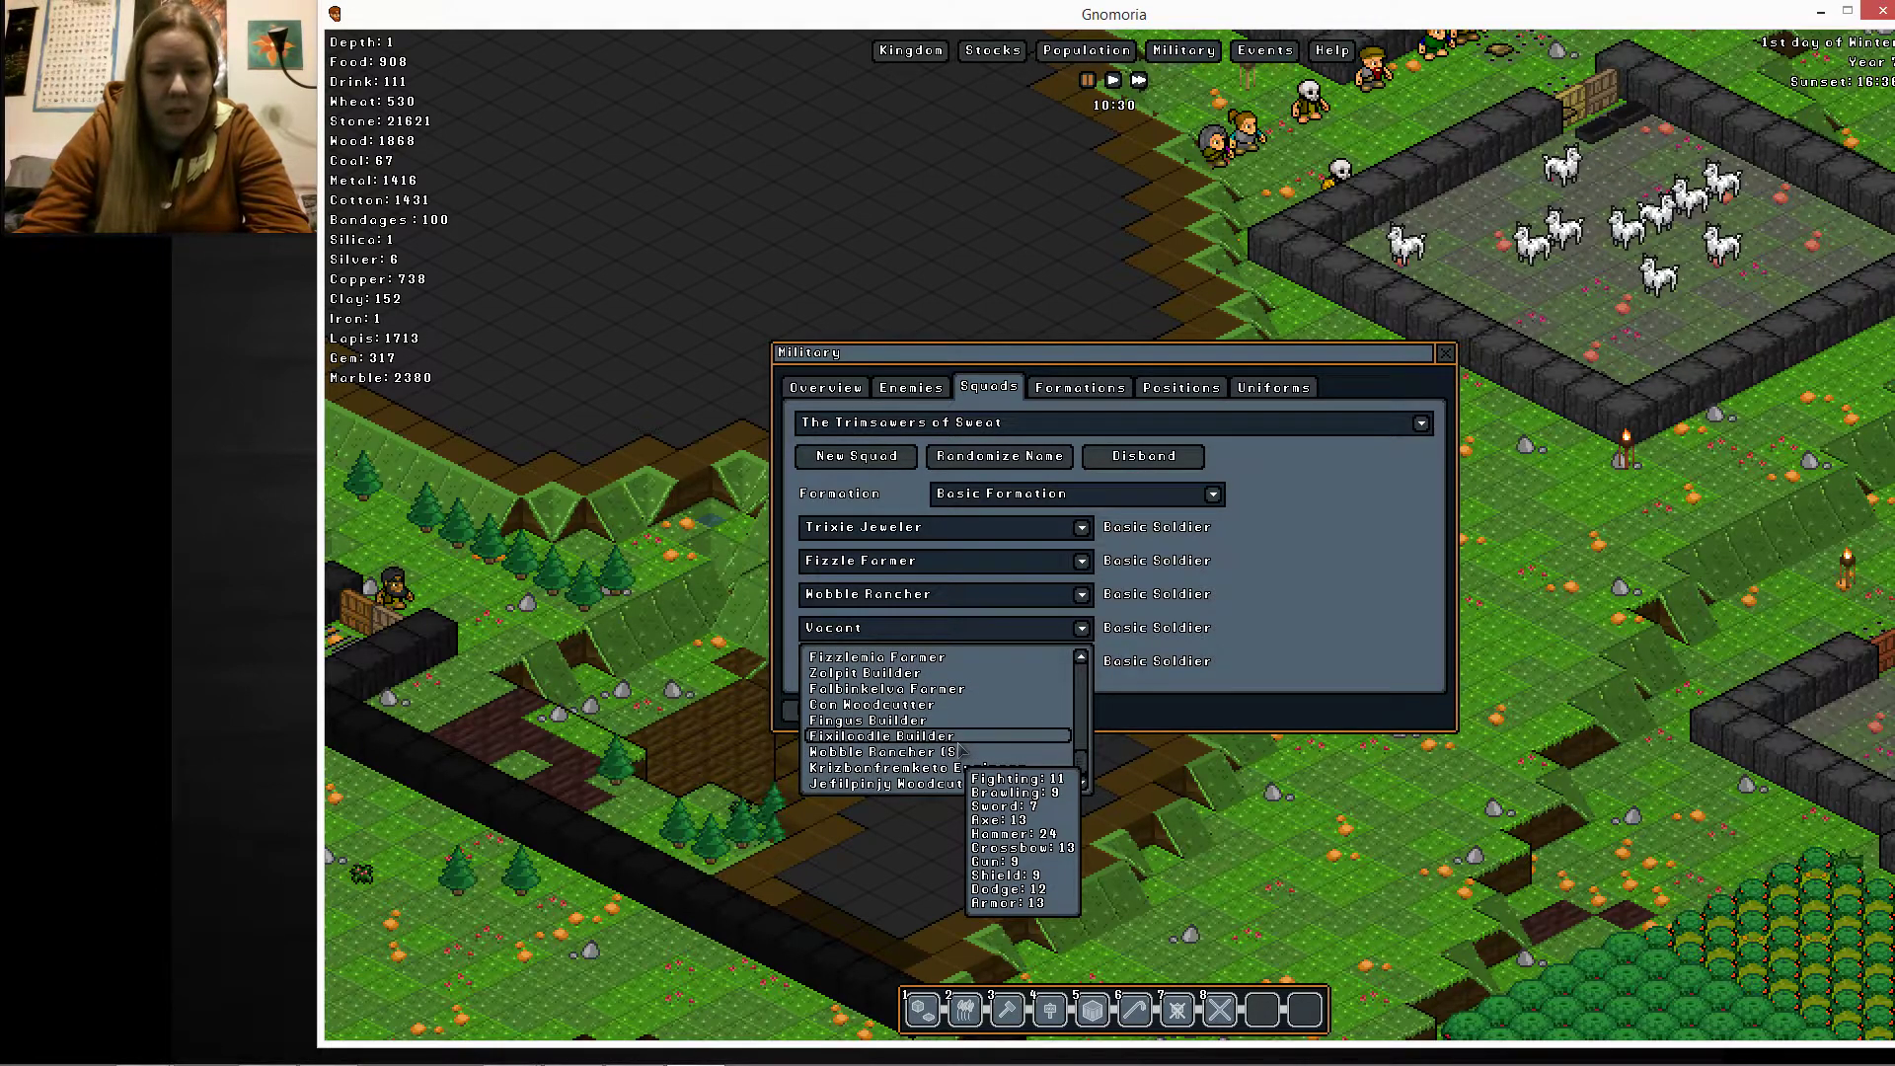
pyautogui.moveTo(952, 704)
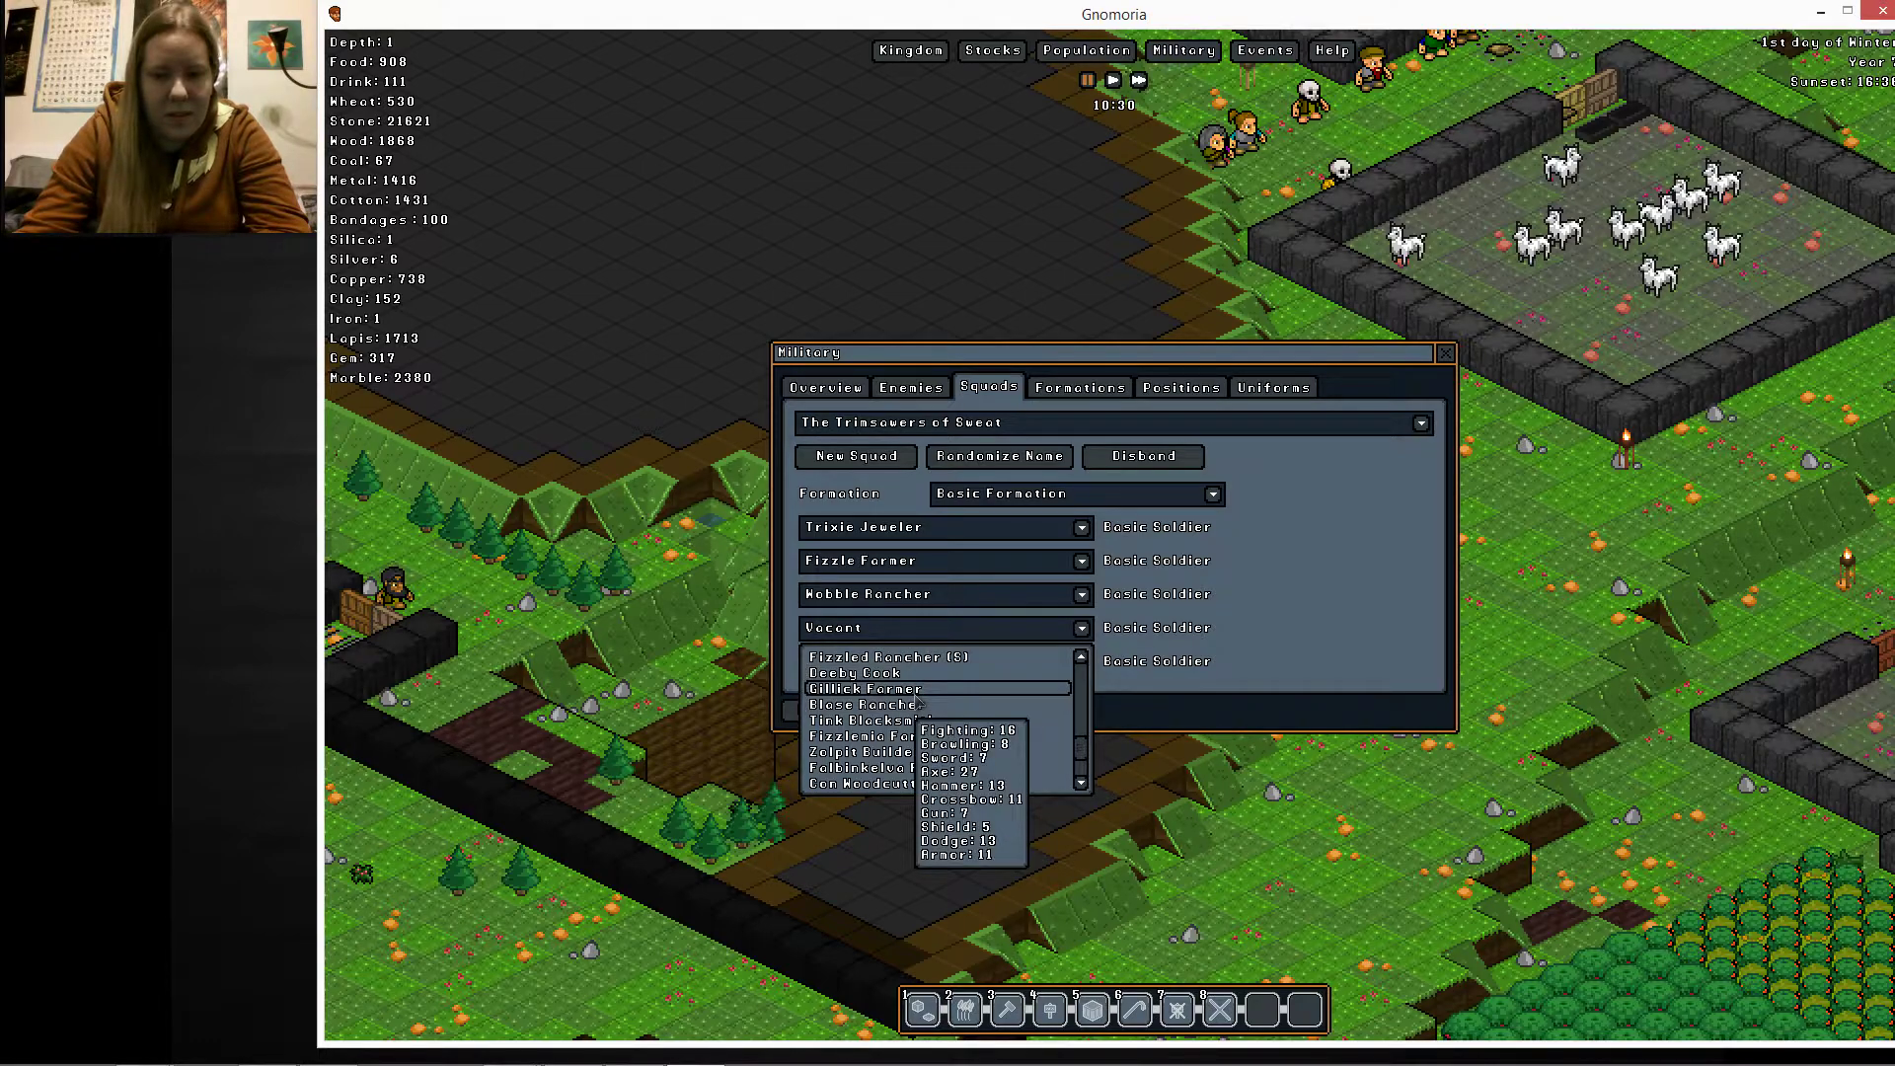
pyautogui.moveTo(855, 673)
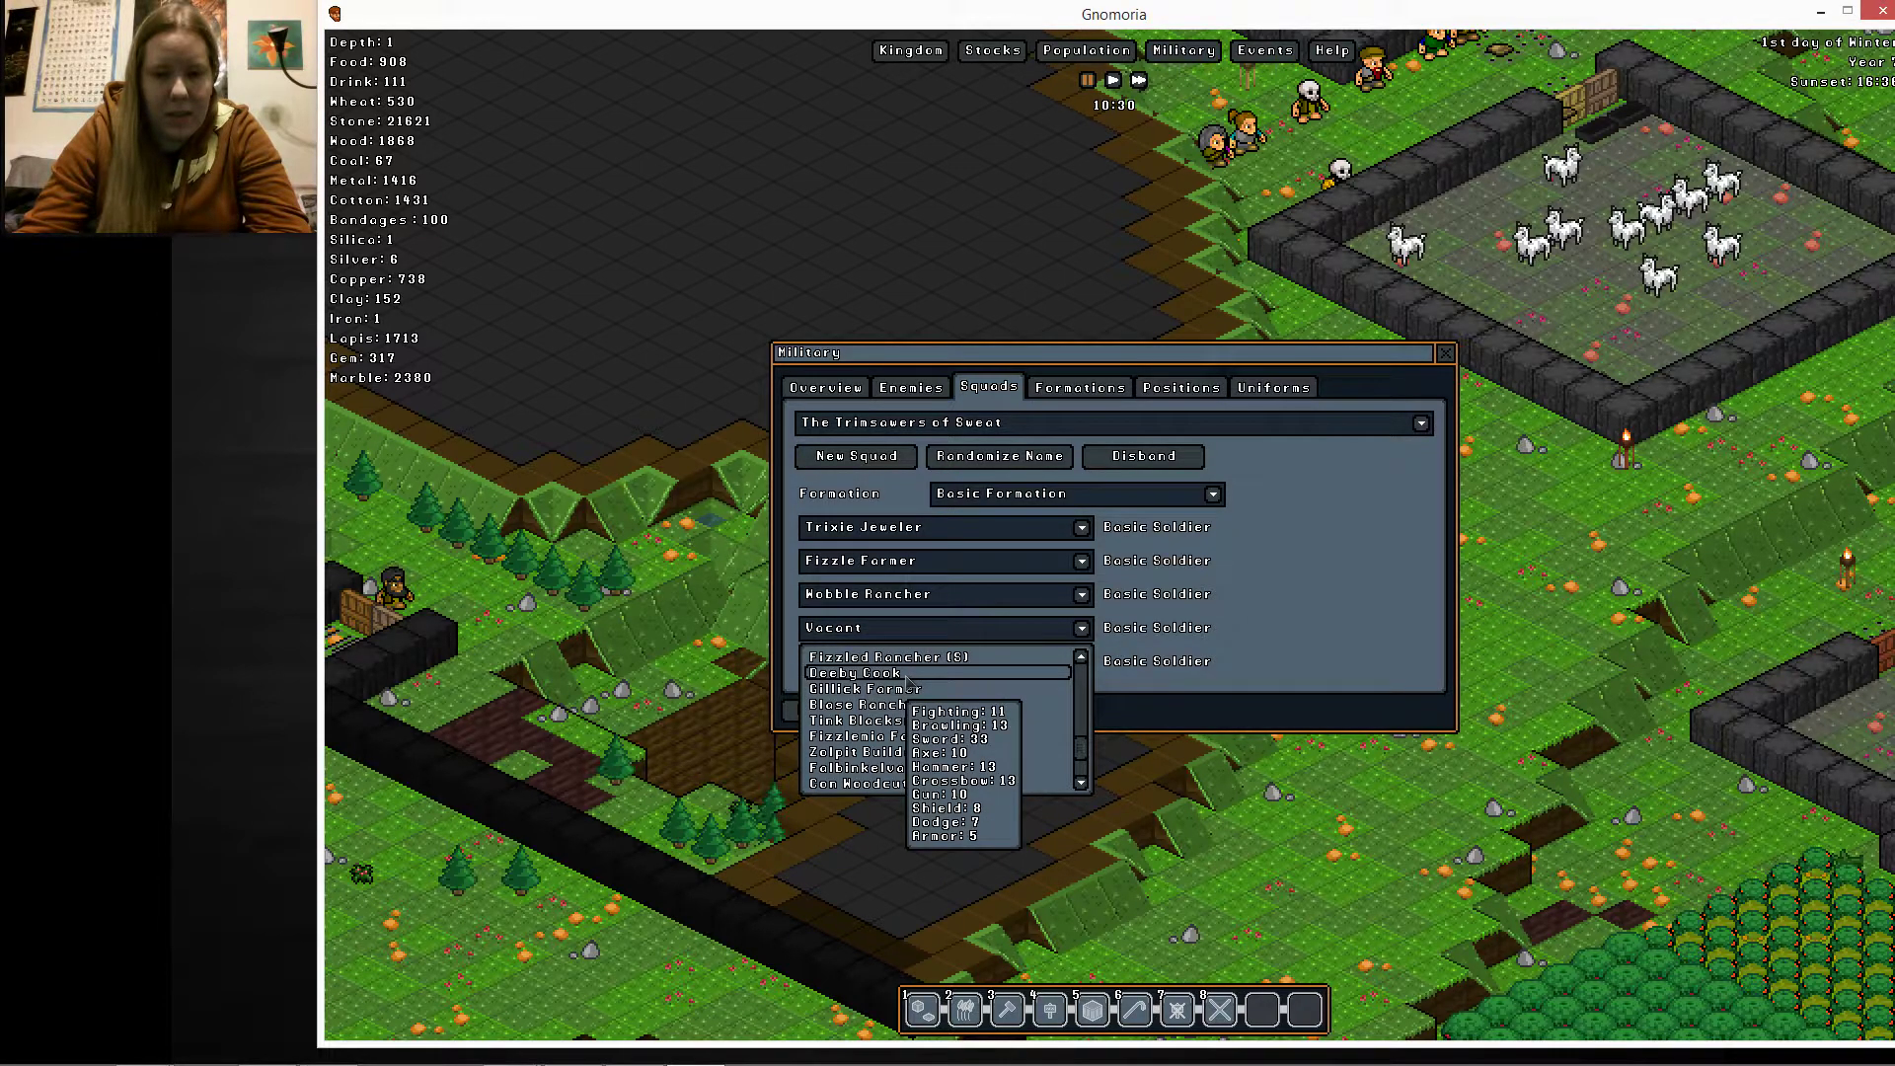
pyautogui.click(860, 689)
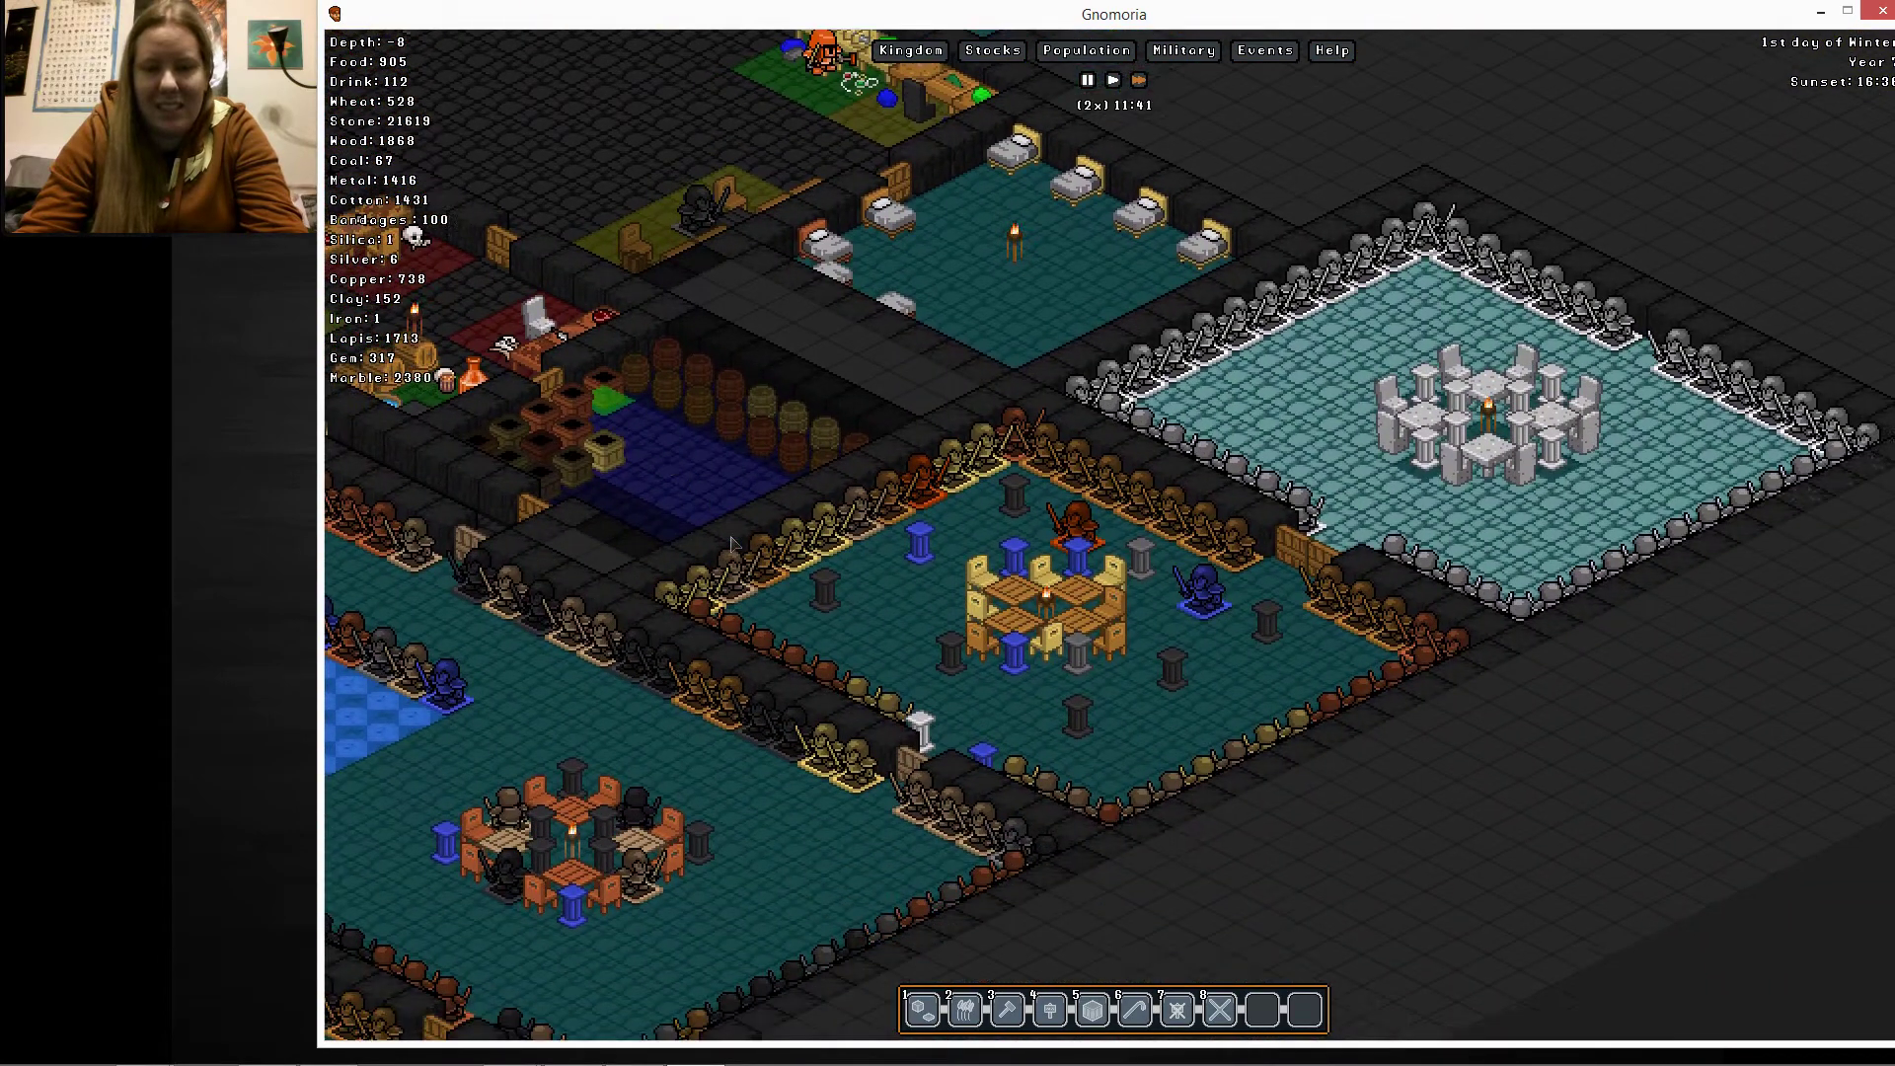
# Open the Population overview showing 30 gnomes, 135 deceased and 3 idle
pyautogui.scroll(-3)
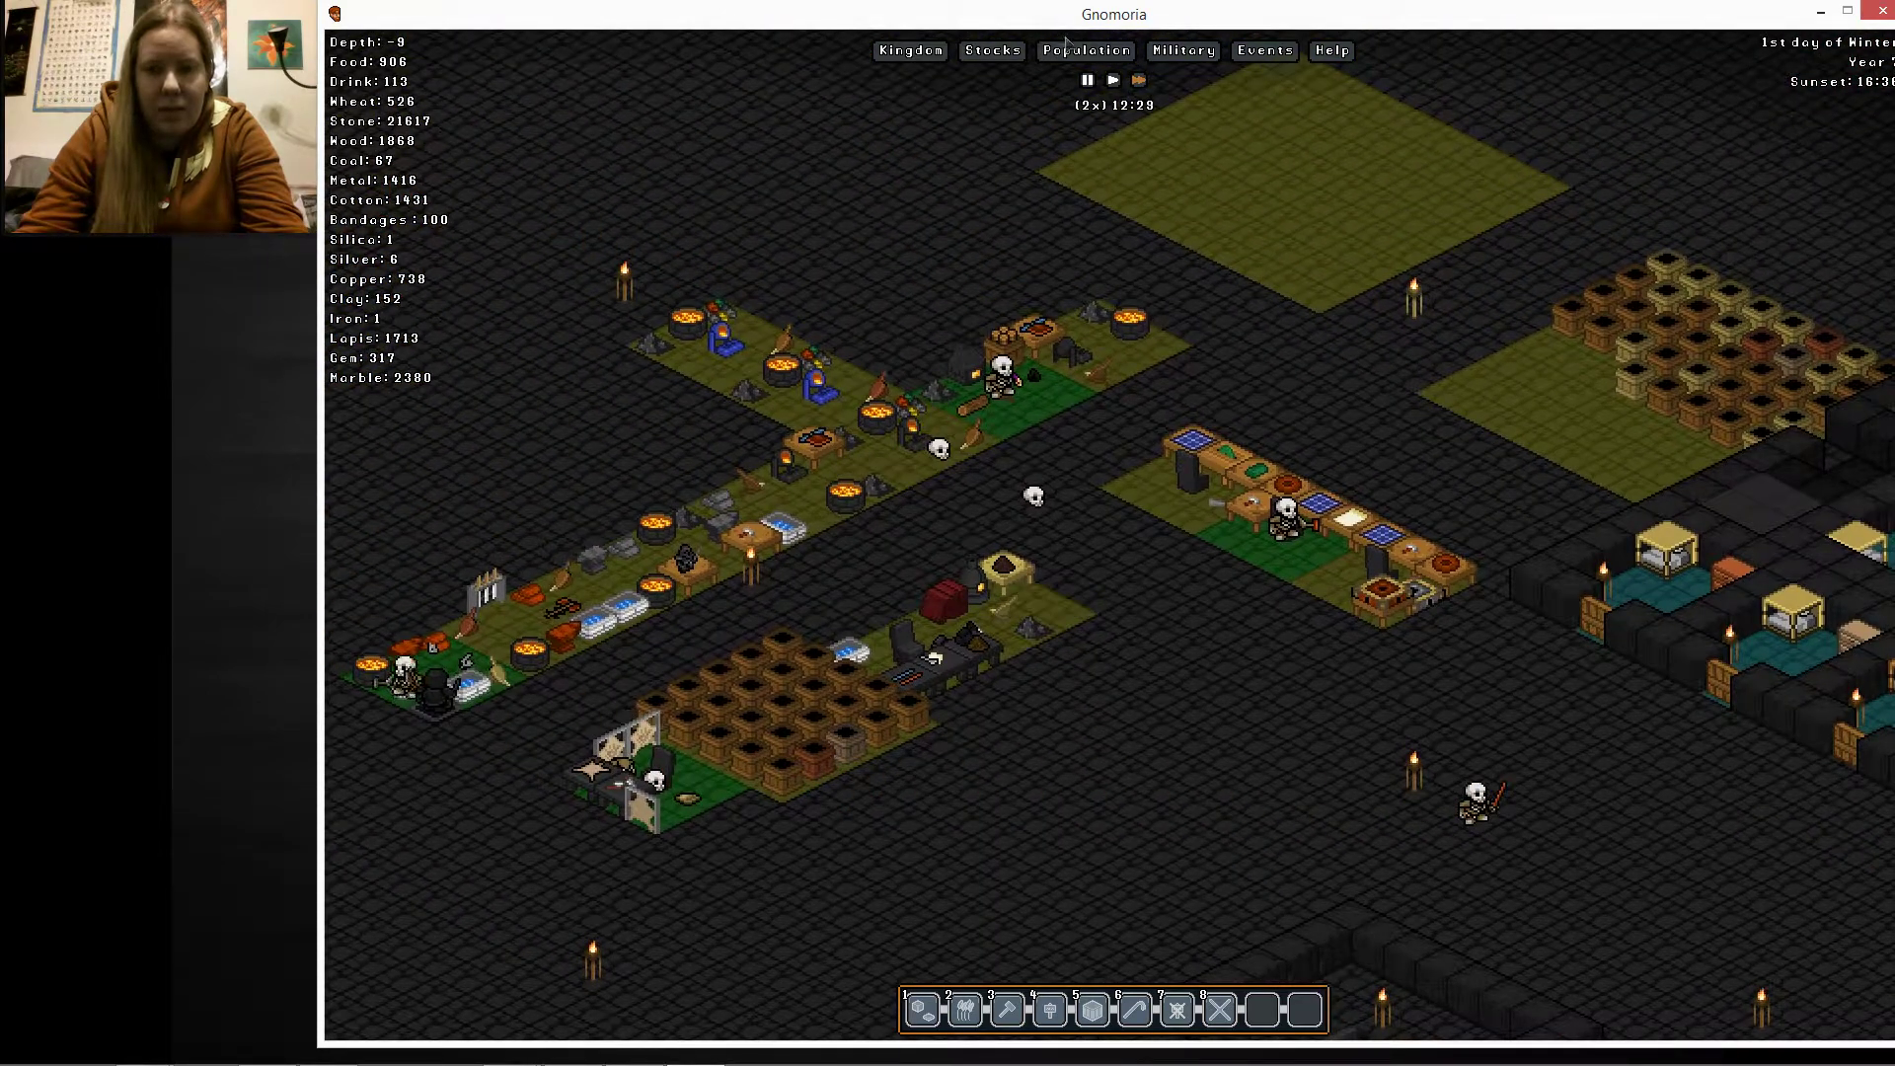
pyautogui.click(1083, 51)
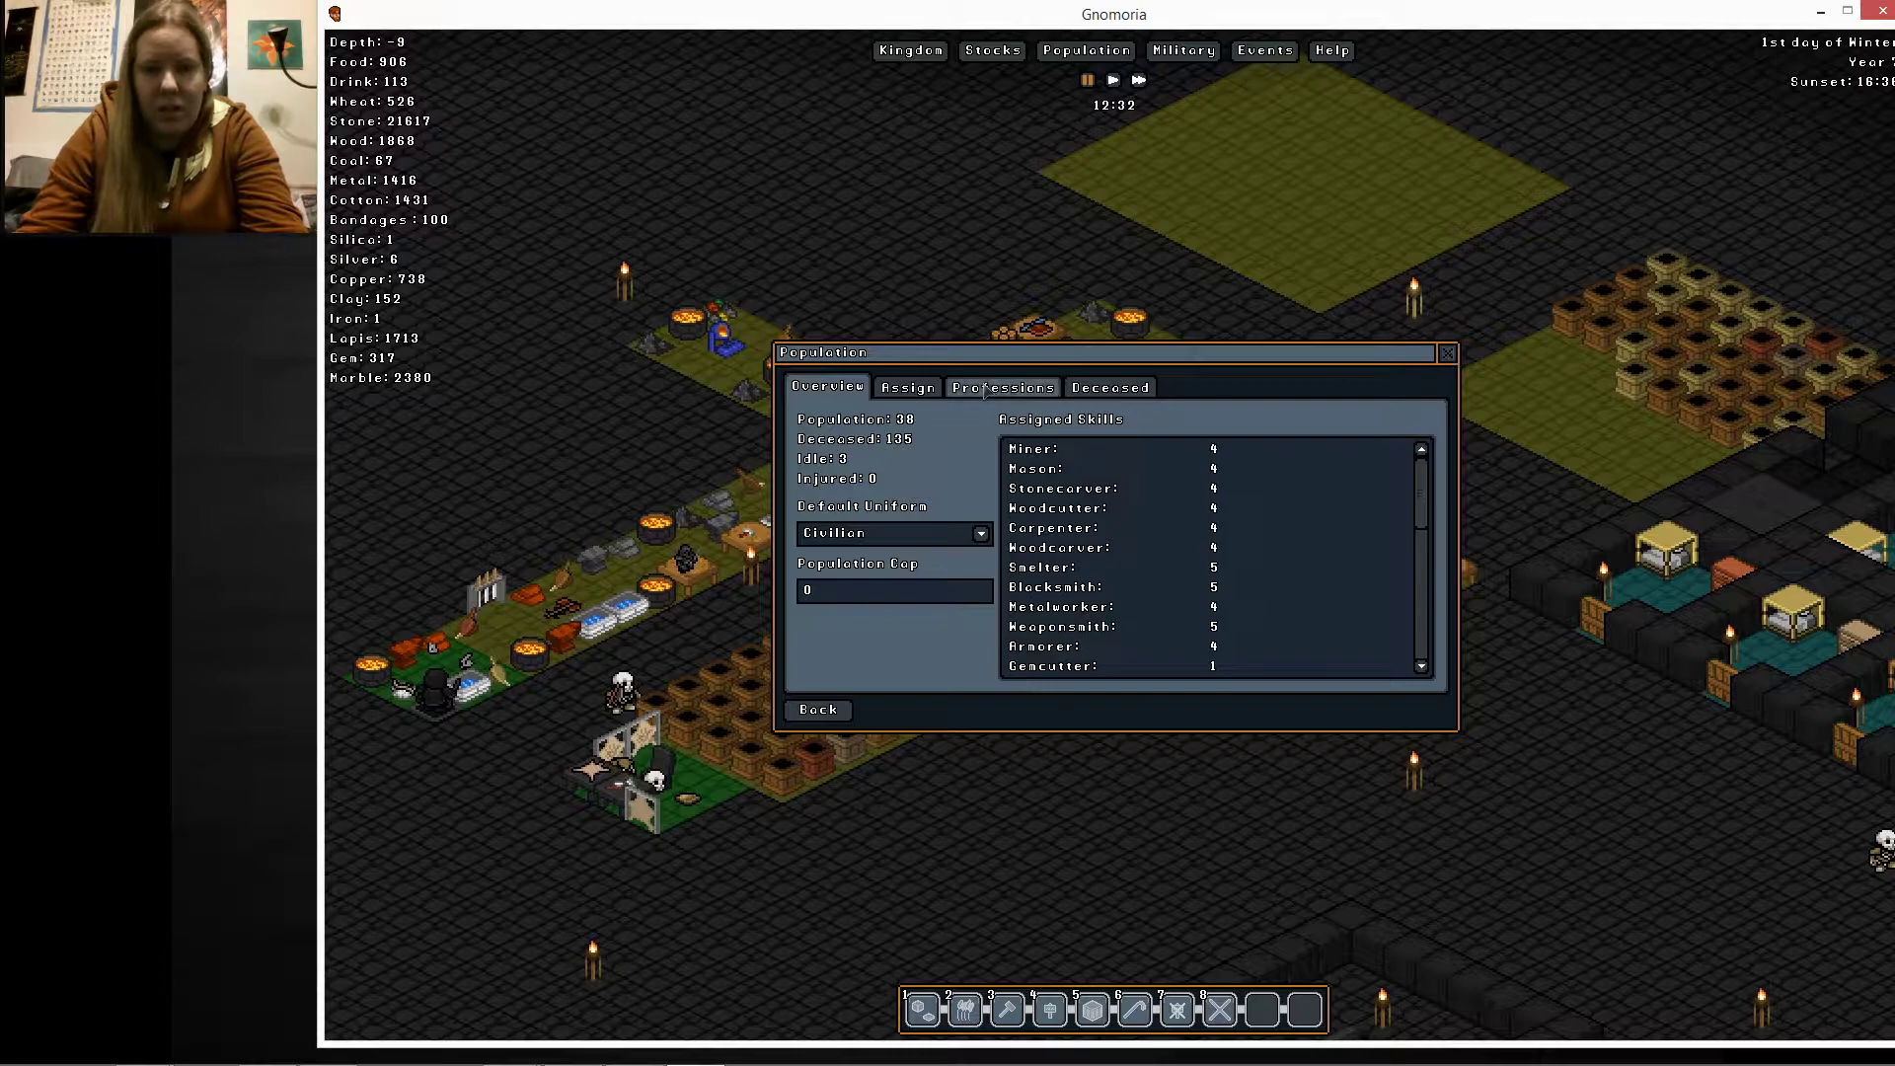
# Switch to the Assign tab and scroll through gnomes' professions and tasks
pyautogui.click(907, 386)
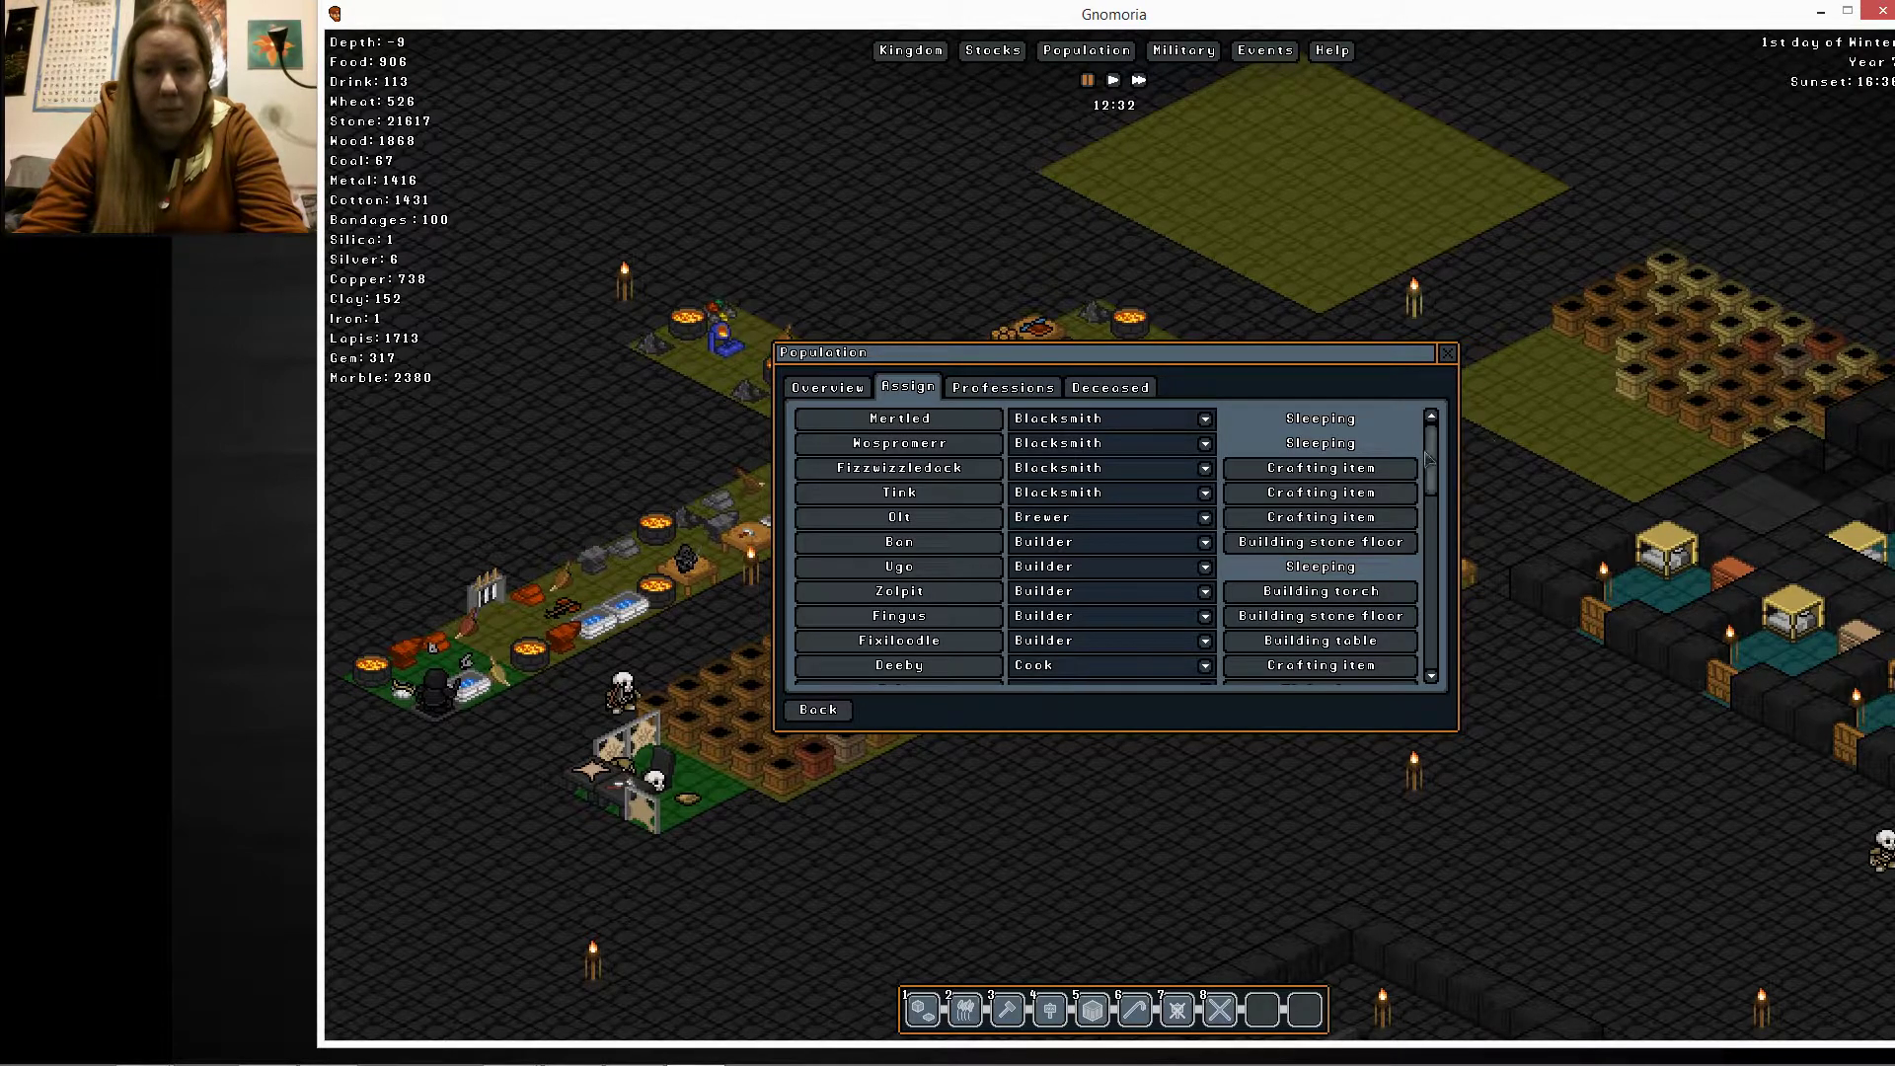
pyautogui.scroll(-3)
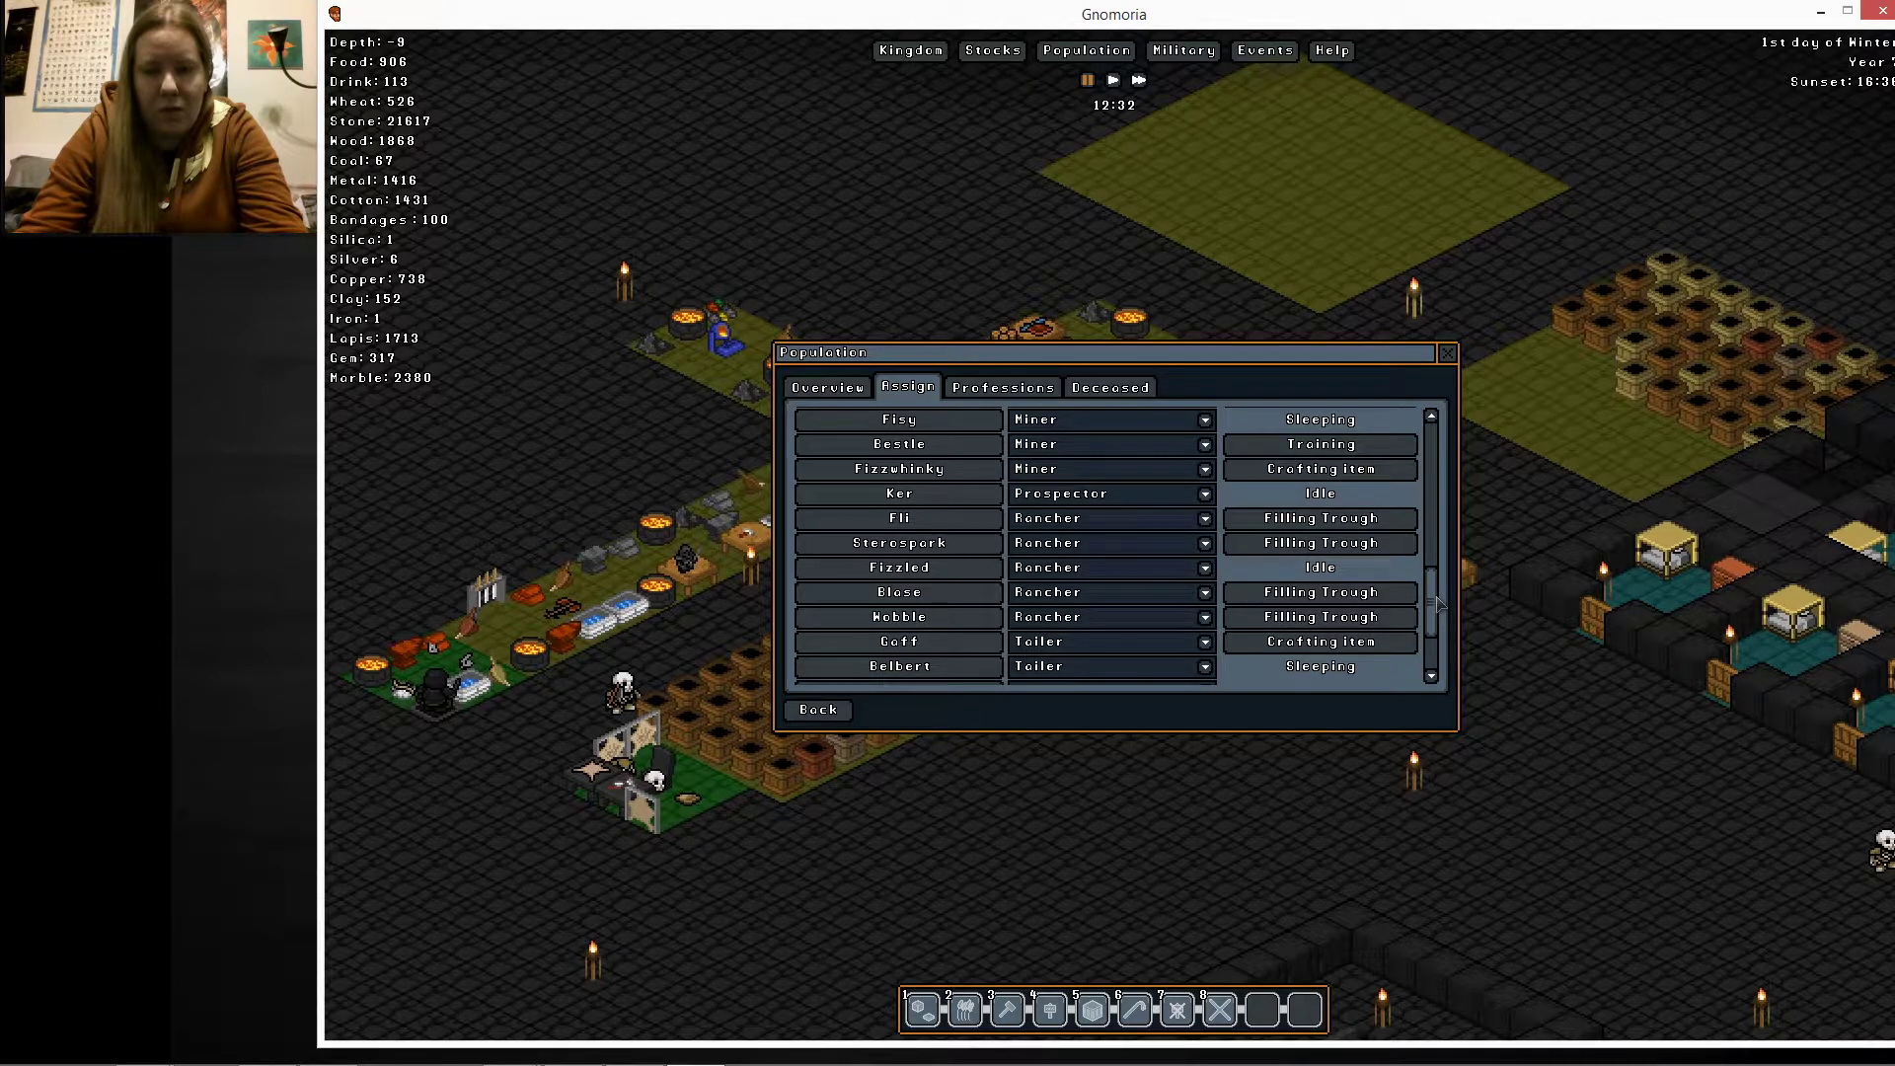
pyautogui.scroll(-3)
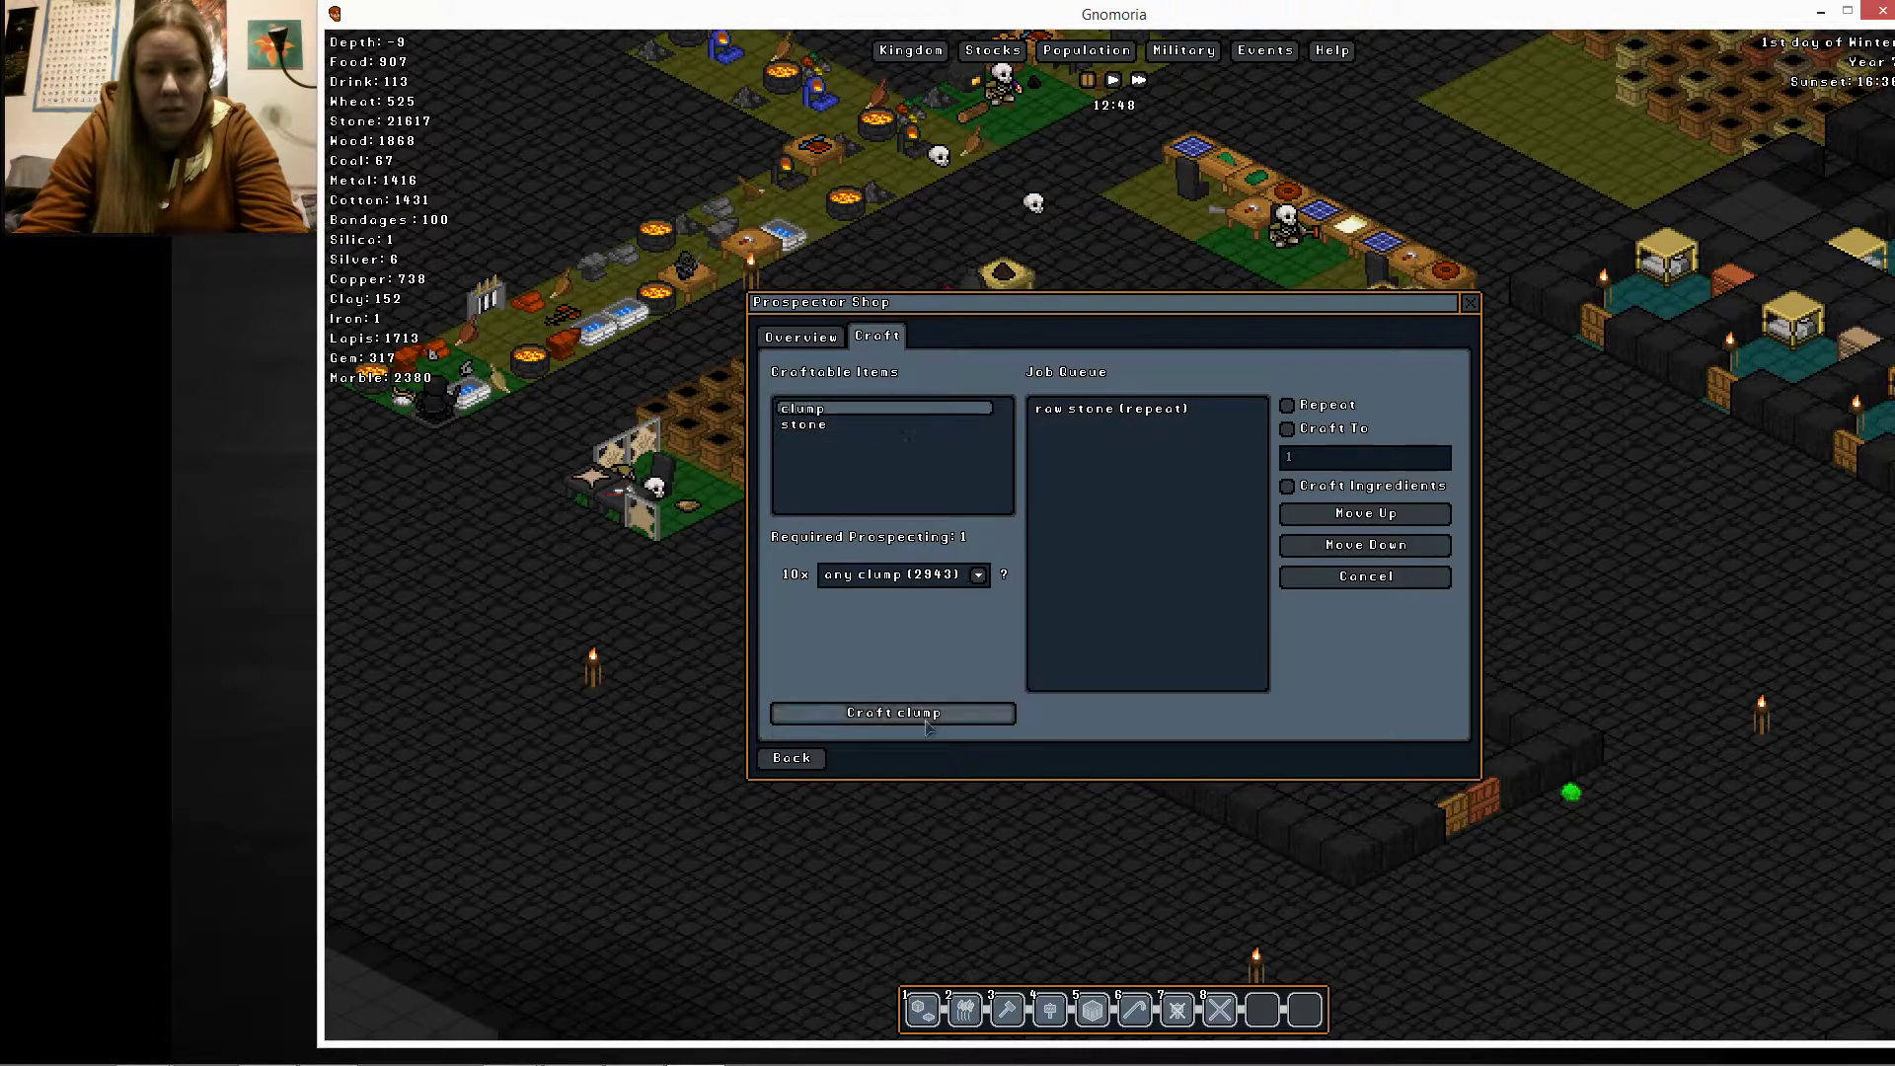
# Queue a repeating clump job in the prospector shop and close the shop
pyautogui.click(892, 712)
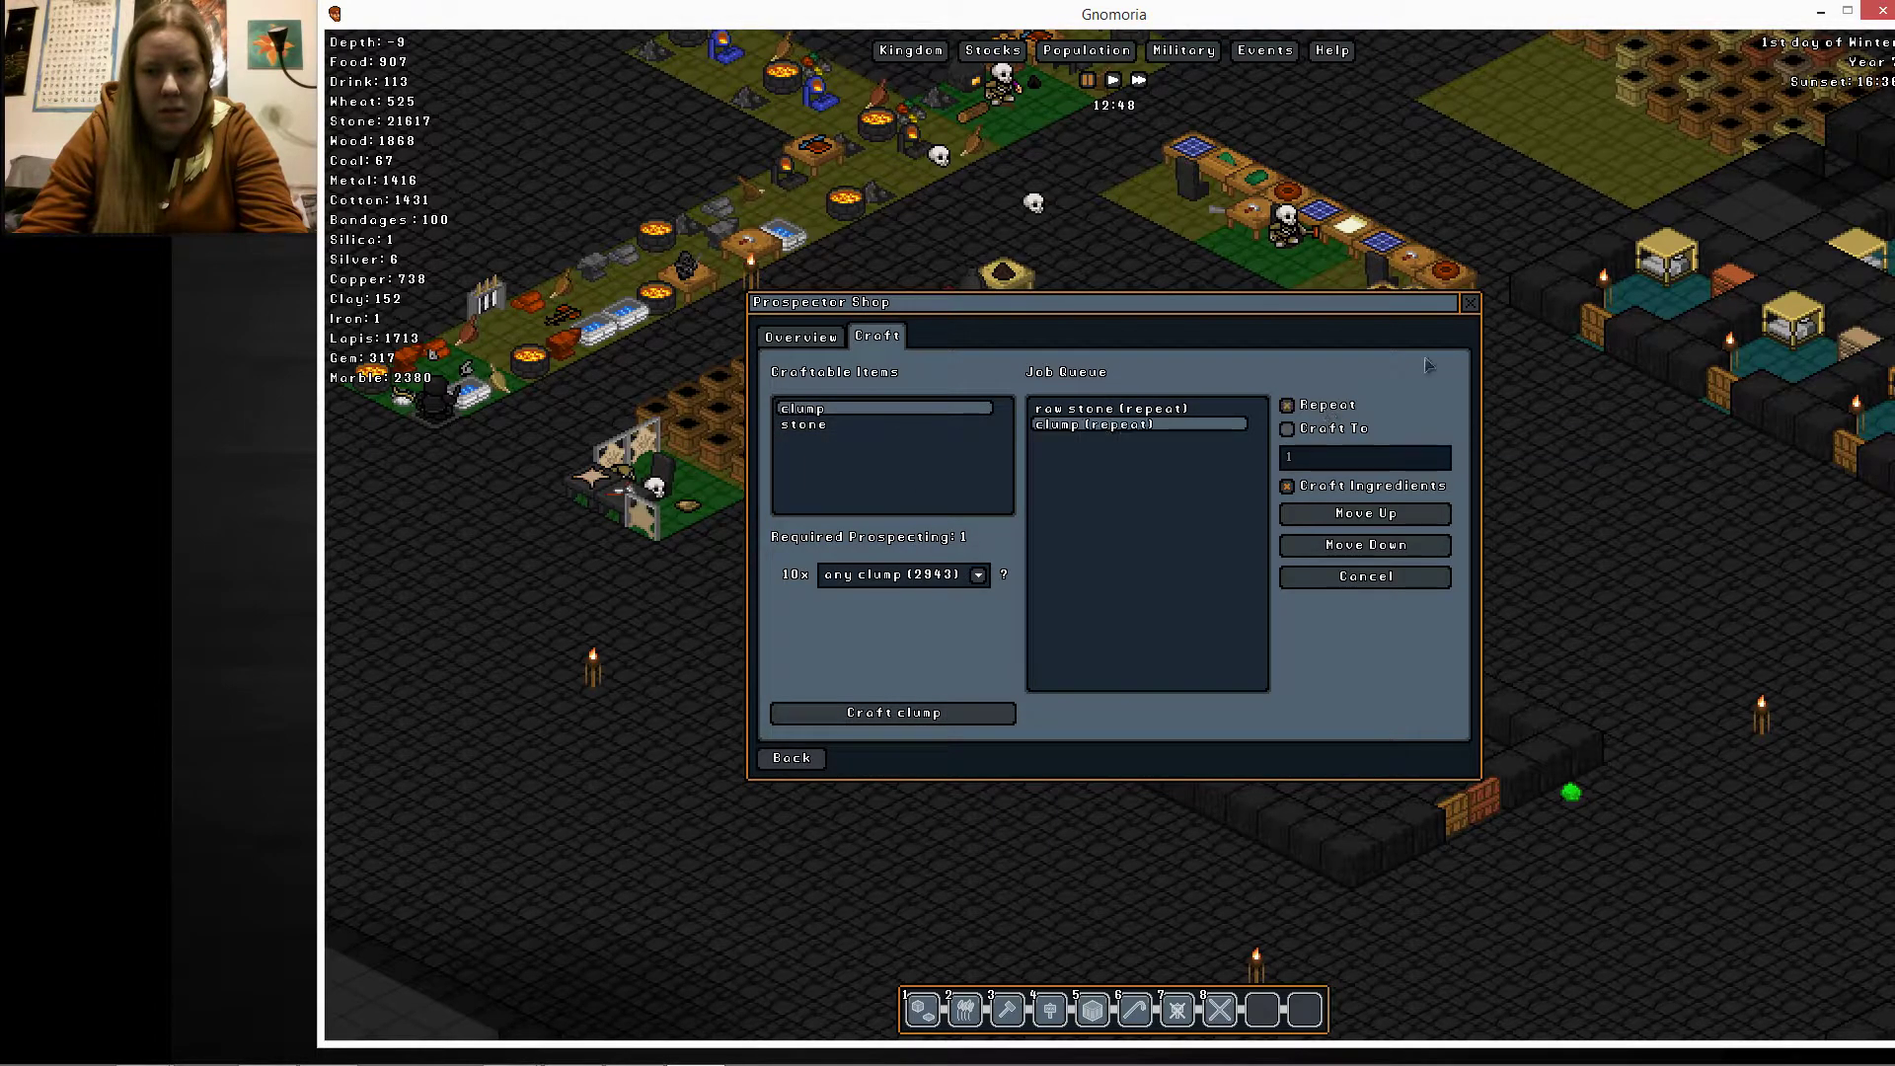
pyautogui.click(790, 758)
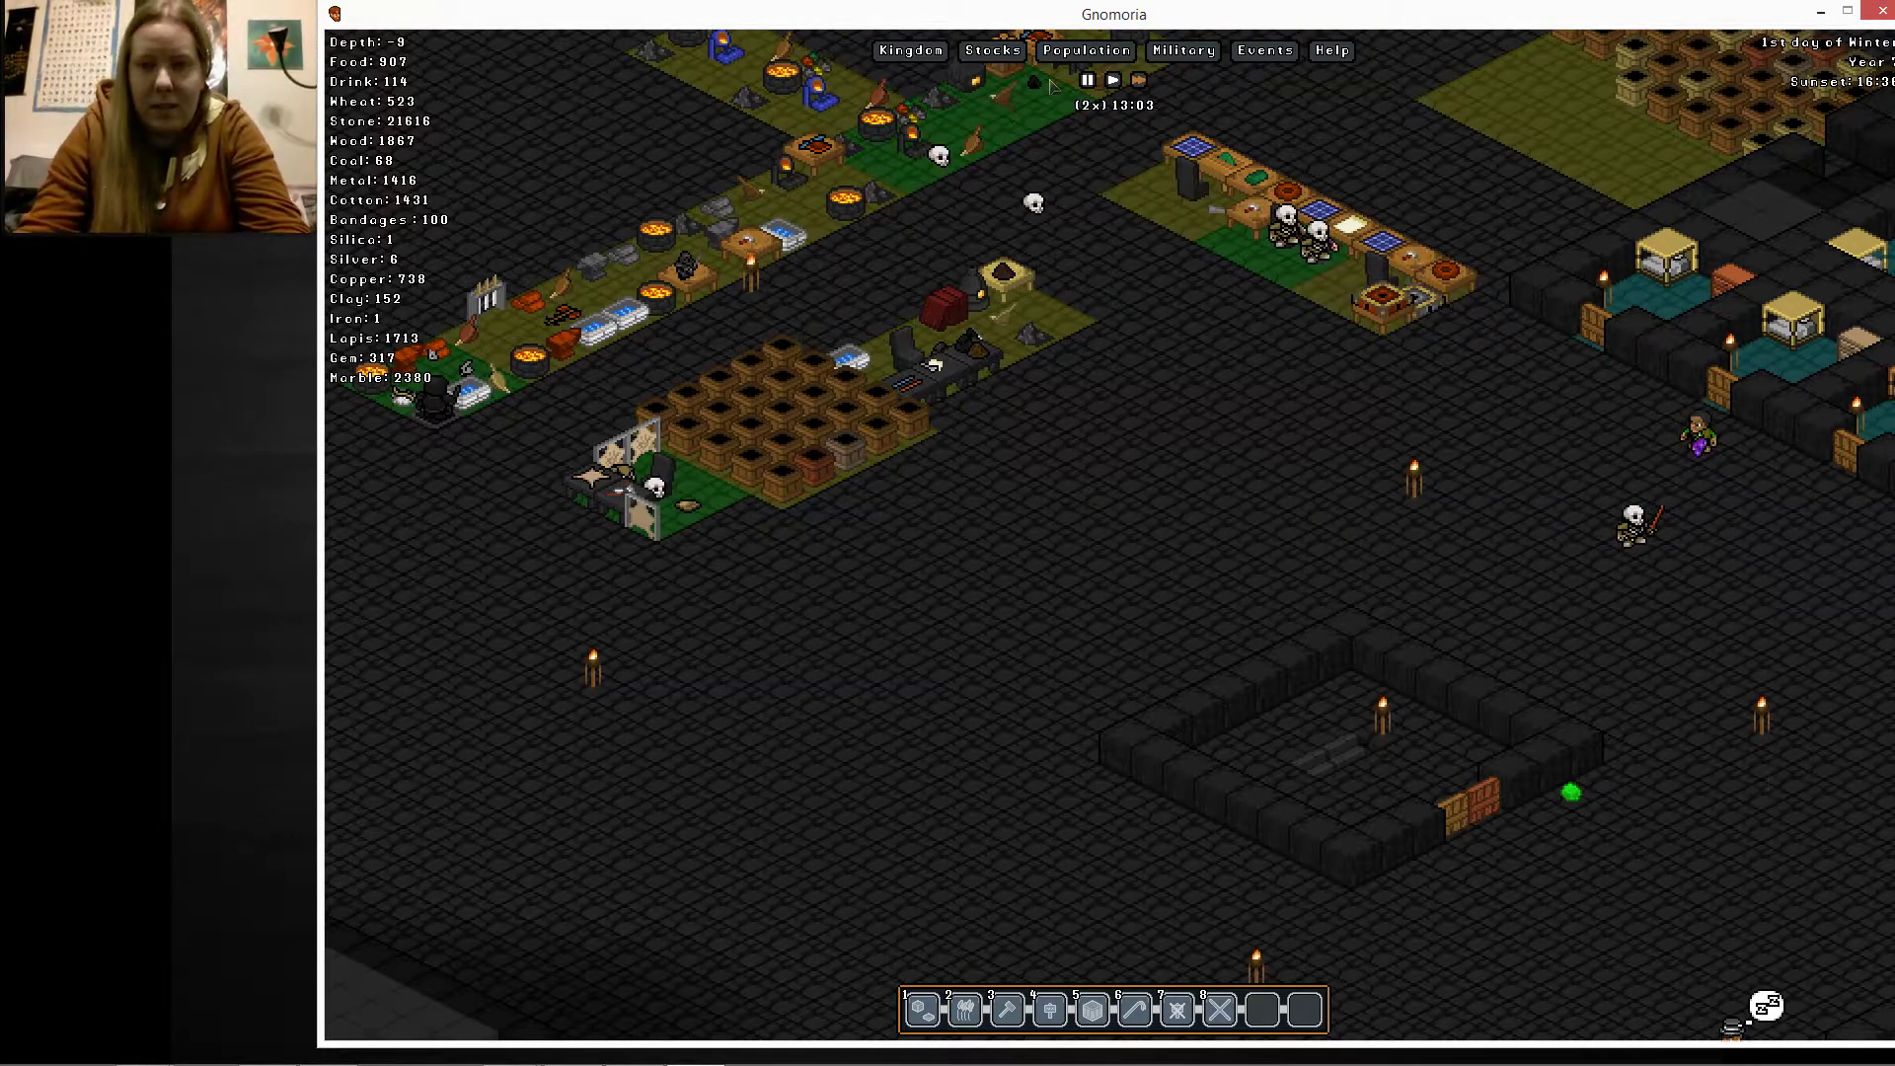
pyautogui.click(1083, 50)
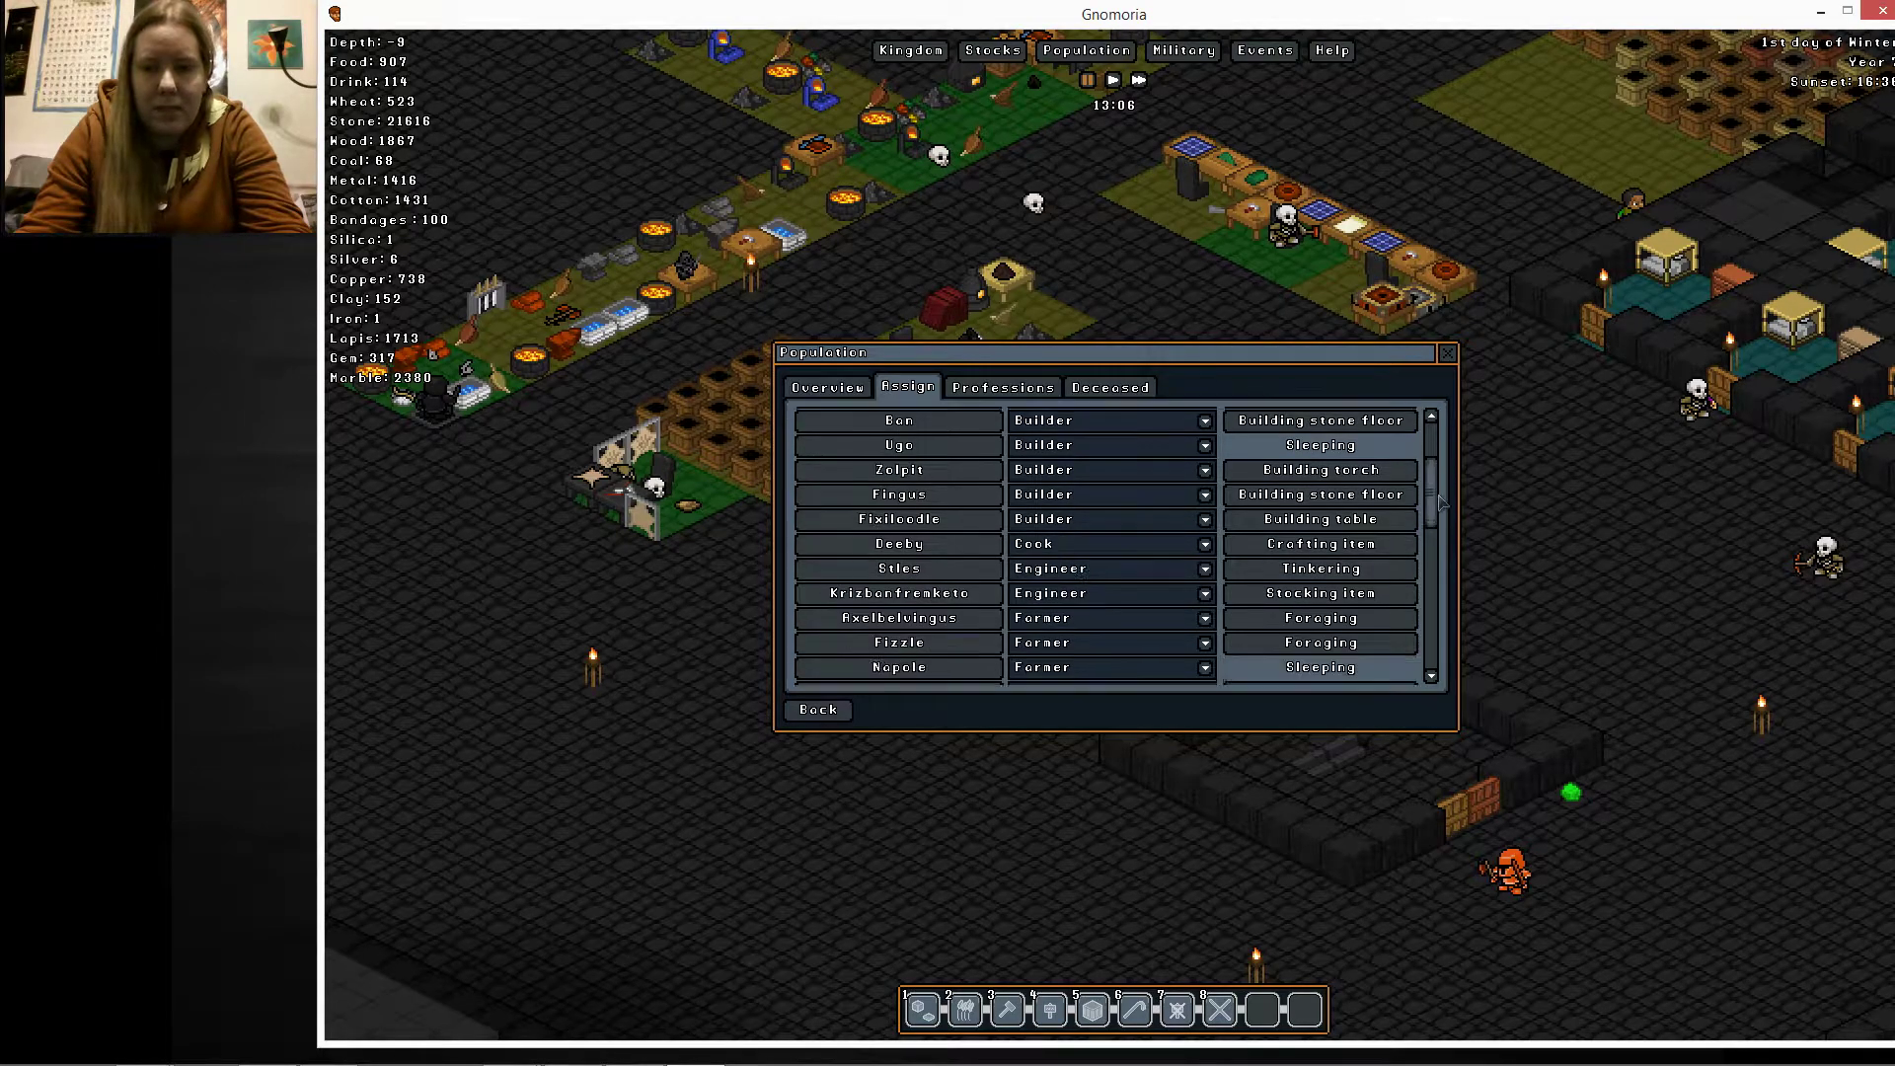
pyautogui.scroll(-3)
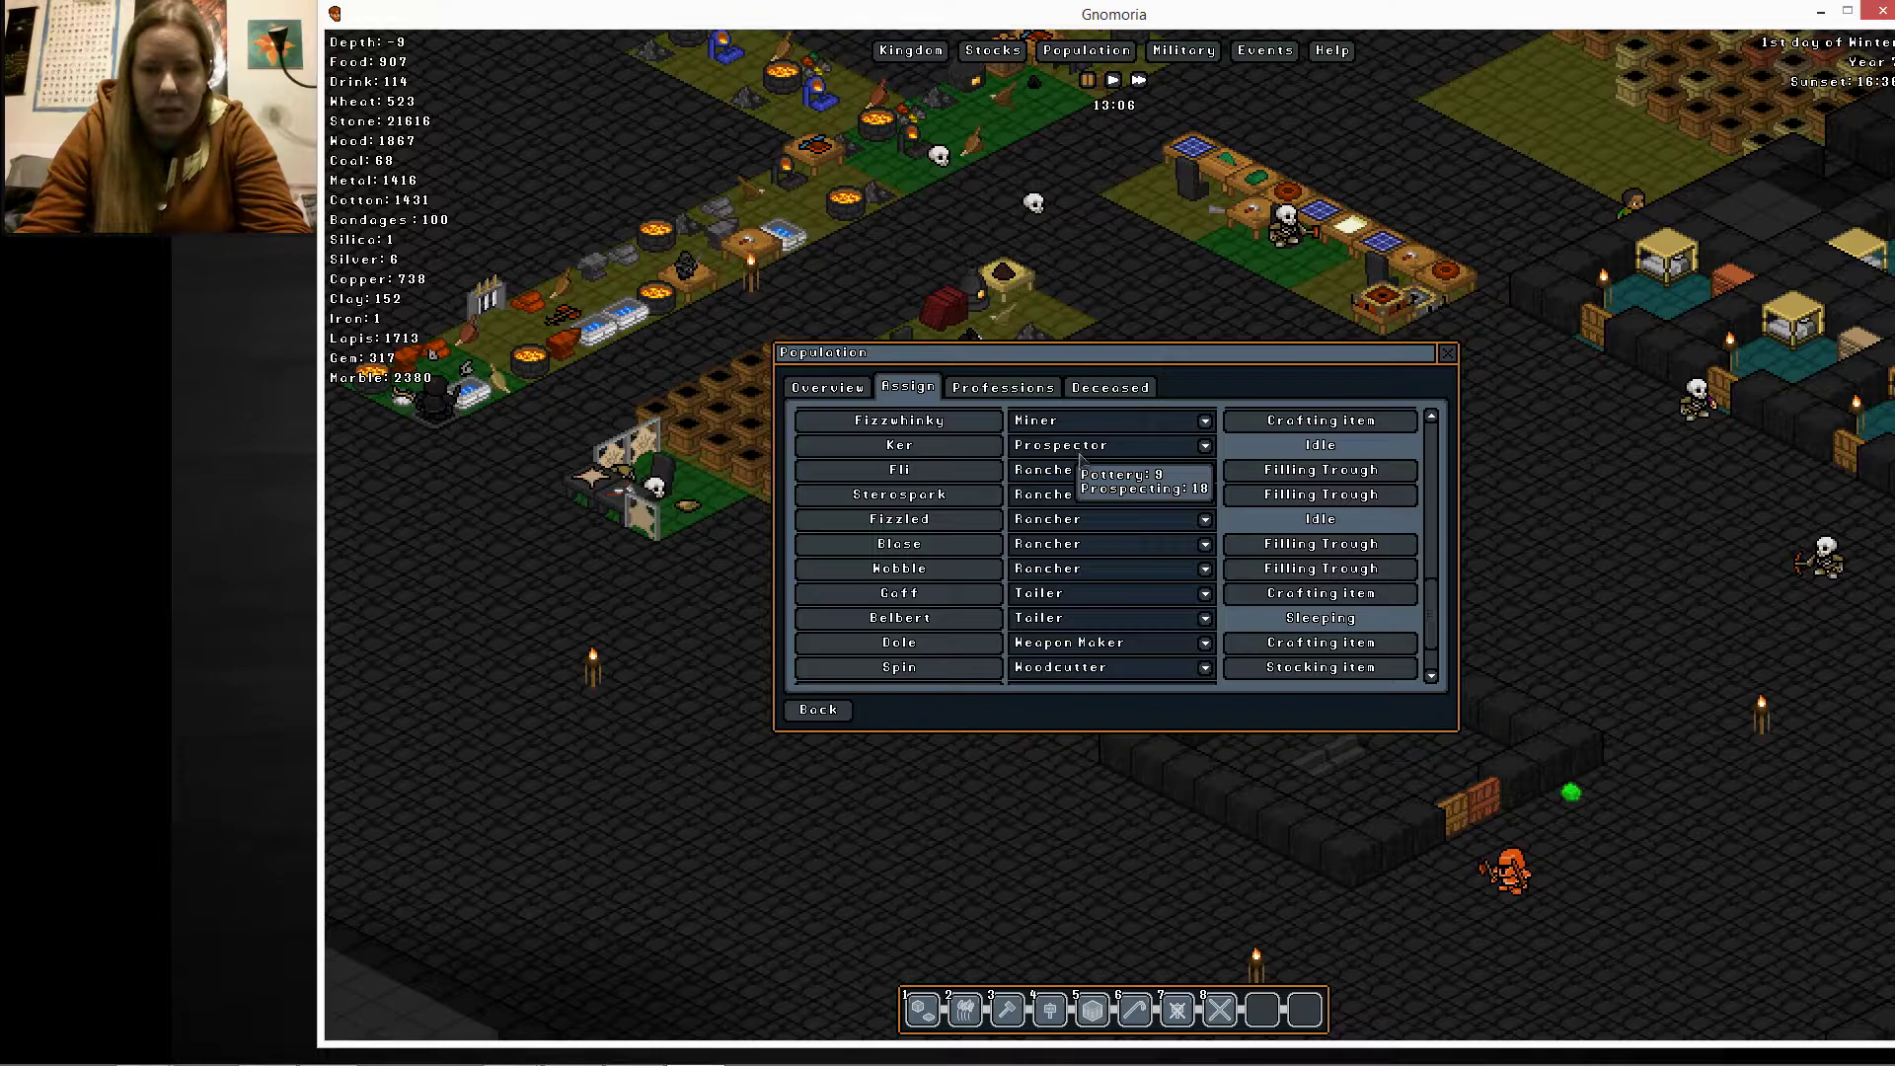
pyautogui.moveTo(1387, 437)
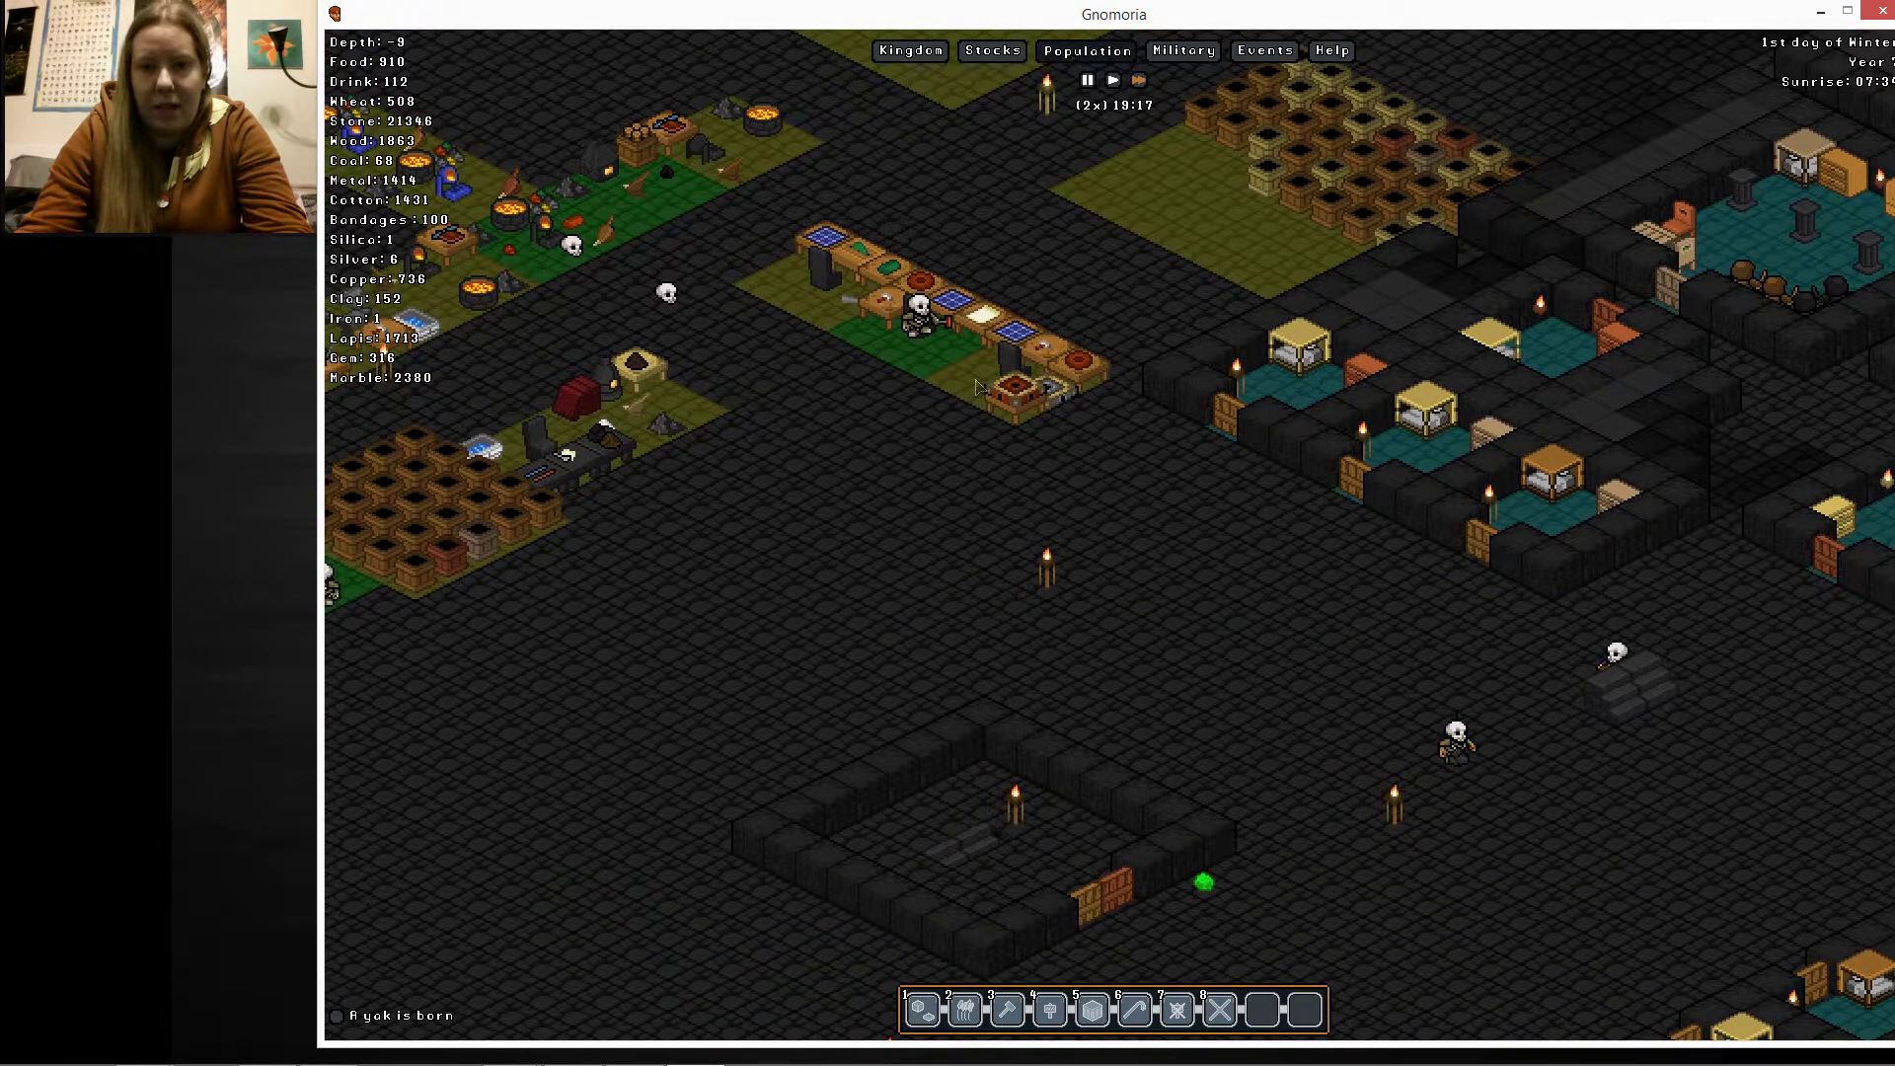
# Jump to the granite golem sighting in the cobblestone hall at depth 35
pyautogui.click(1083, 49)
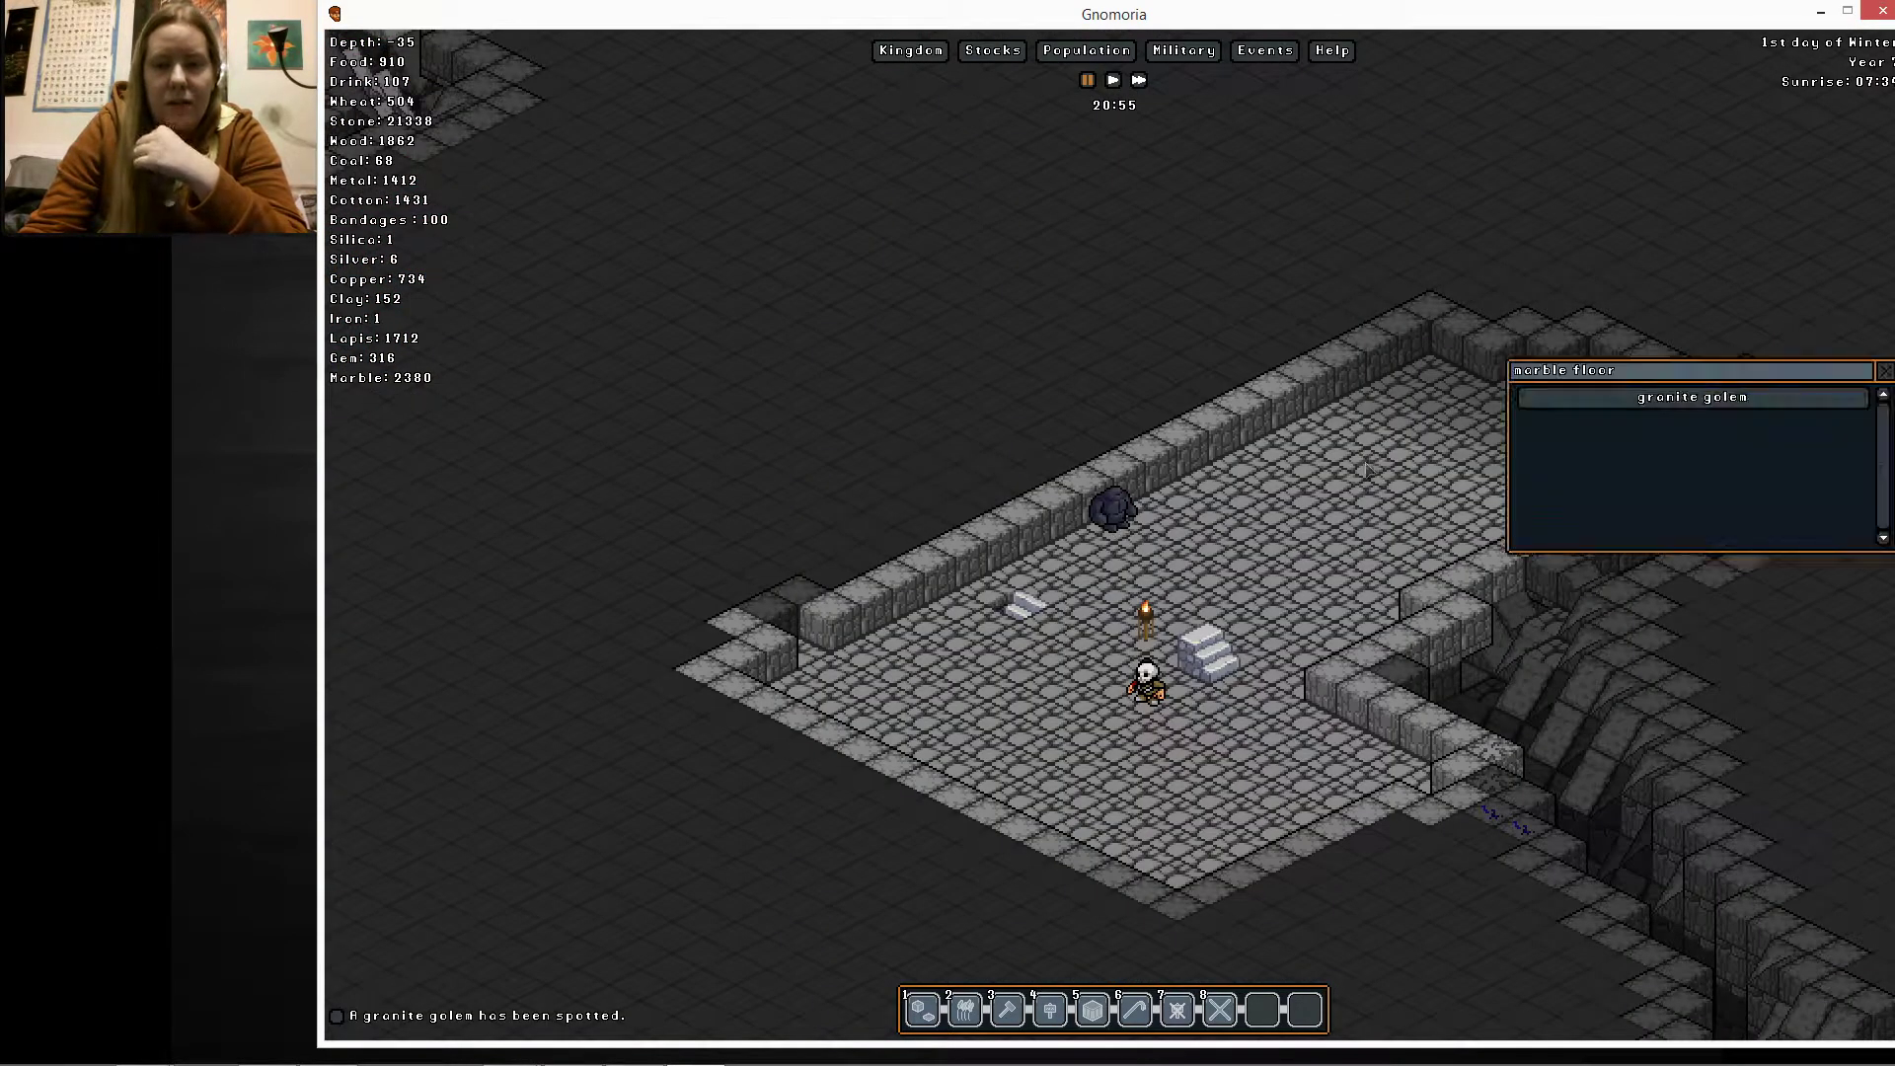
# Let time run until the golem reaches engineer Krizbonfrenketo, inspecting him in passing
pyautogui.click(1689, 396)
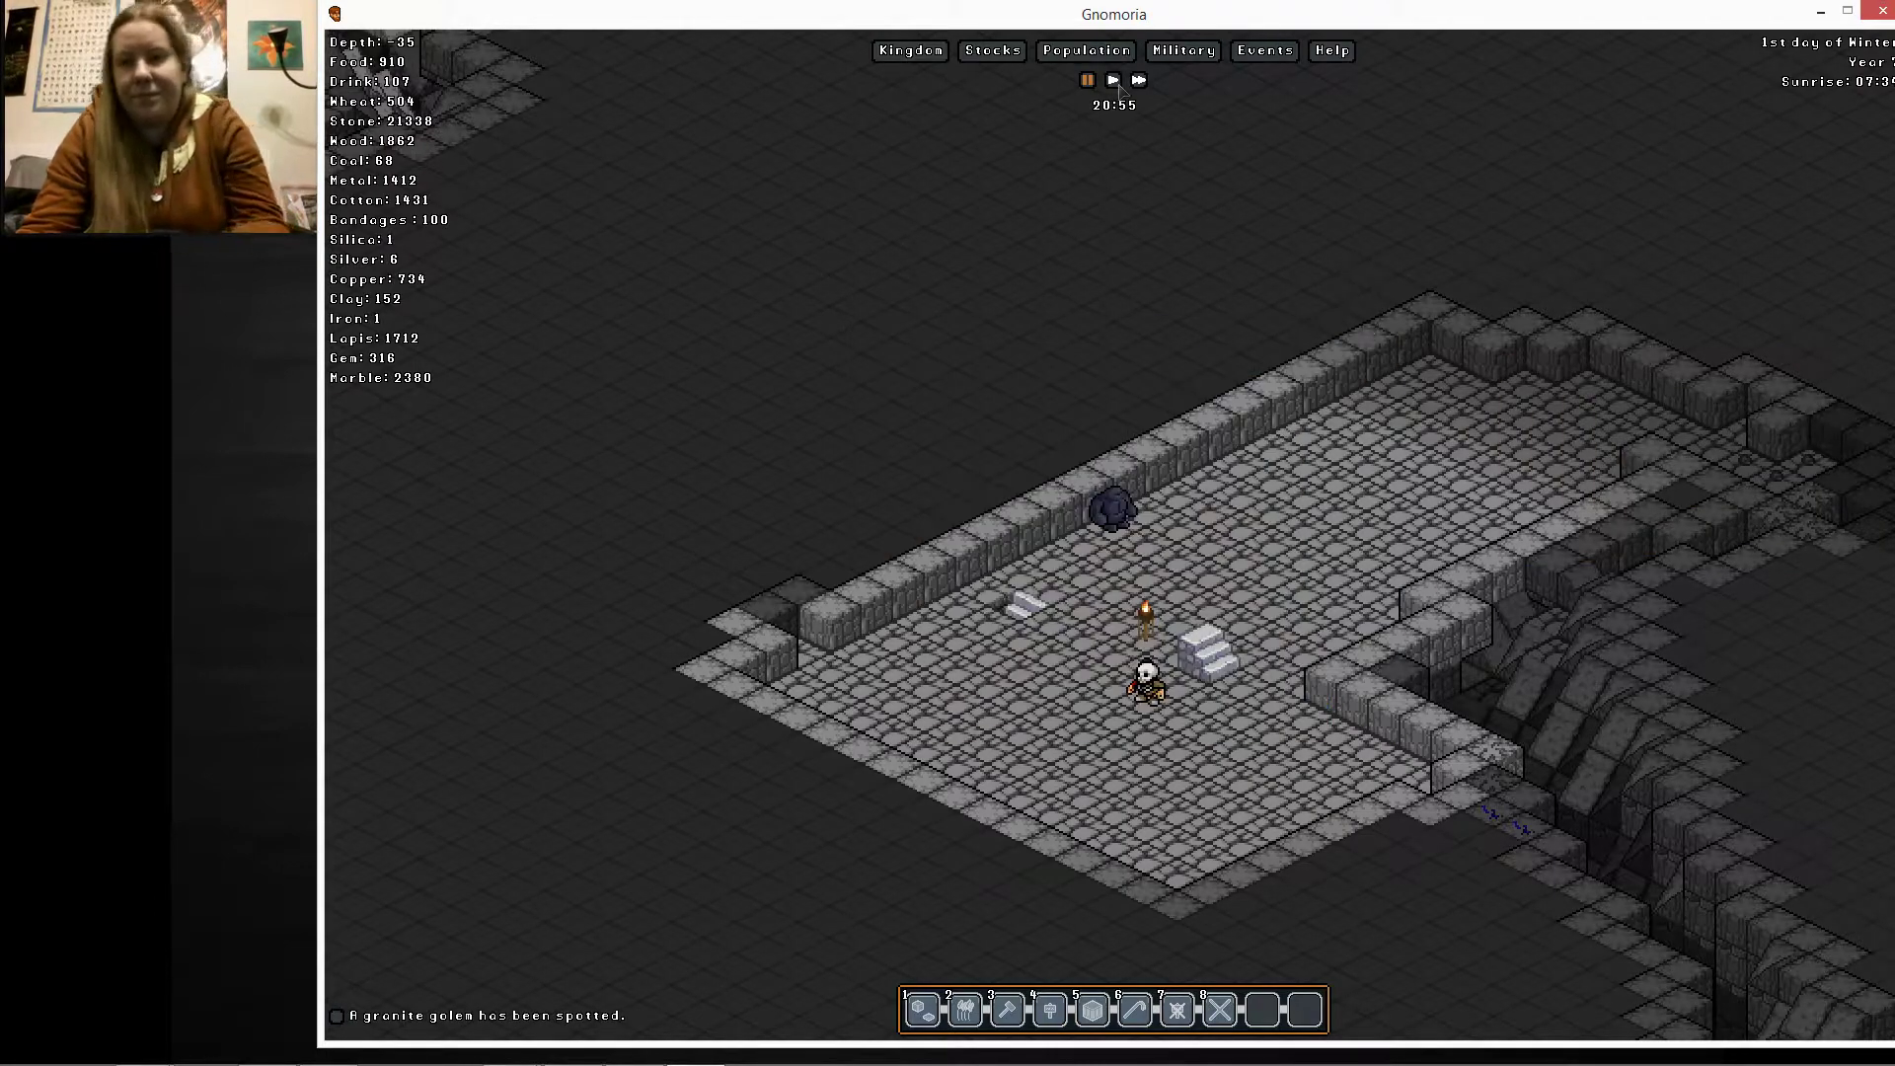
pyautogui.click(1136, 80)
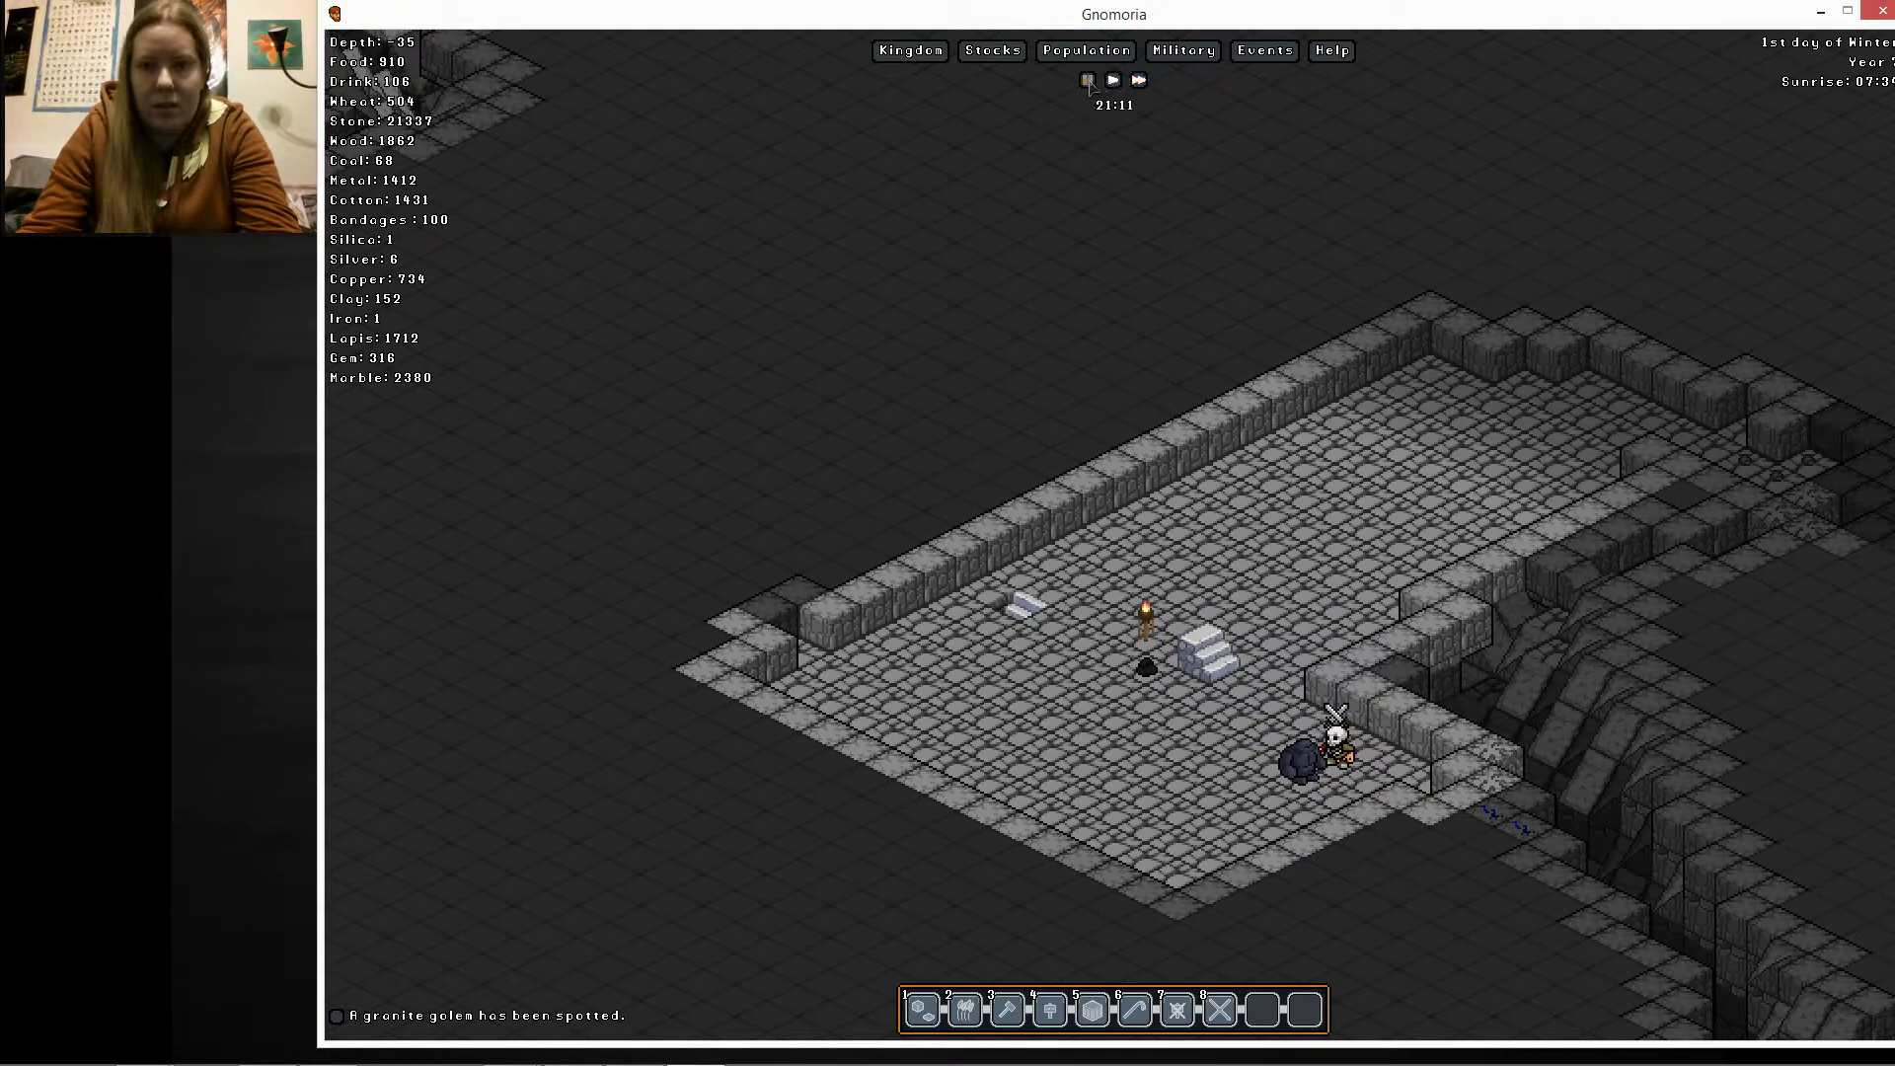
pyautogui.click(1085, 79)
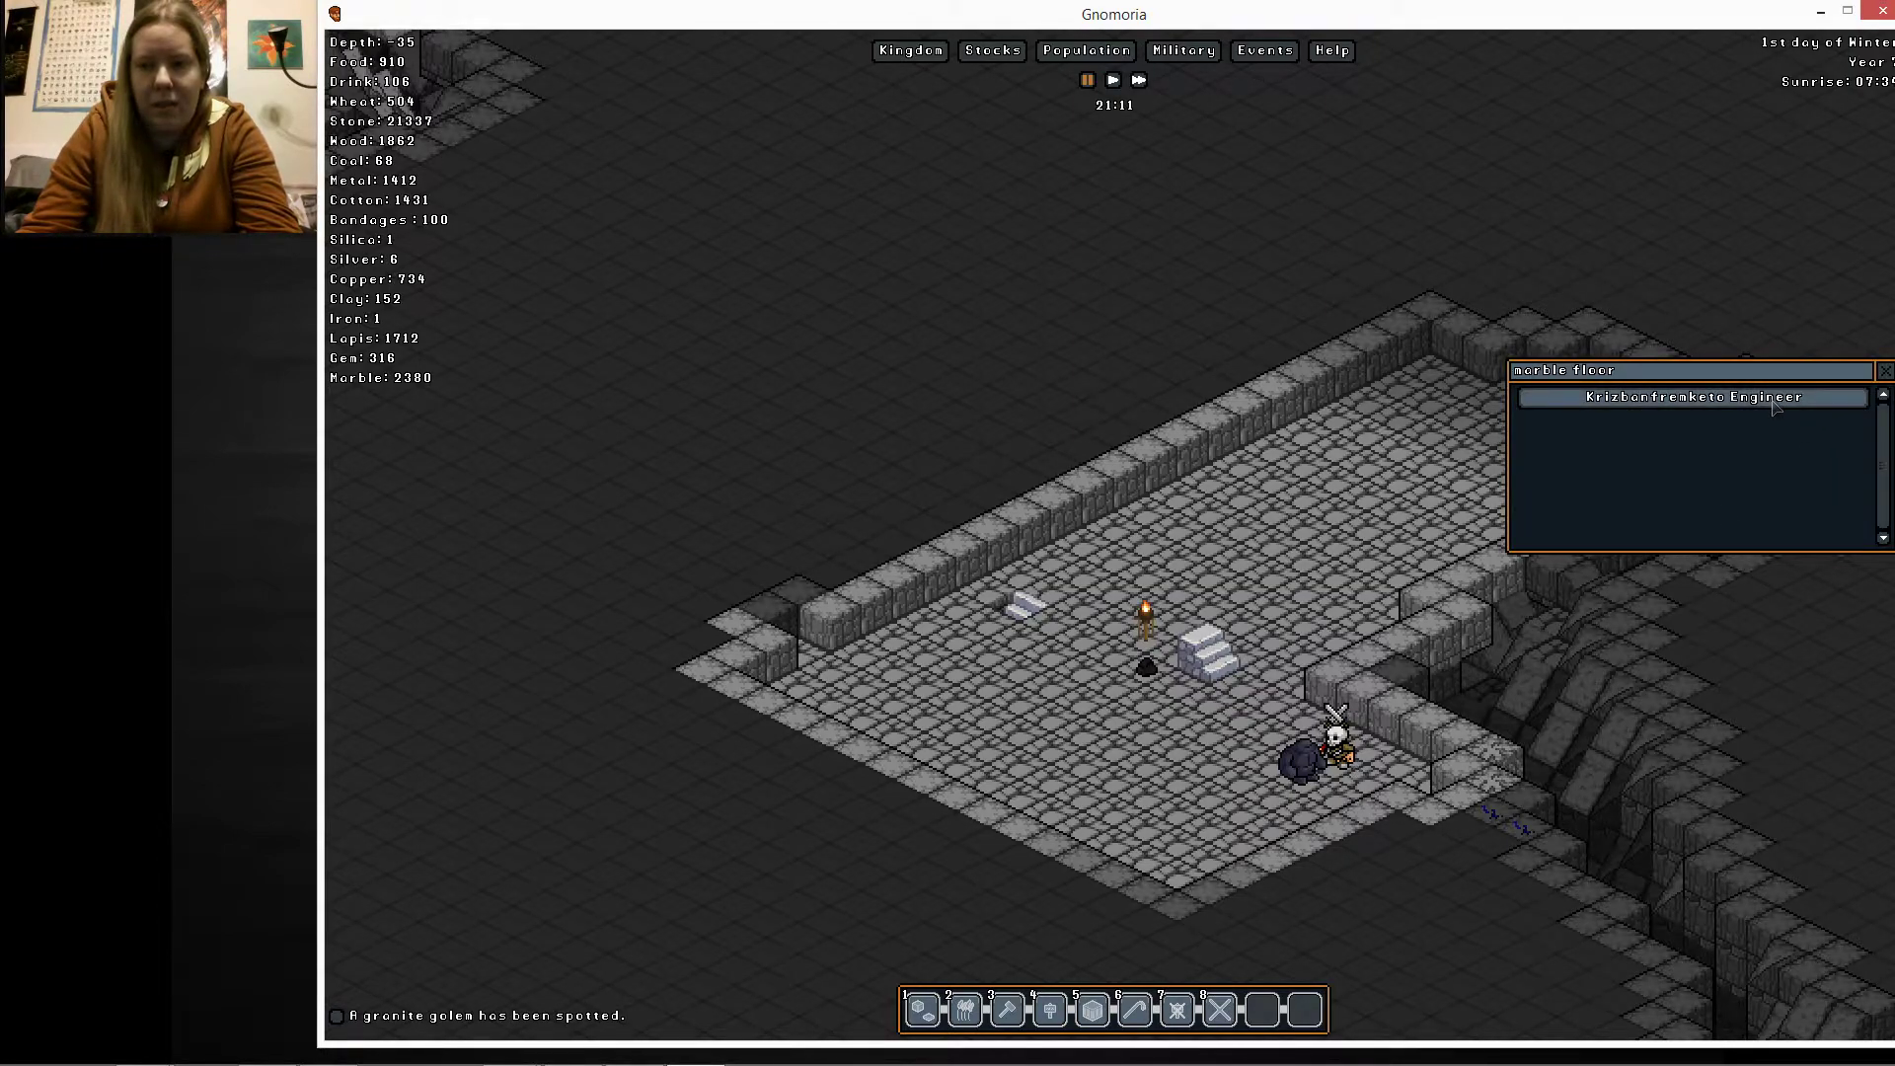
pyautogui.click(1671, 397)
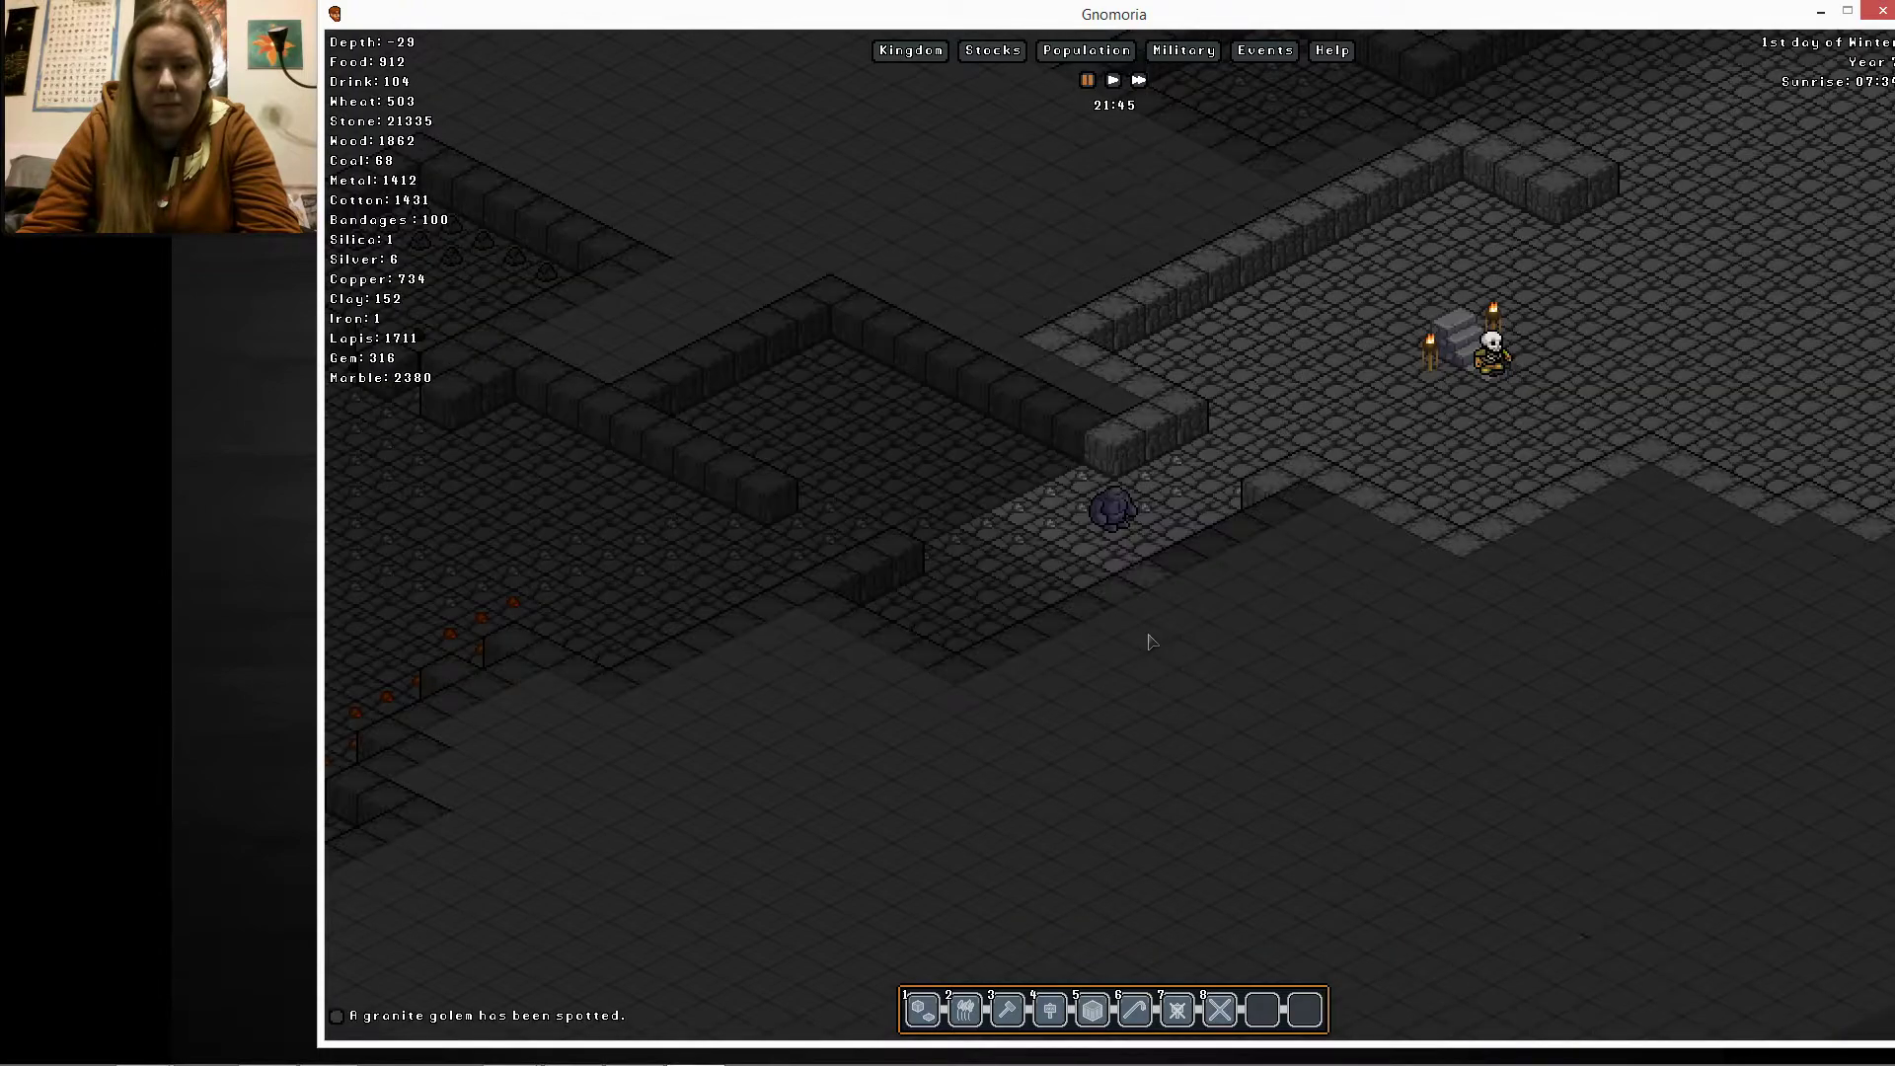
# Inspect the granite golem's tile at depth 29, then close the tile info panel
pyautogui.click(1486, 339)
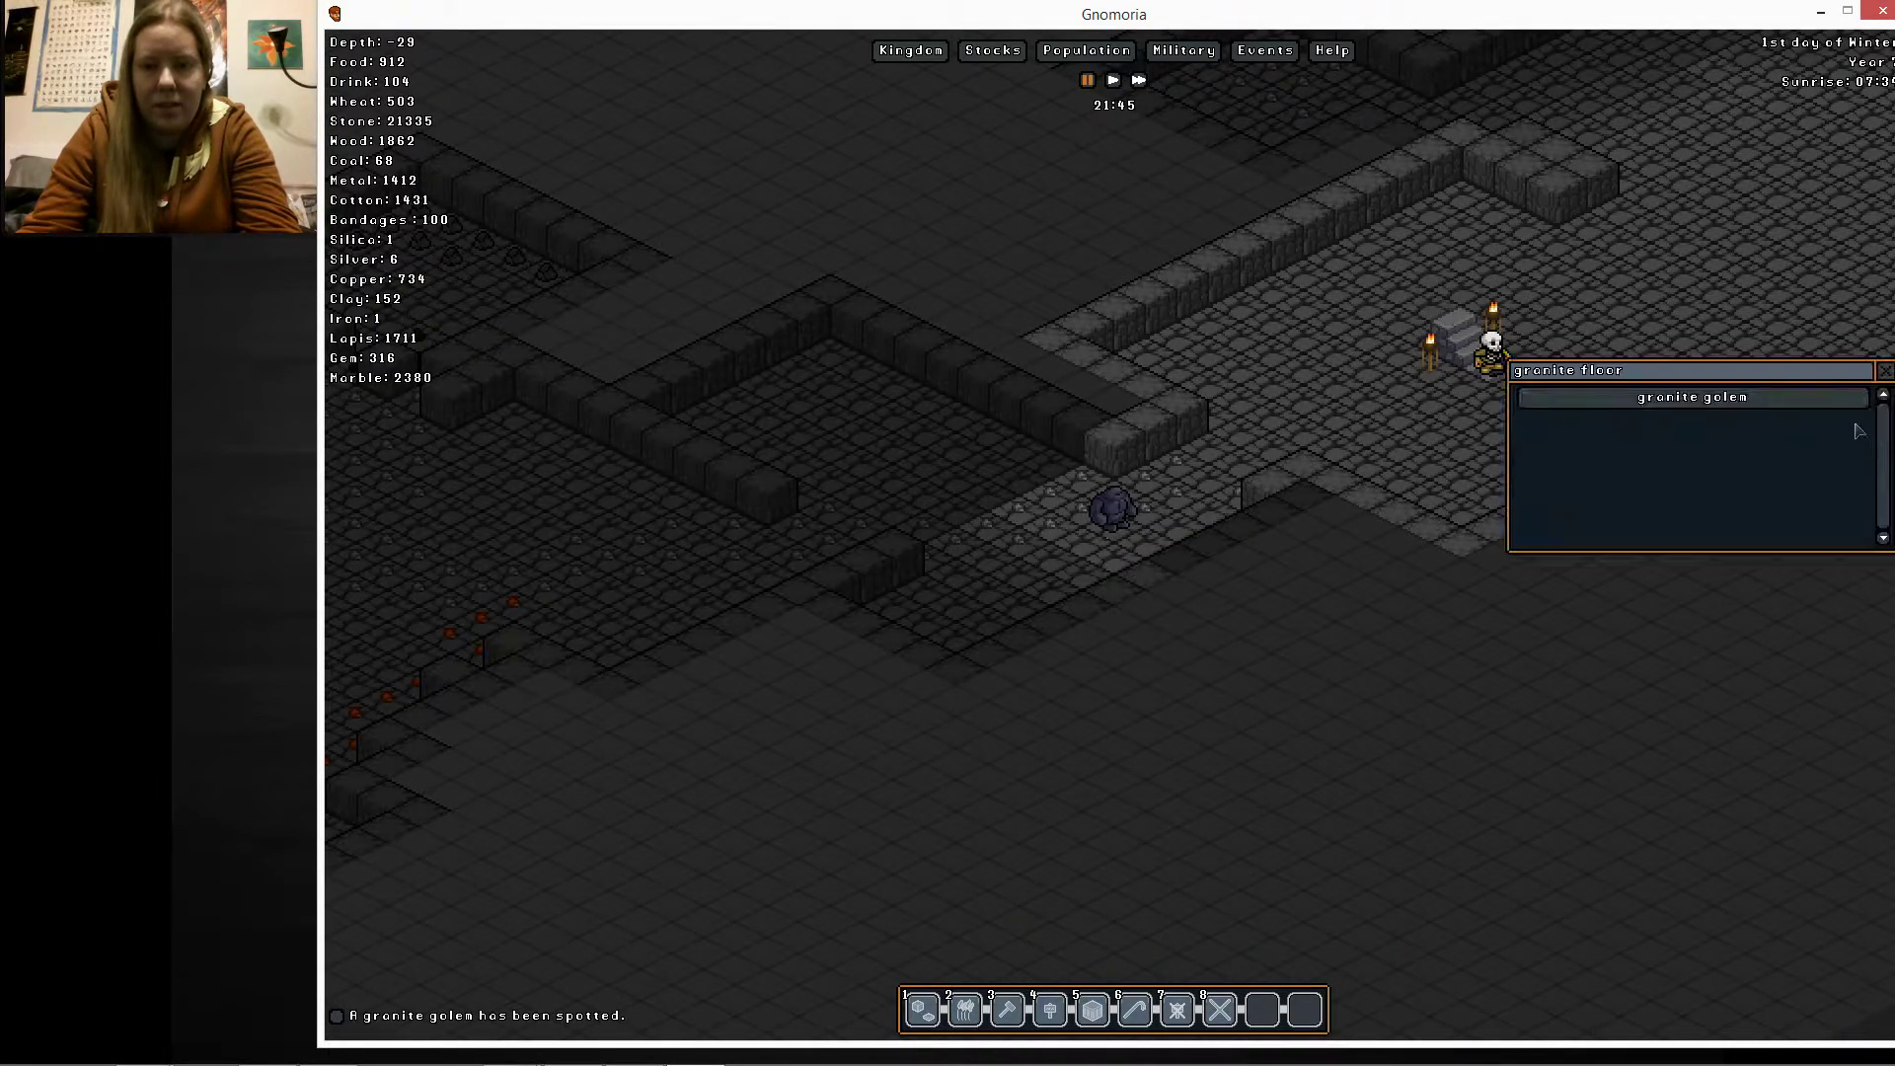
pyautogui.click(1691, 397)
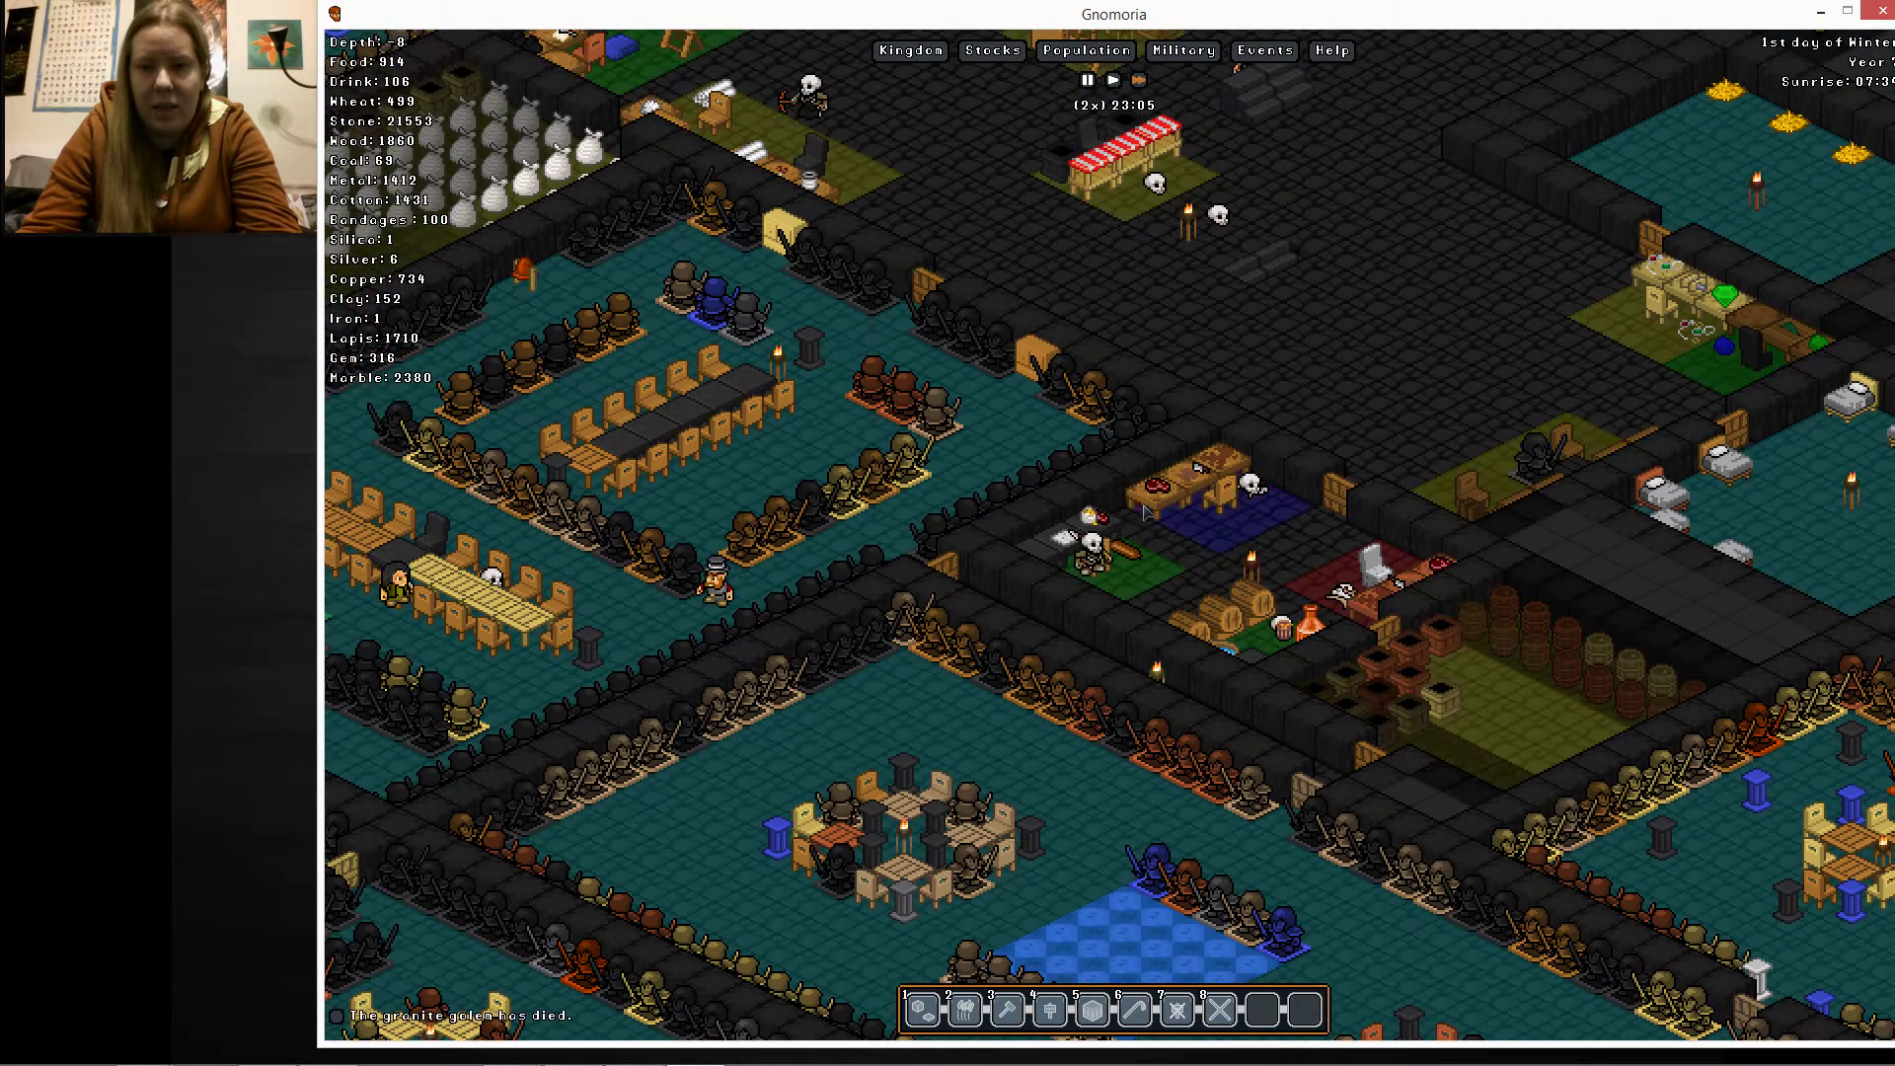
# Set granite golems as the enemy for all squads and view their location
pyautogui.click(1182, 51)
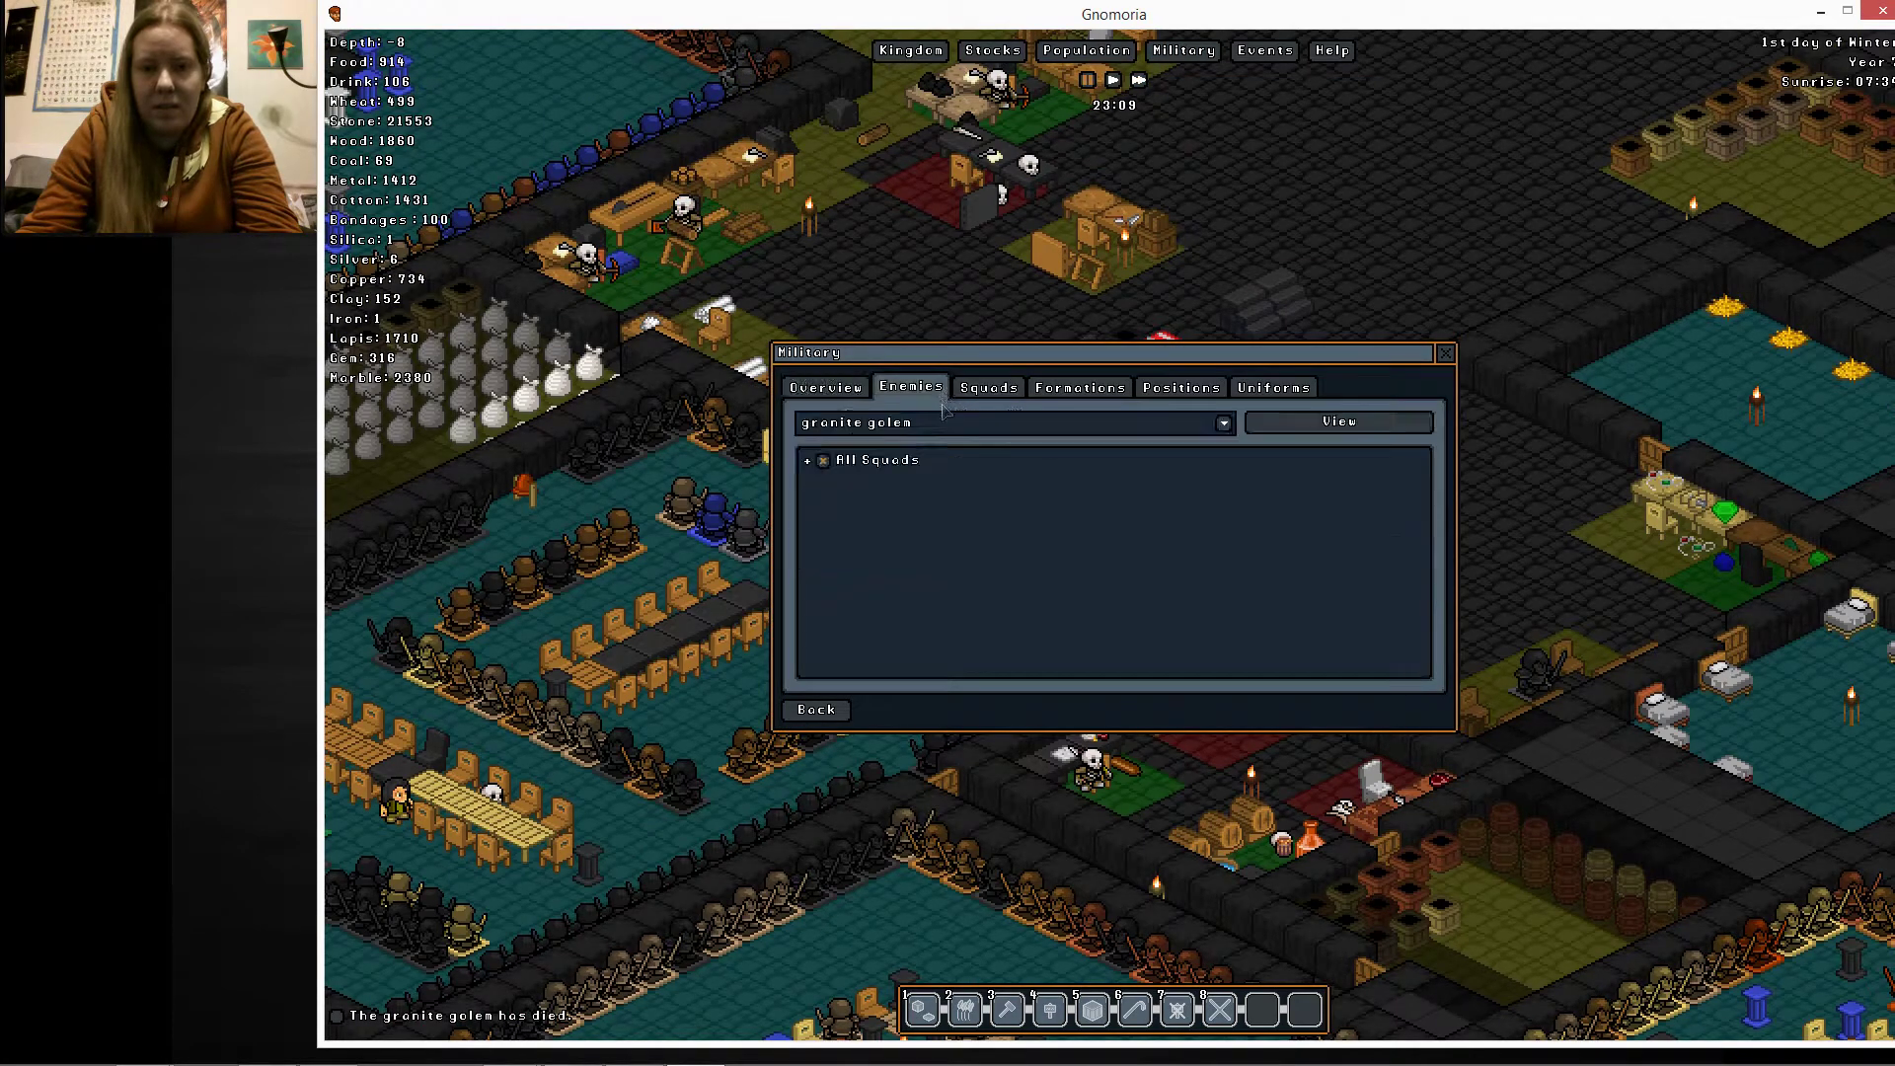
pyautogui.click(1338, 422)
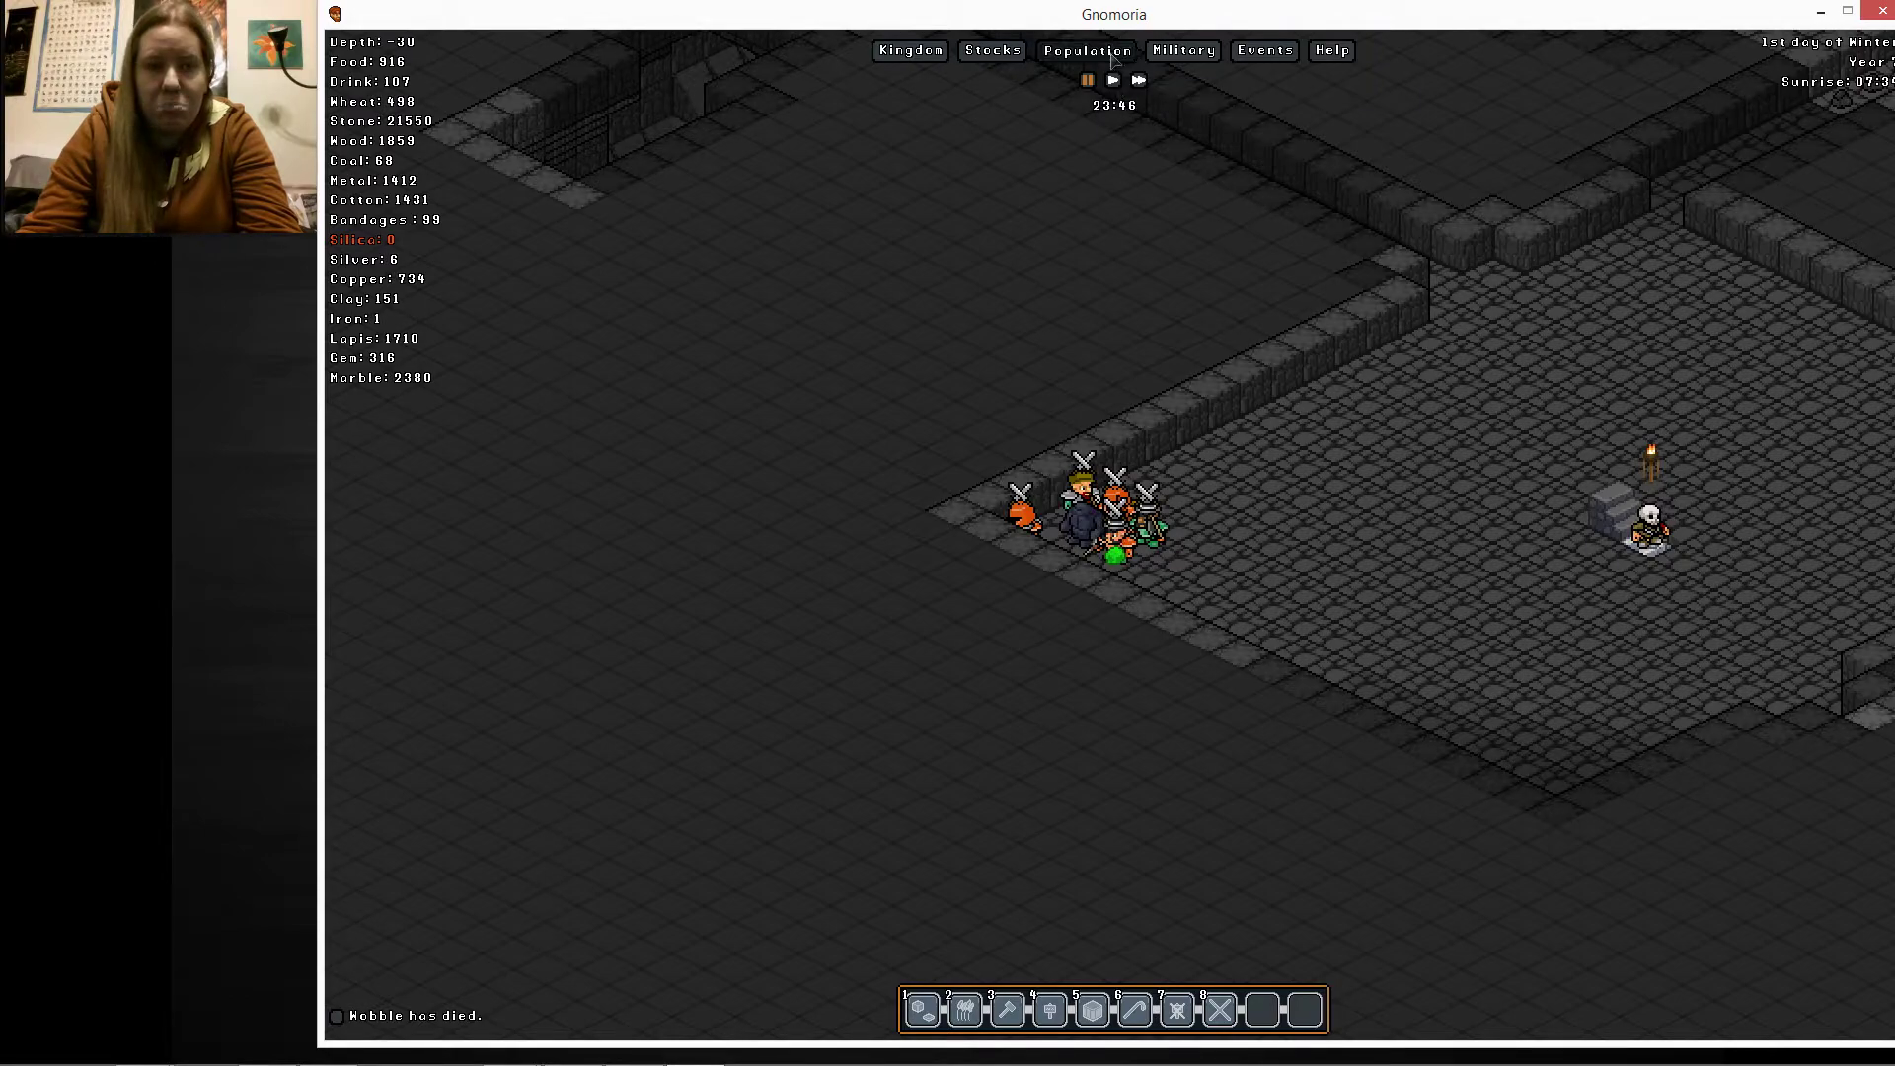
# Scroll through the Population assign list, then resume at double speed
pyautogui.click(1083, 50)
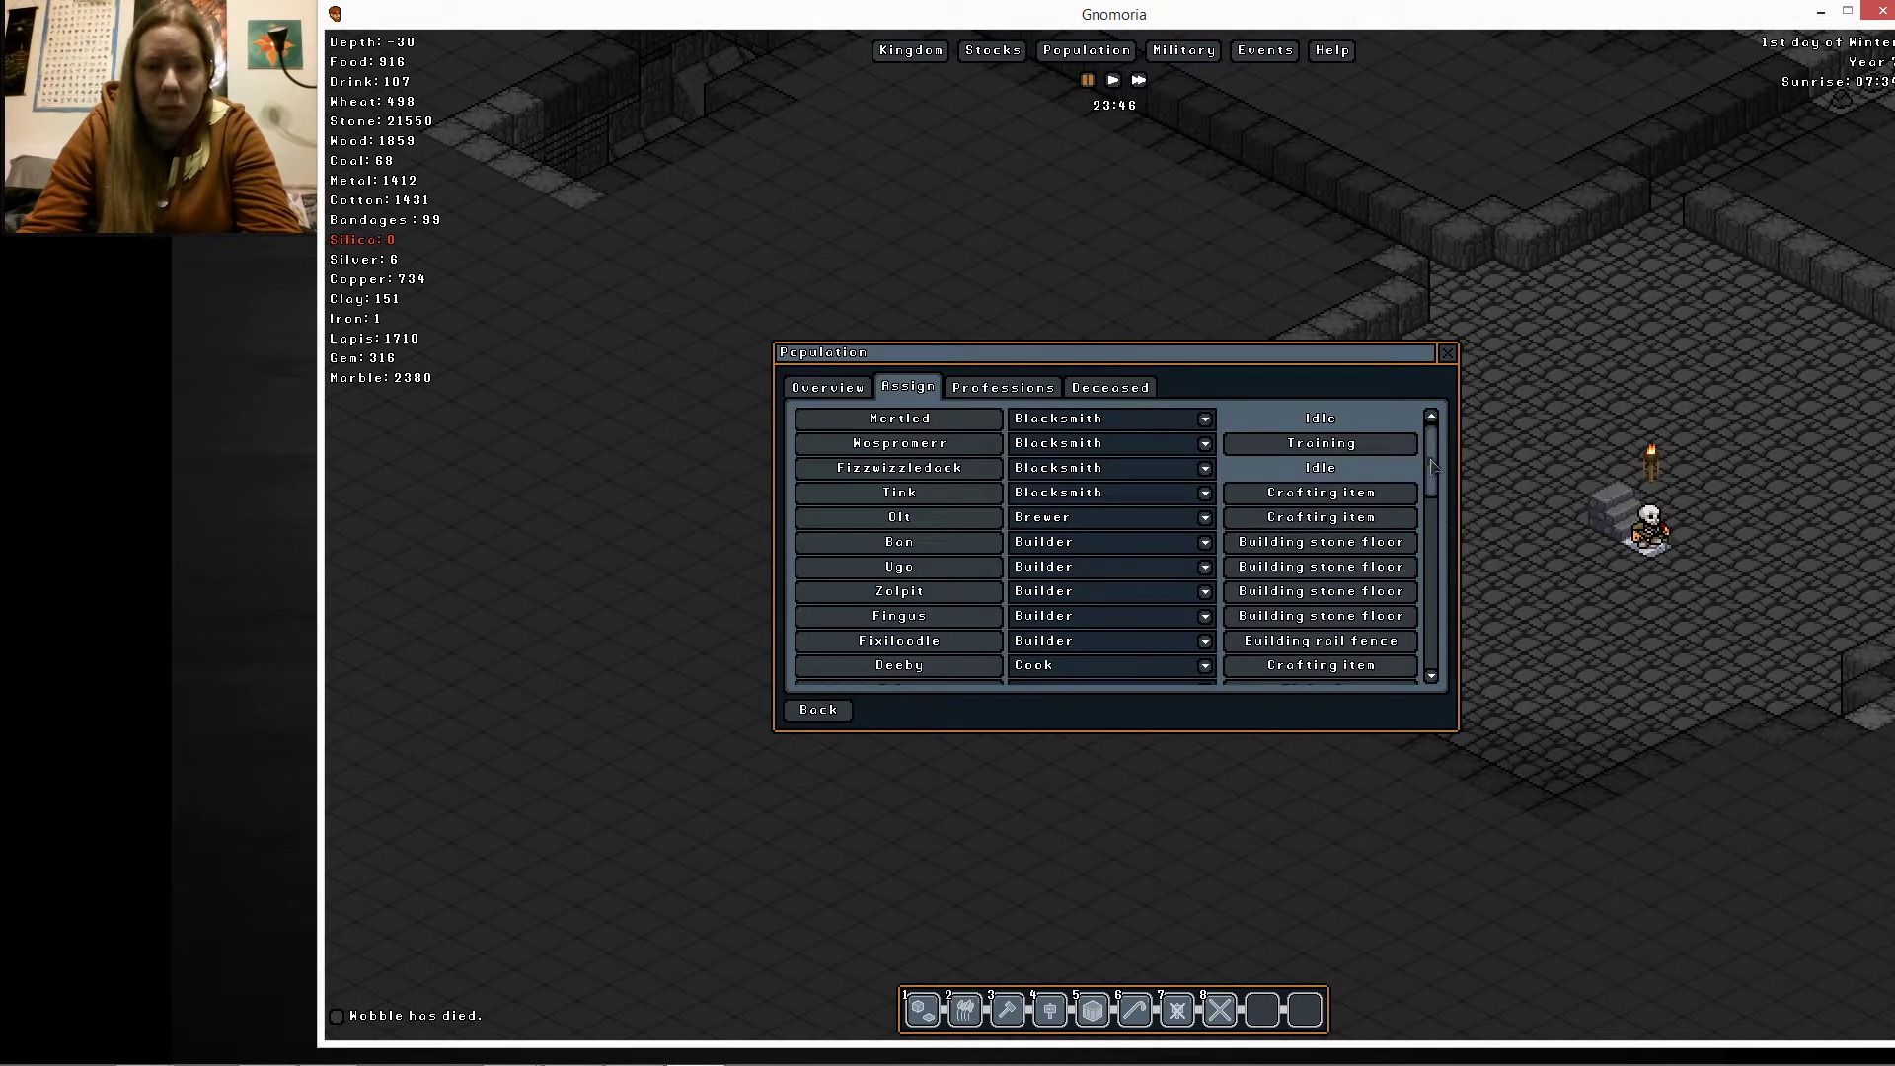
pyautogui.scroll(-3)
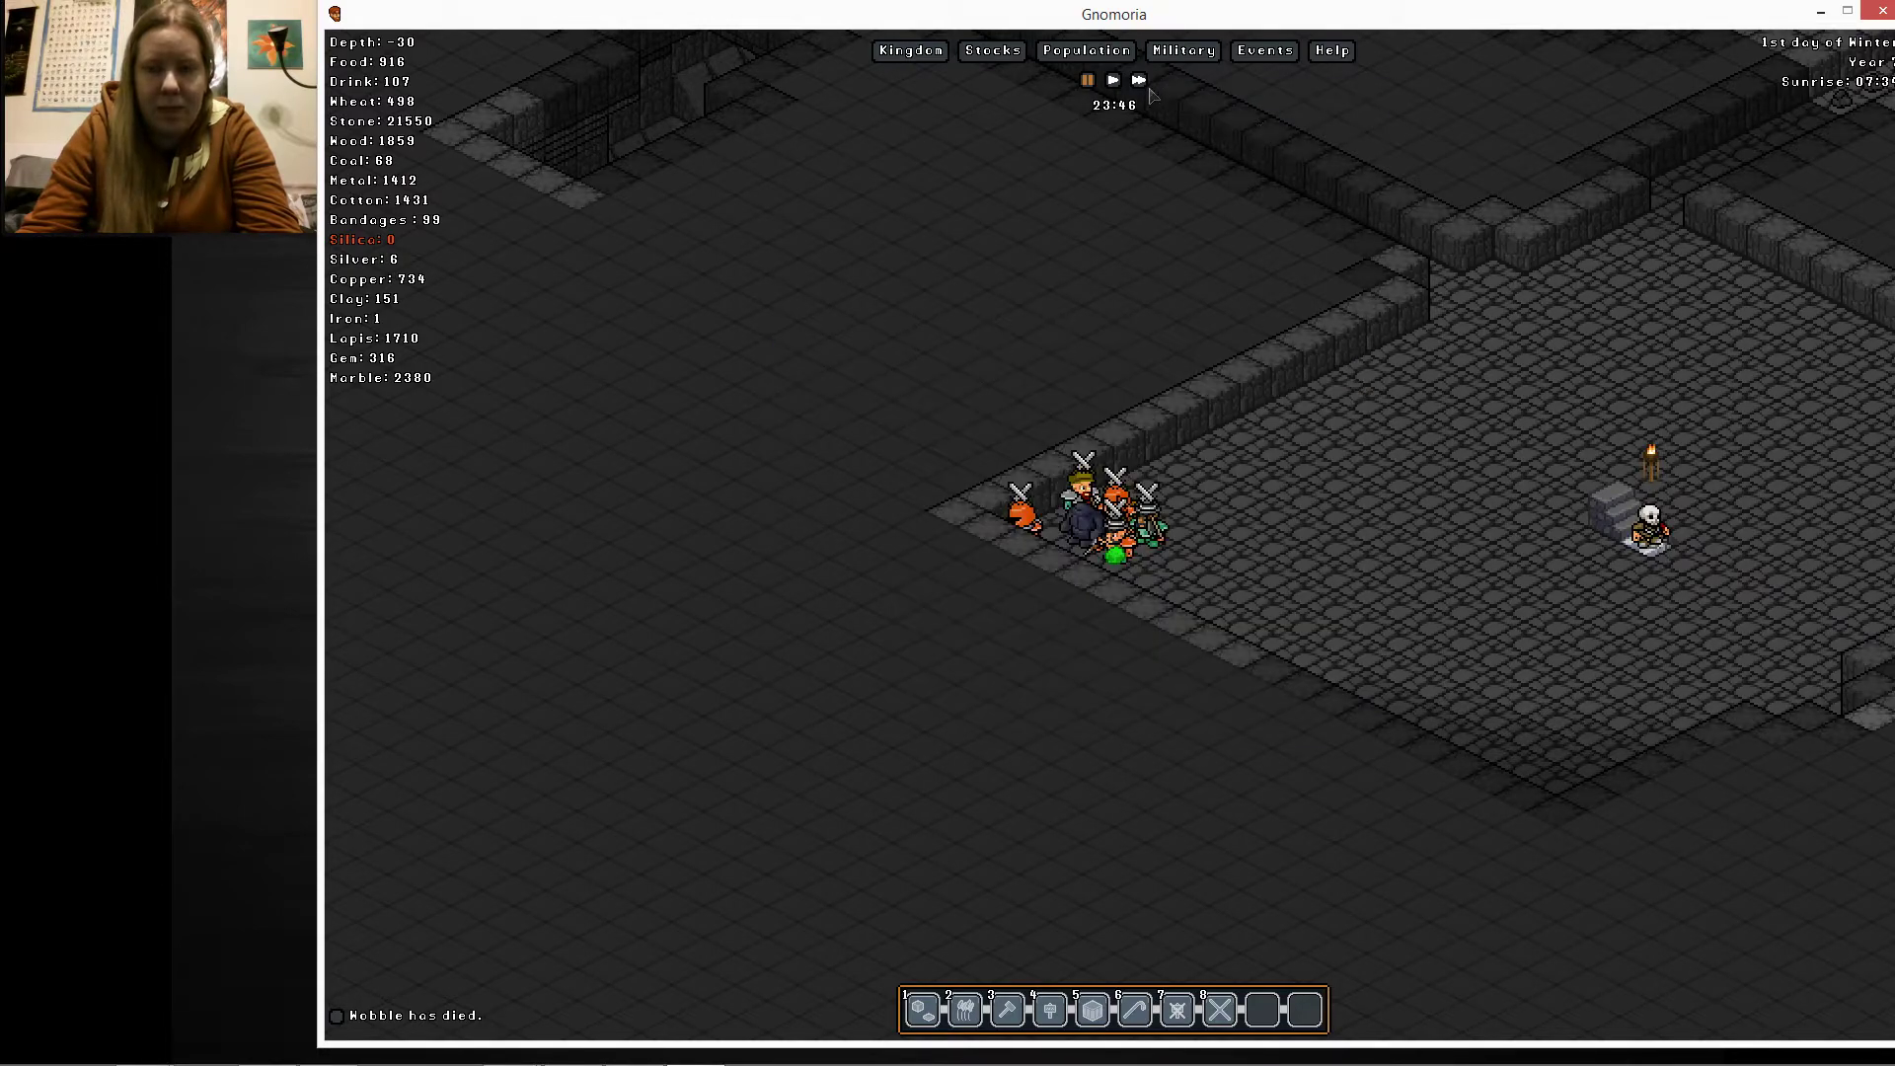
pyautogui.click(1136, 80)
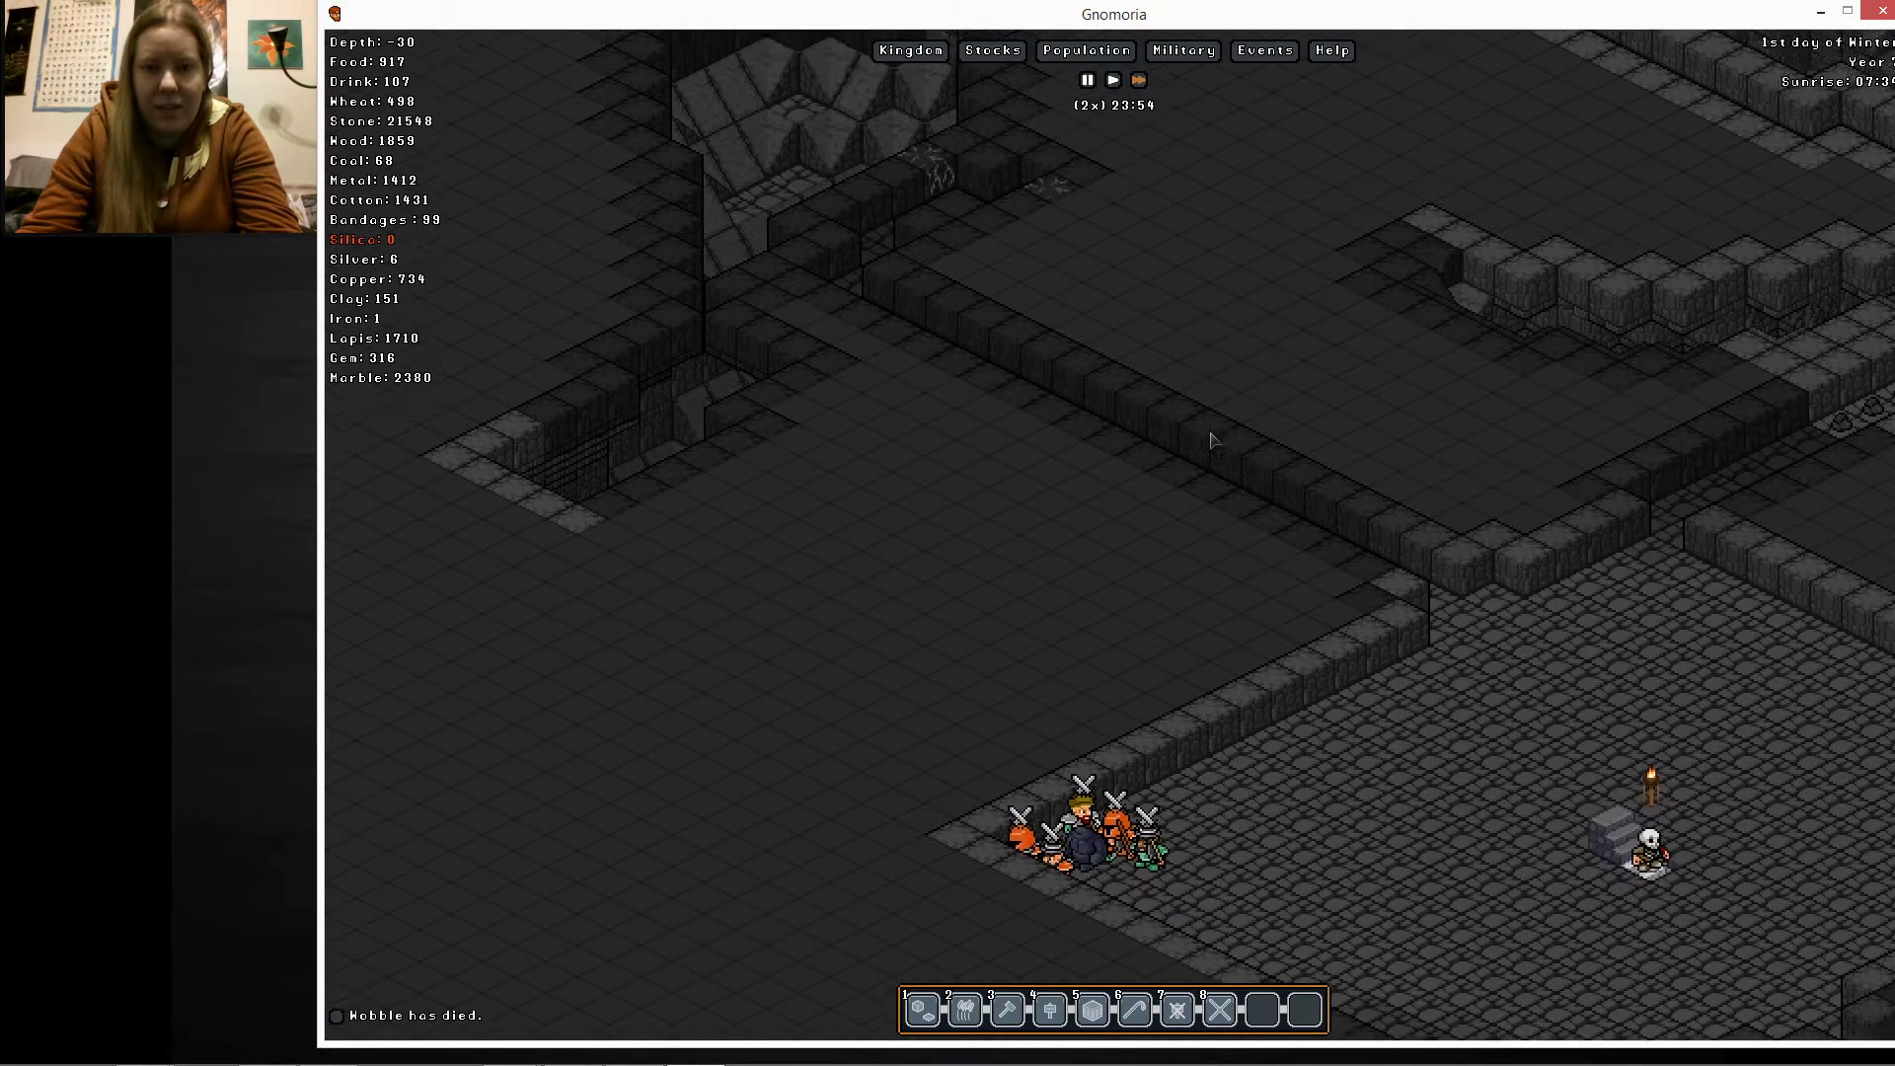